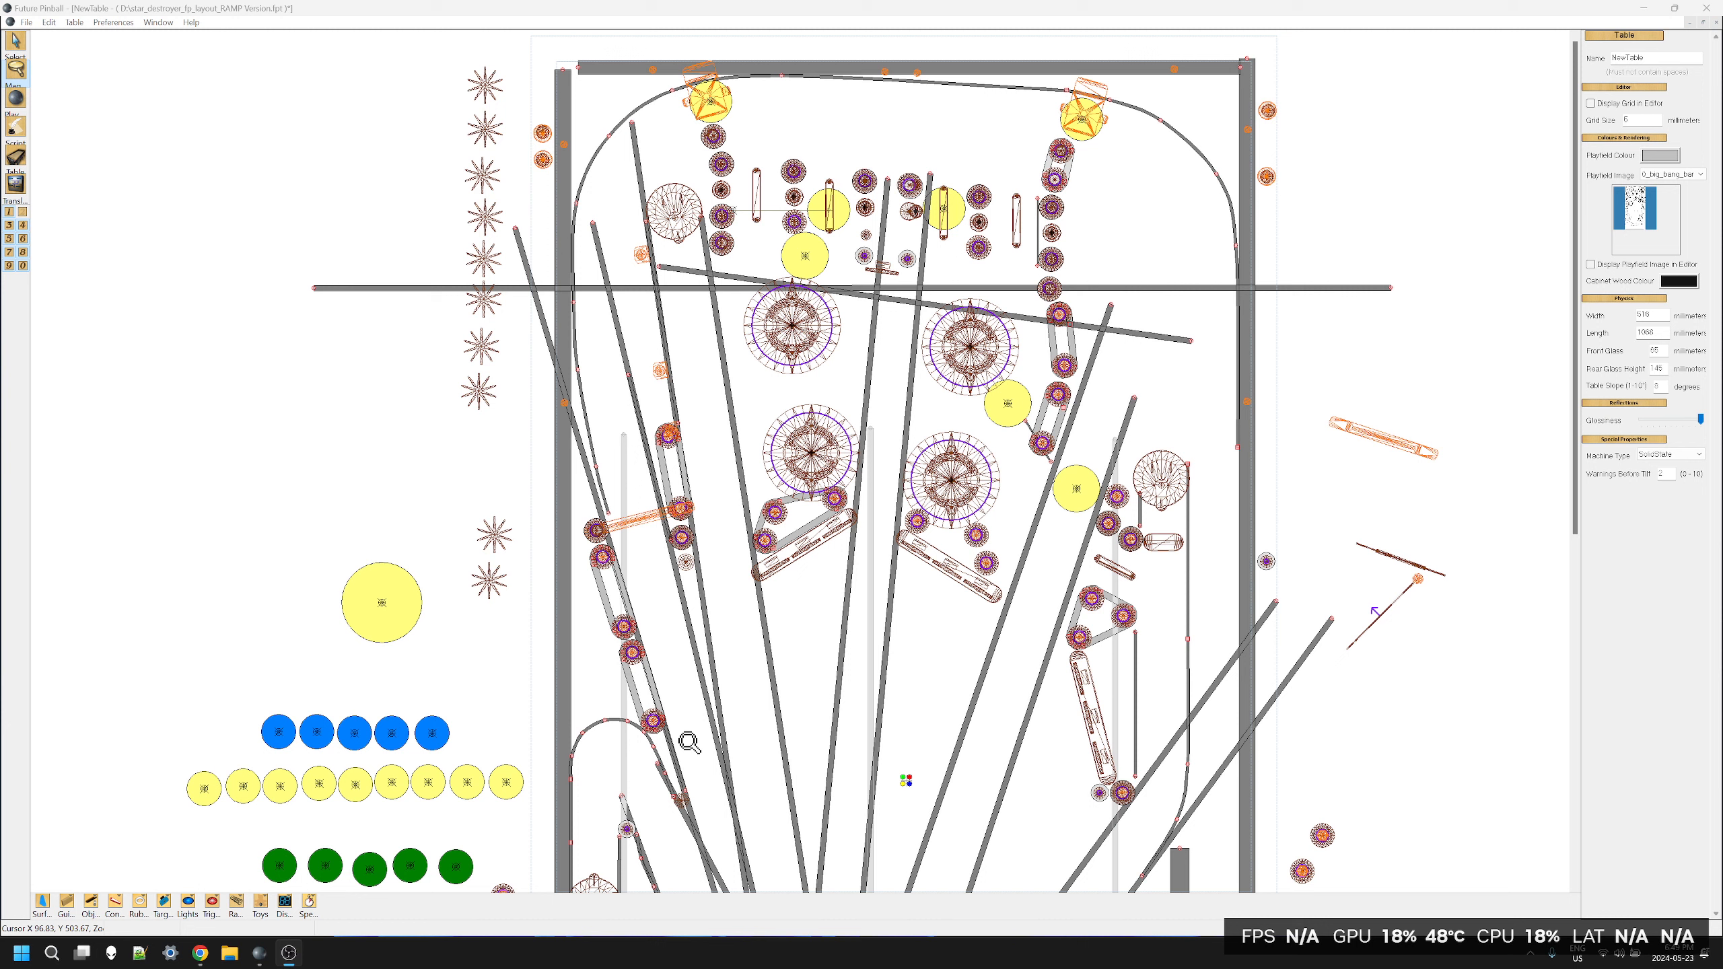
pyautogui.moveTo(126, 302)
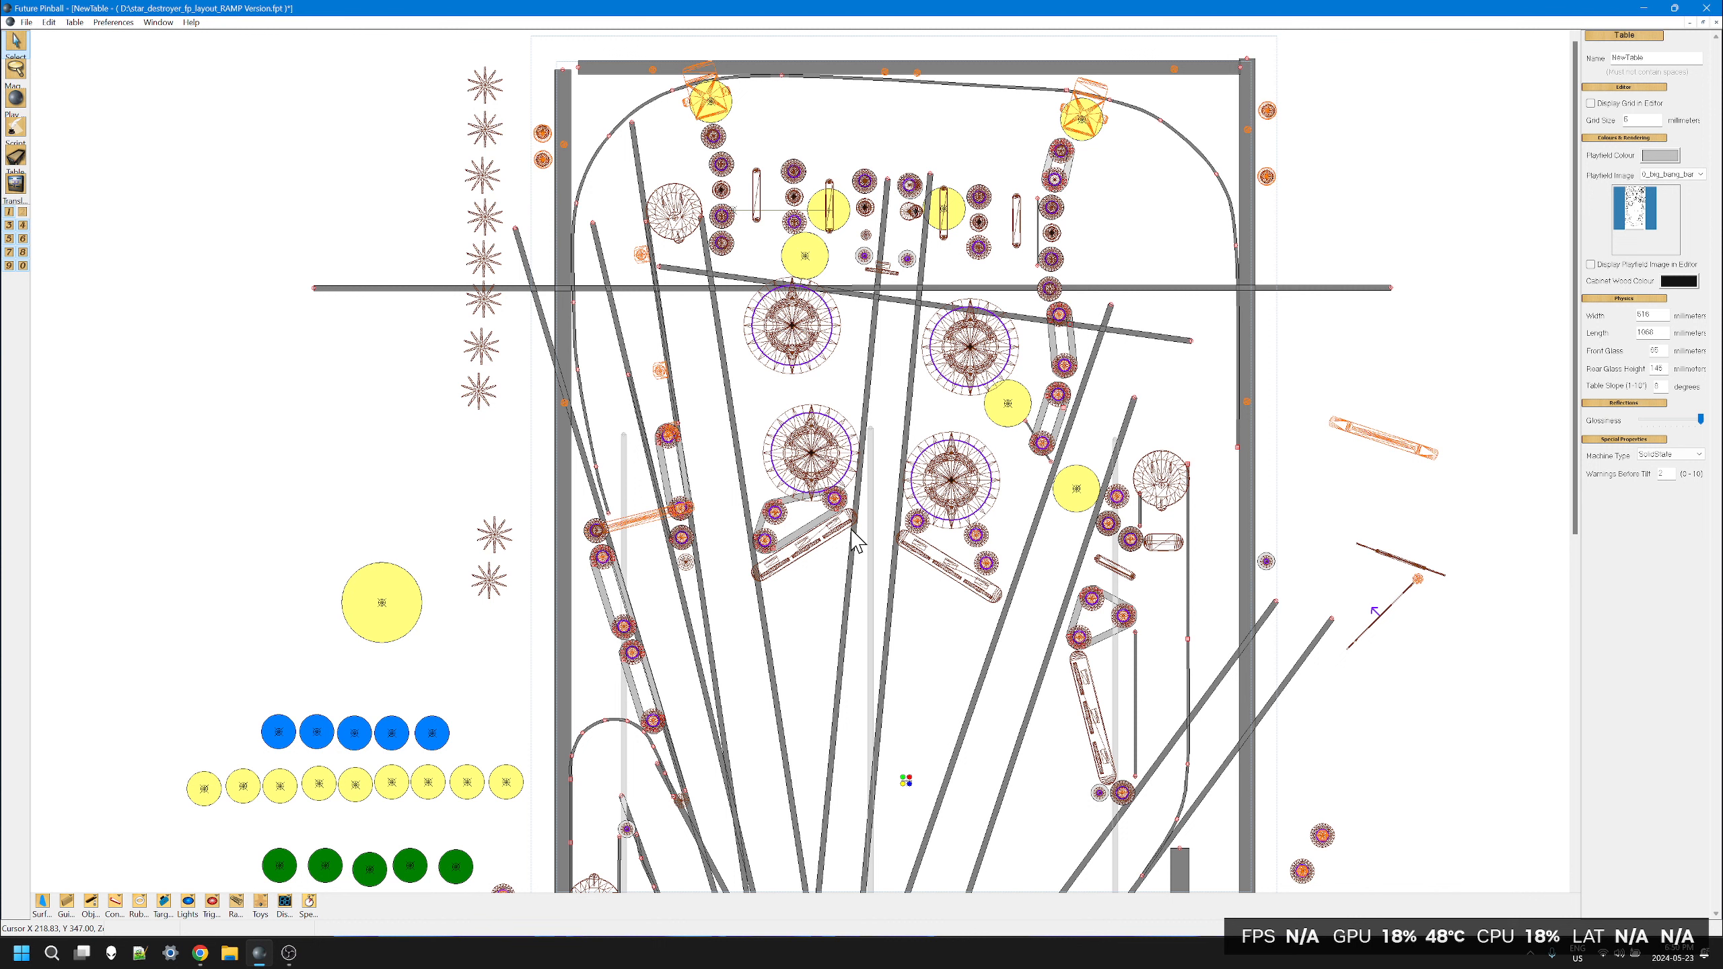
pyautogui.moveTo(1024, 495)
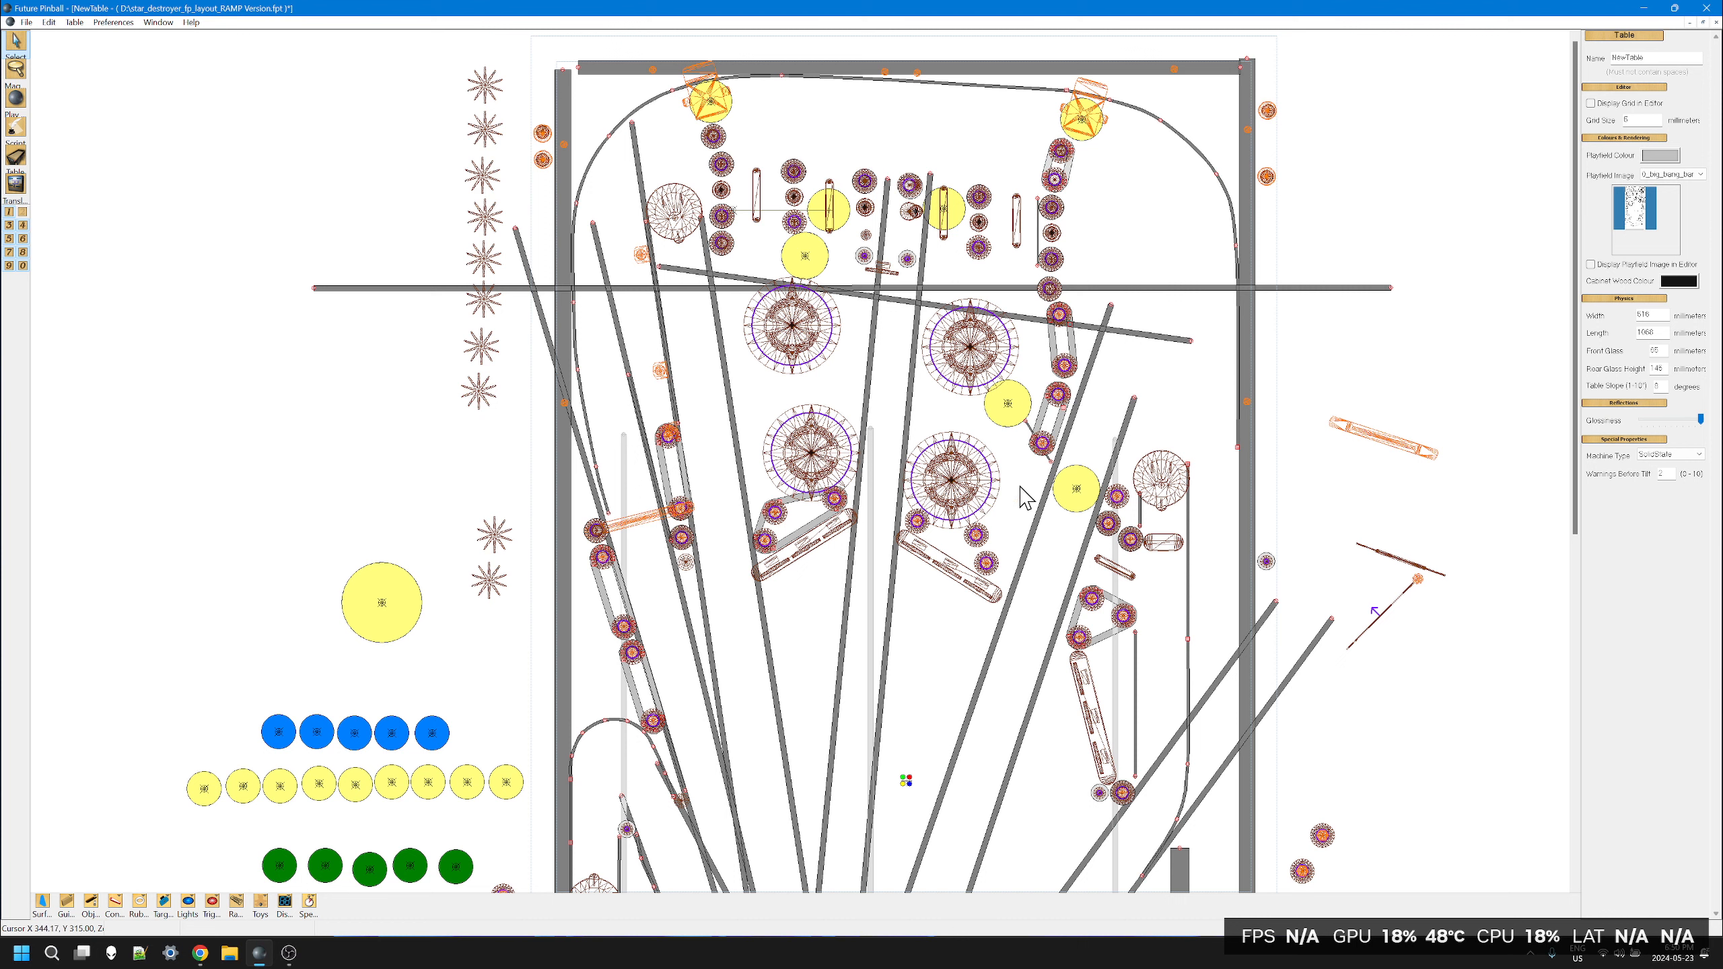
# Step: Select objects near the left flipper and hide the round posts layer, leaving rubber outlines
pyautogui.click(954, 478)
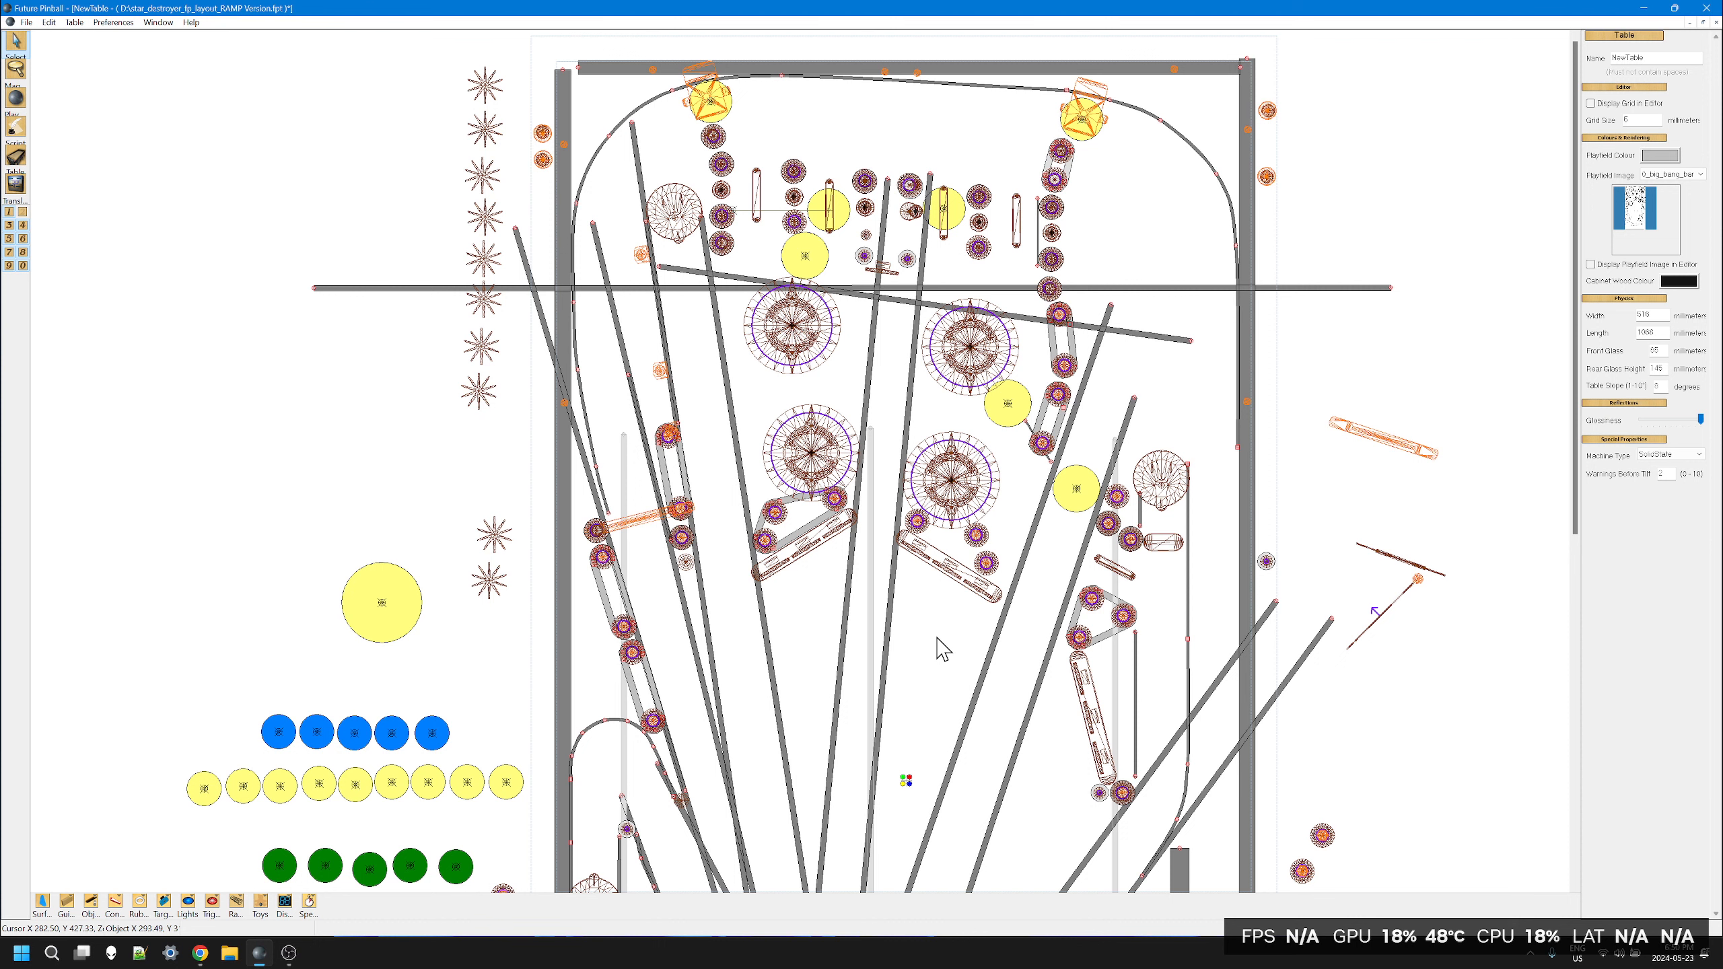
pyautogui.moveTo(917, 589)
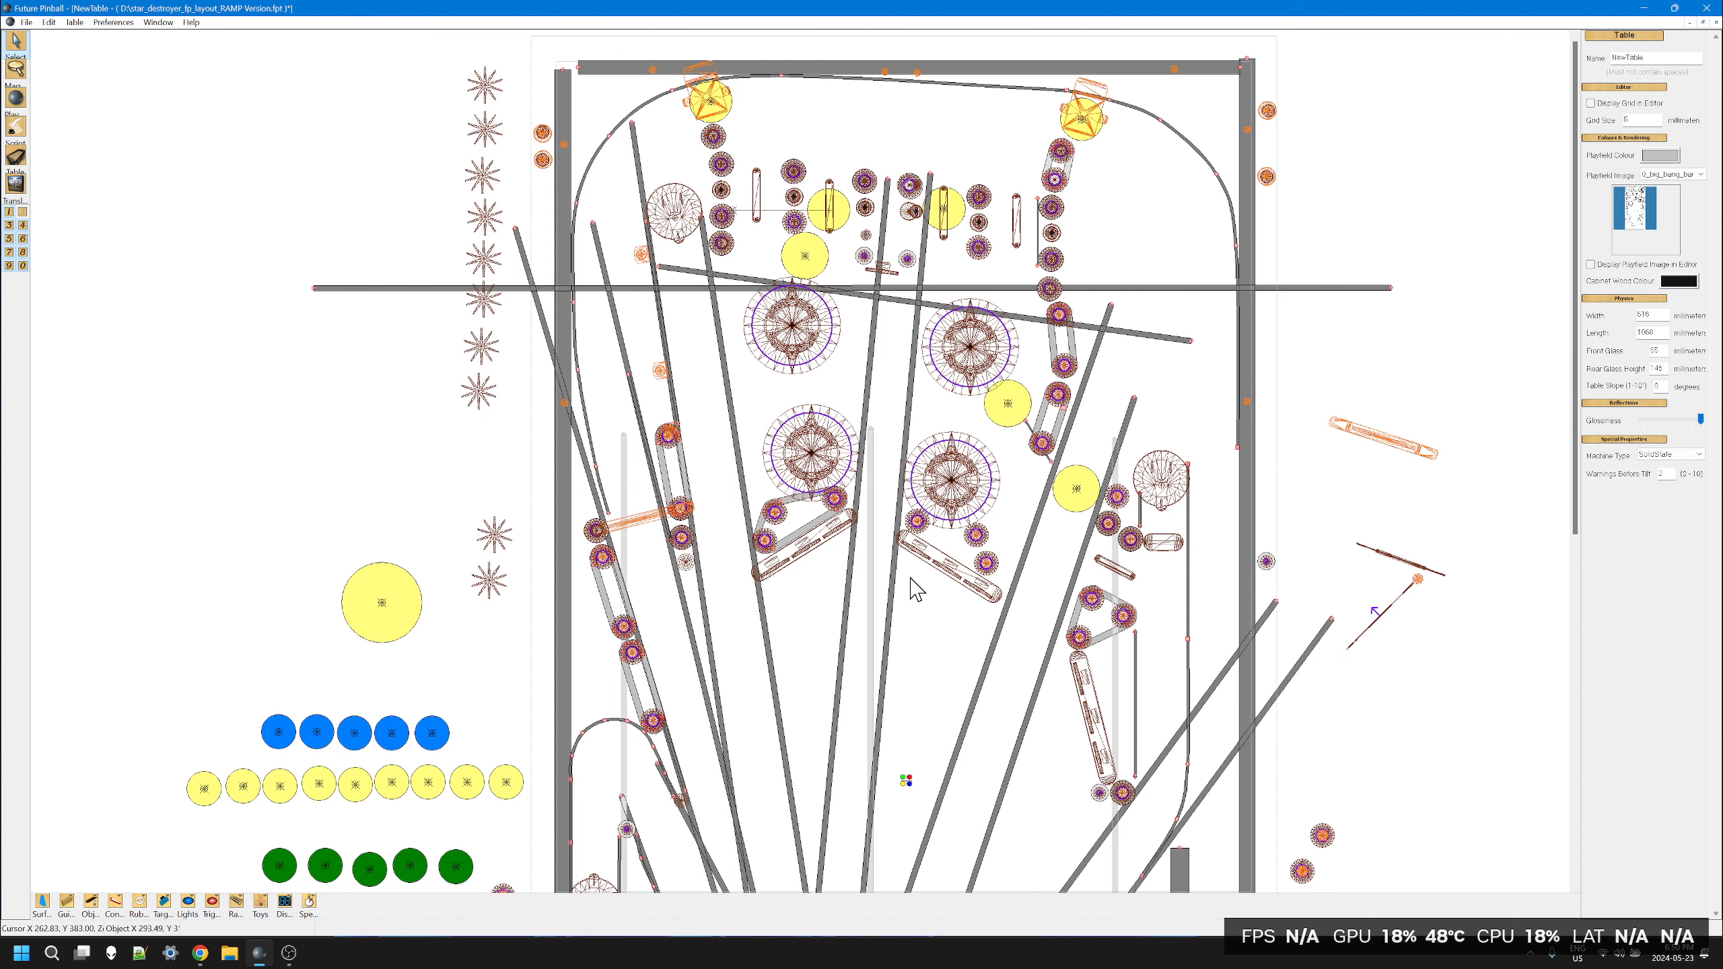
pyautogui.moveTo(786, 578)
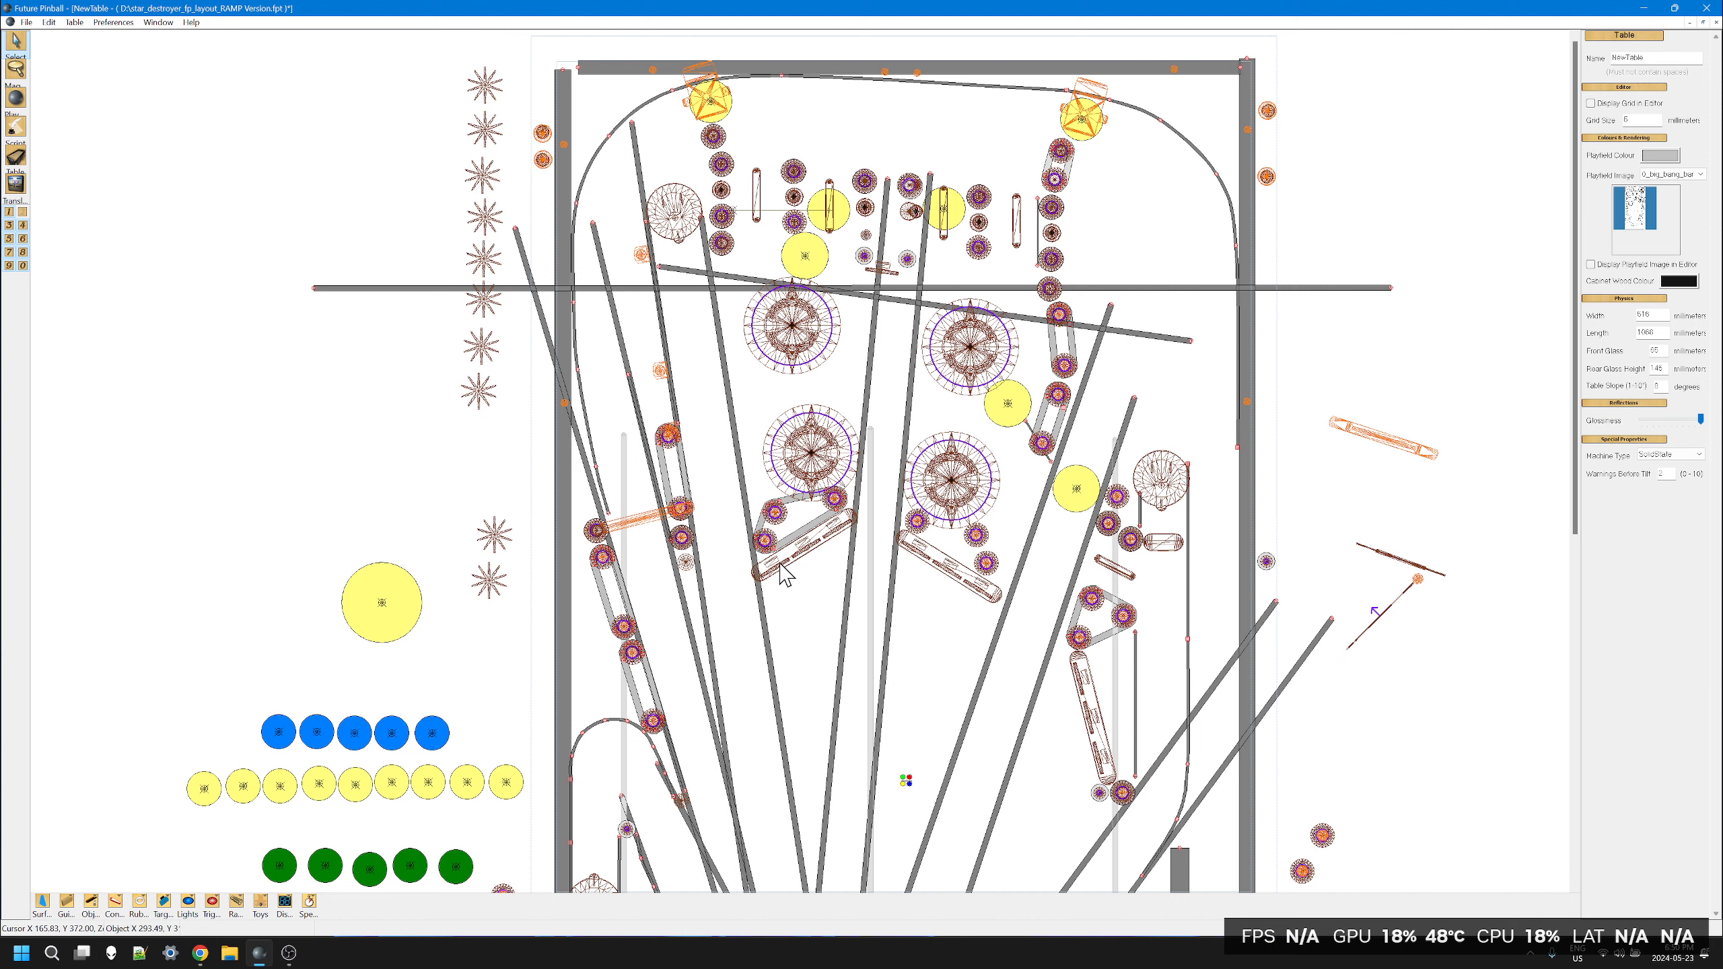
pyautogui.click(797, 538)
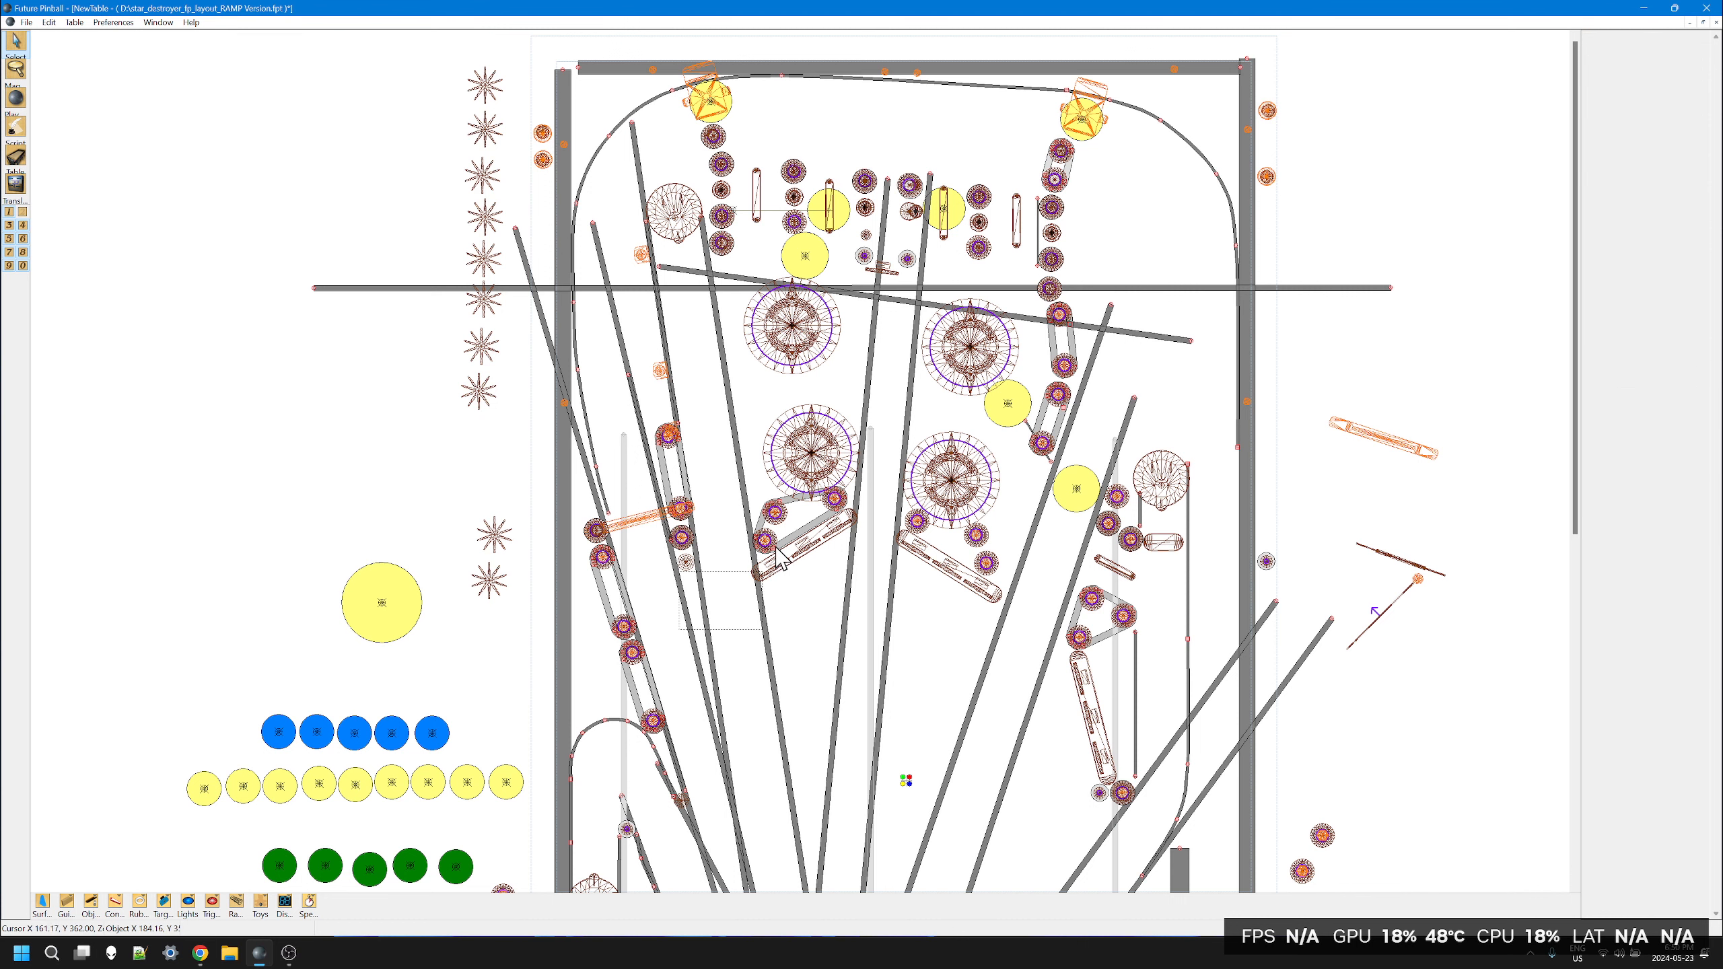
pyautogui.click(758, 571)
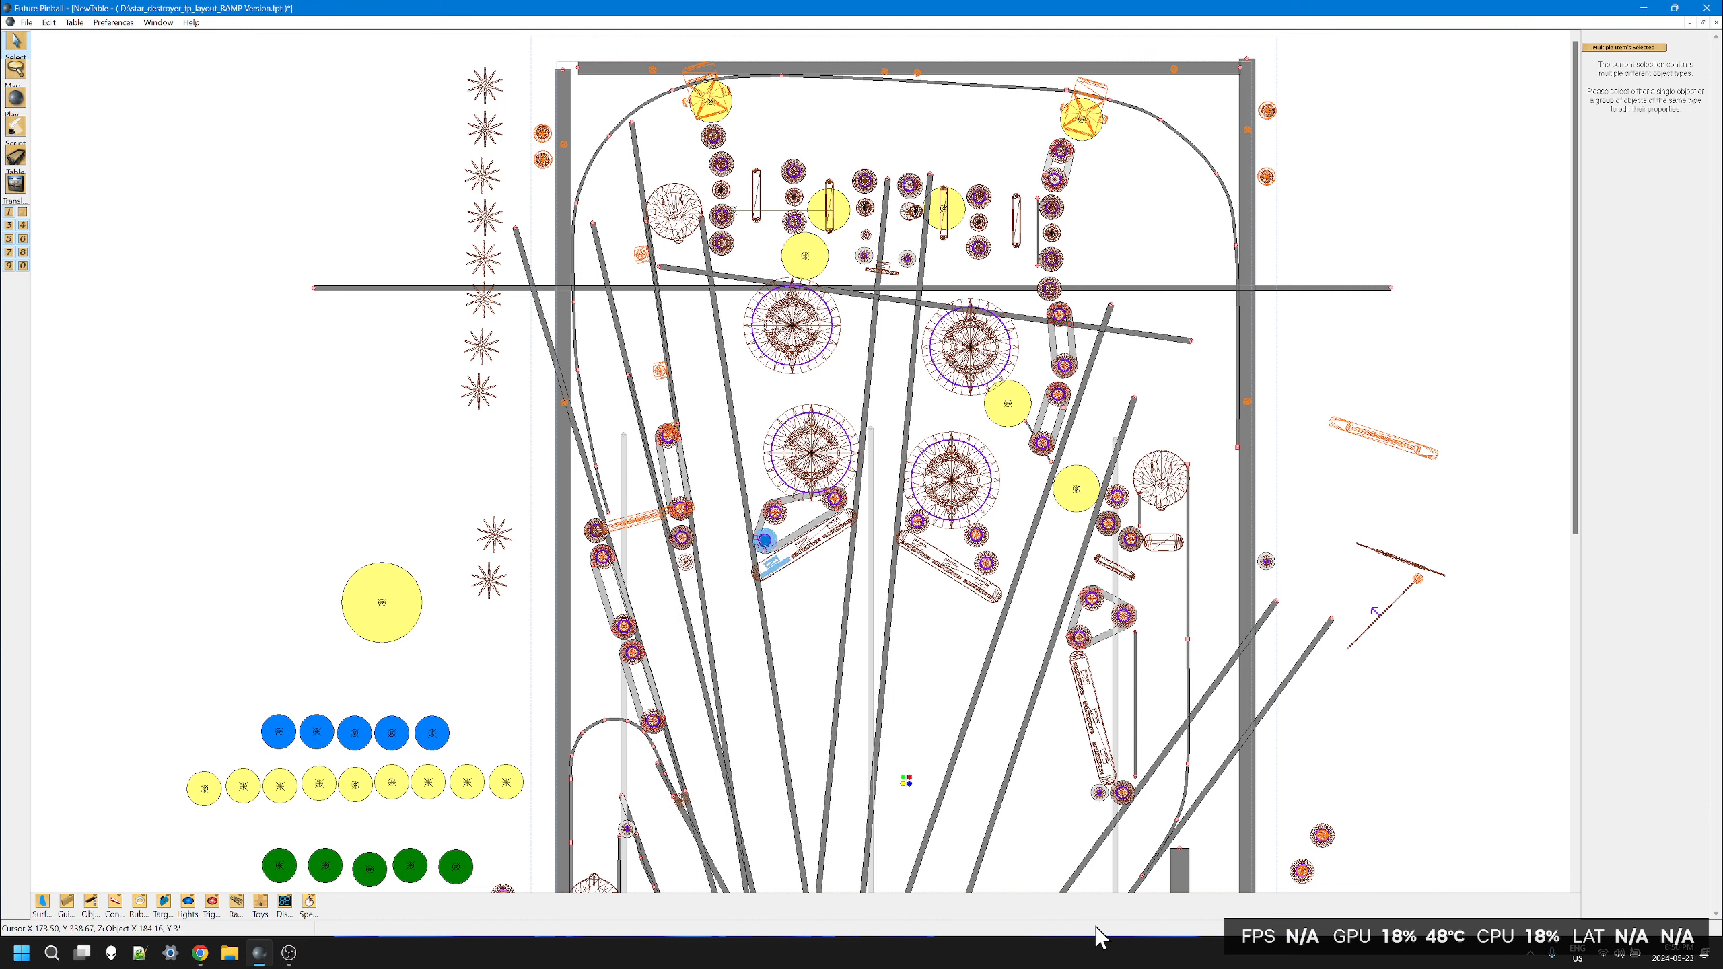
pyautogui.moveTo(154, 225)
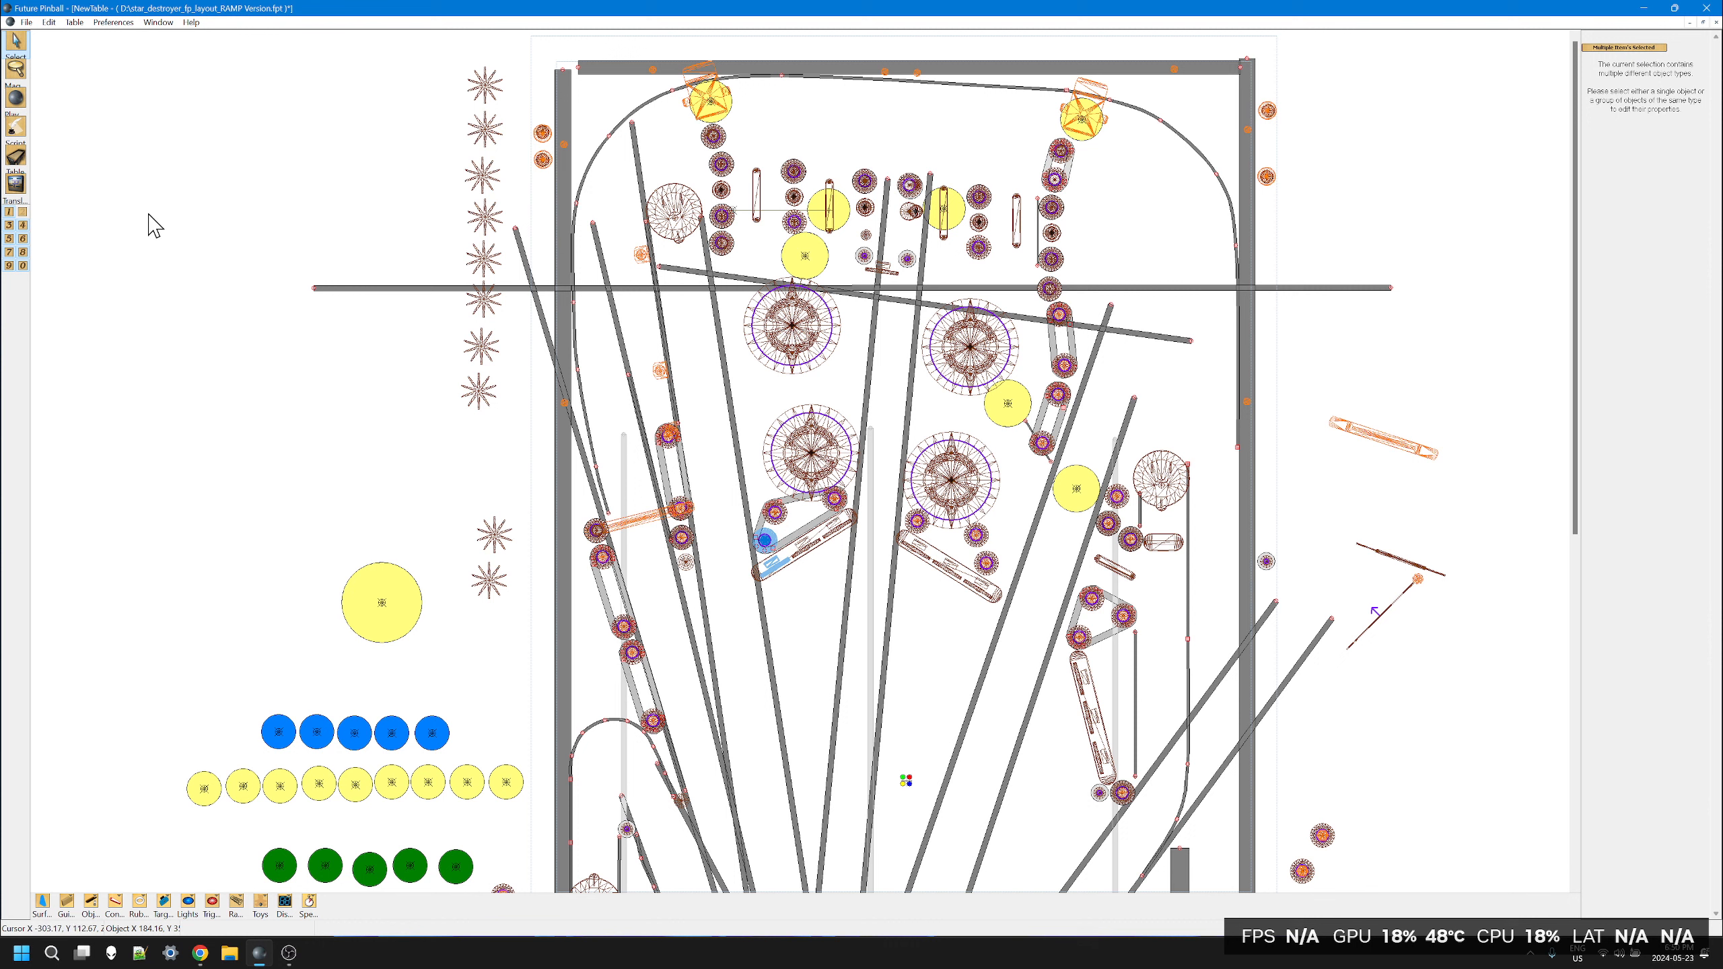
pyautogui.moveTo(132, 238)
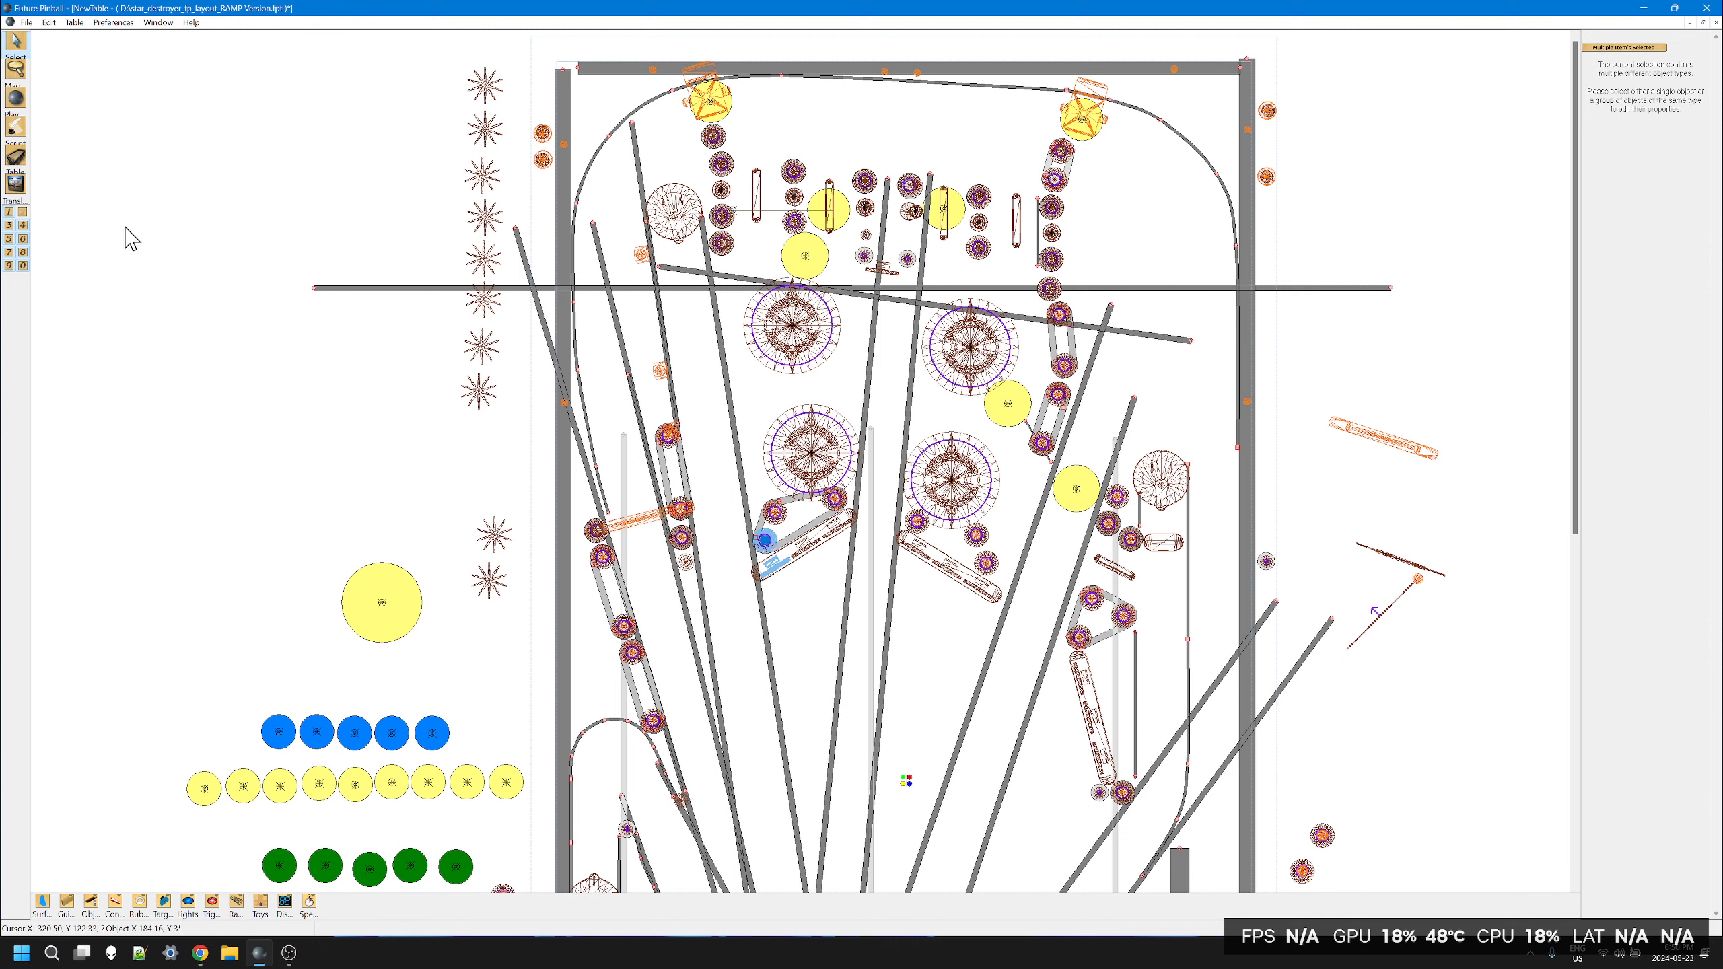
pyautogui.moveTo(11, 227)
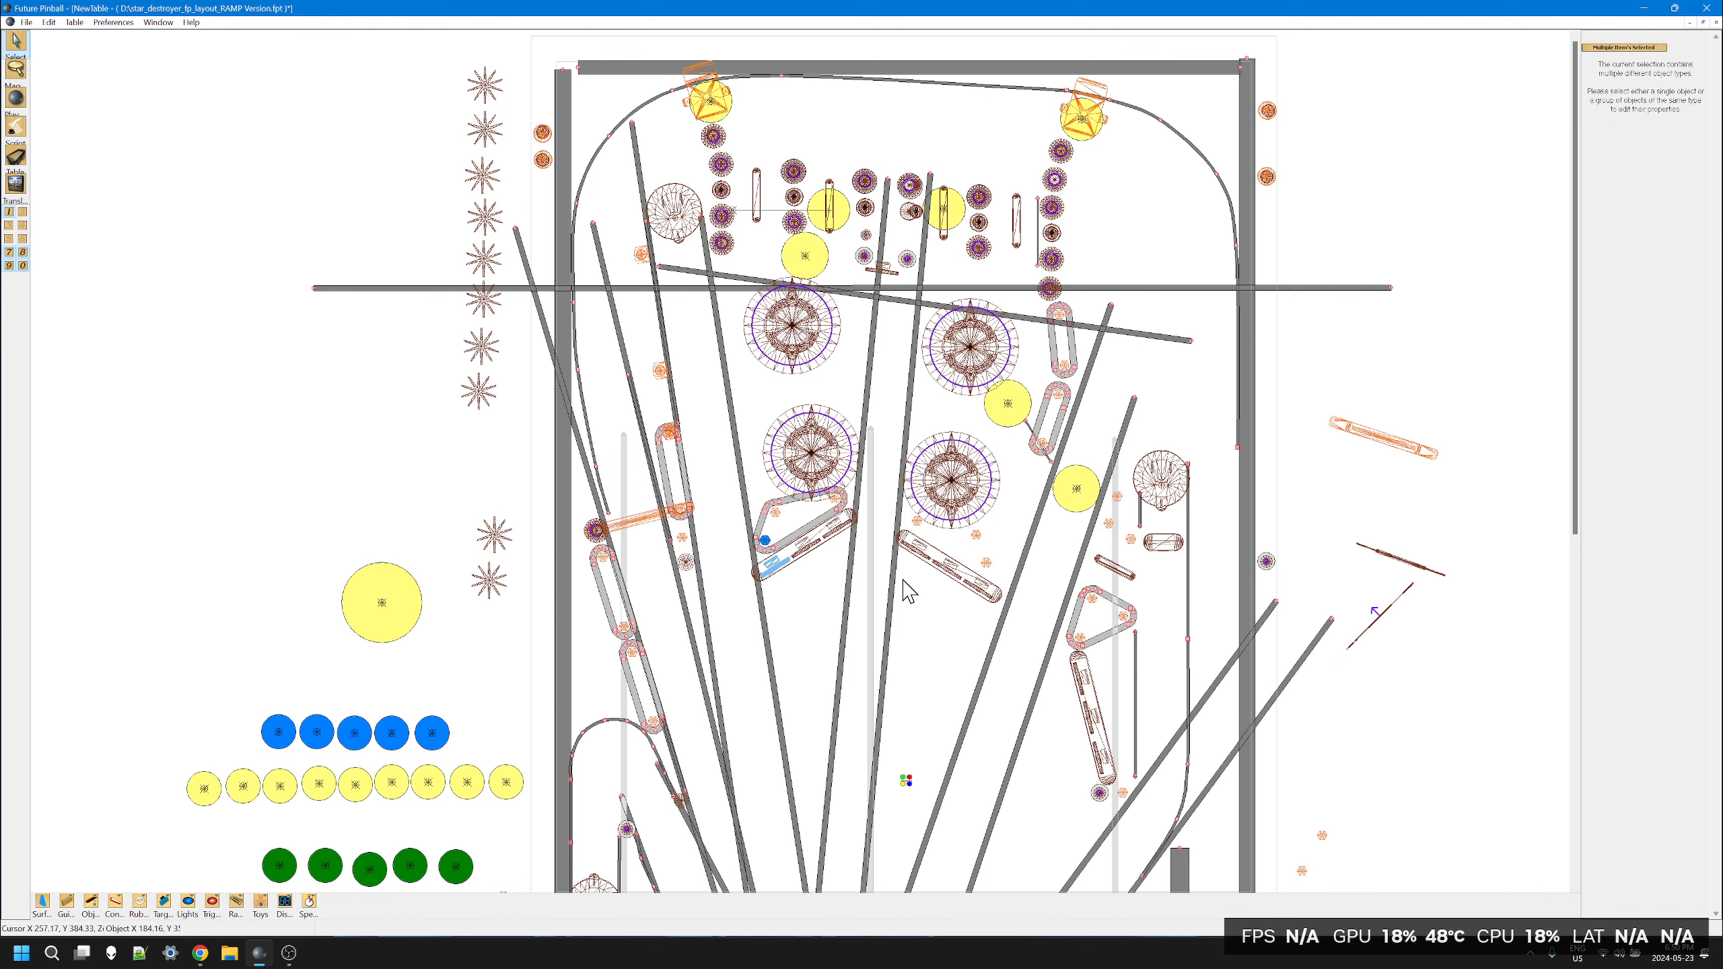
pyautogui.moveTo(802, 472)
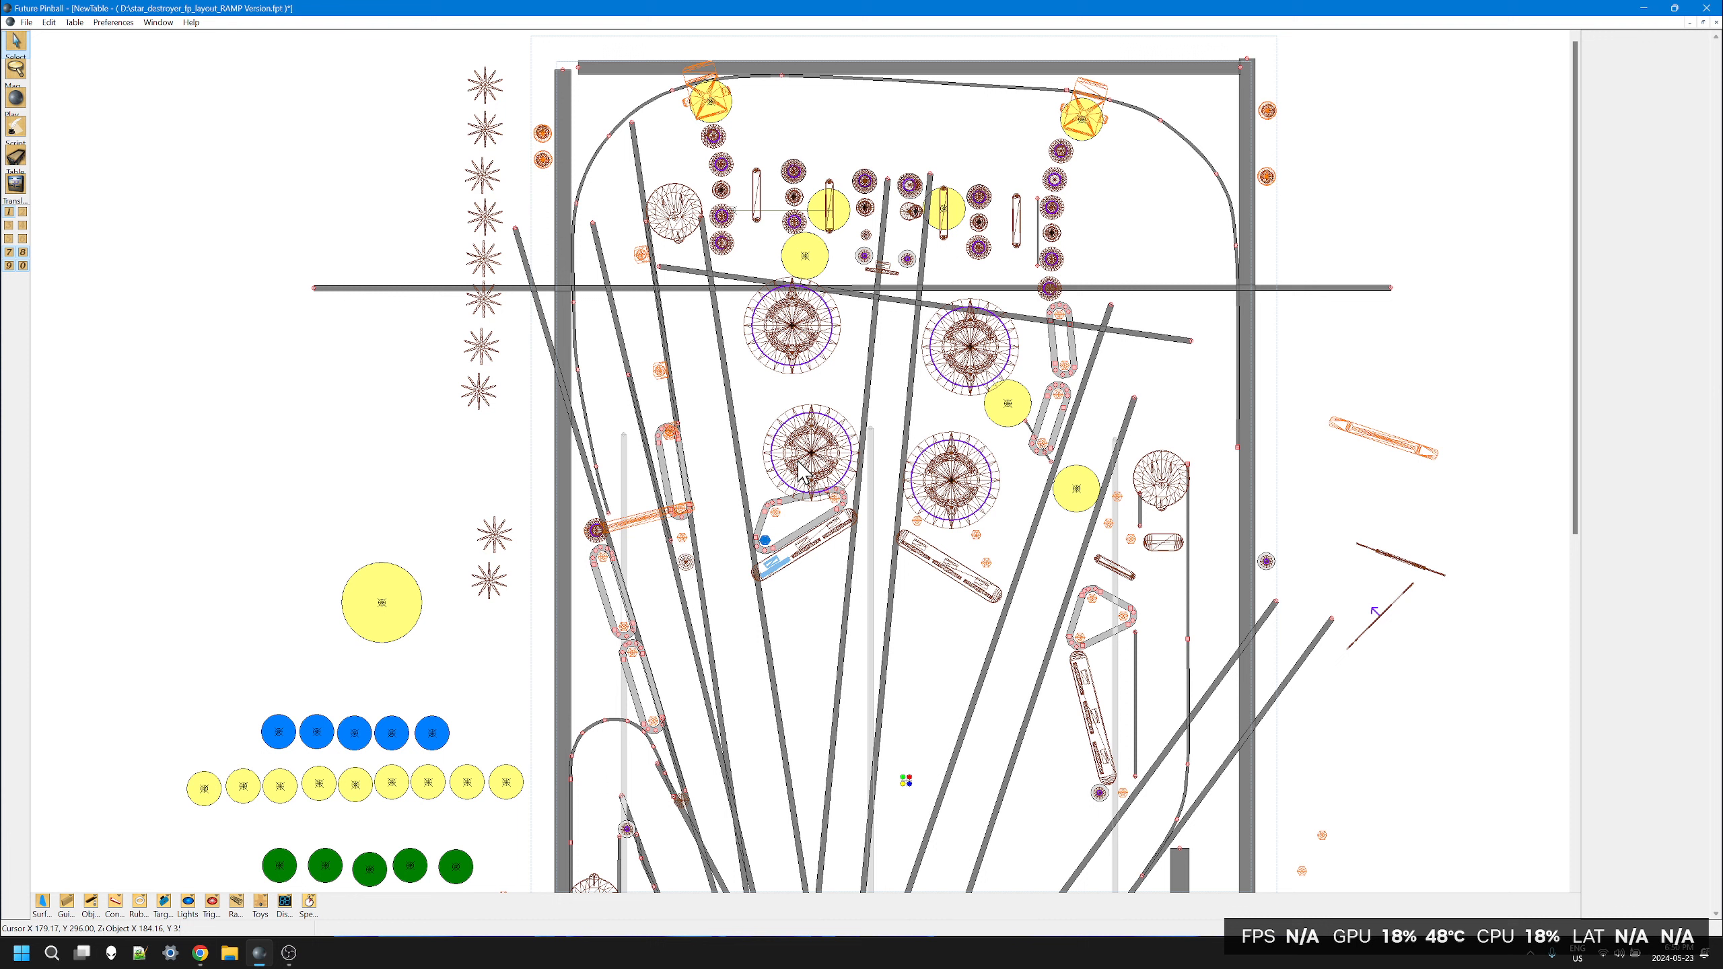
pyautogui.rightClick(808, 451)
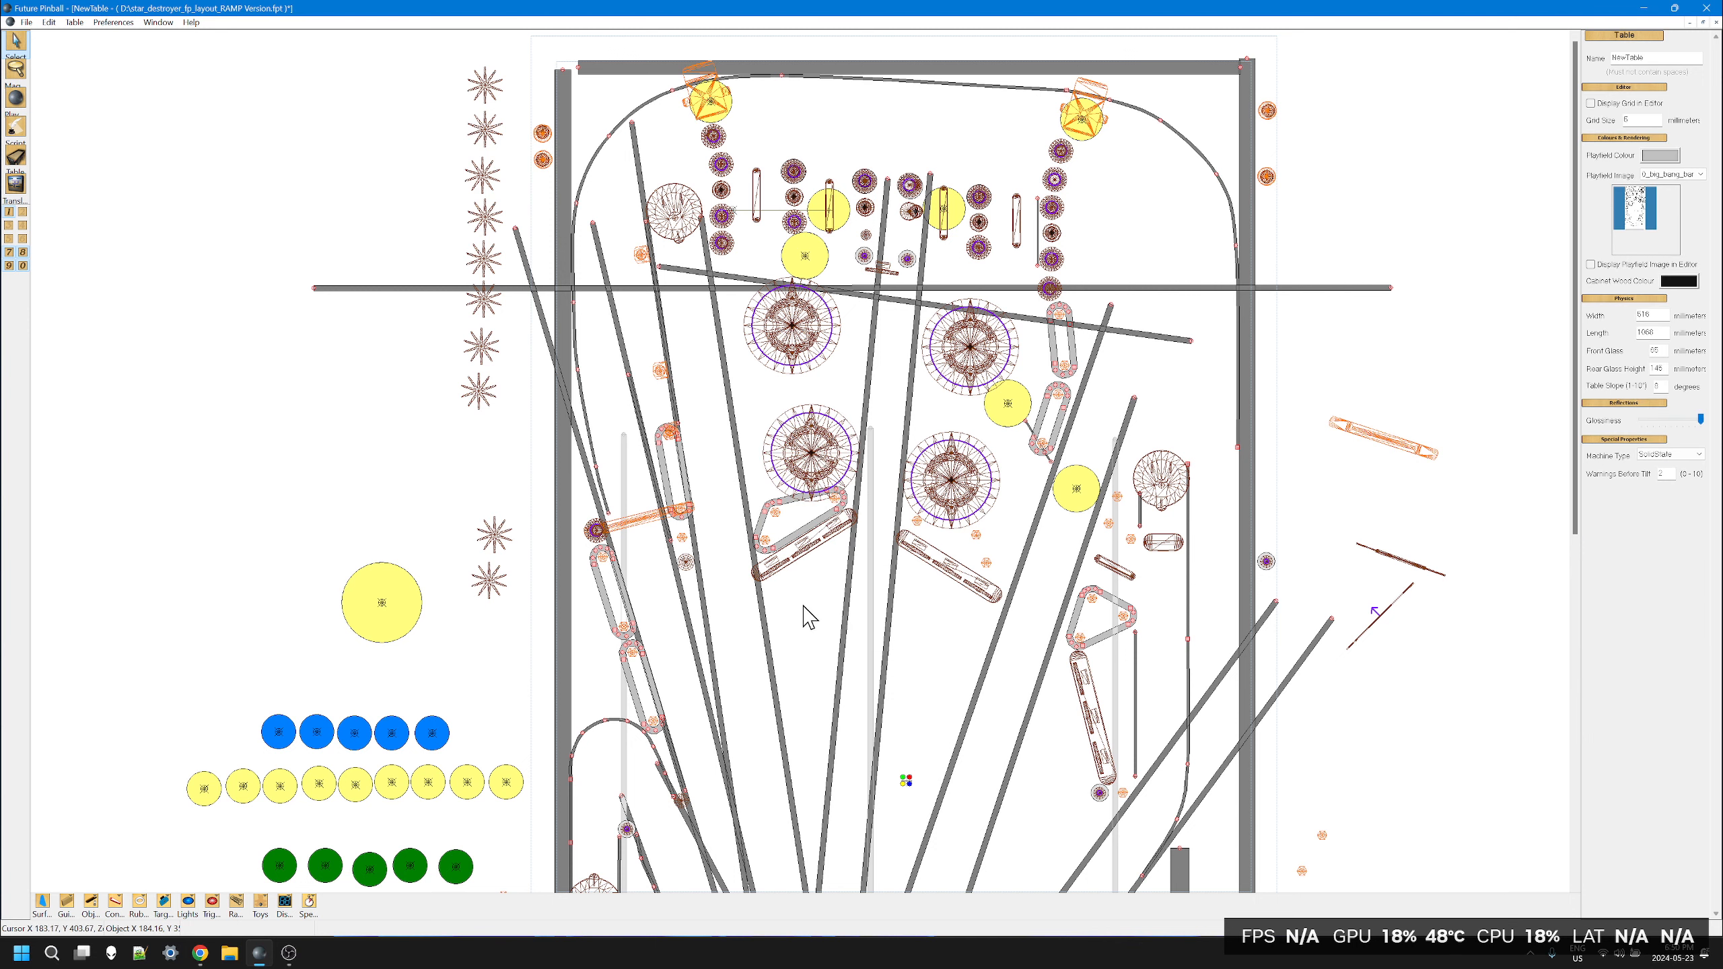
pyautogui.moveTo(20, 214)
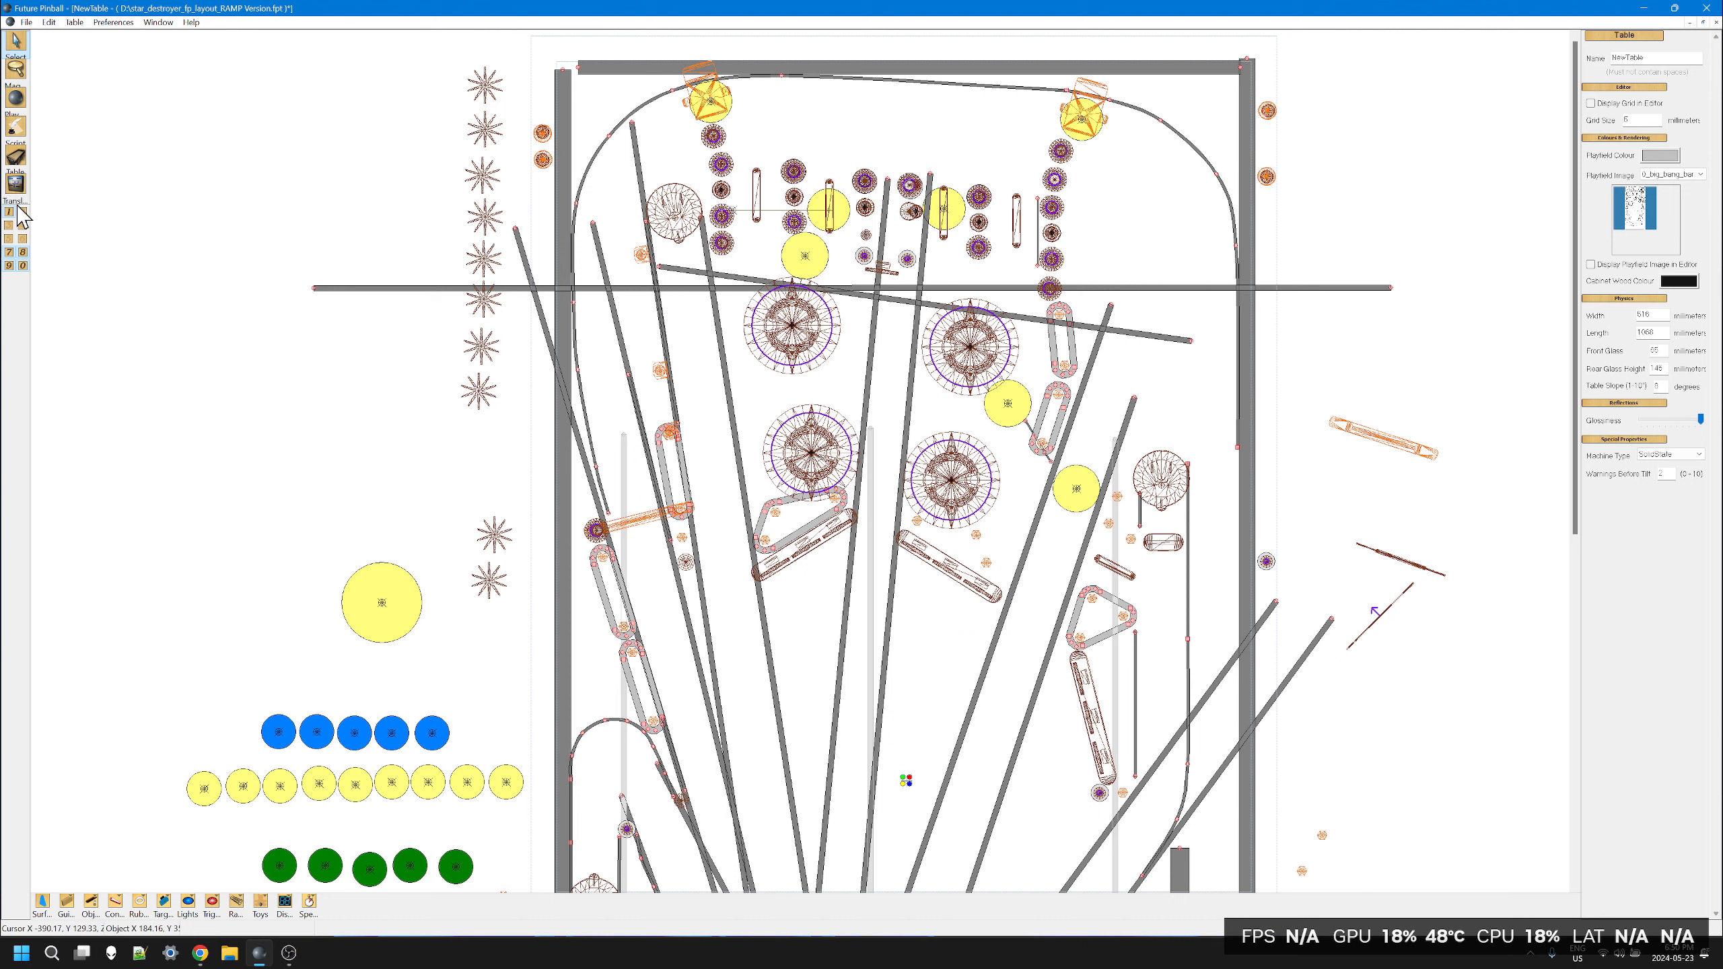
# Step: Show the posts layer again so the round posts and rubber rings reappear
pyautogui.click(21, 224)
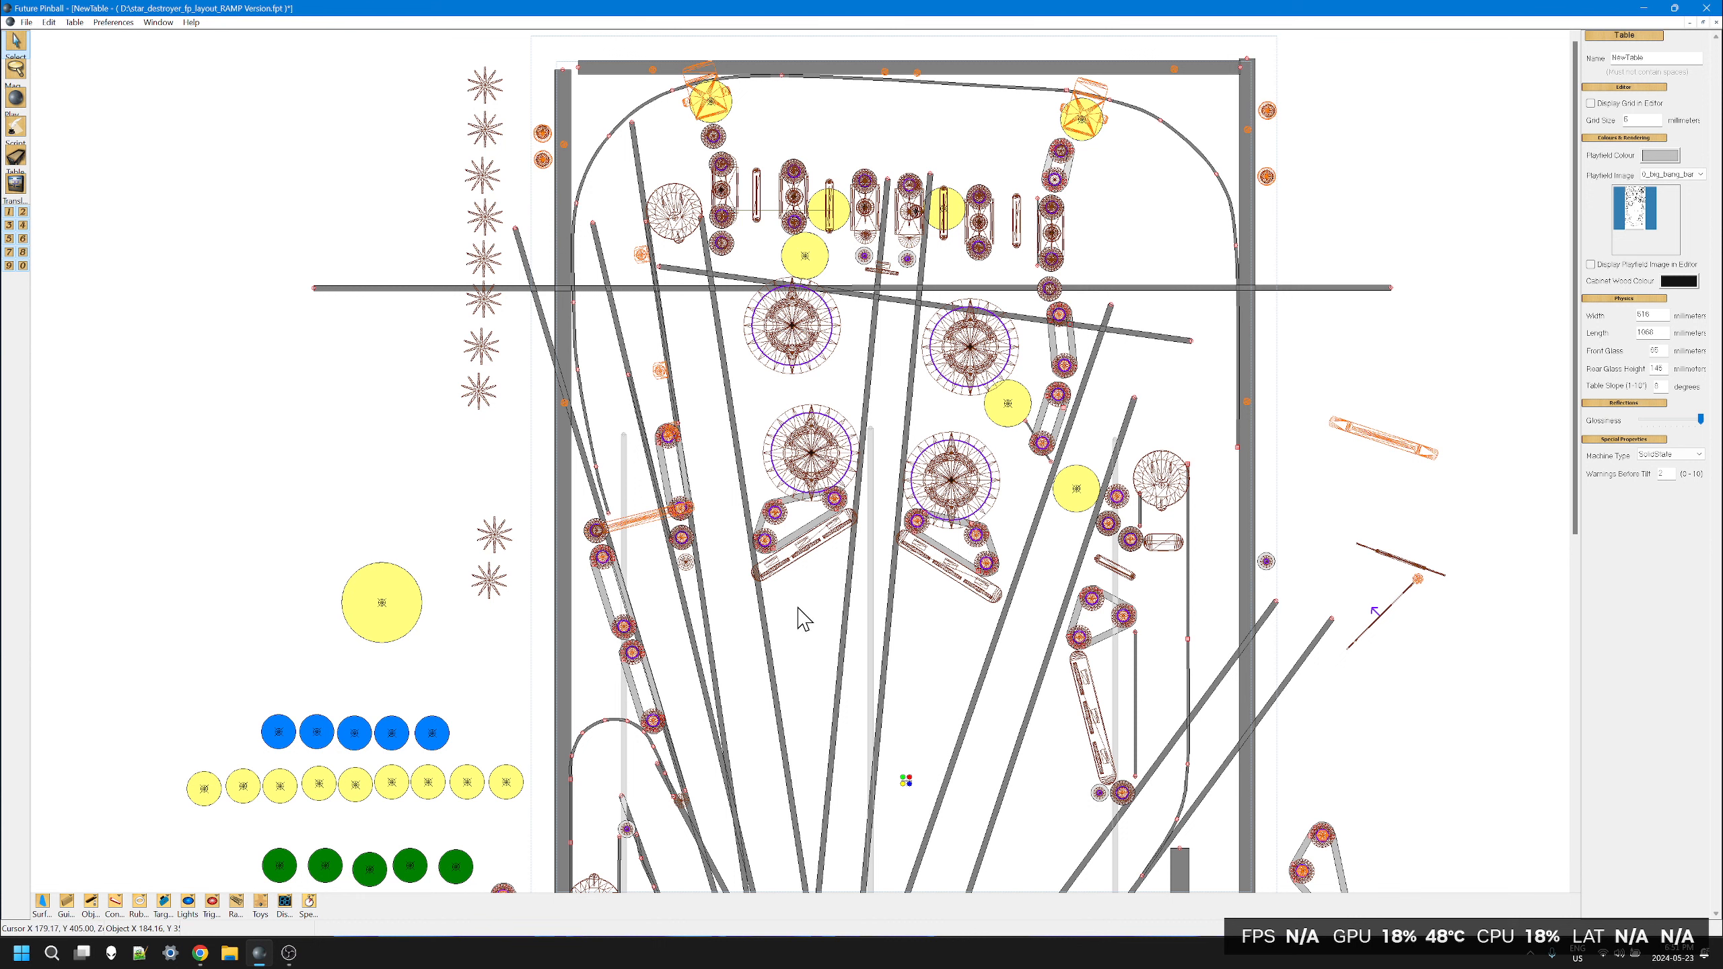
pyautogui.moveTo(802, 617)
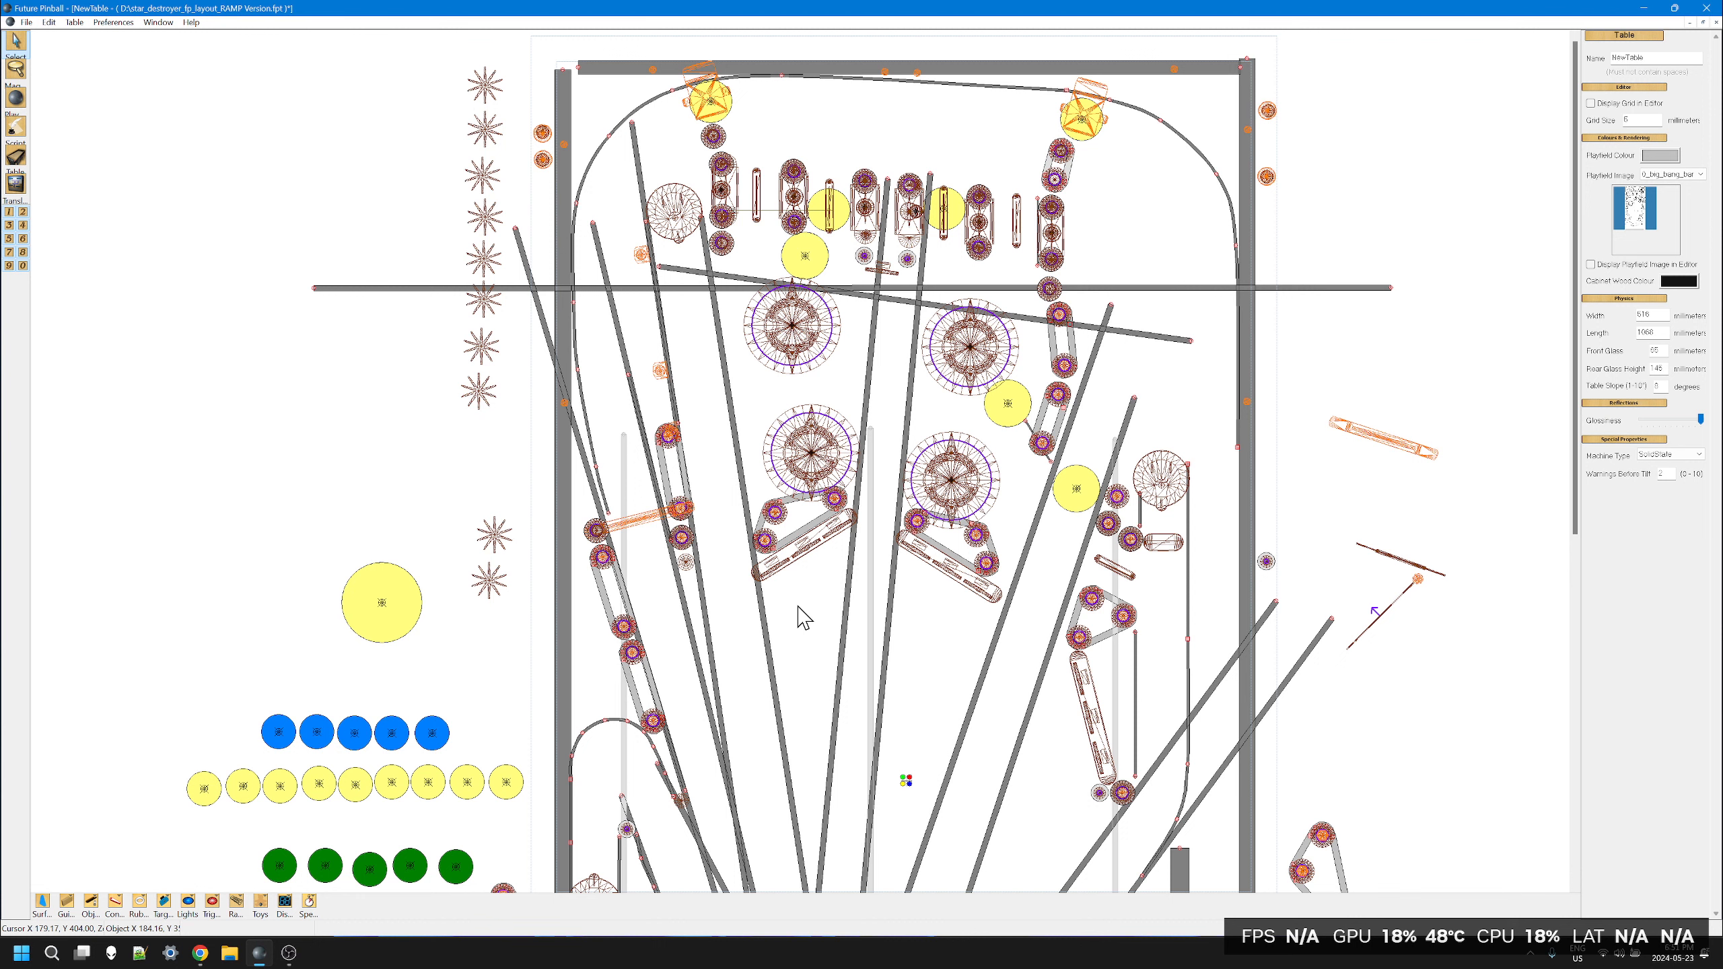
pyautogui.moveTo(932, 354)
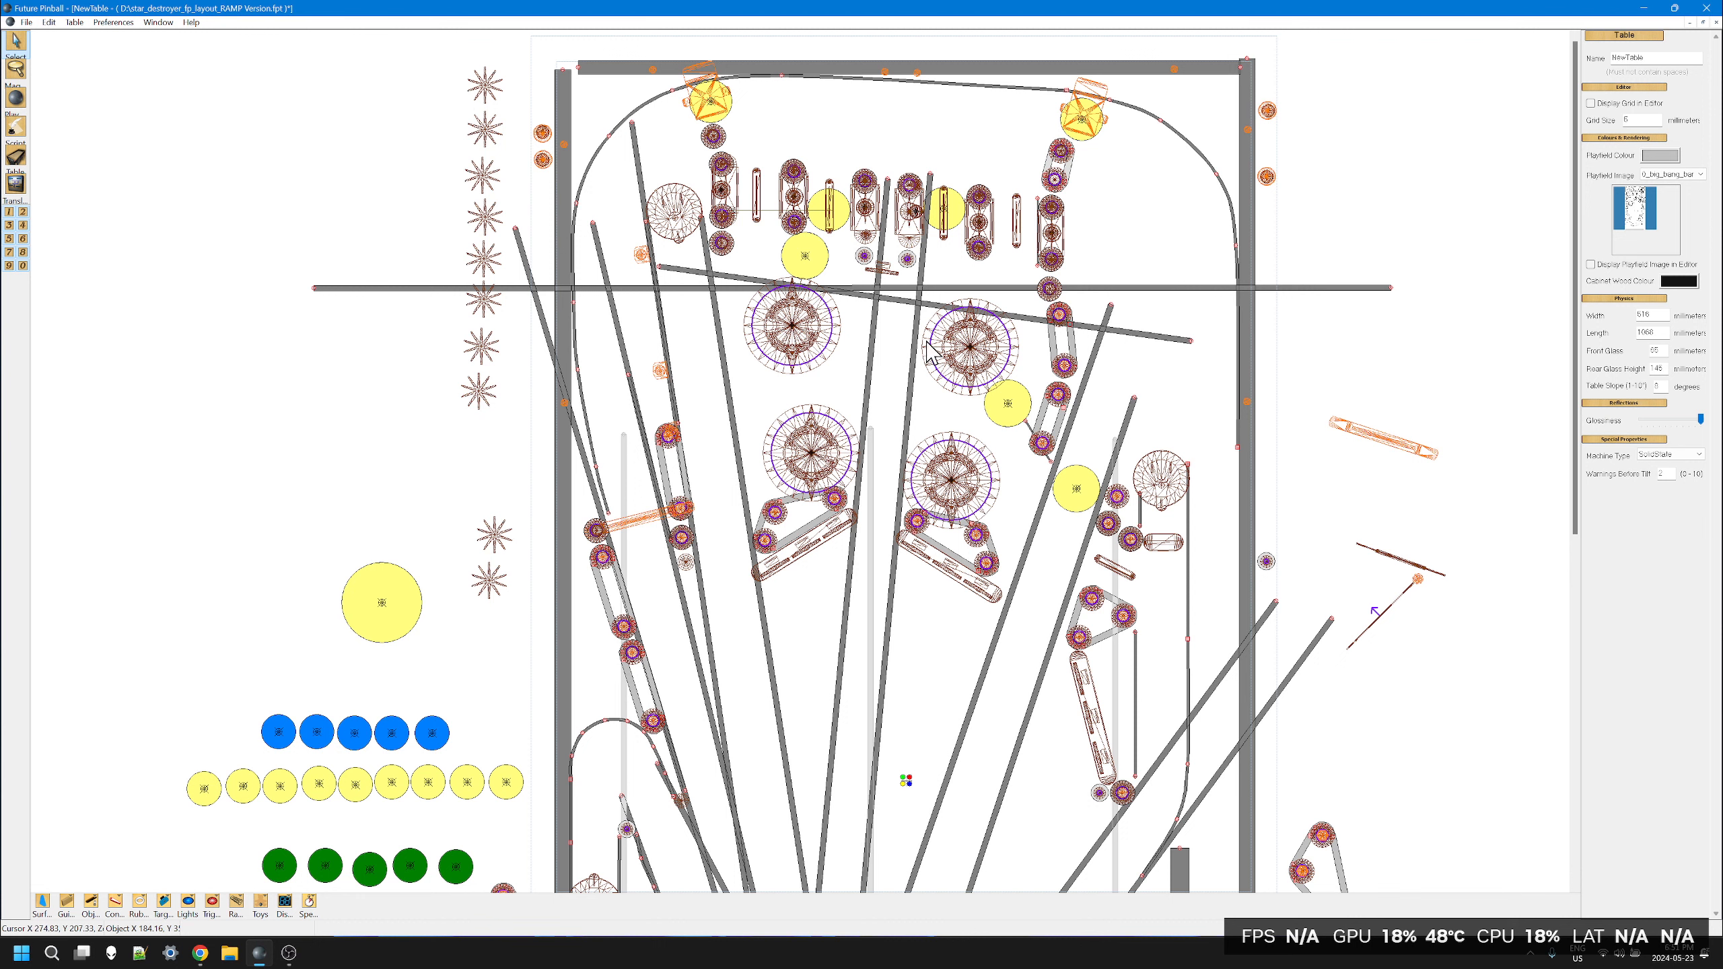
pyautogui.moveTo(840, 383)
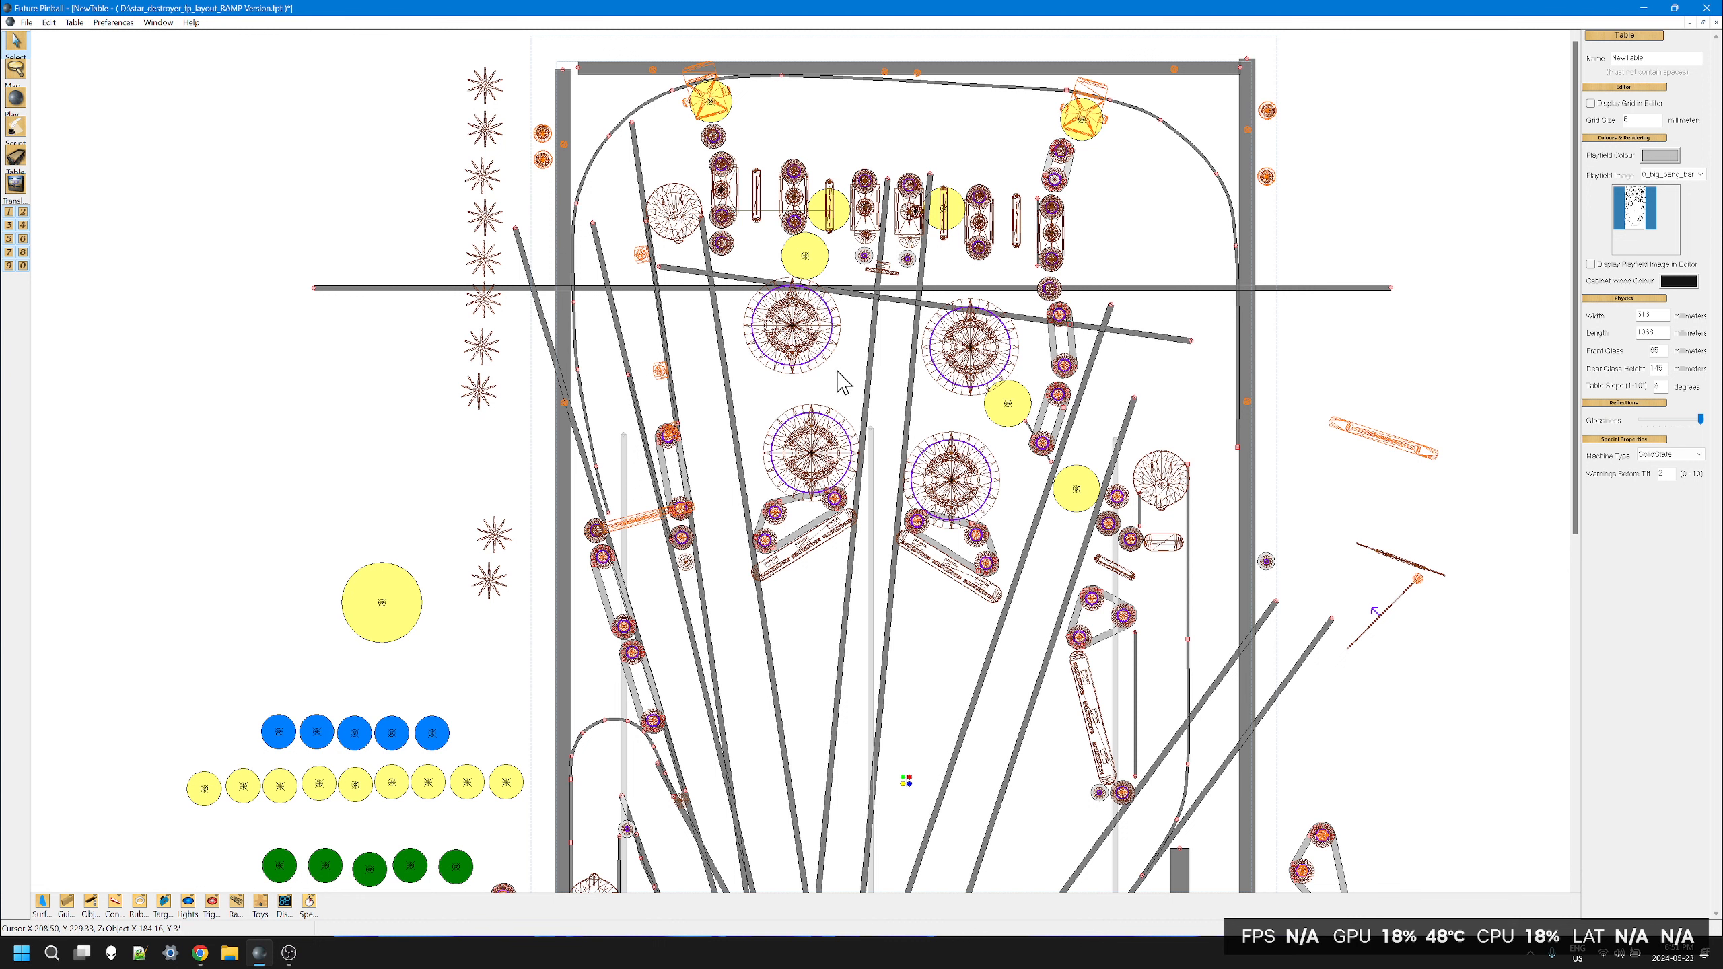
pyautogui.moveTo(903, 214)
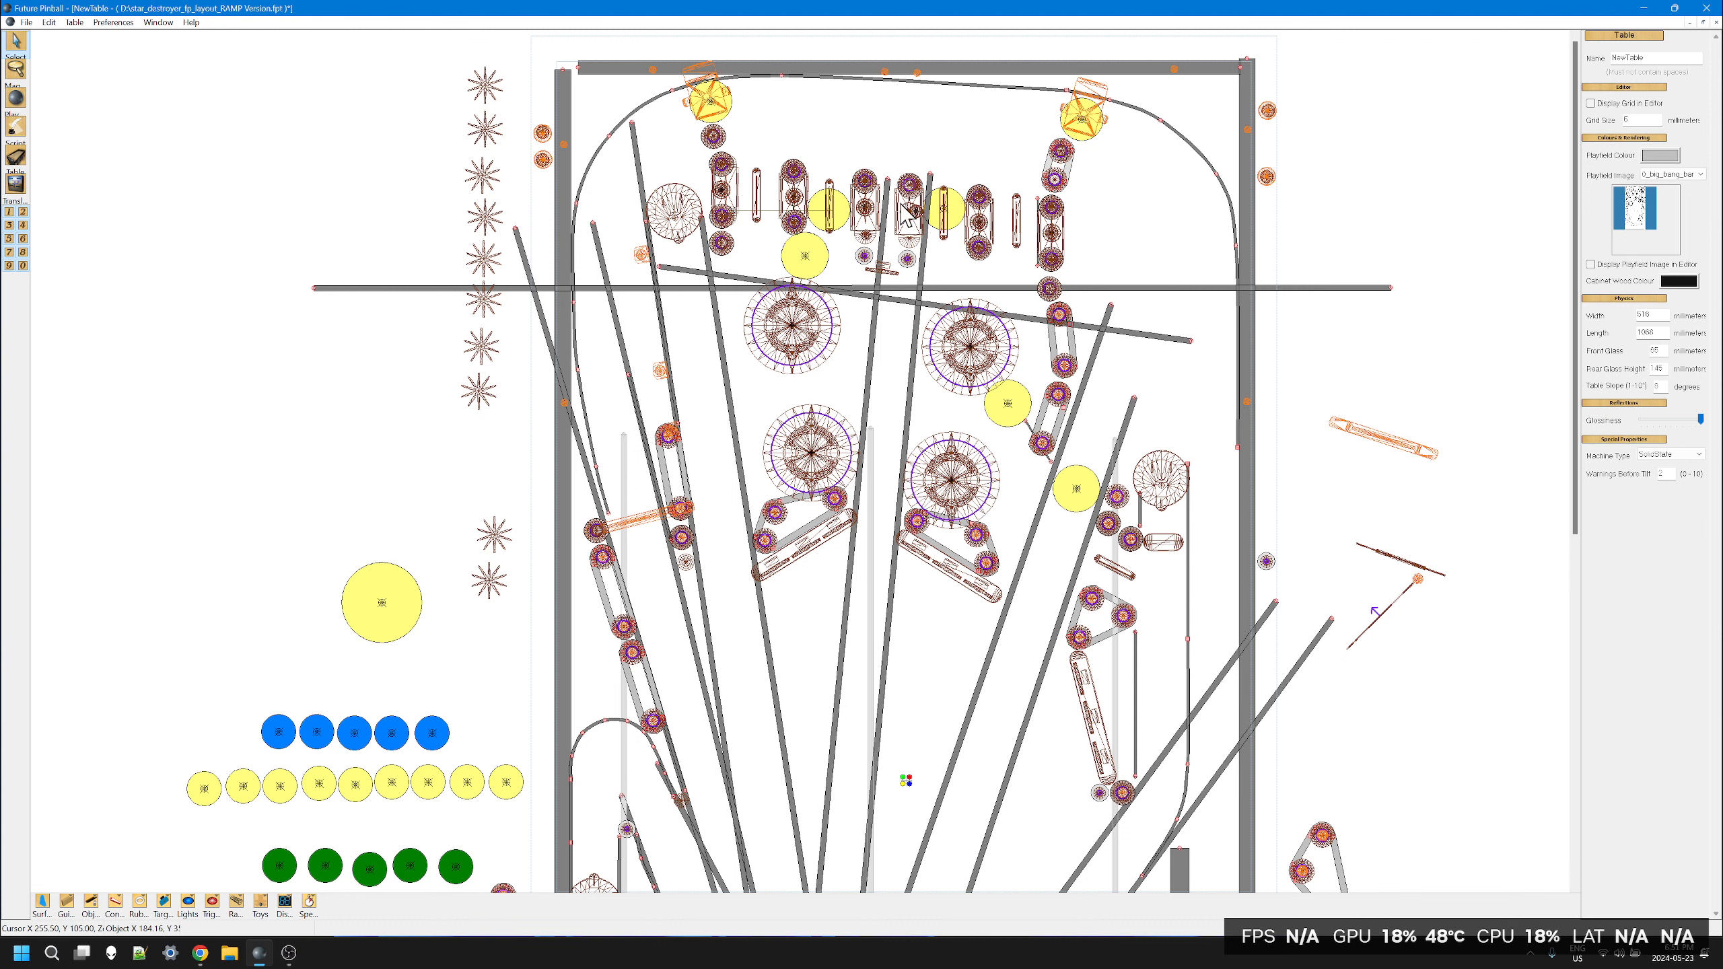
pyautogui.moveTo(1008, 427)
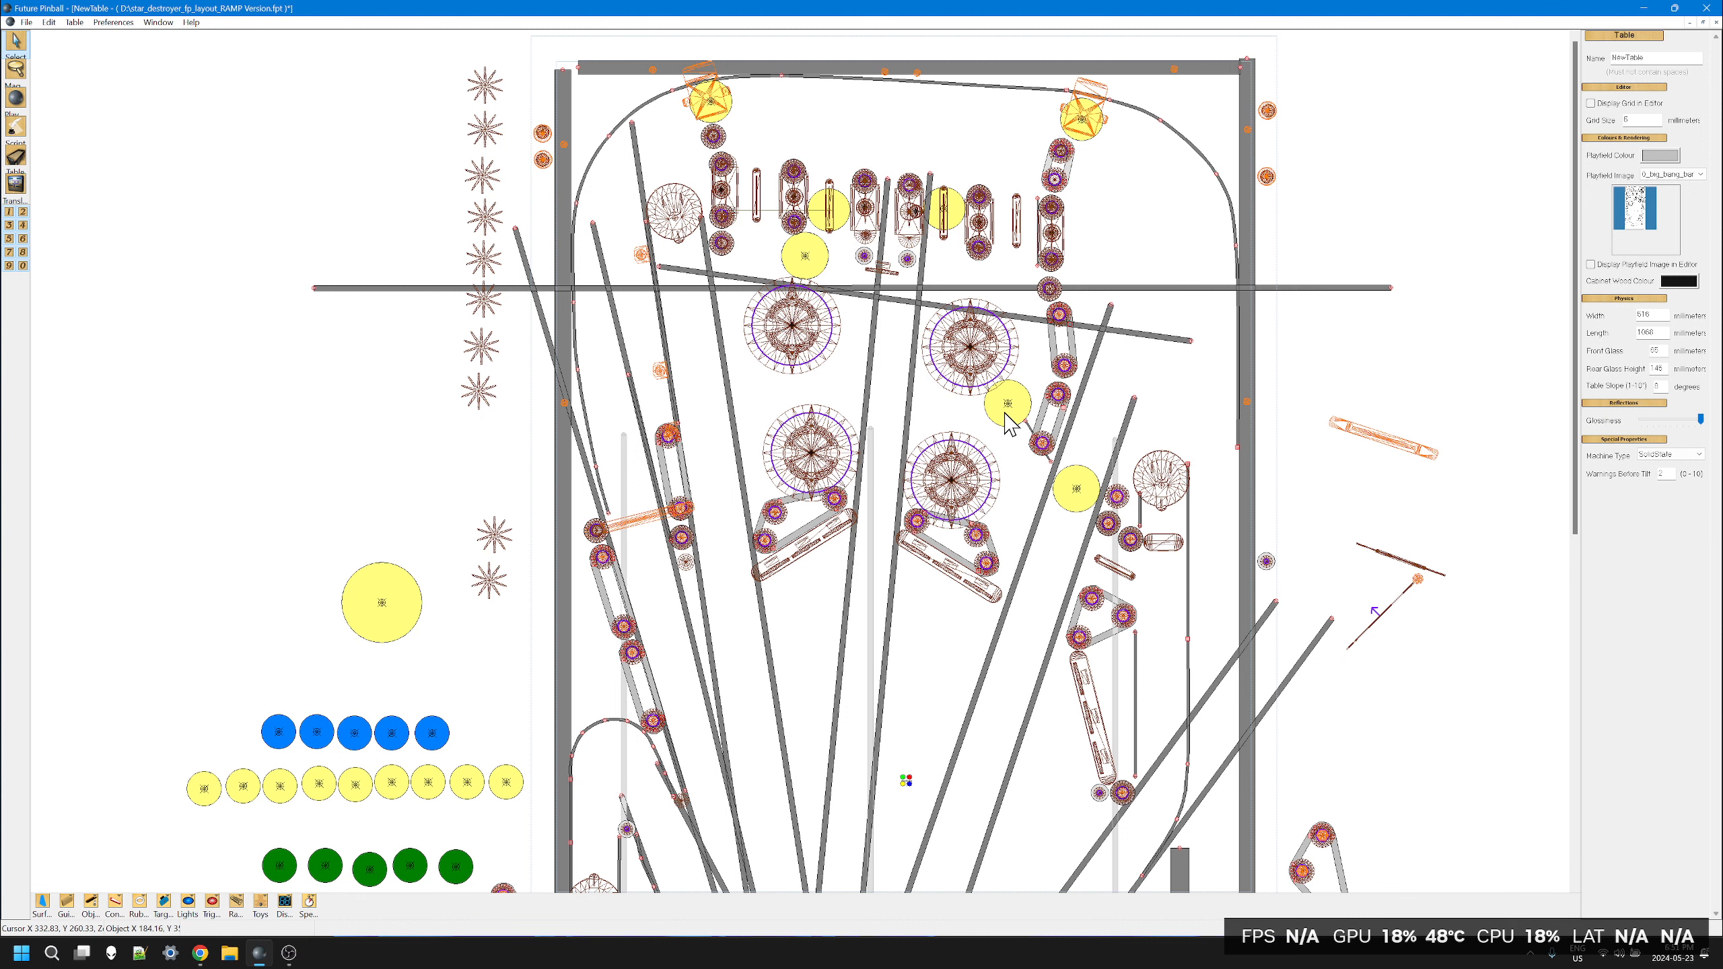
pyautogui.moveTo(698, 453)
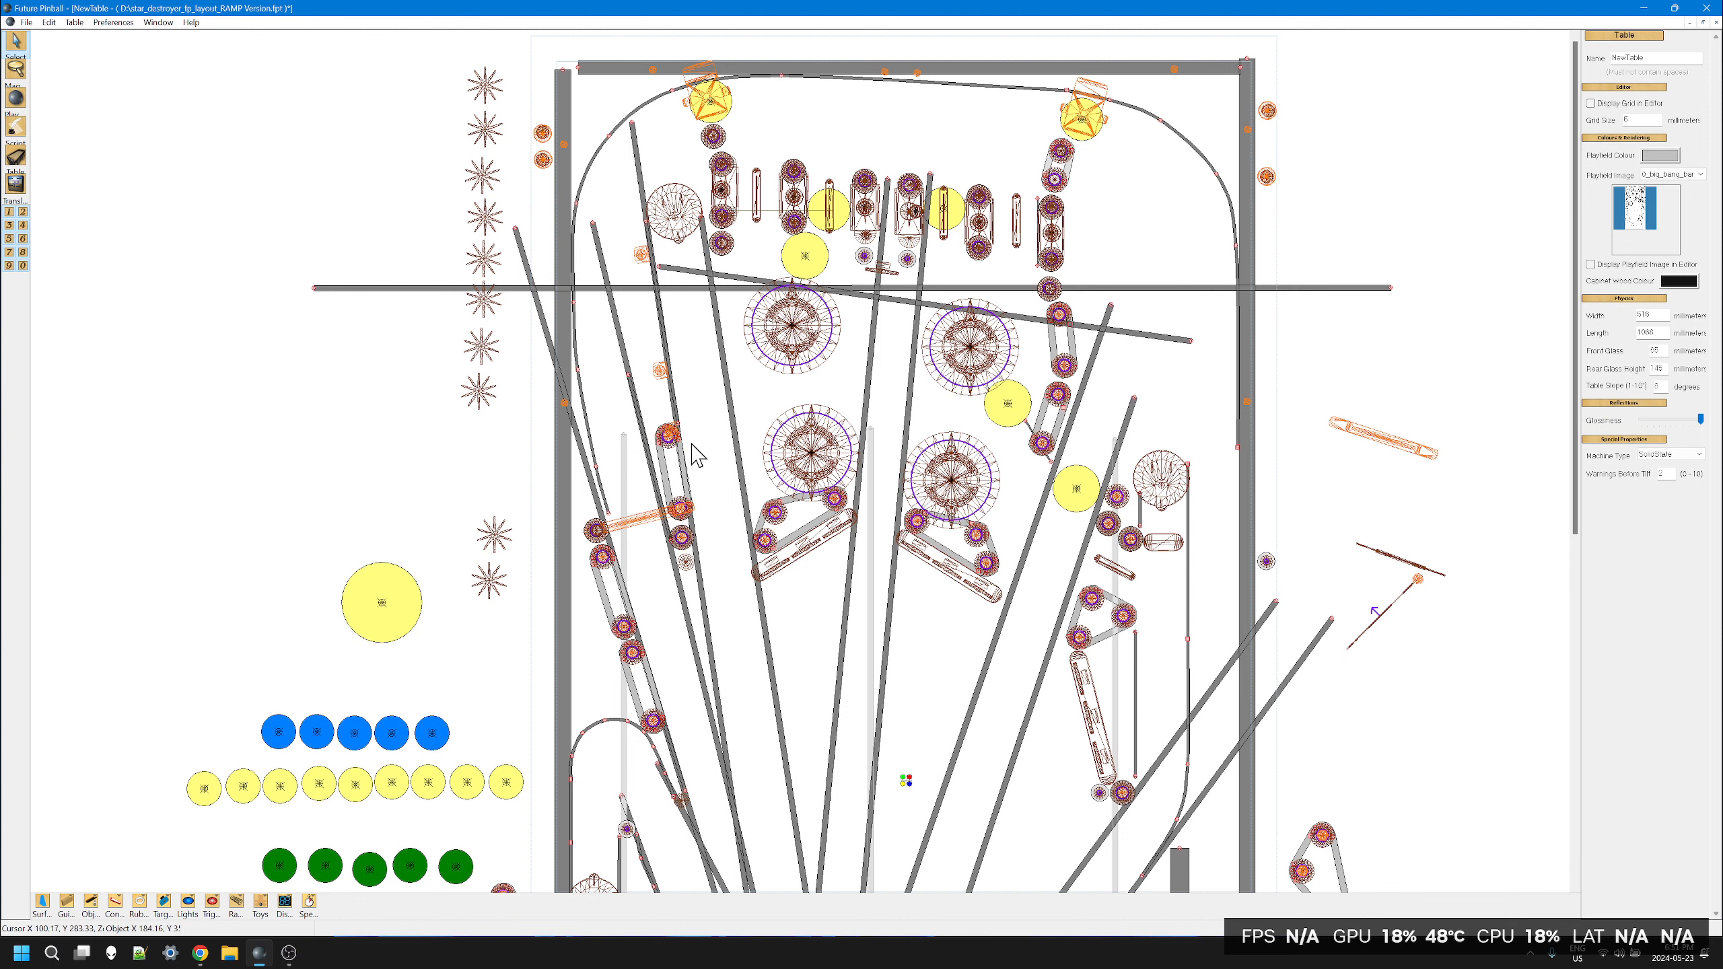
pyautogui.moveTo(199, 954)
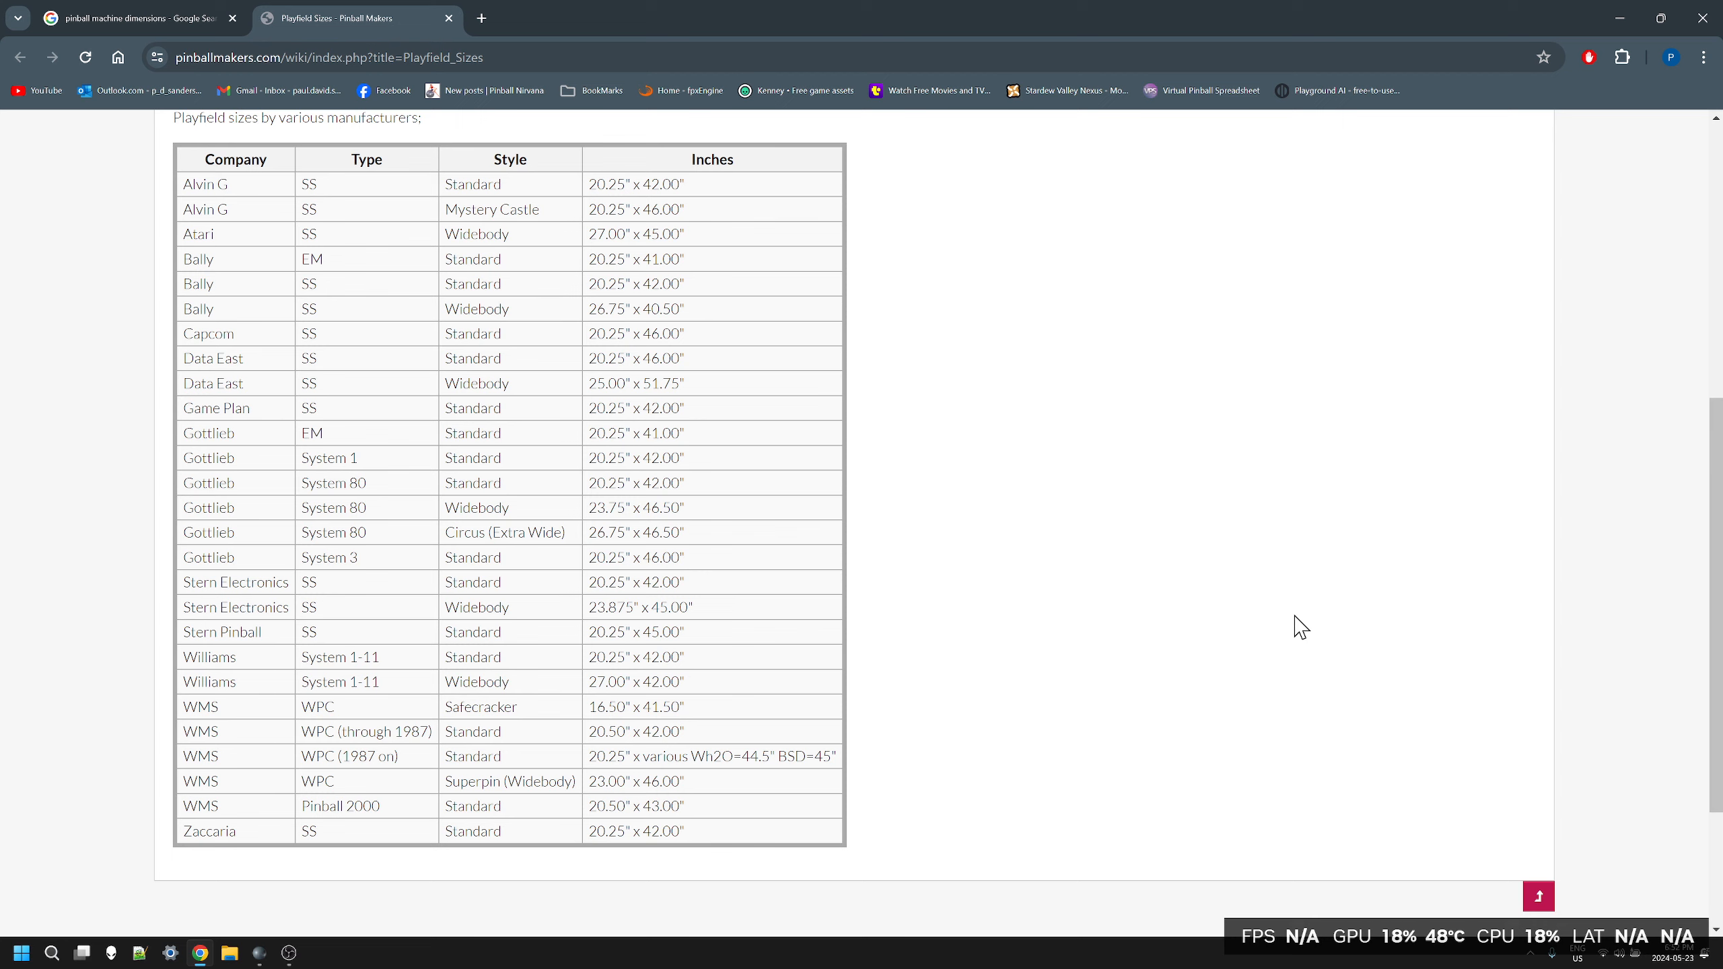
pyautogui.moveTo(676, 260)
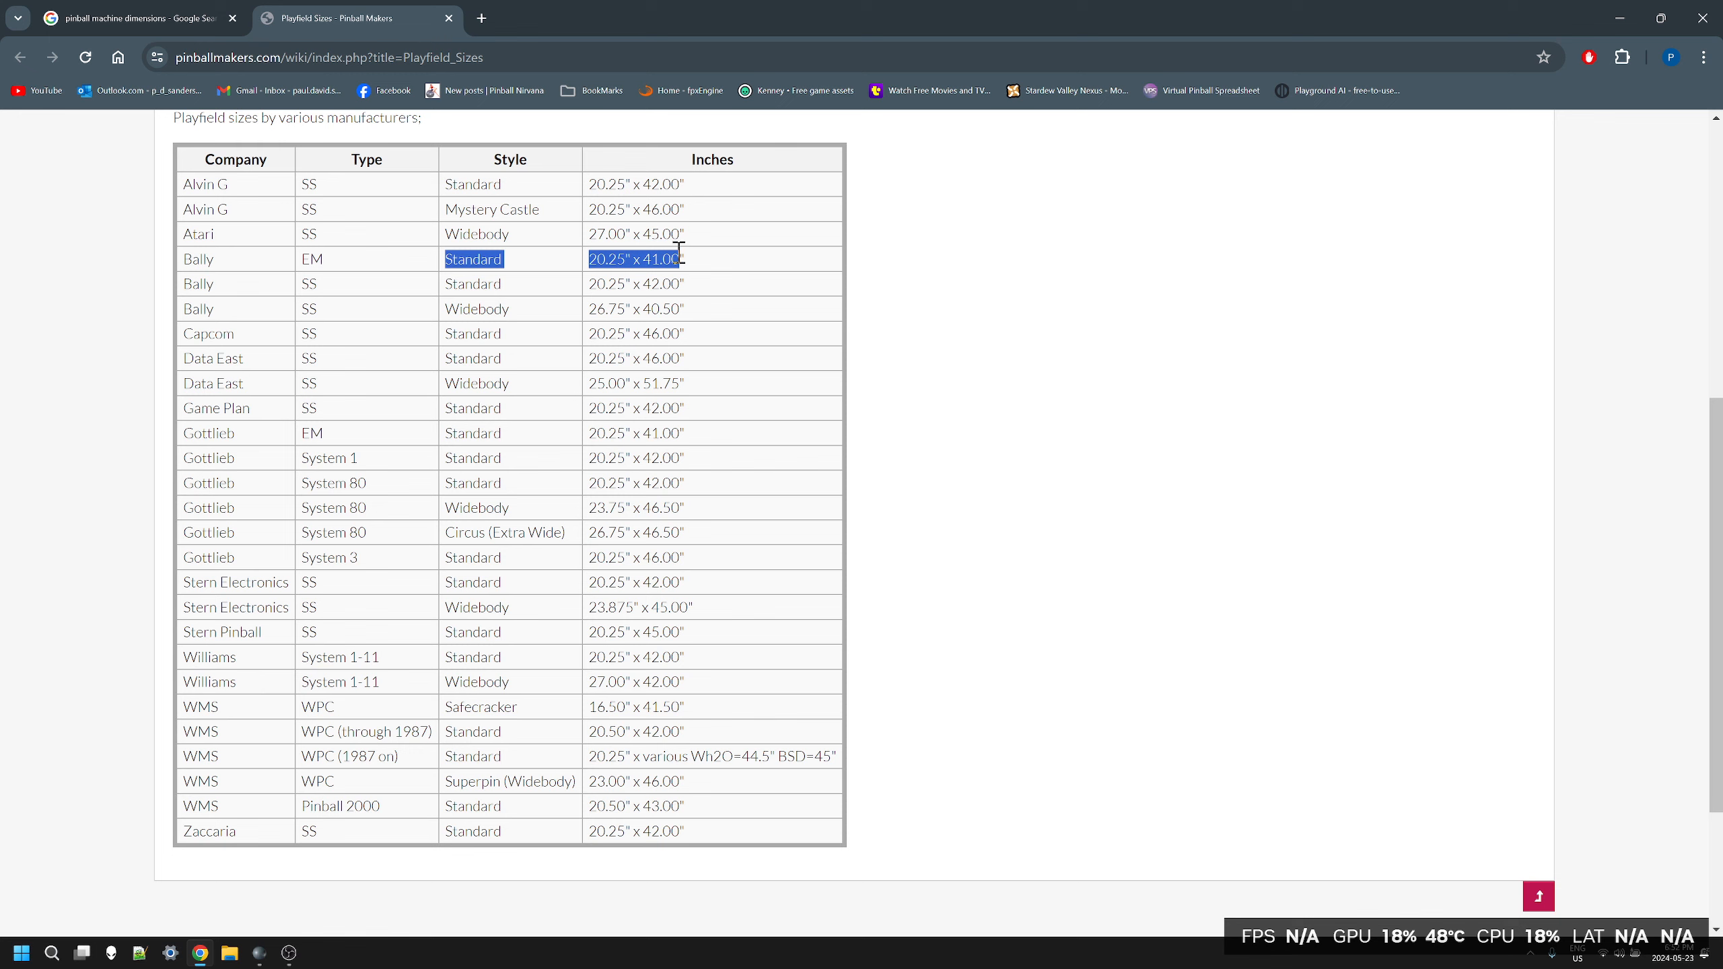
pyautogui.moveTo(1102, 433)
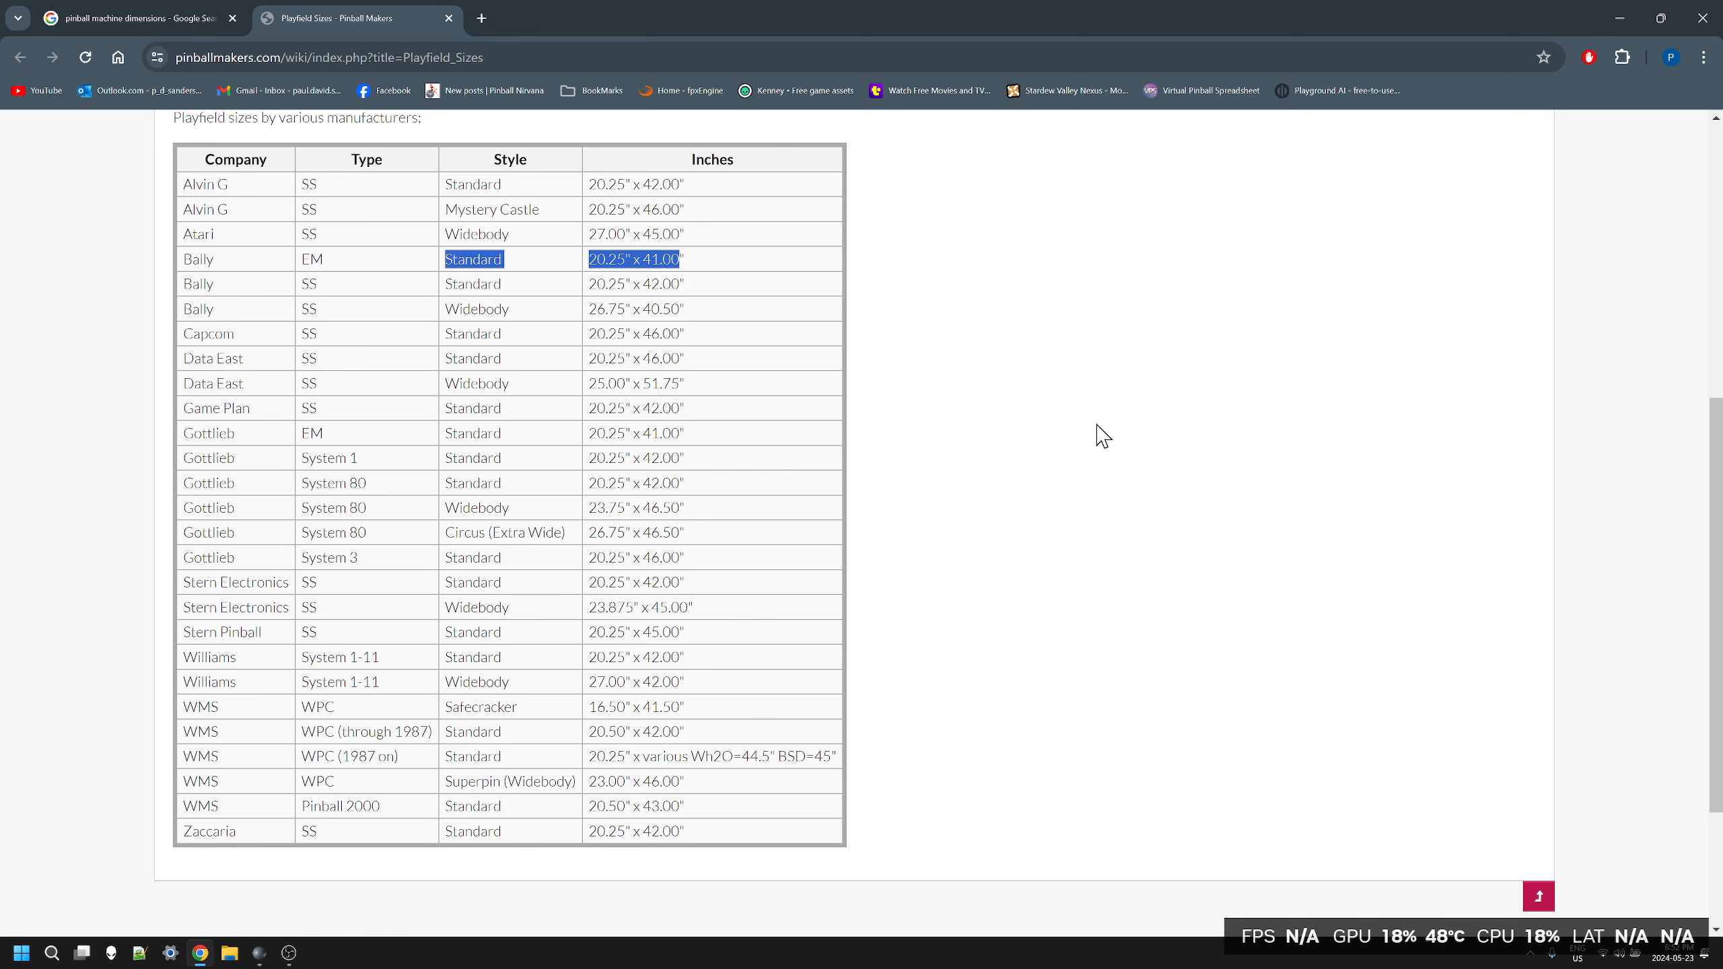
pyautogui.moveTo(1053, 425)
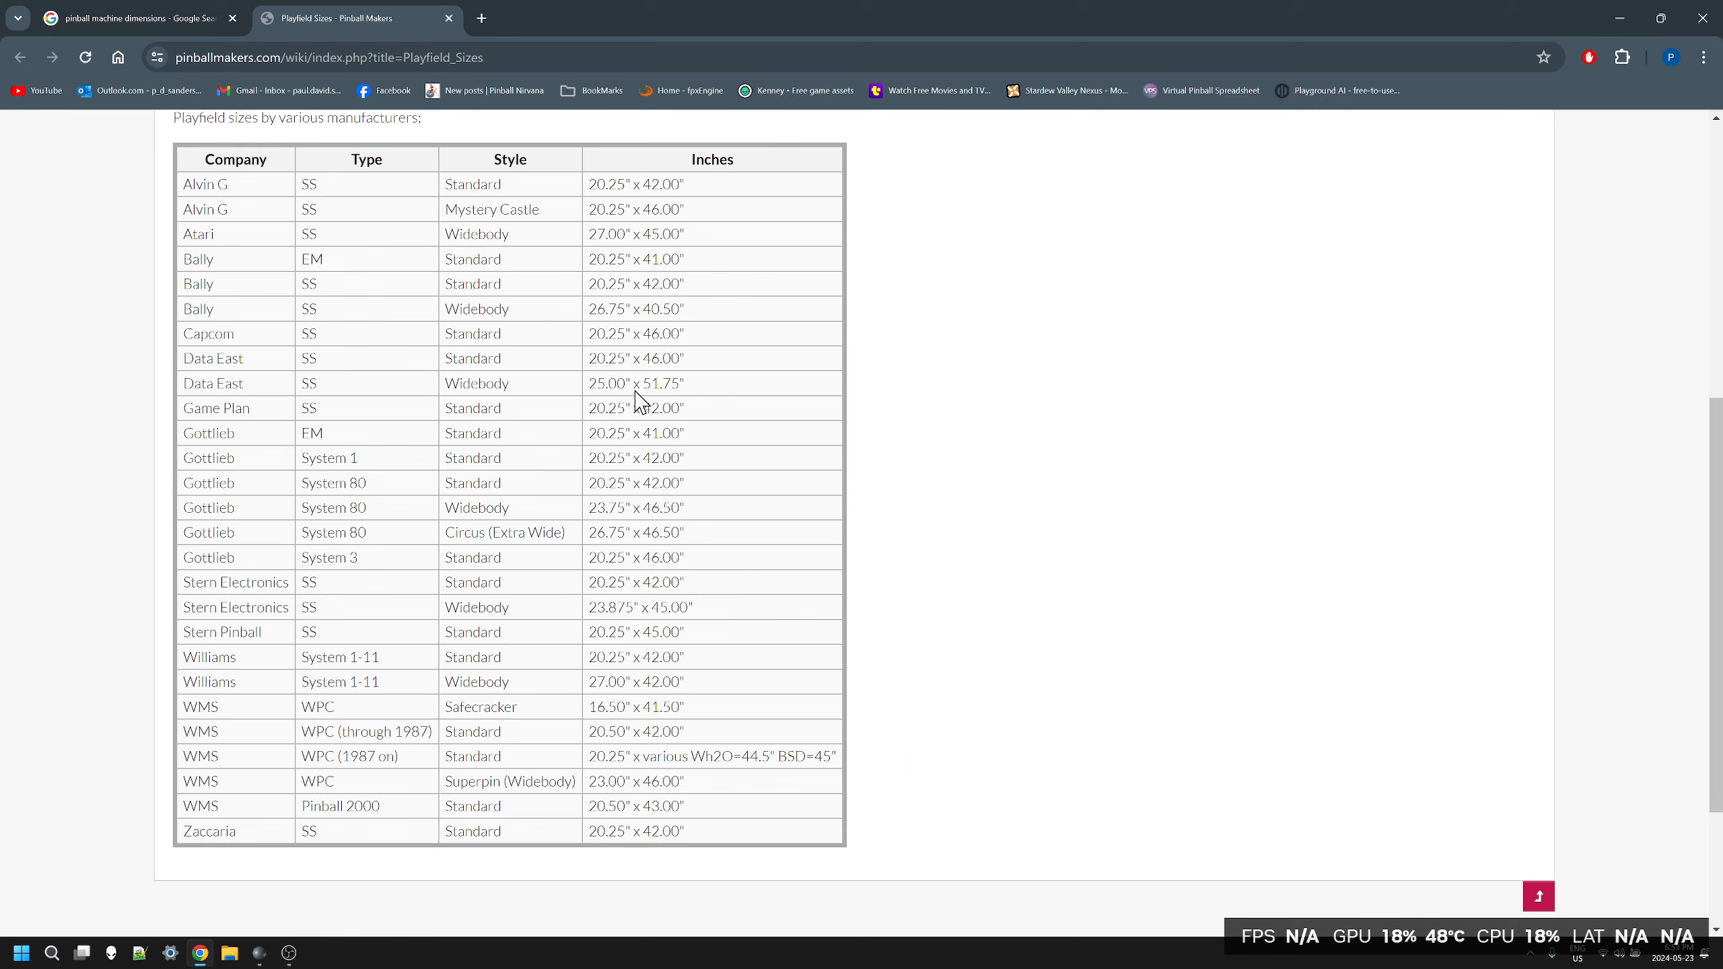
pyautogui.moveTo(583, 313)
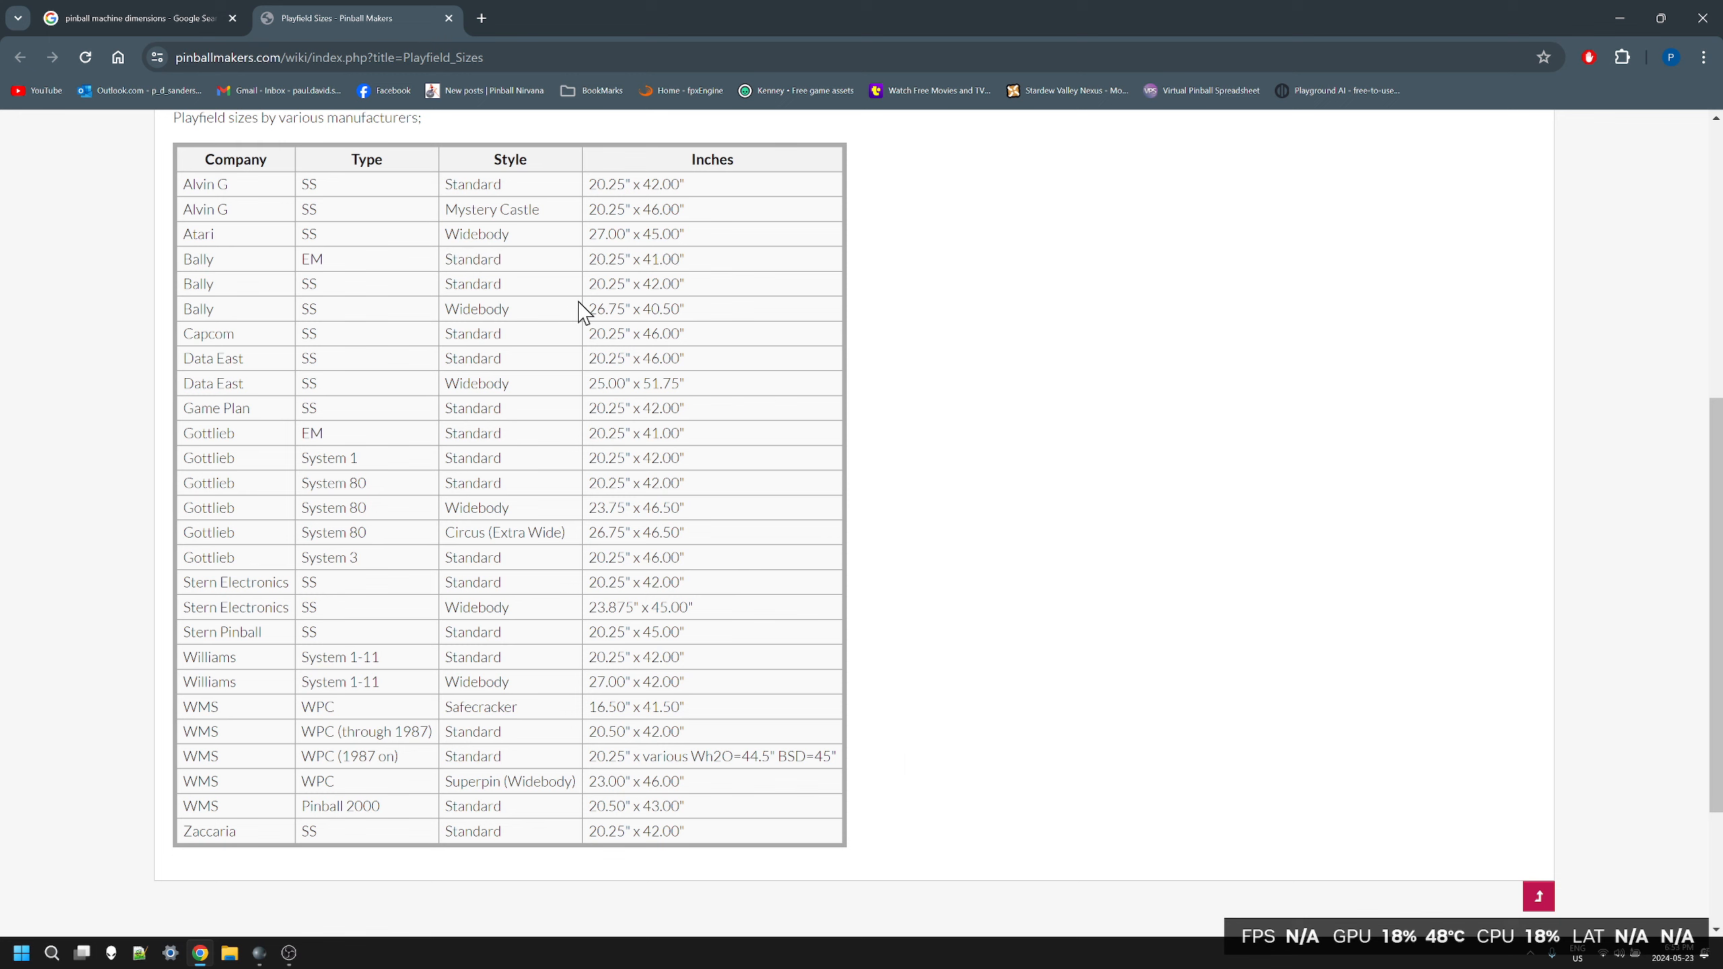
pyautogui.moveTo(591, 286)
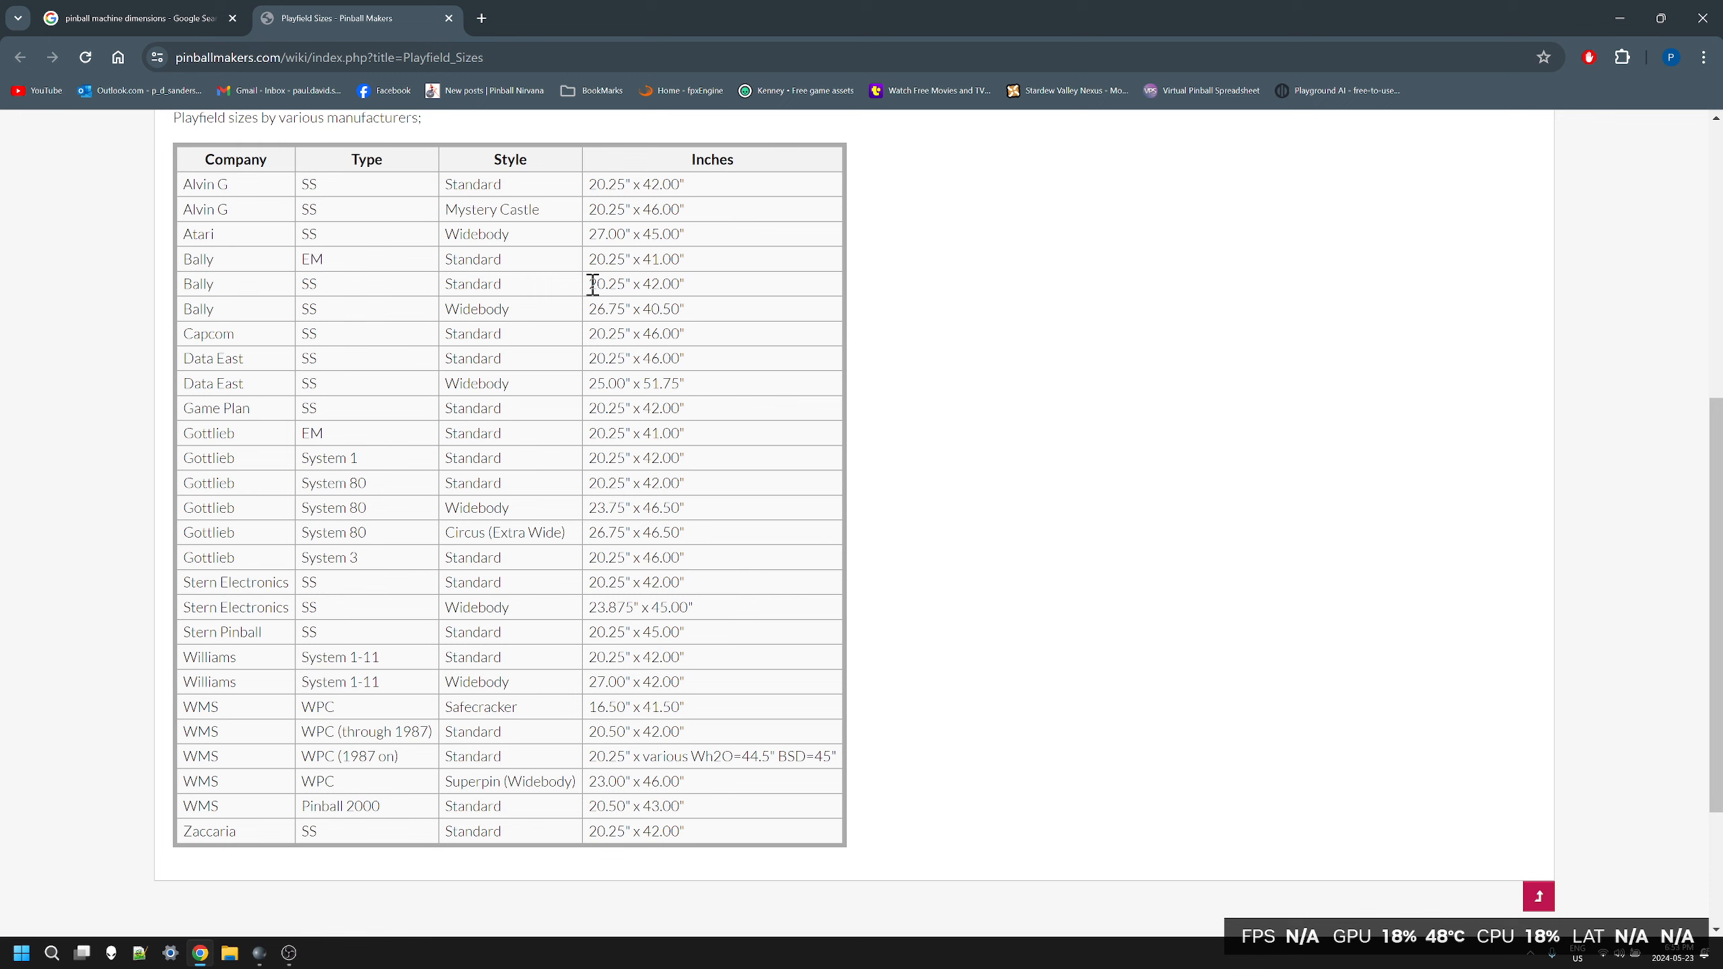
pyautogui.doubleClick(634, 284)
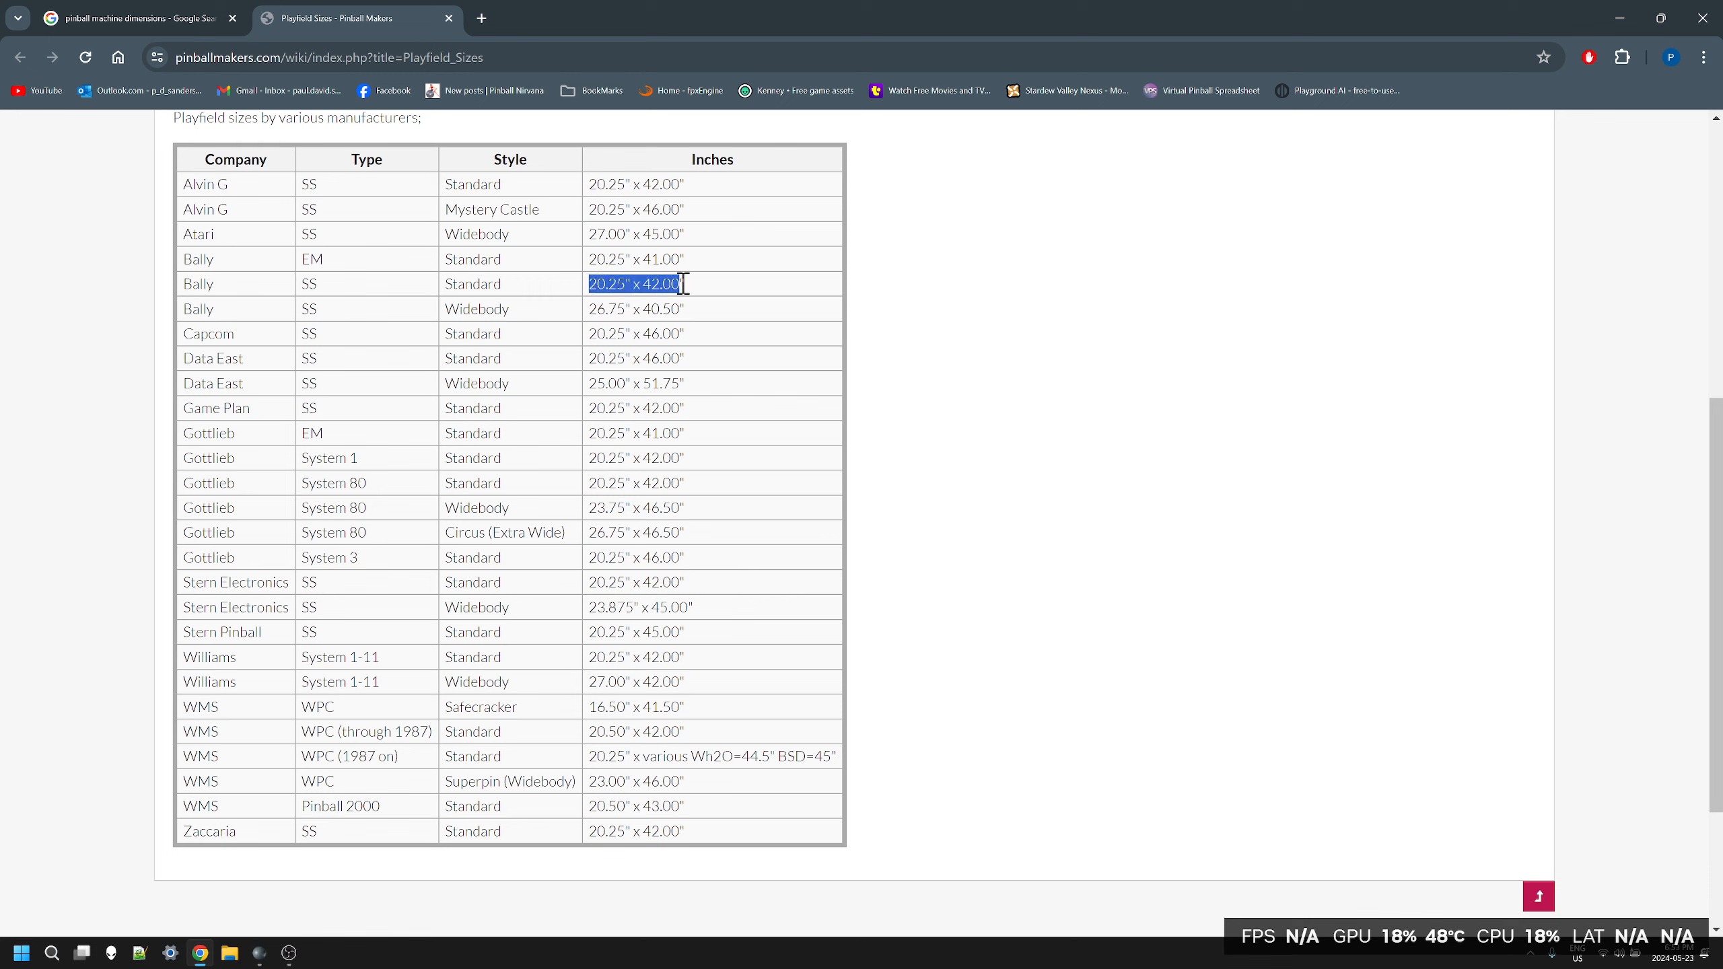
pyautogui.moveTo(1312, 380)
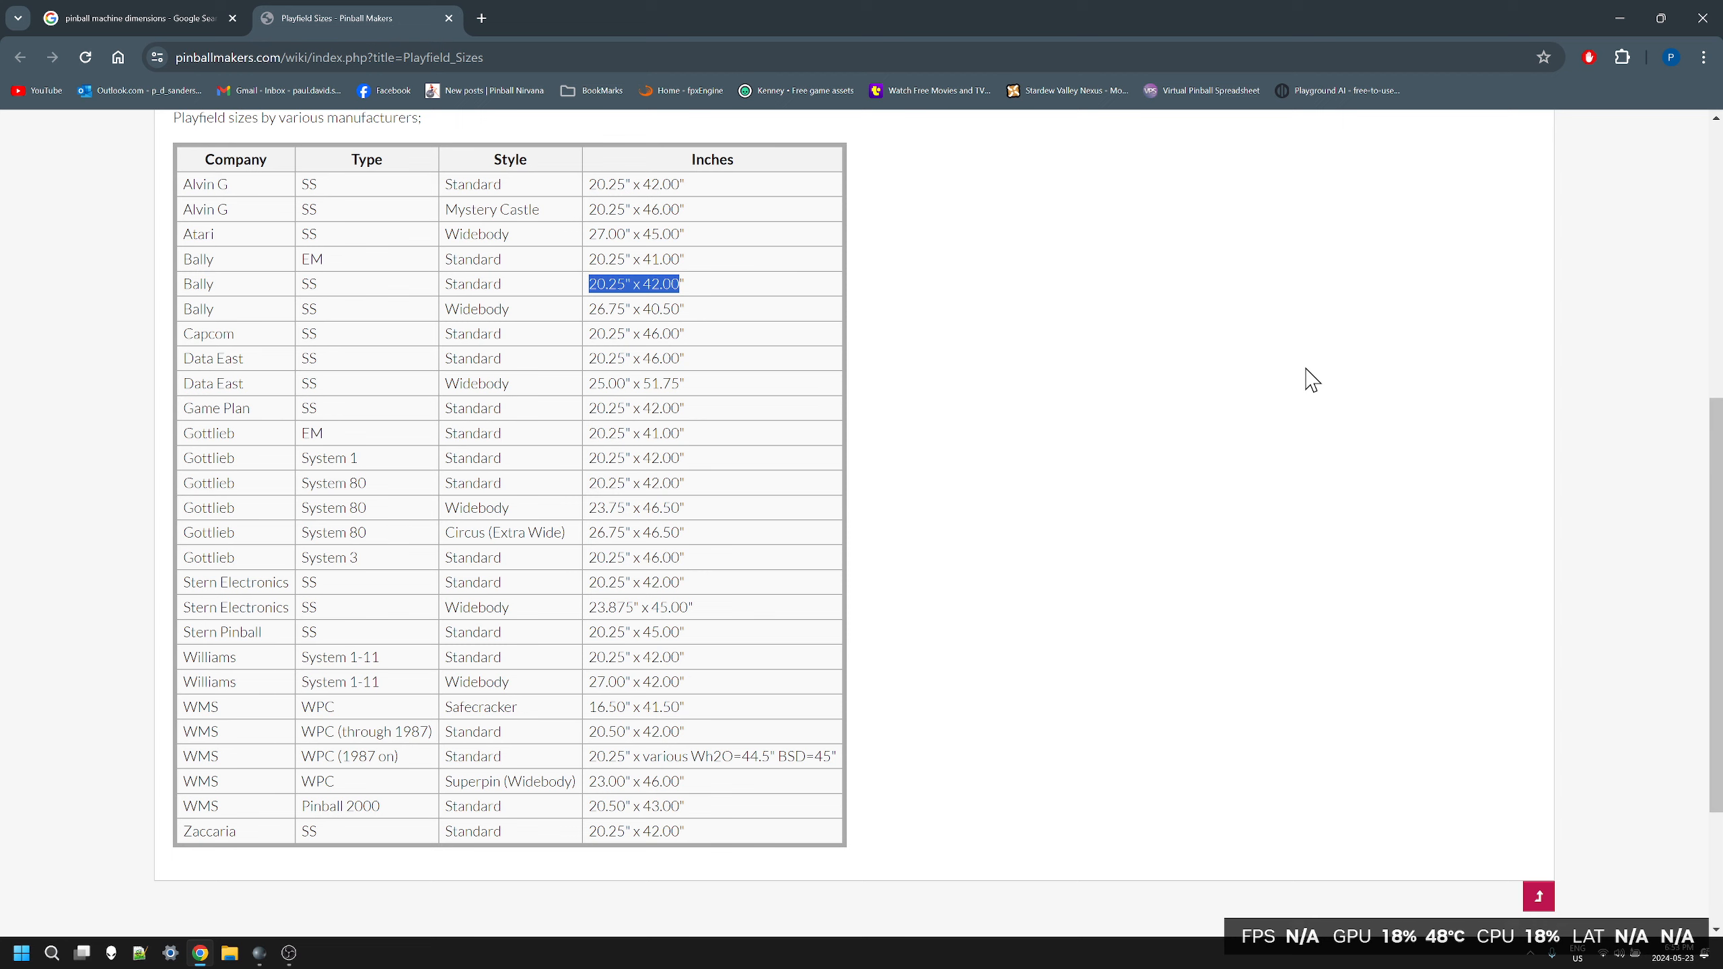
pyautogui.moveTo(625, 582)
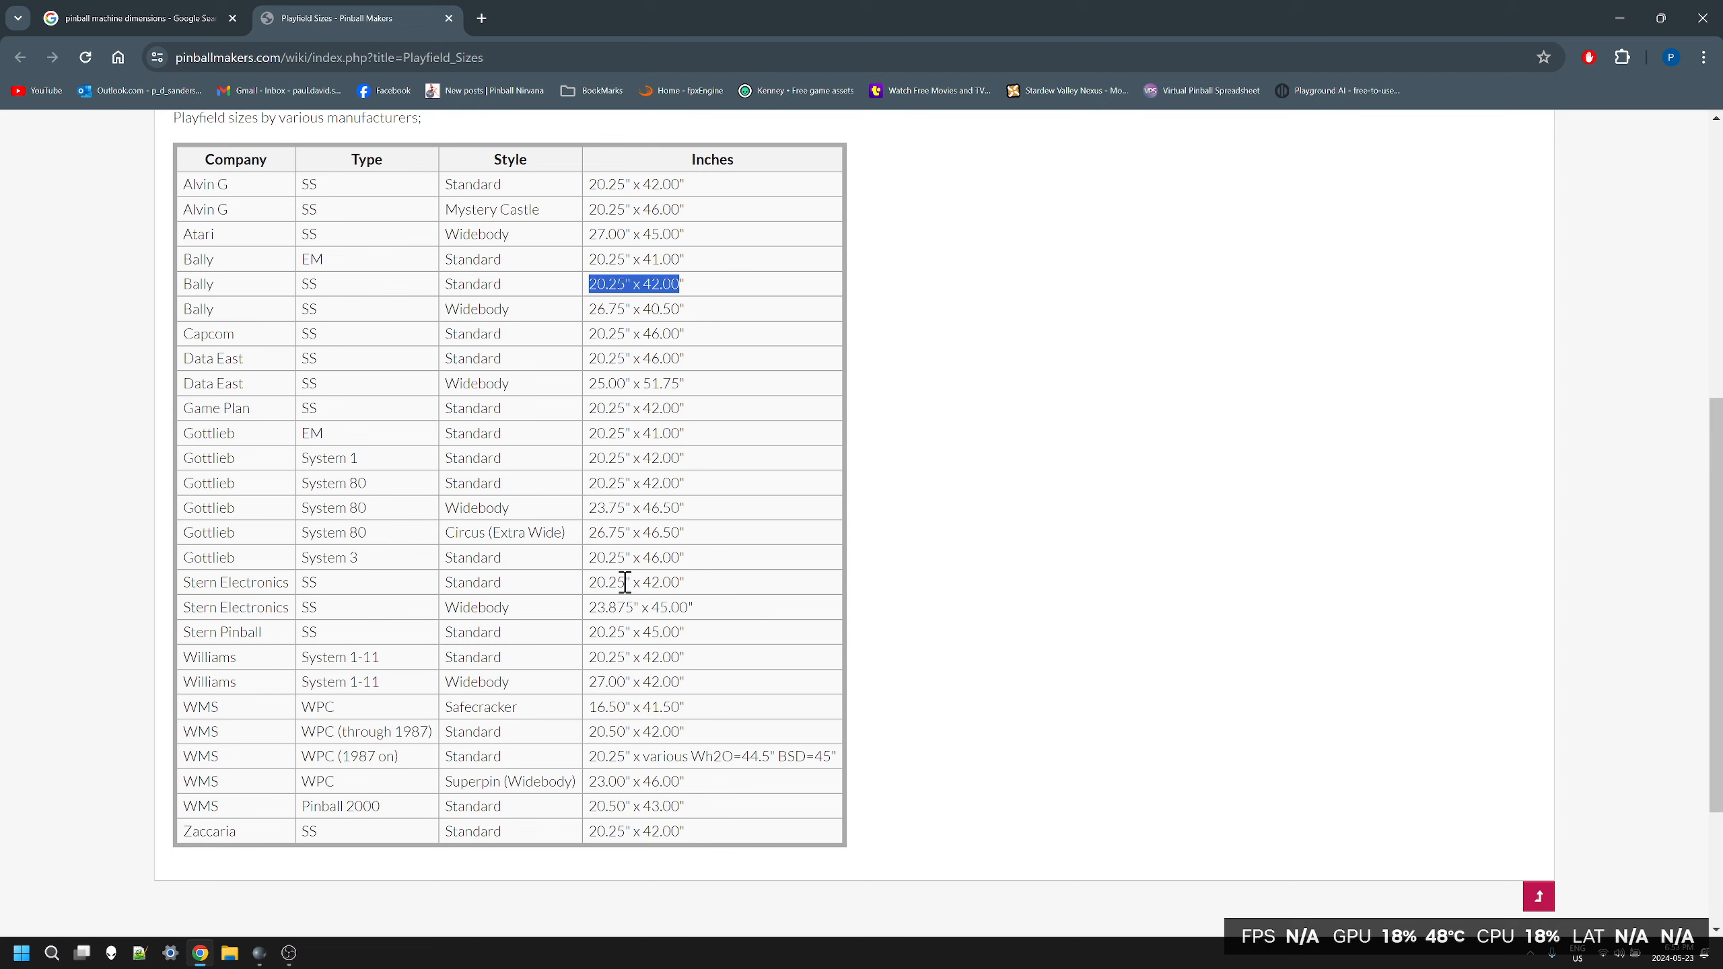
pyautogui.moveTo(953, 579)
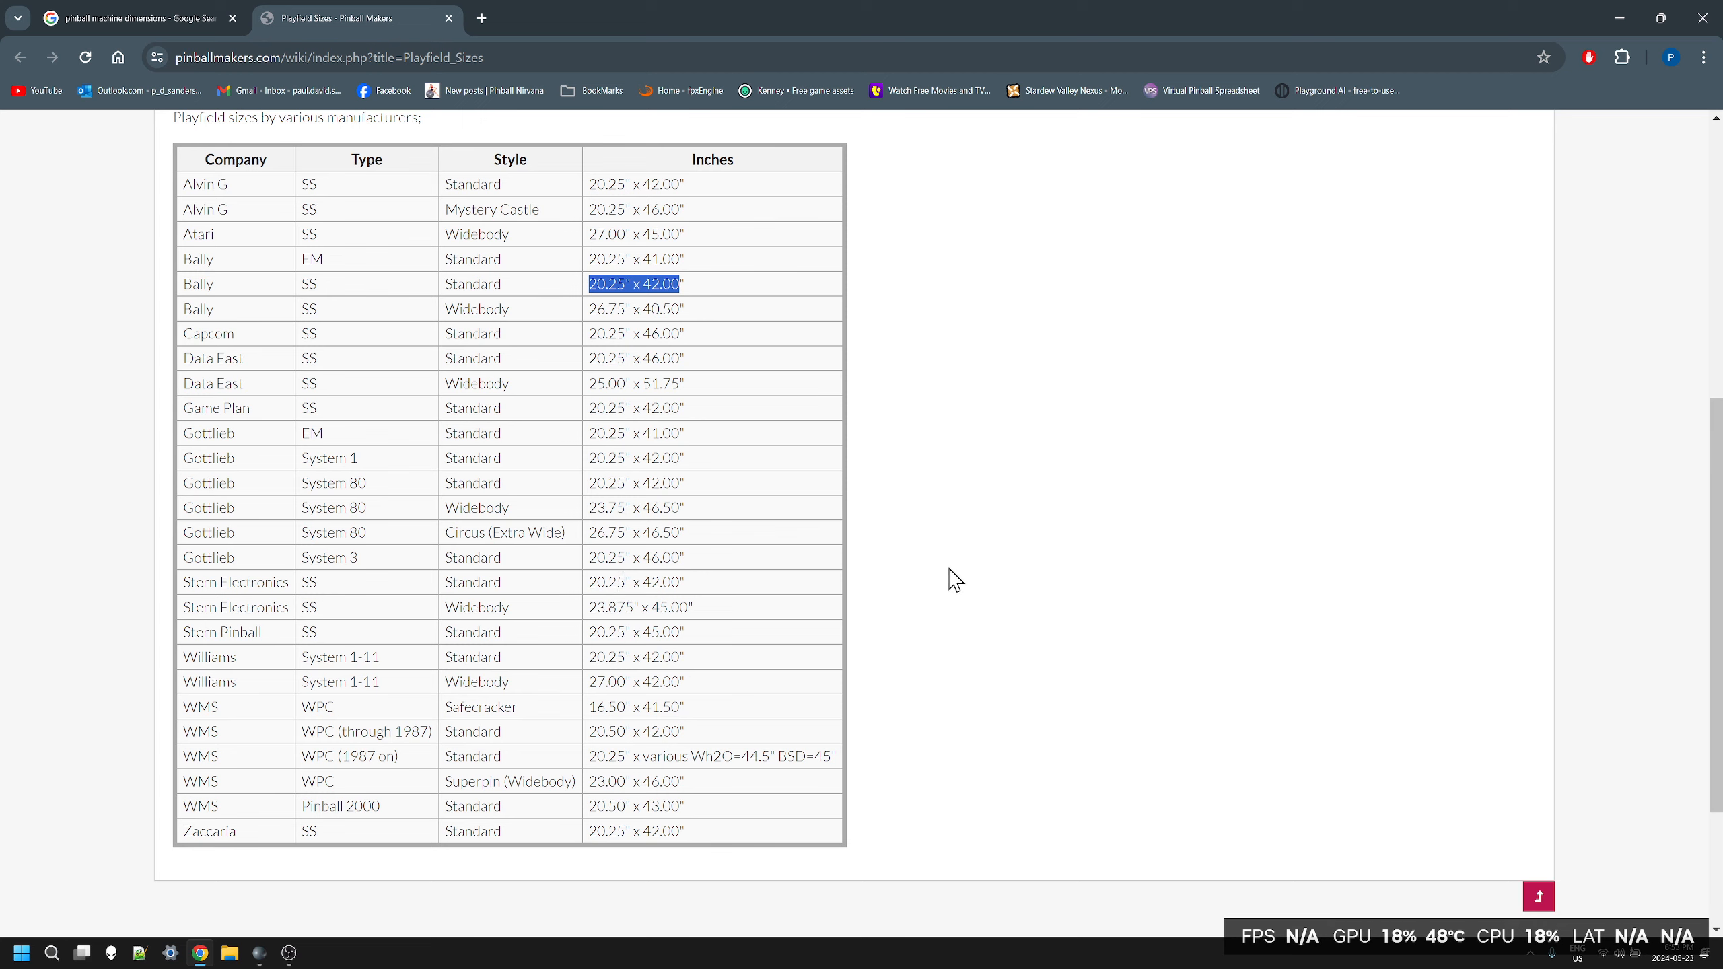
pyautogui.moveTo(983, 541)
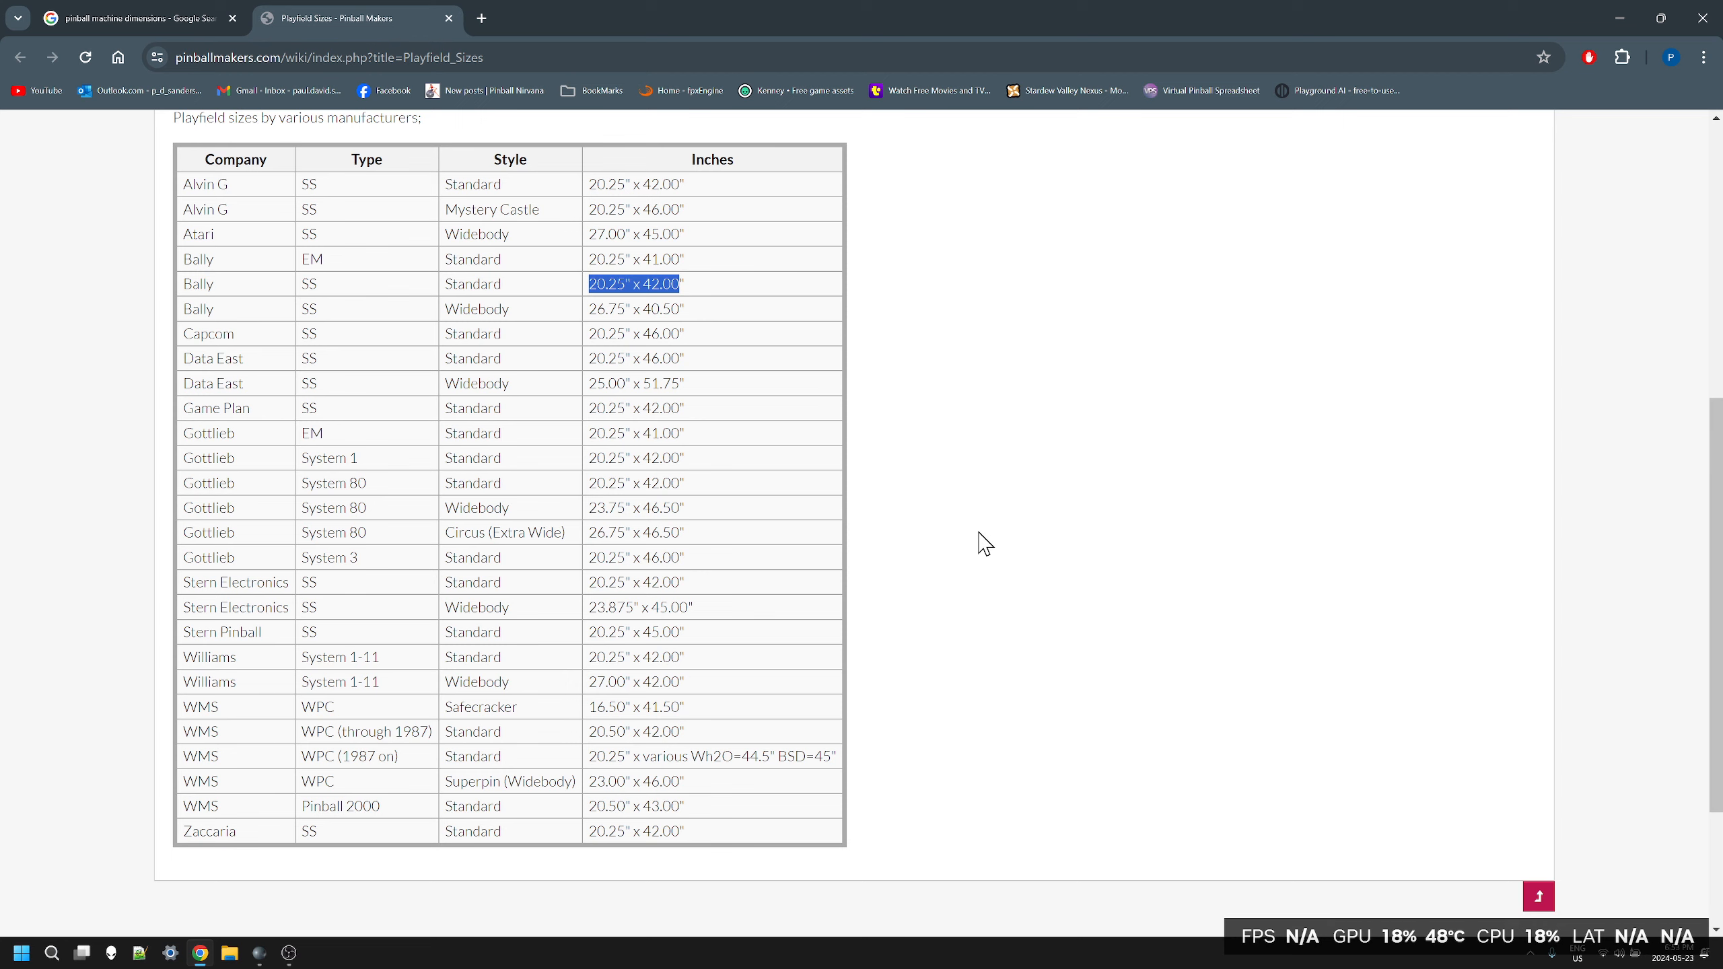
pyautogui.click(984, 541)
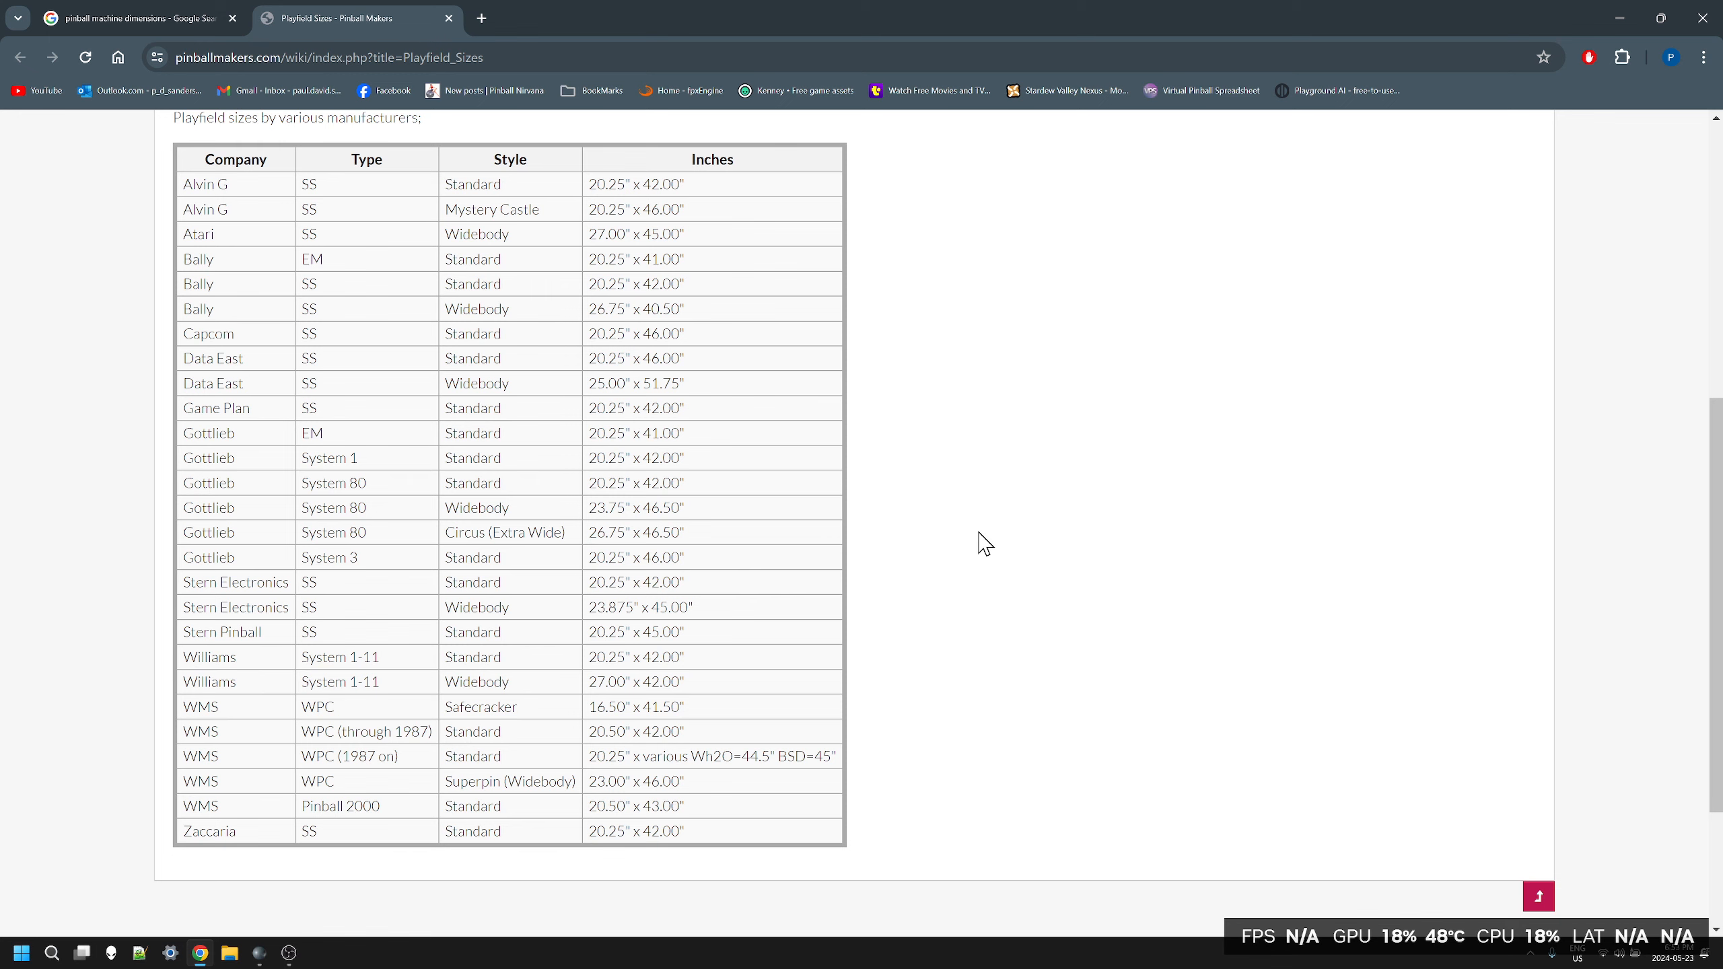
pyautogui.moveTo(972, 542)
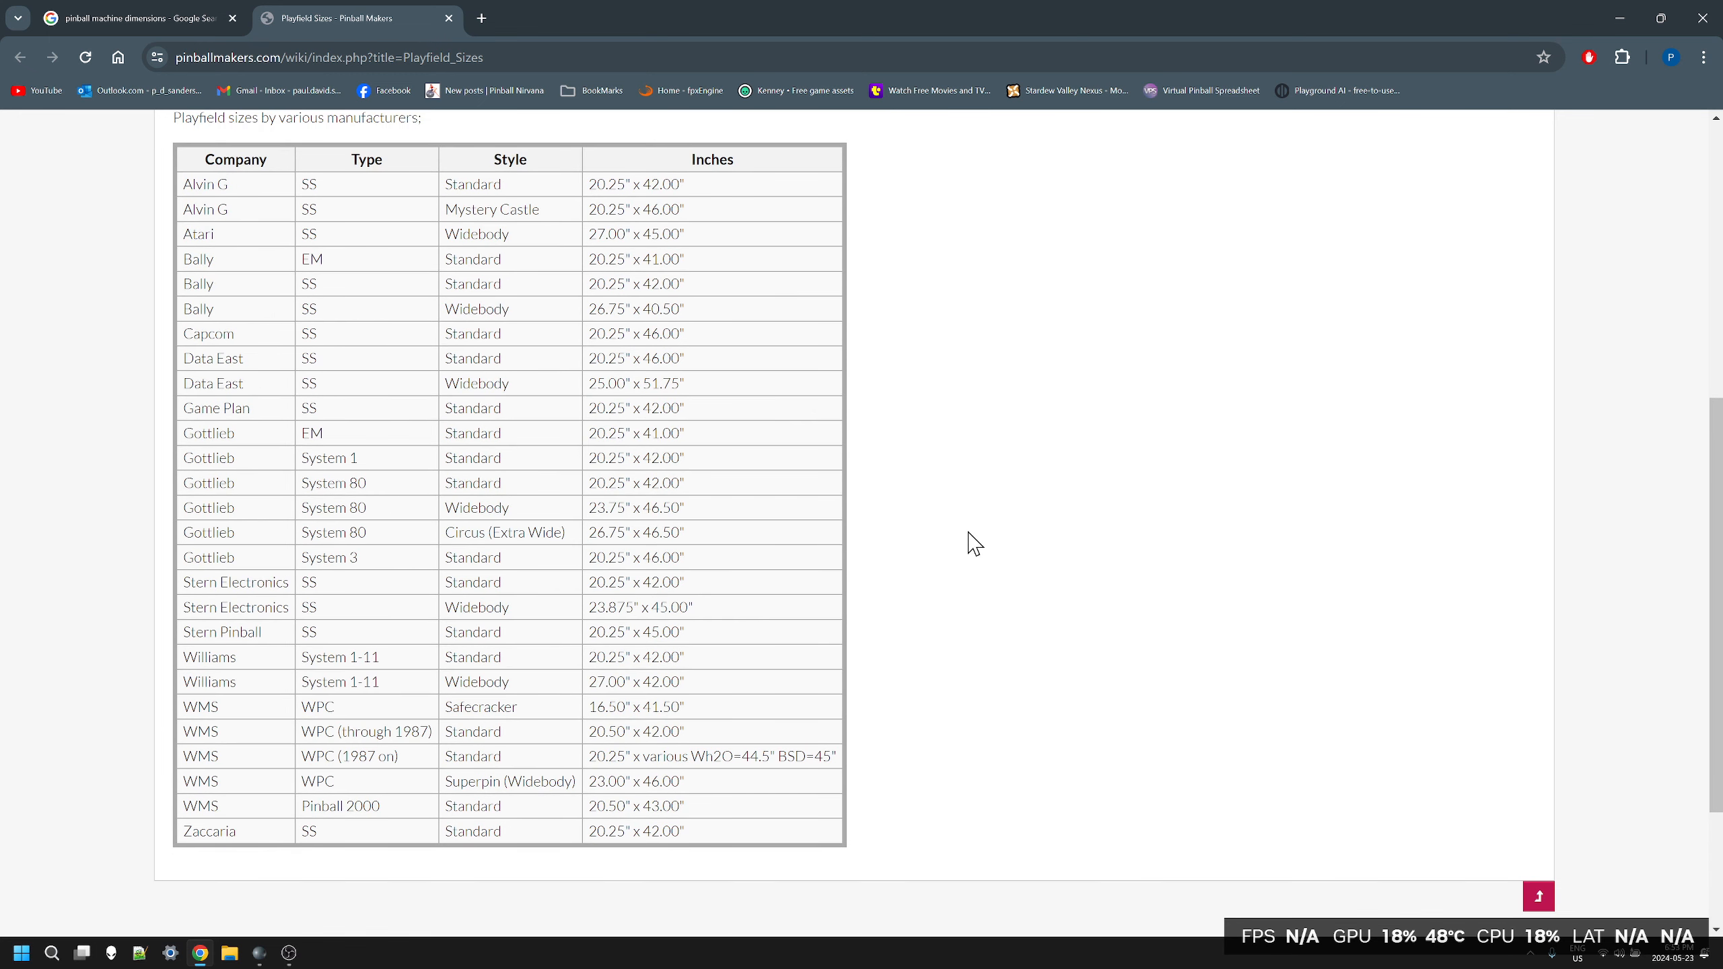
pyautogui.moveTo(258, 953)
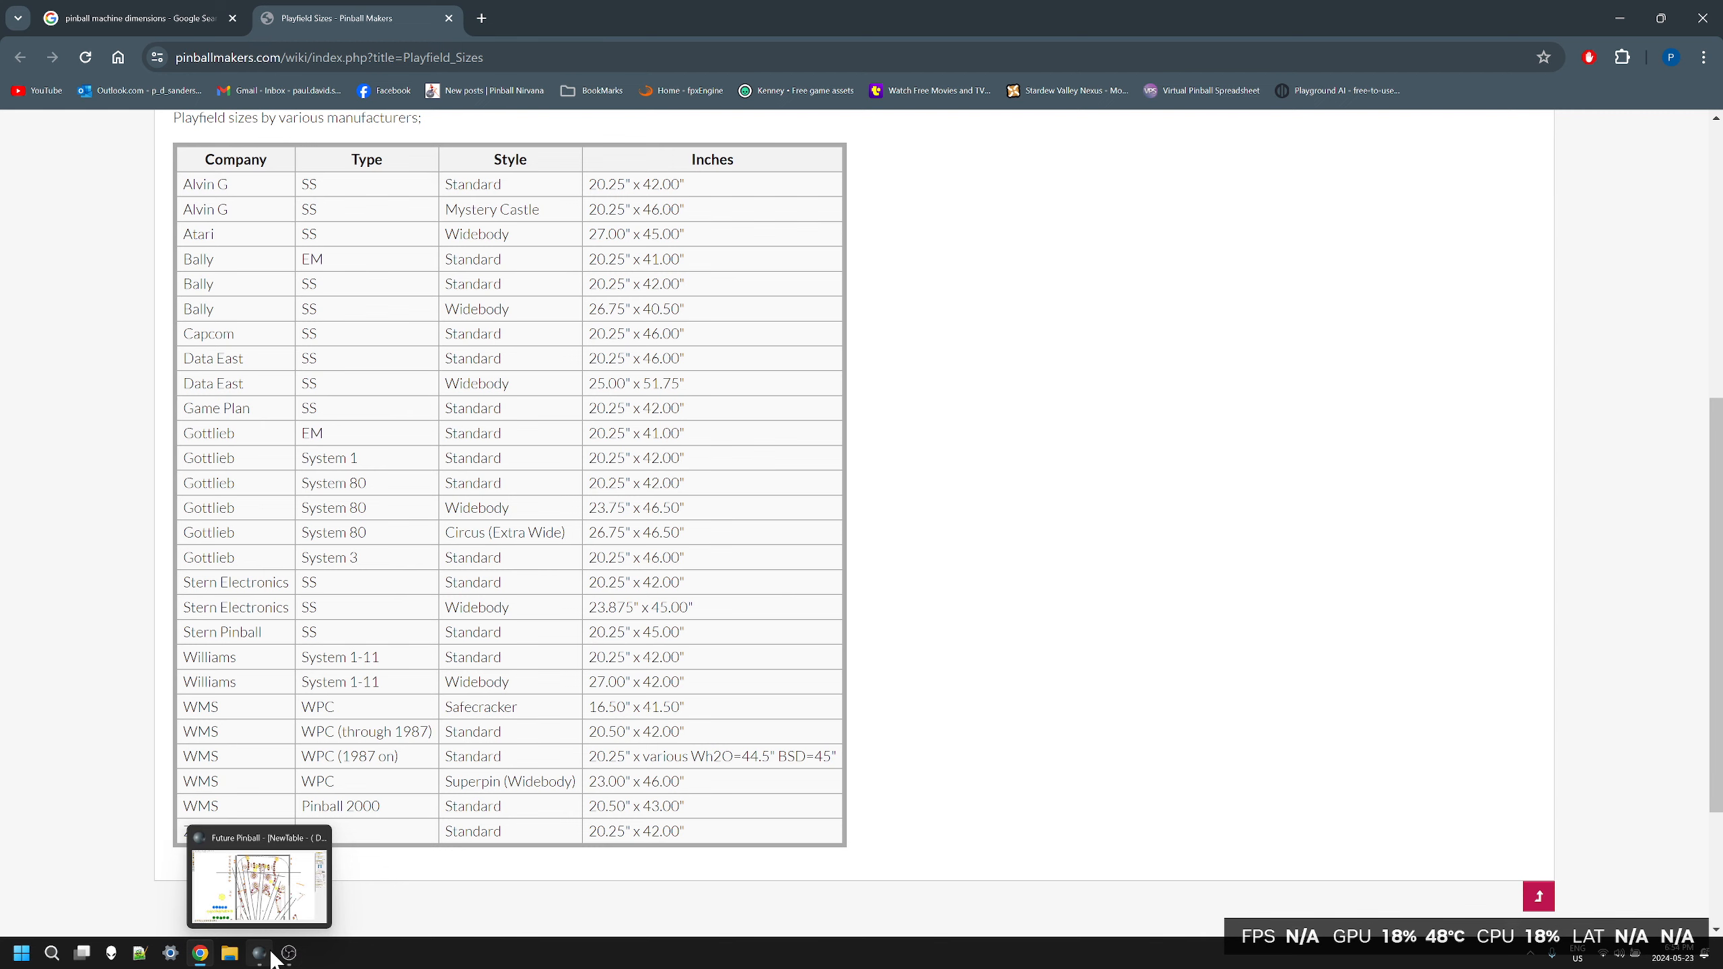
# Step: Bring the star_destroyer RAMP Version table editor back to the front from the taskbar
pyautogui.click(260, 884)
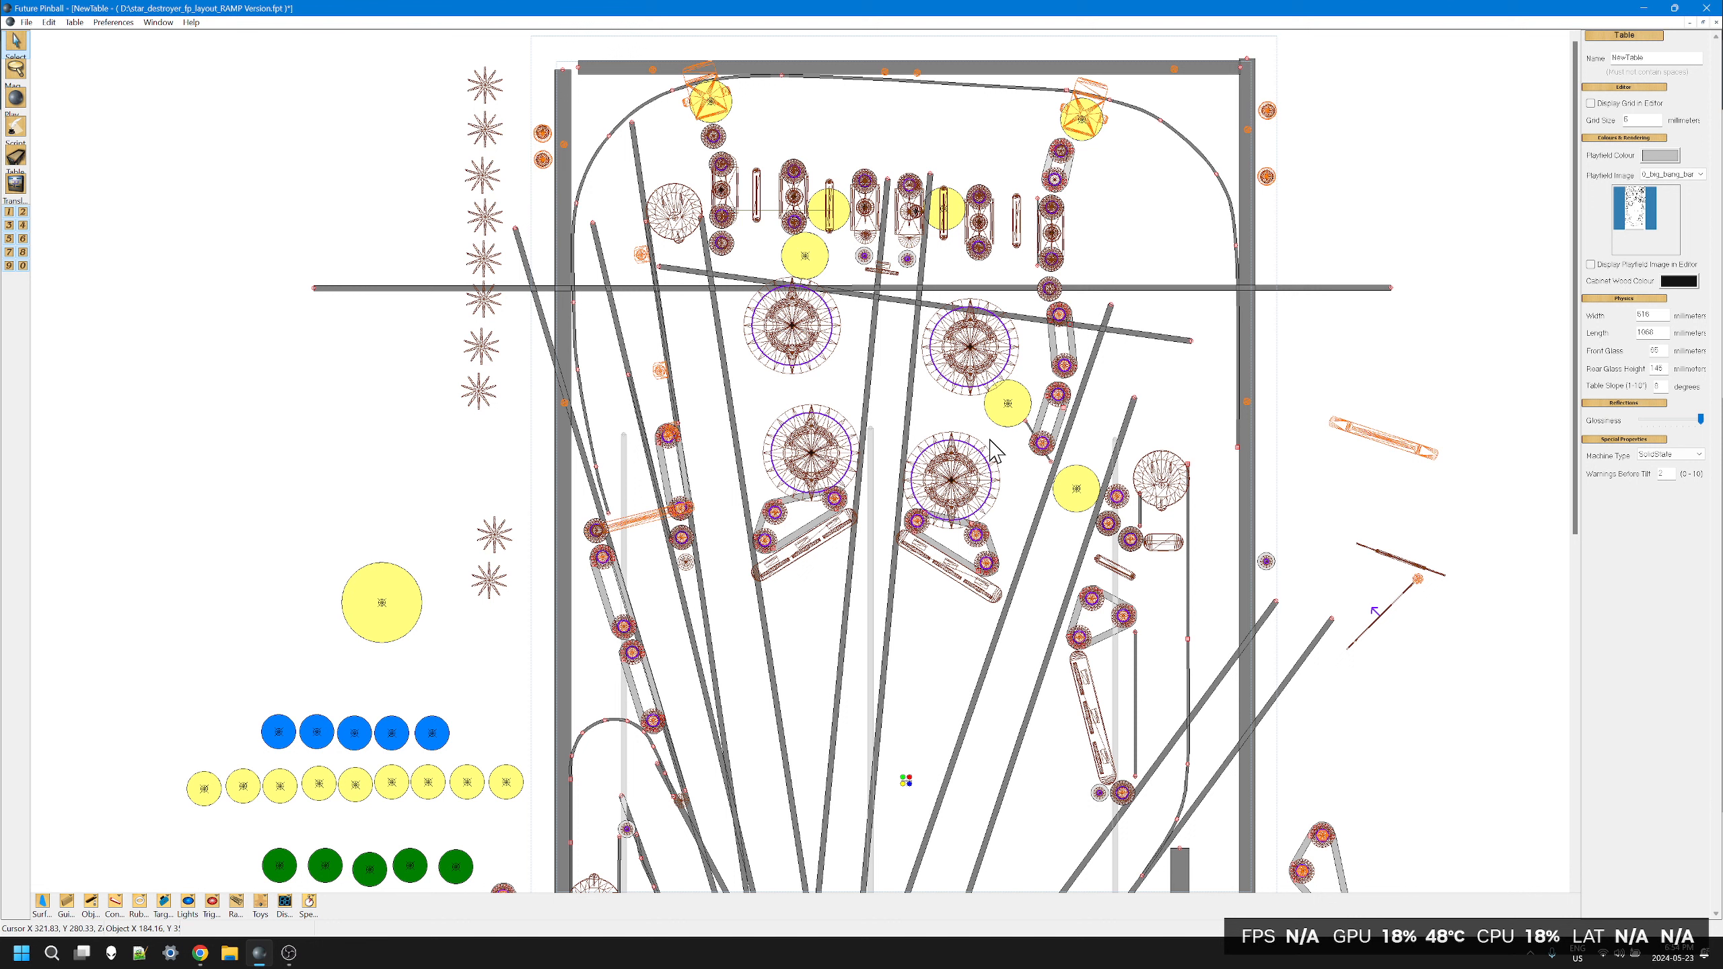
pyautogui.moveTo(940, 731)
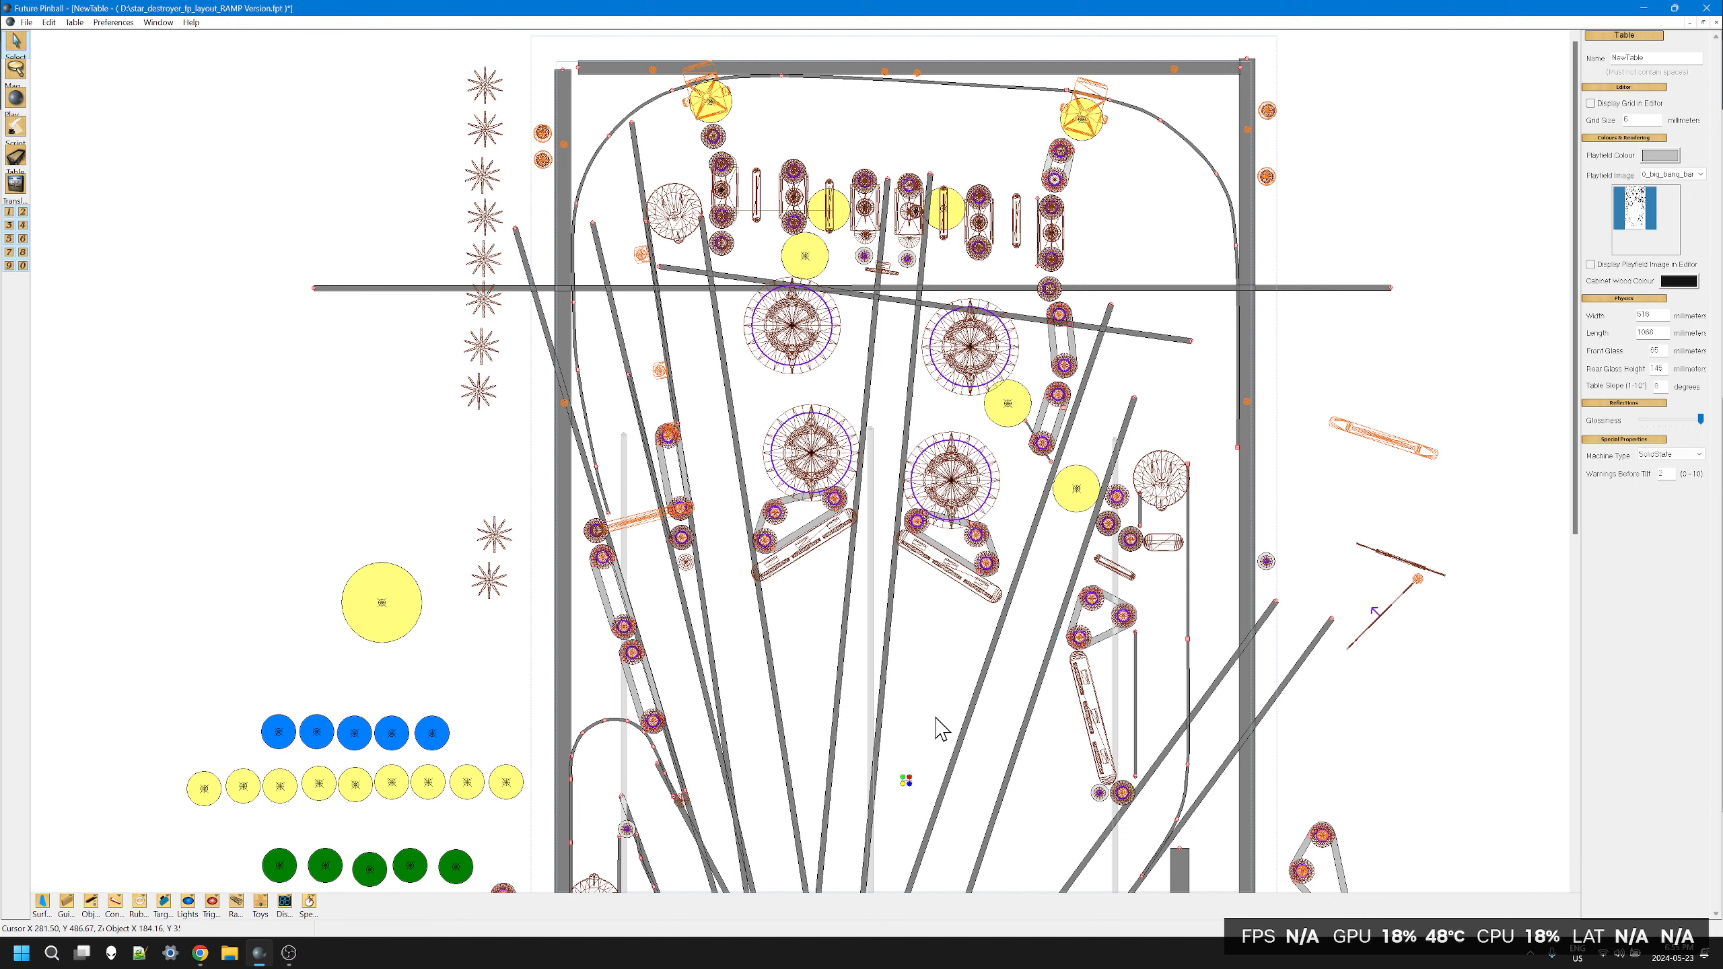
pyautogui.moveTo(691, 597)
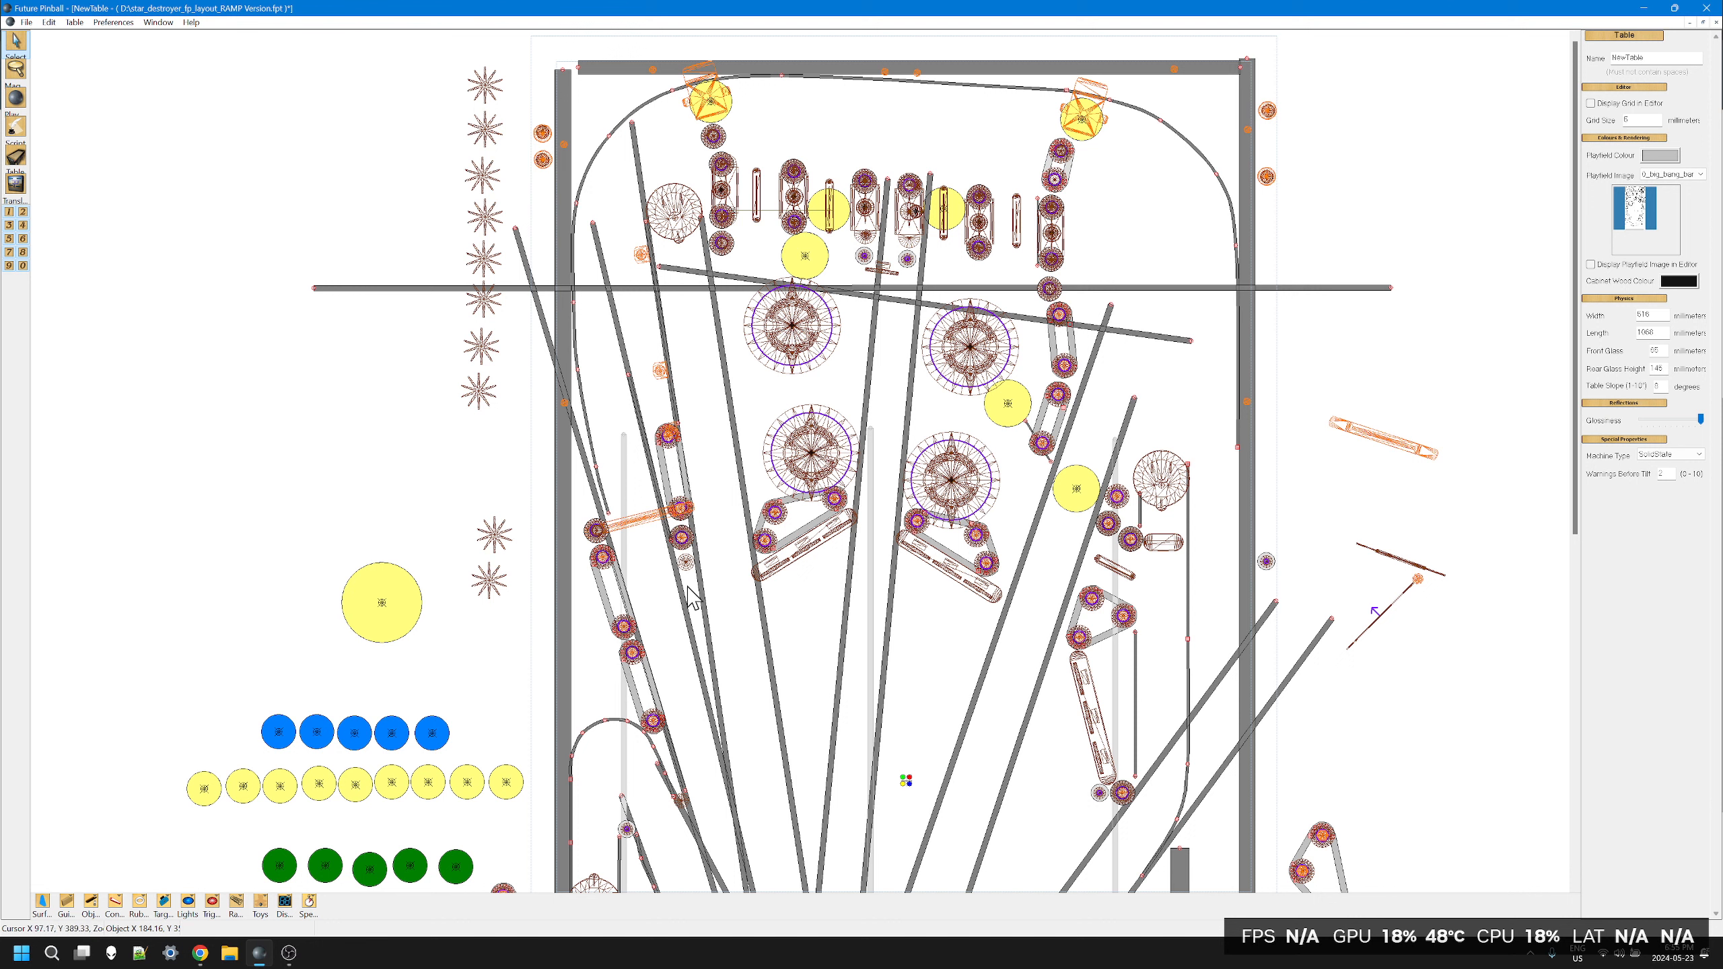
pyautogui.moveTo(715, 476)
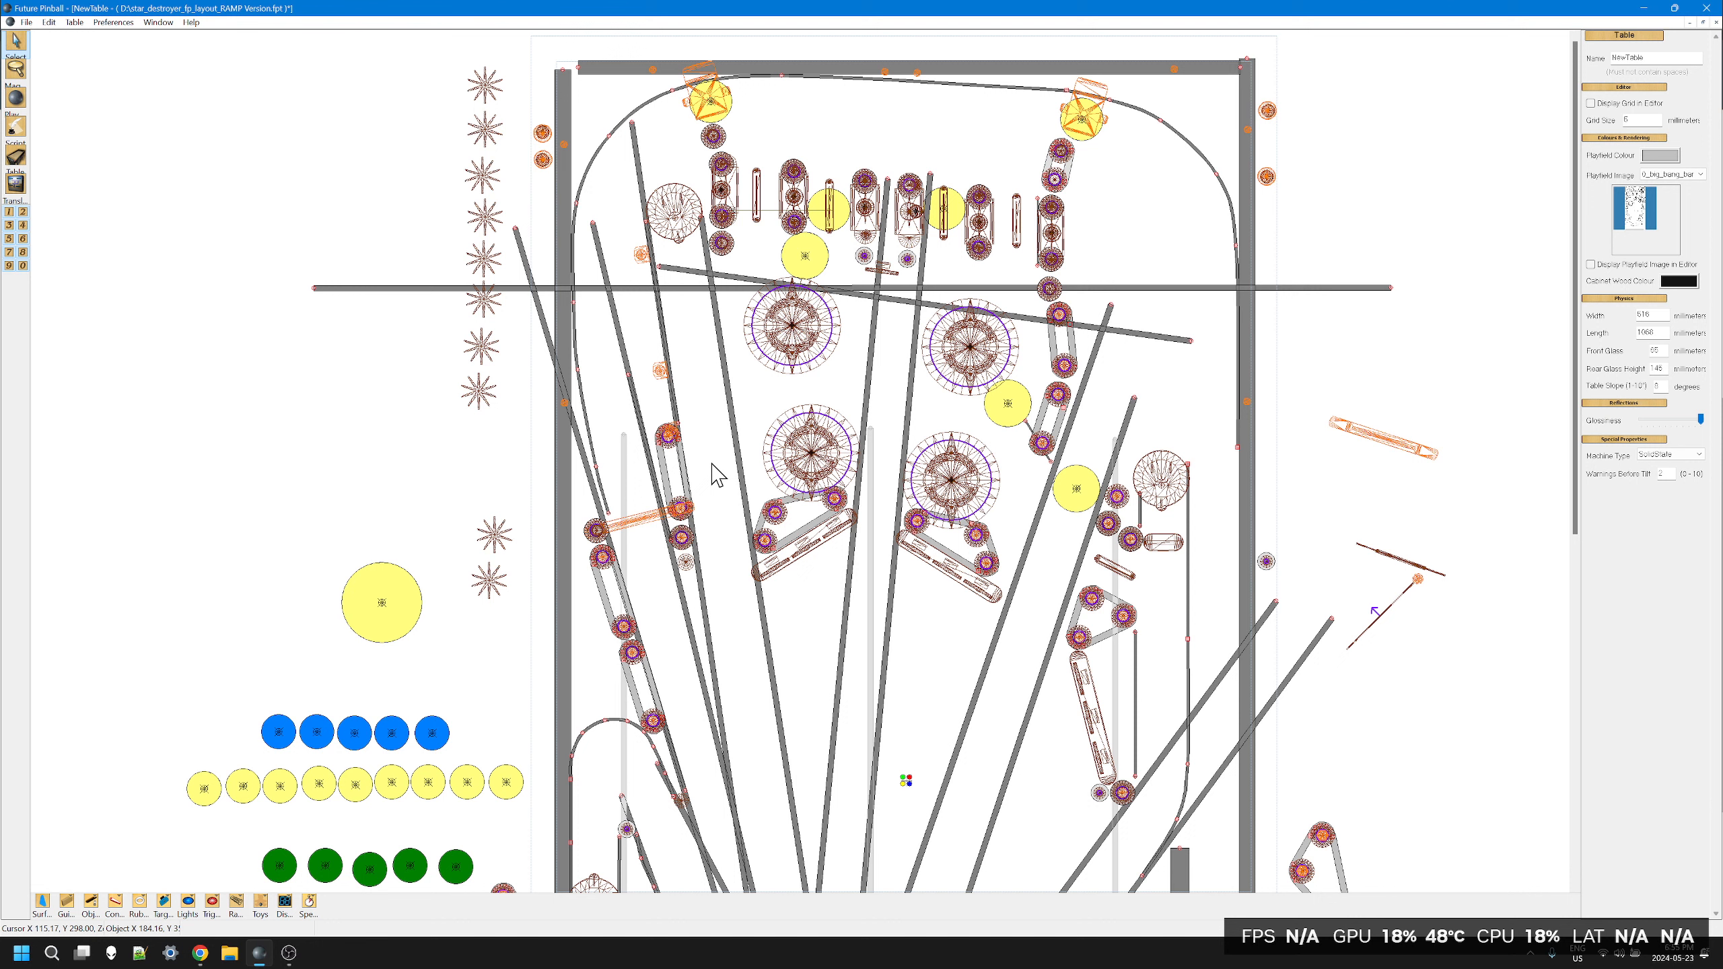
pyautogui.moveTo(712, 617)
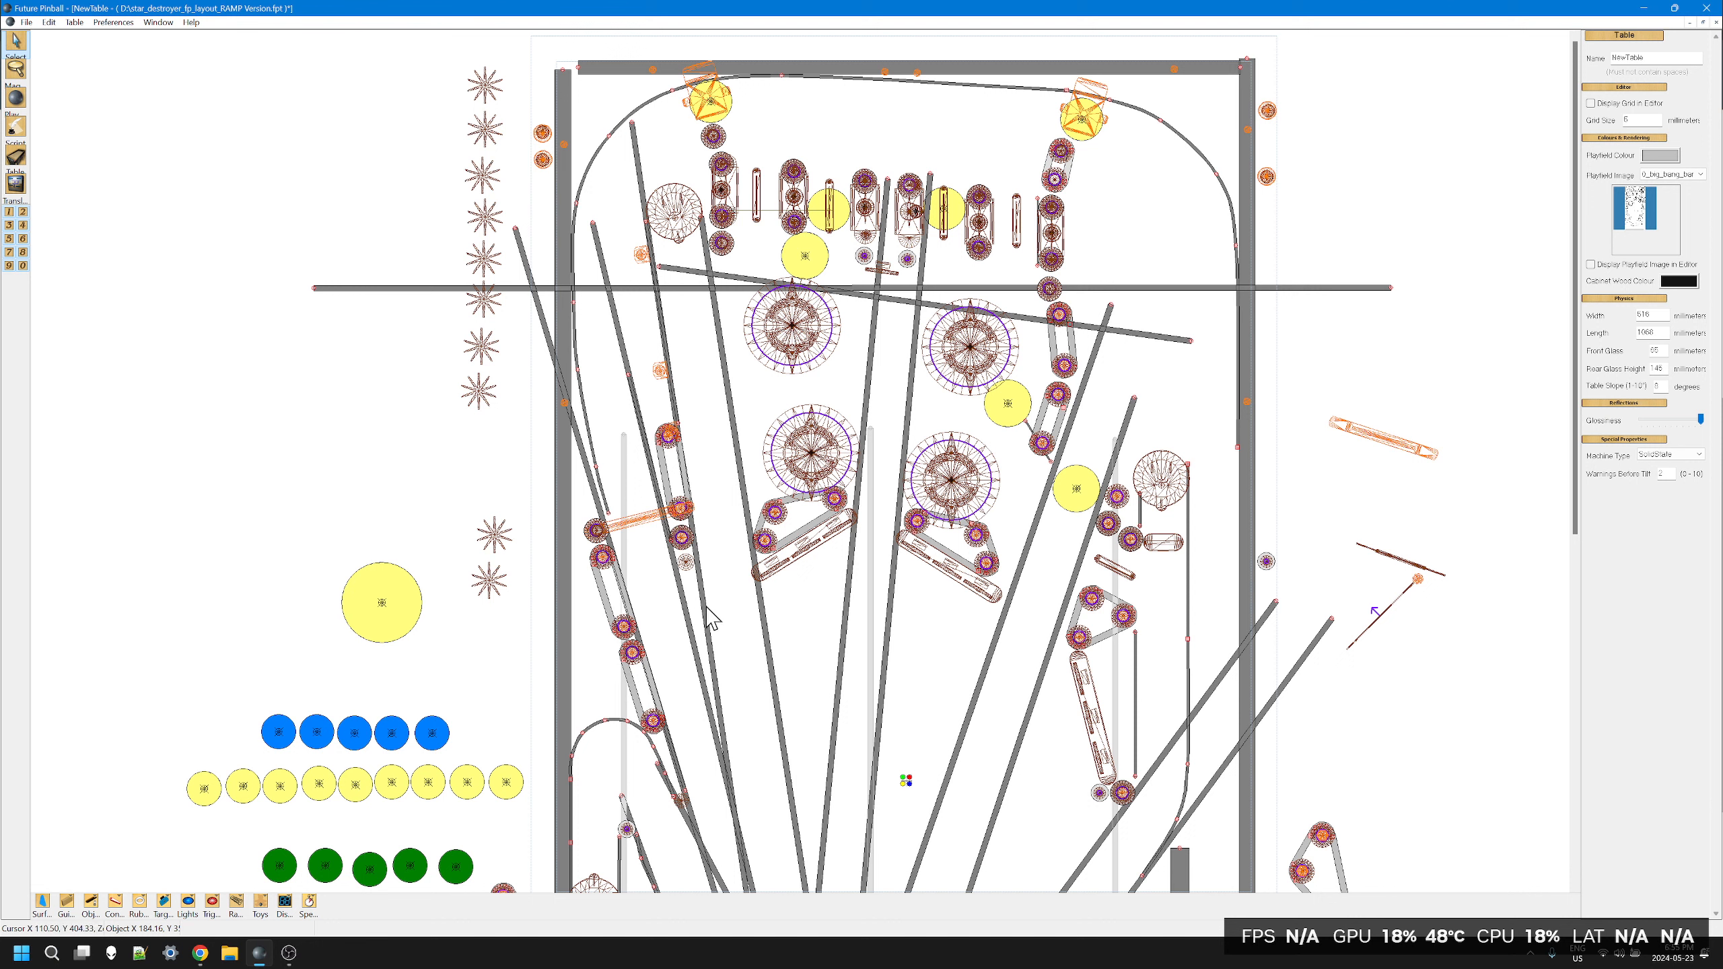
pyautogui.moveTo(842, 623)
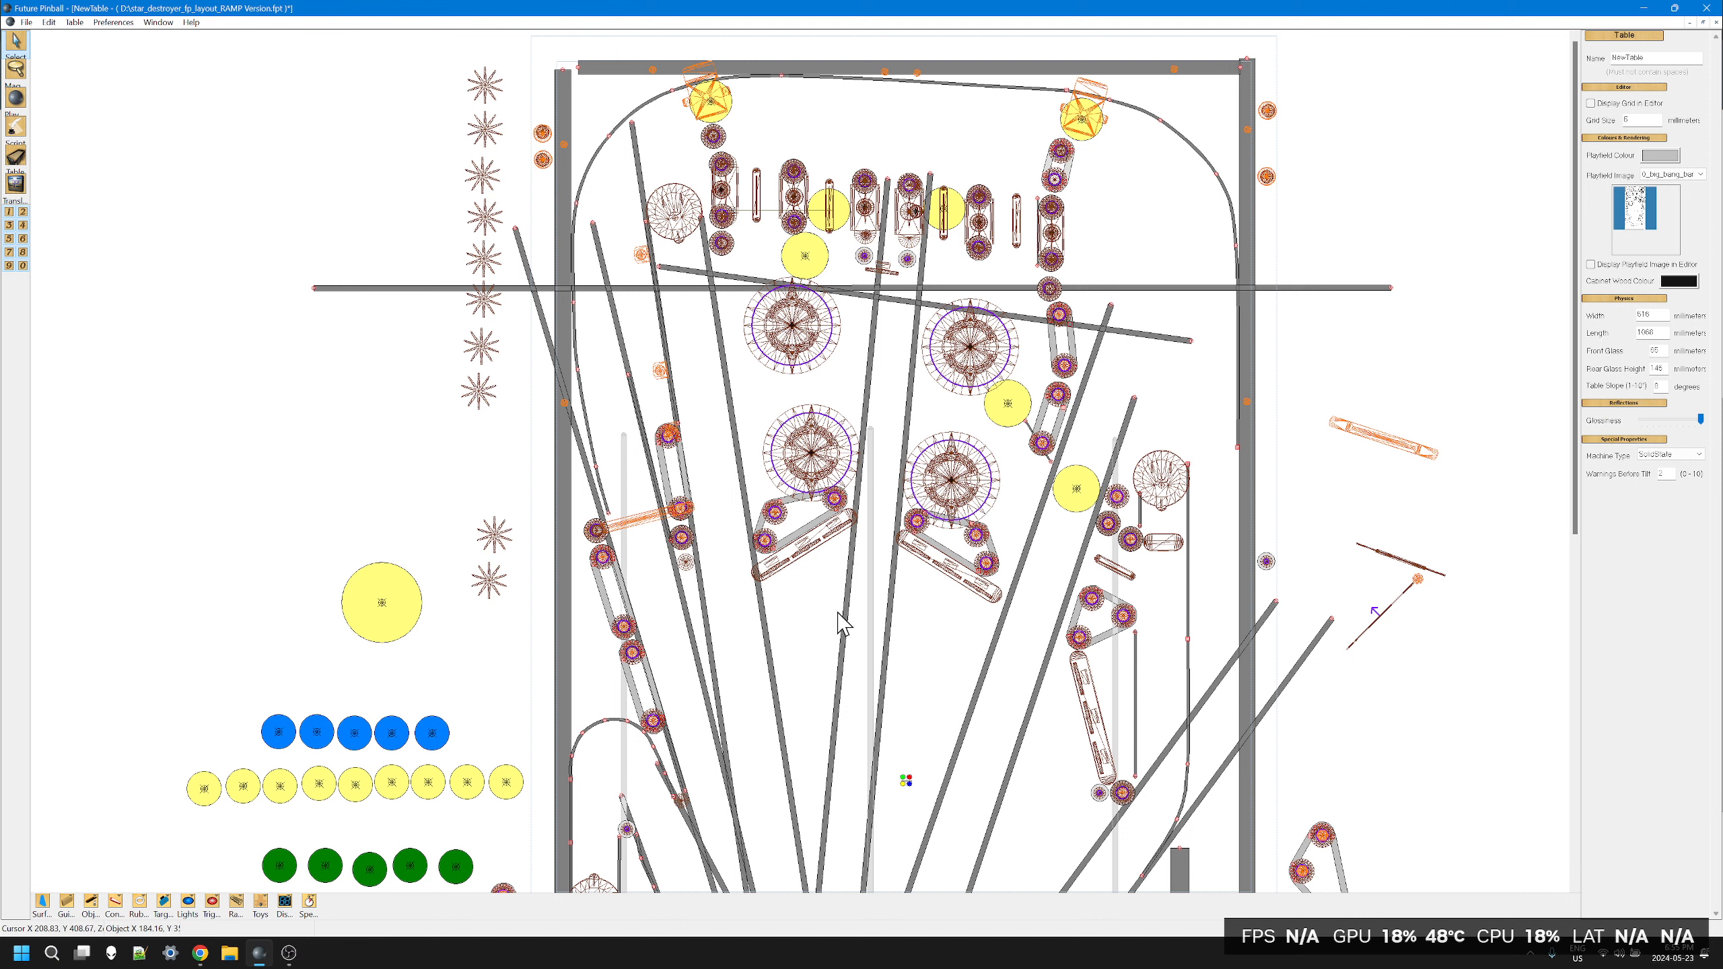
pyautogui.moveTo(808, 657)
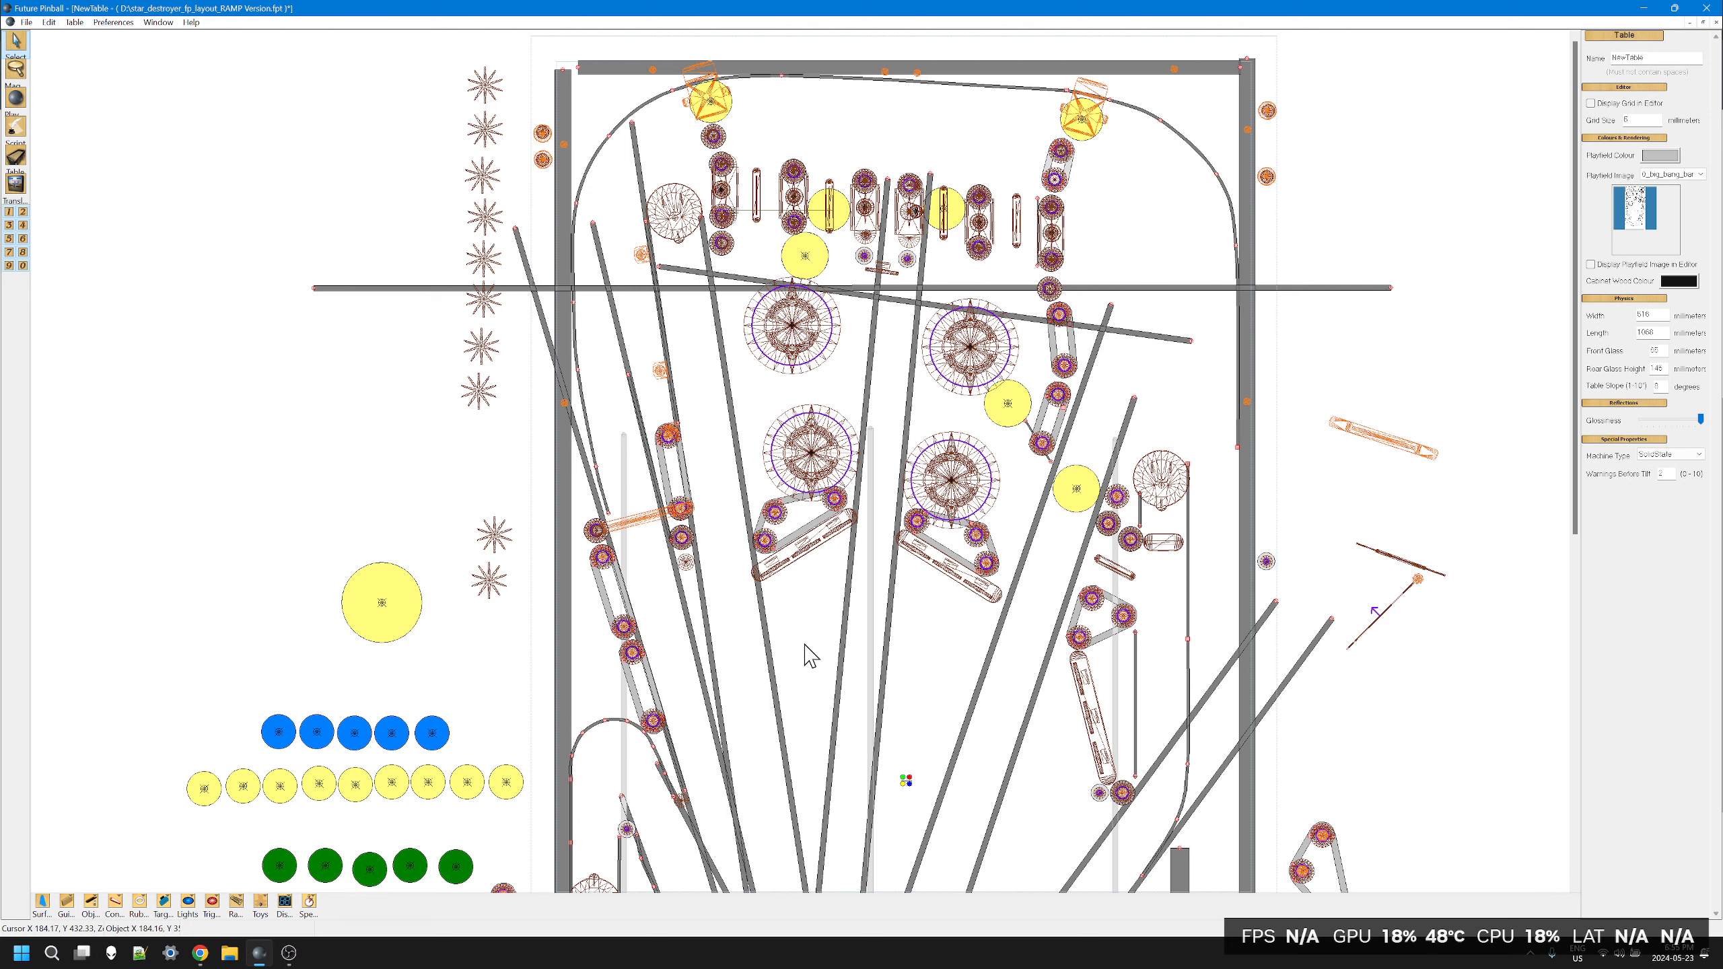
pyautogui.moveTo(822, 369)
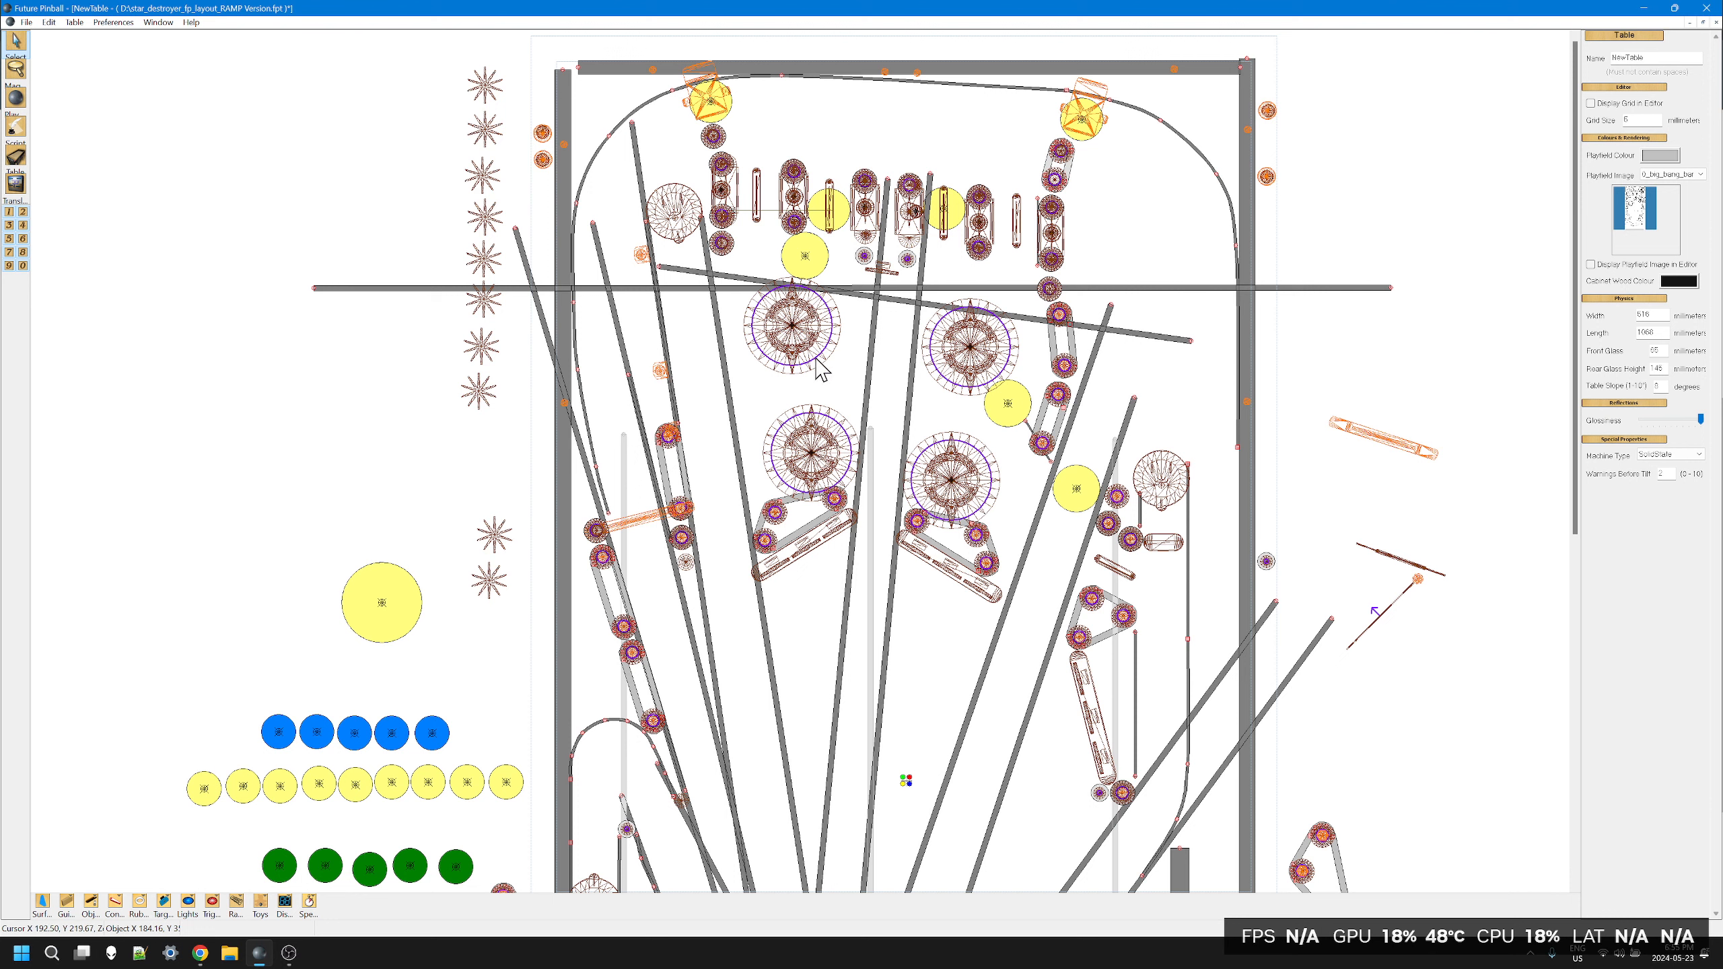
pyautogui.moveTo(233, 80)
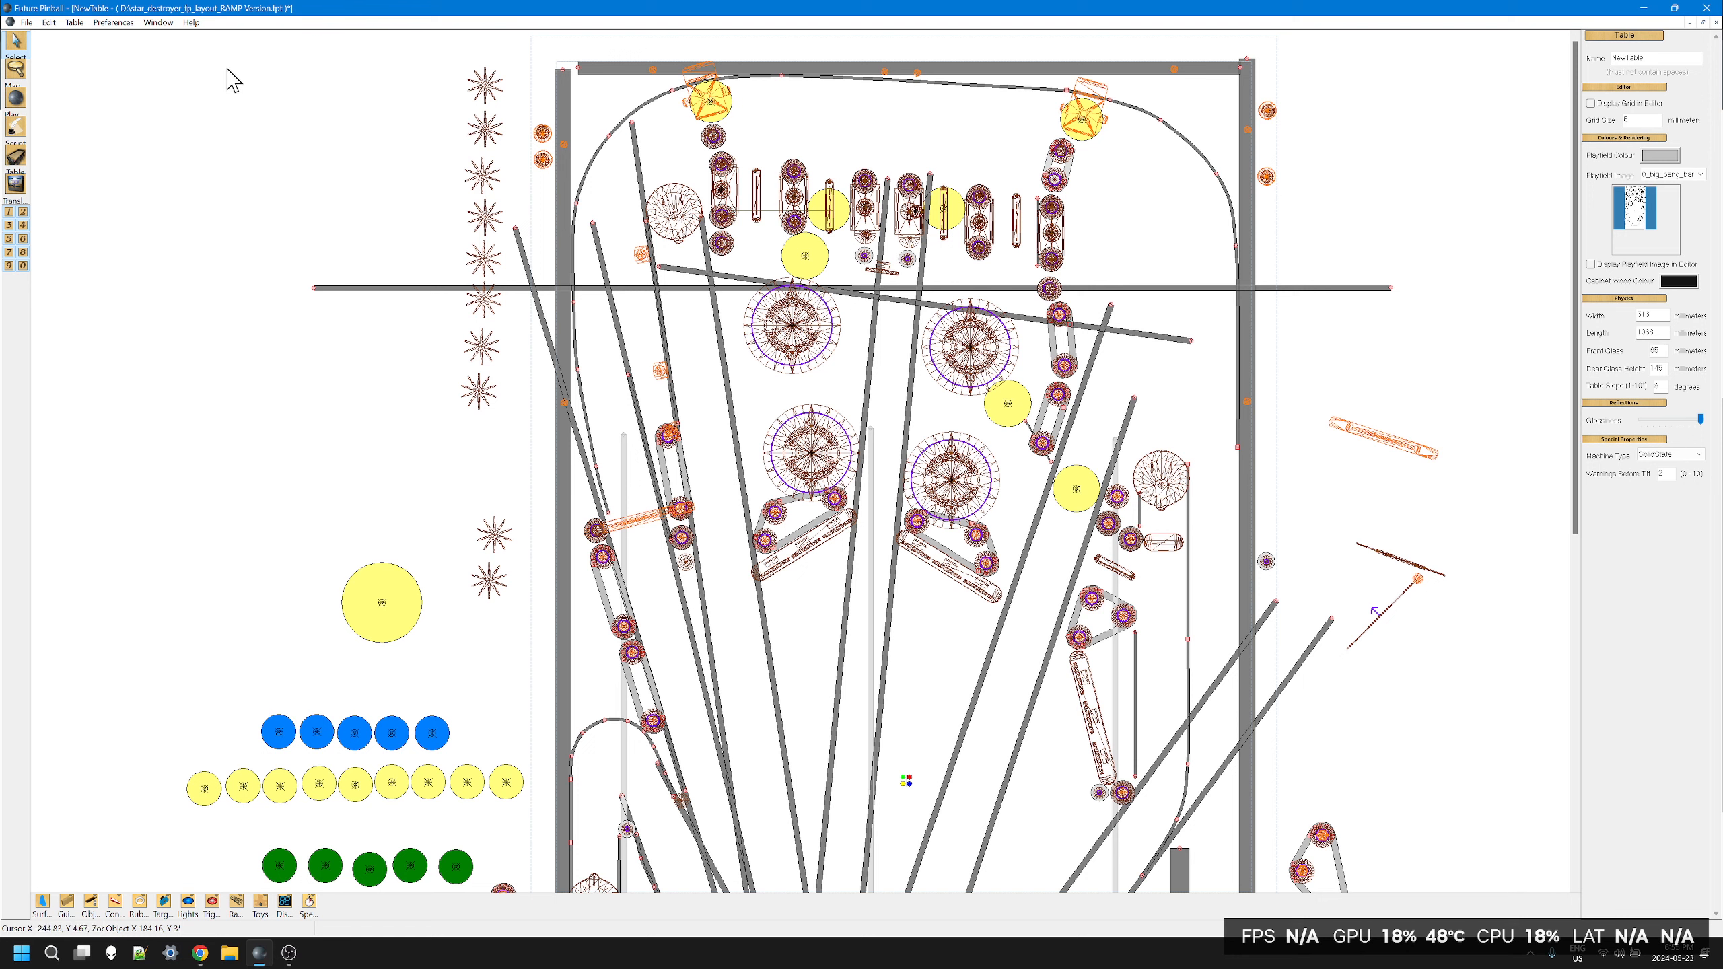
pyautogui.moveTo(823, 663)
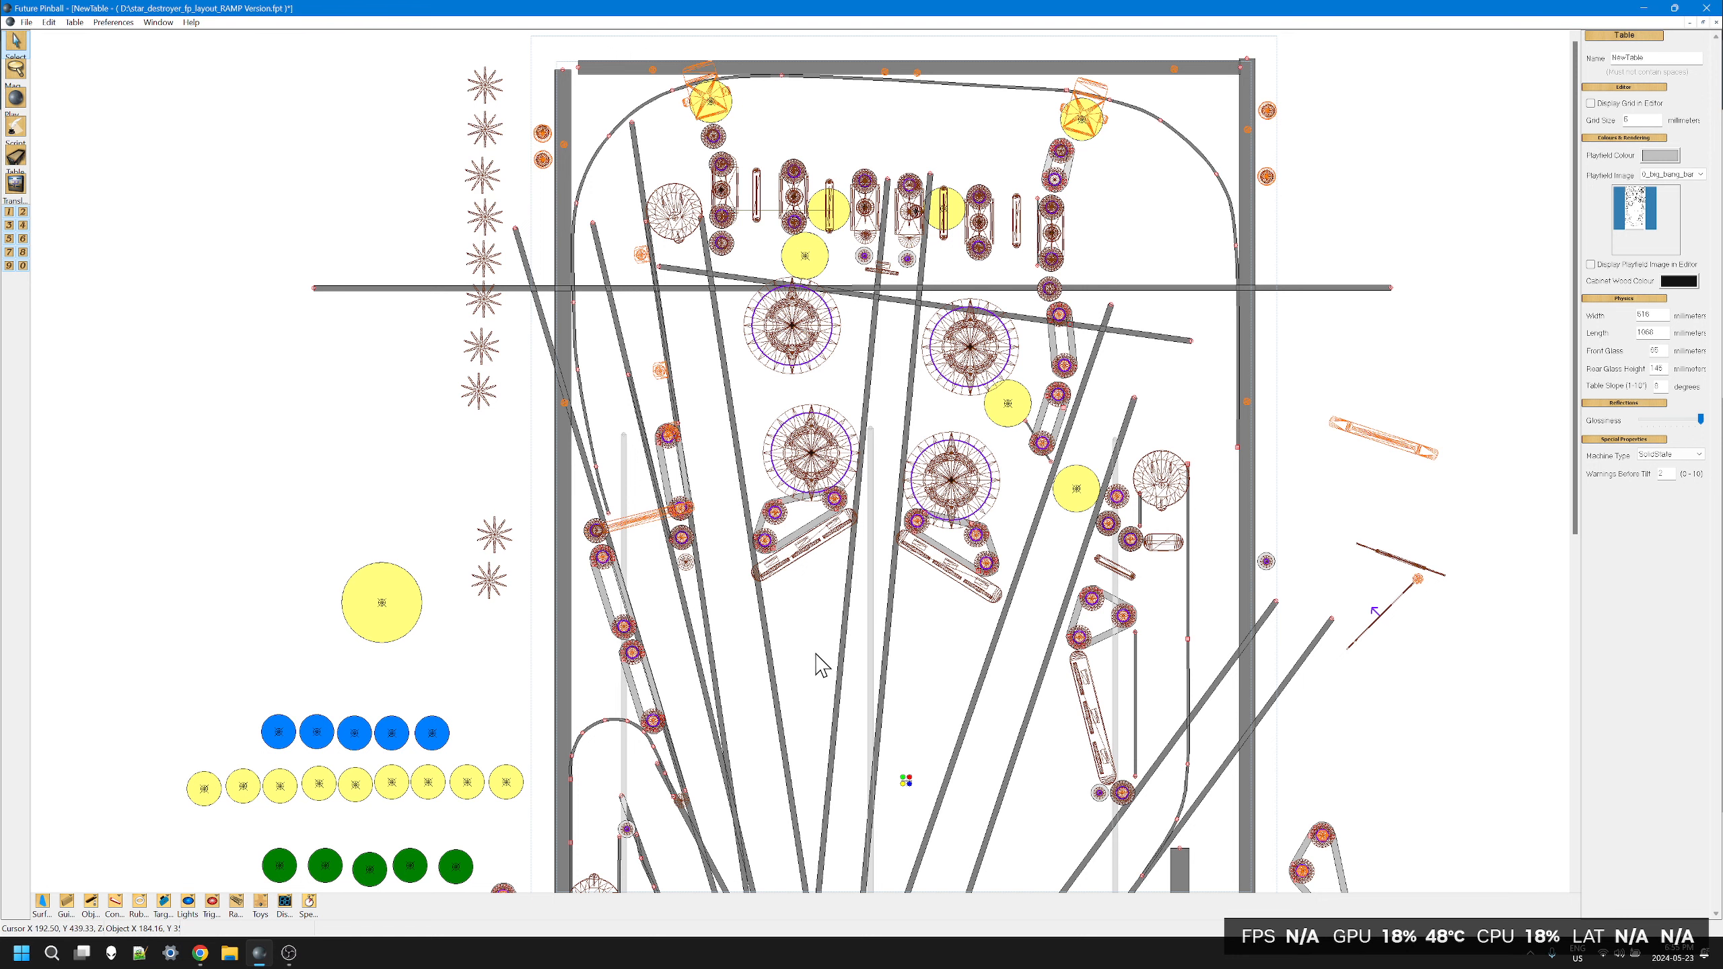
# Step: Scroll down to view the lower playfield's guide lines fanning up from the flippers
pyautogui.scroll(-3)
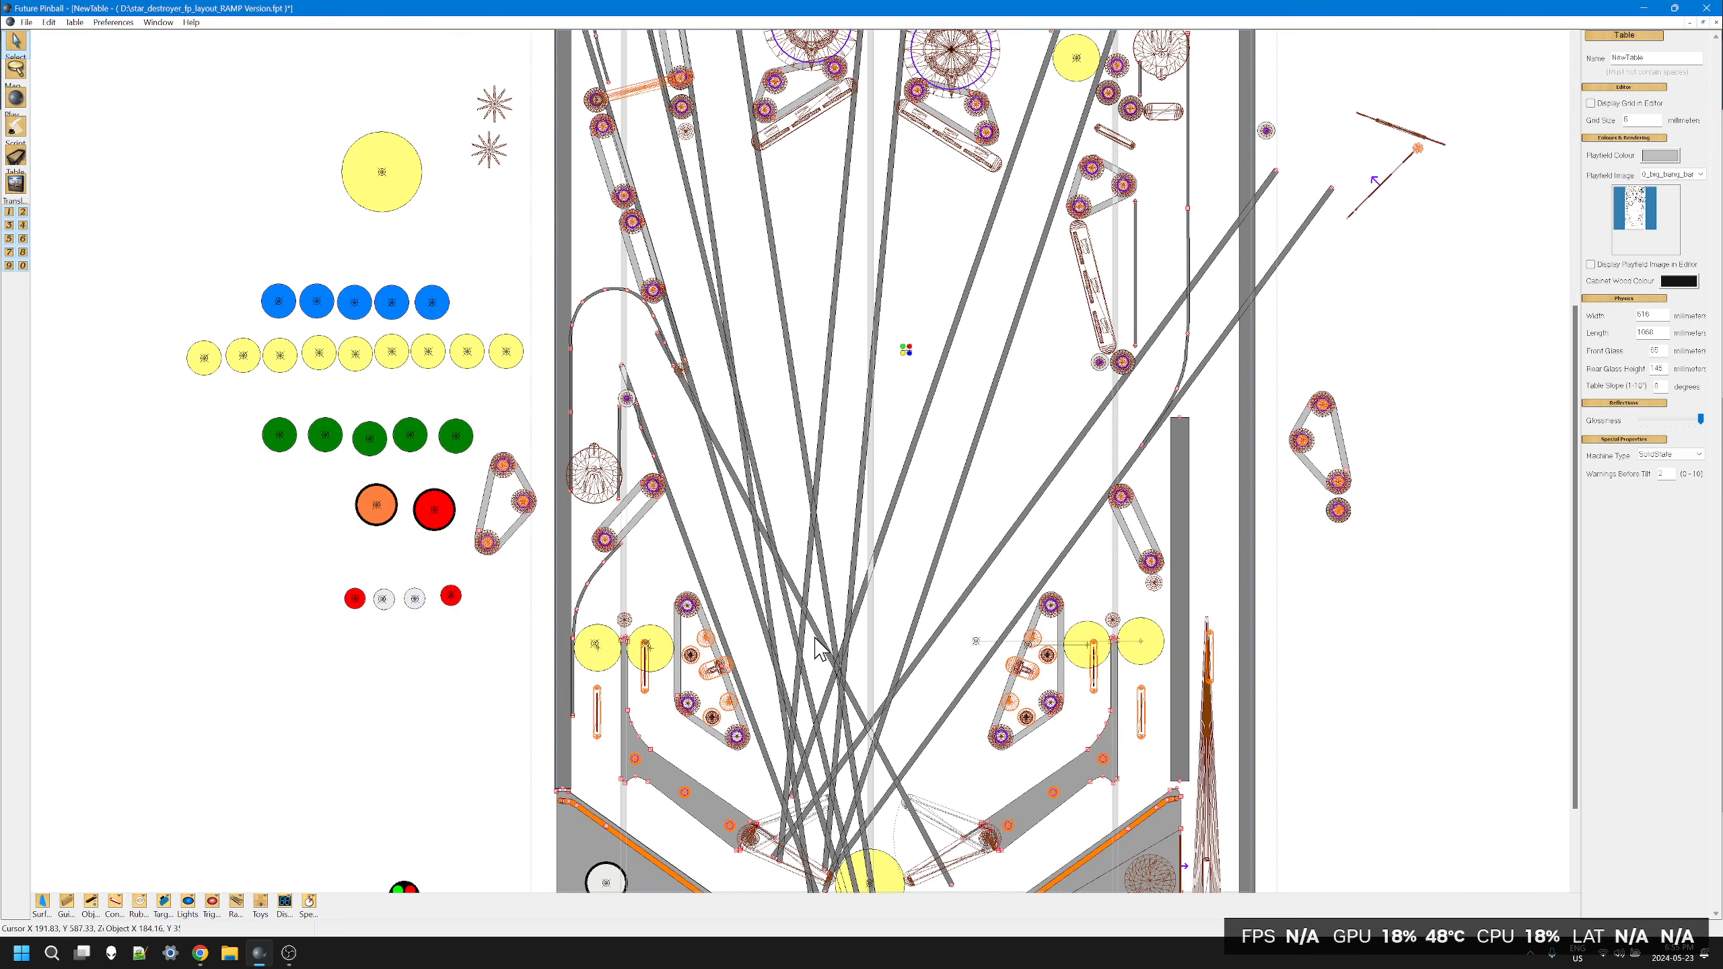
pyautogui.scroll(-3)
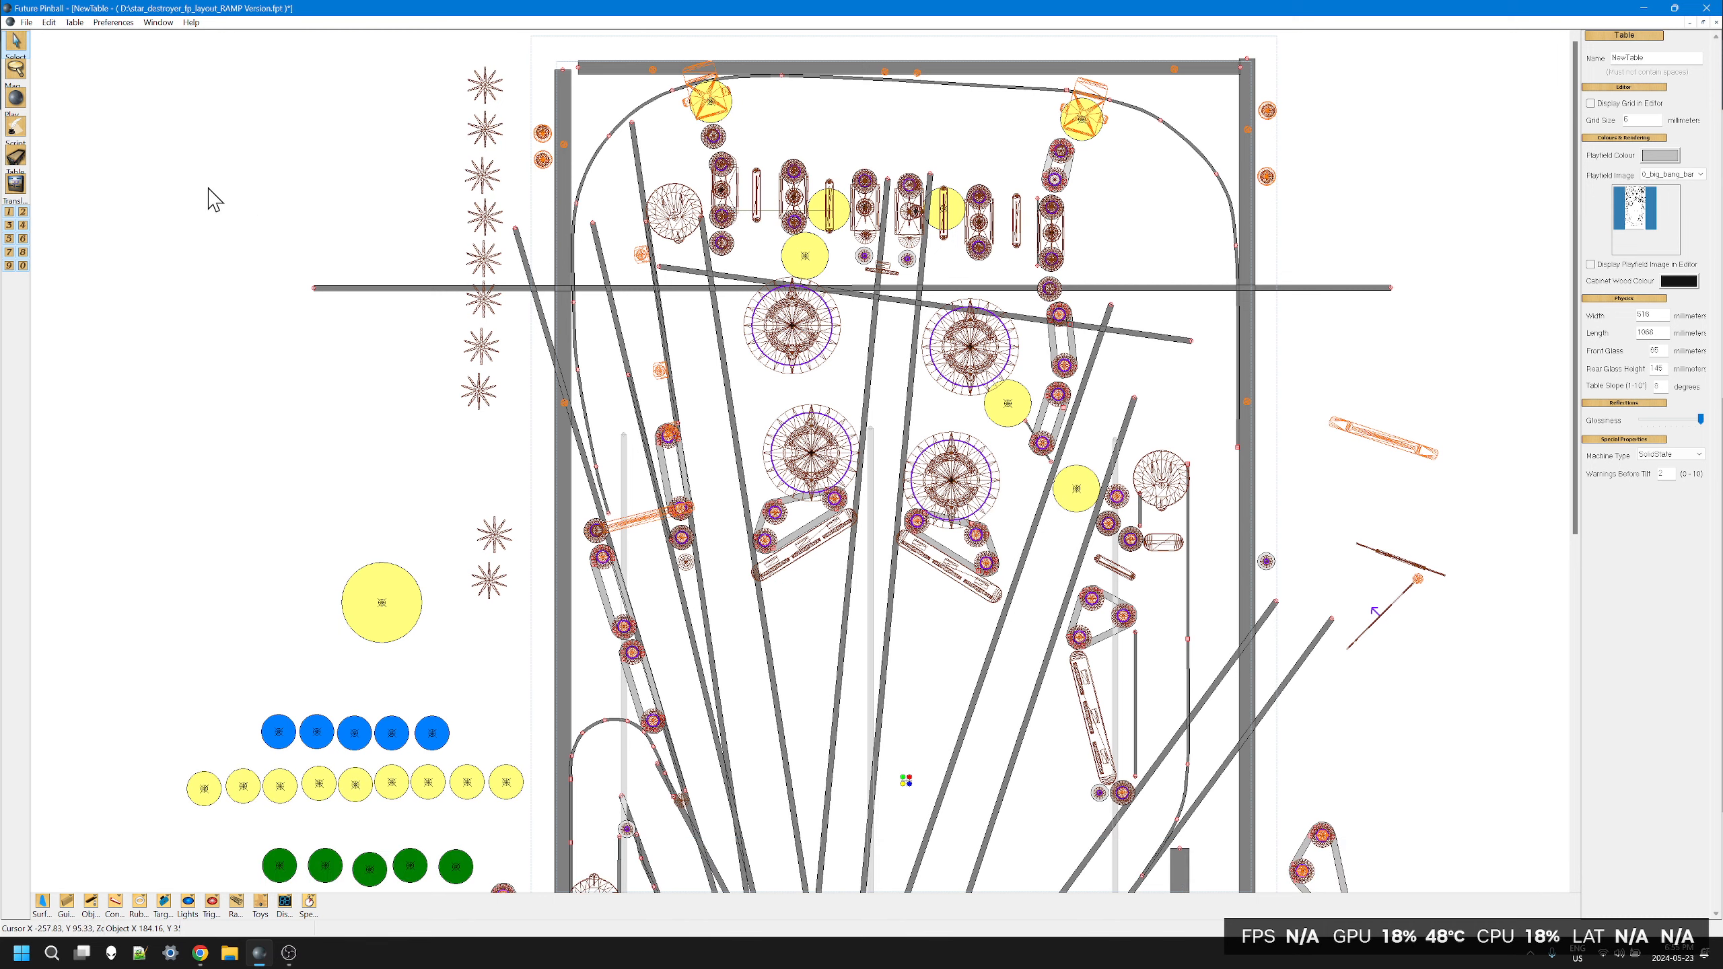
pyautogui.moveTo(978, 229)
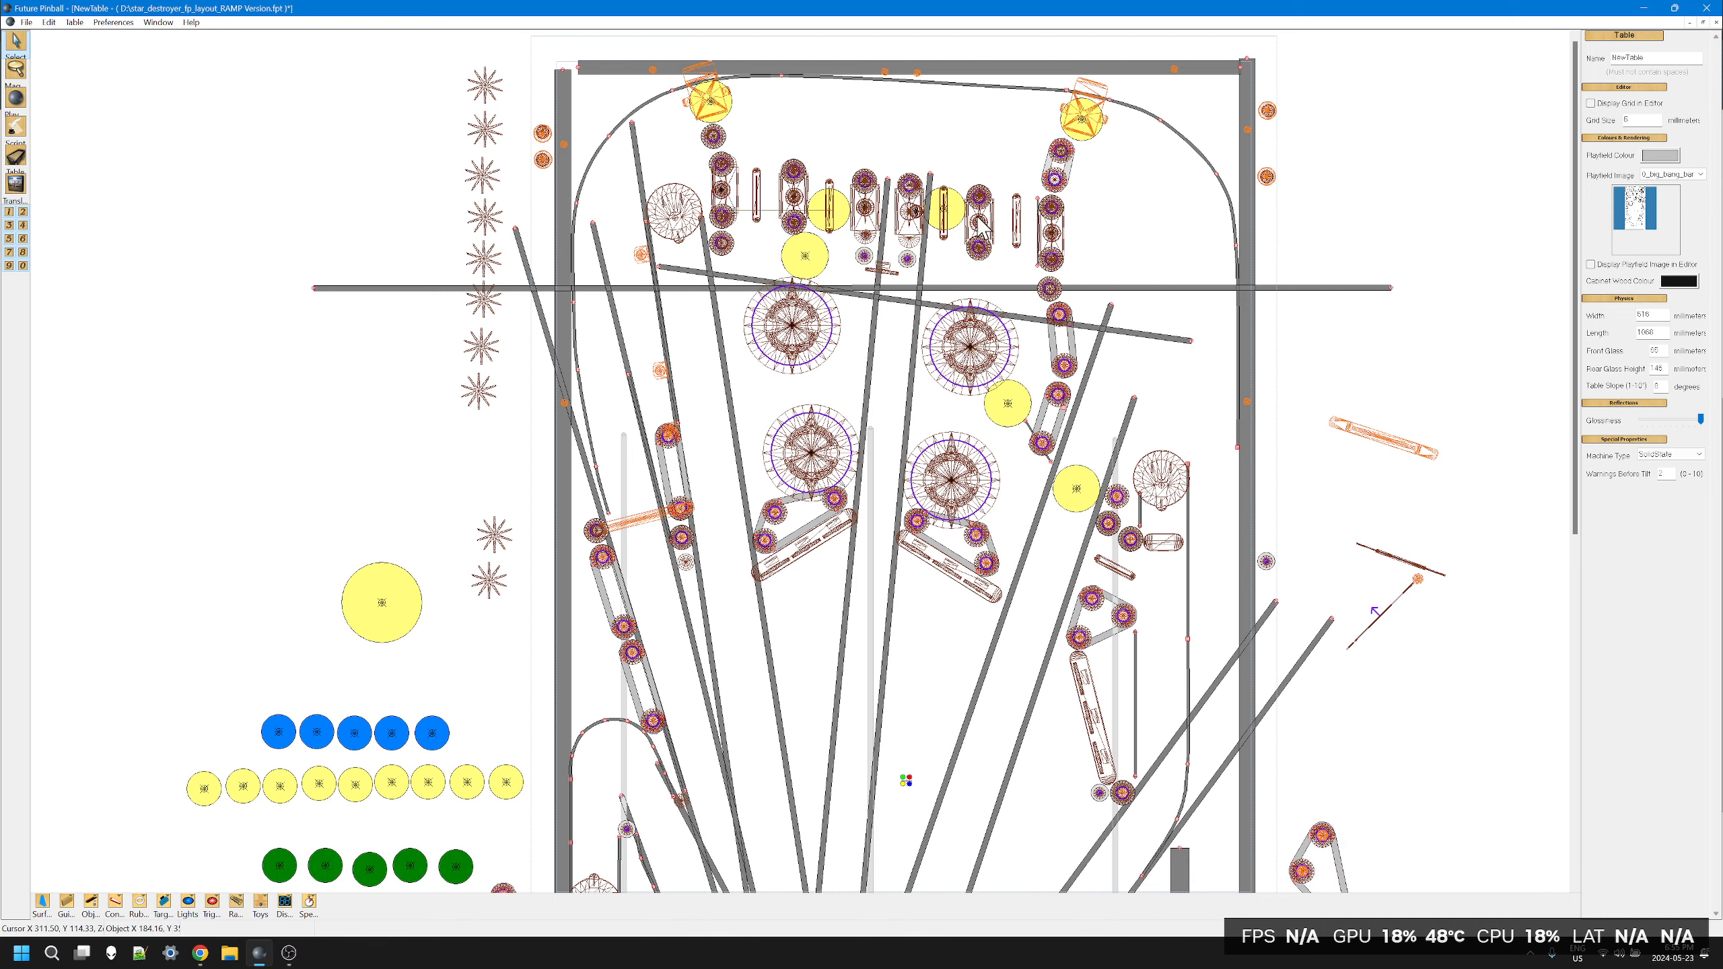
pyautogui.moveTo(913, 285)
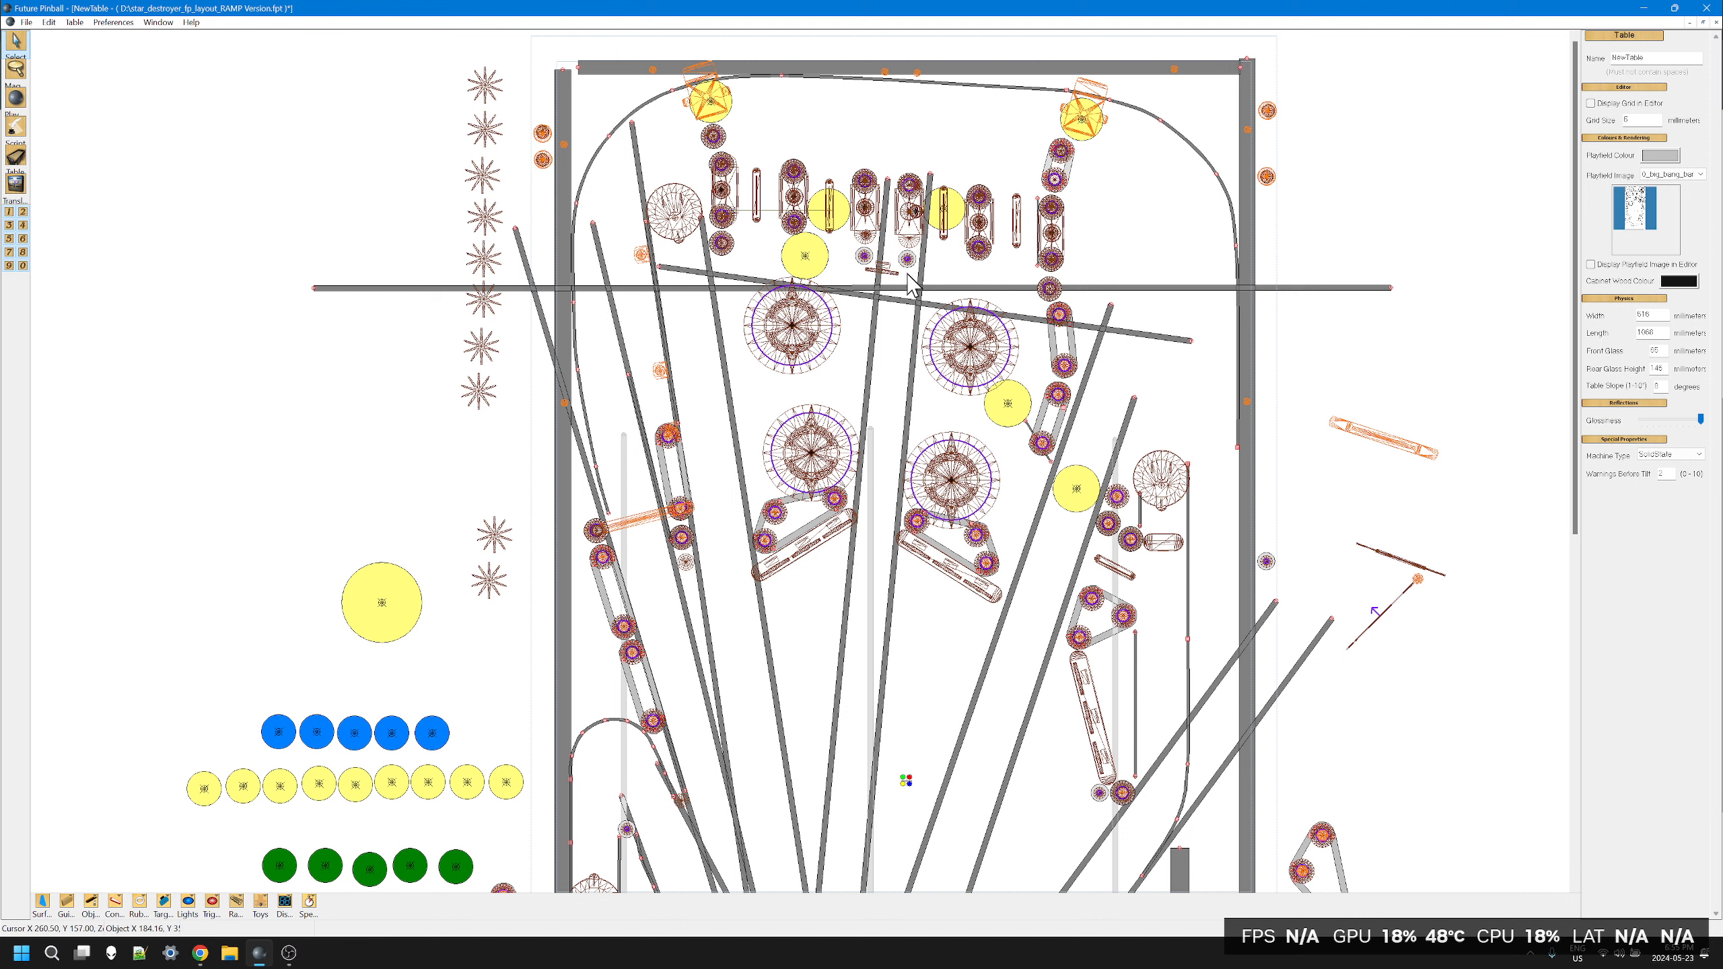
pyautogui.moveTo(887, 291)
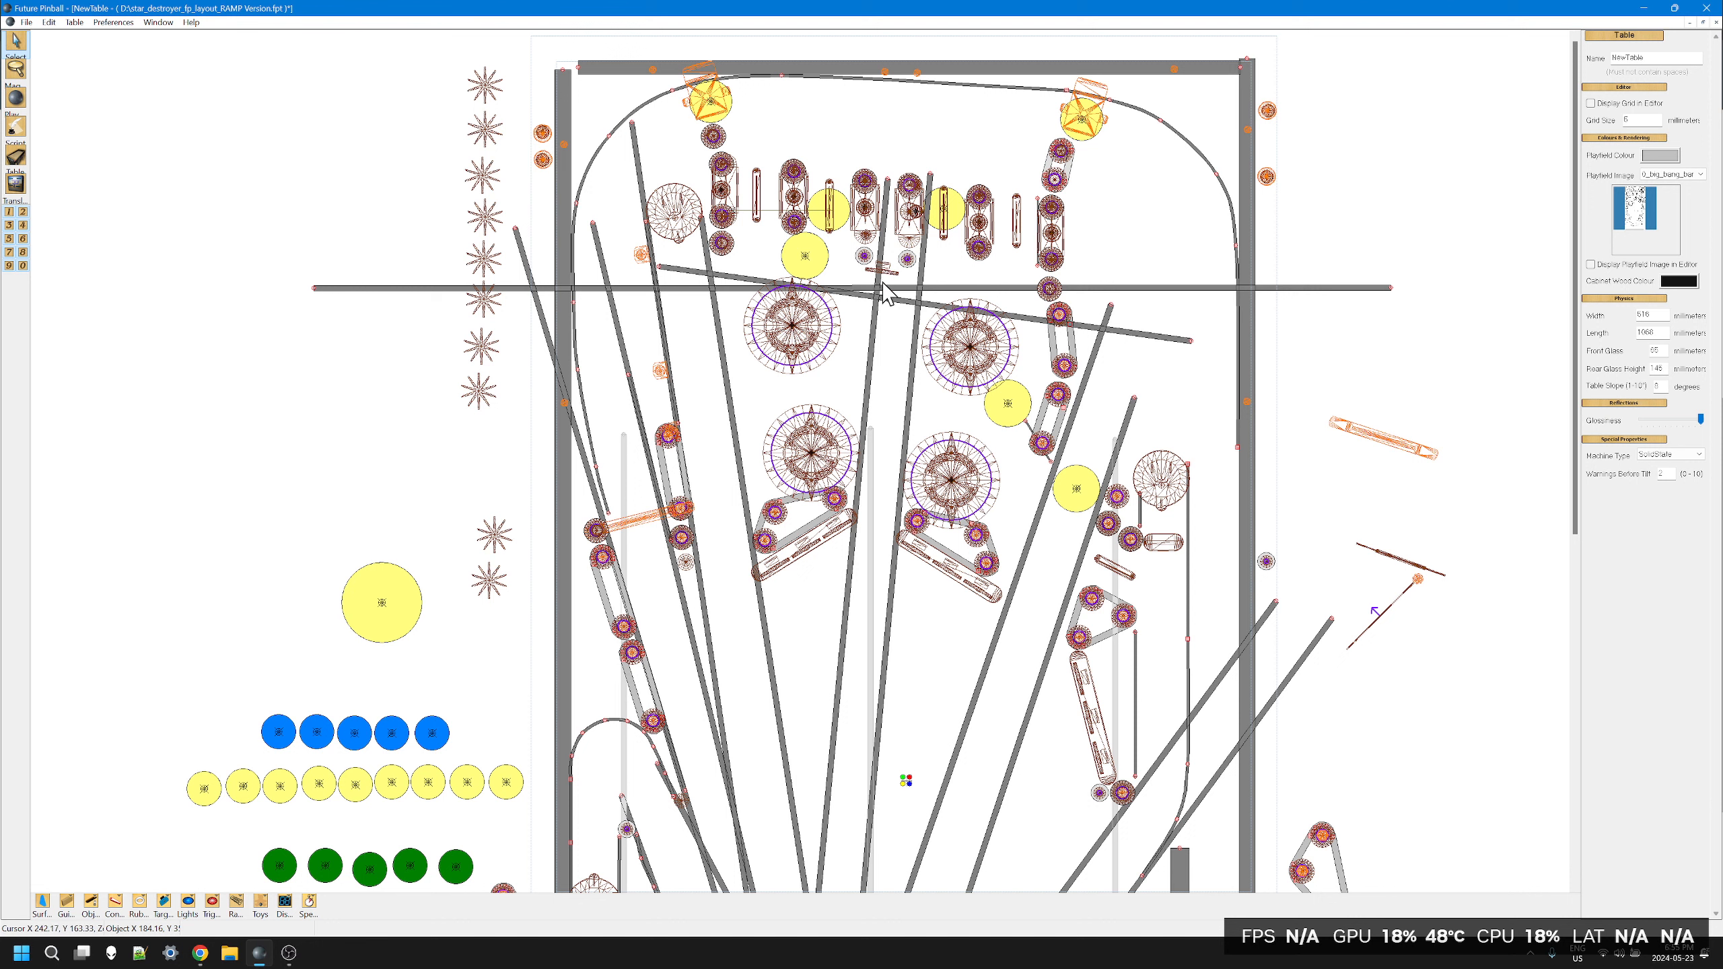
pyautogui.moveTo(899, 311)
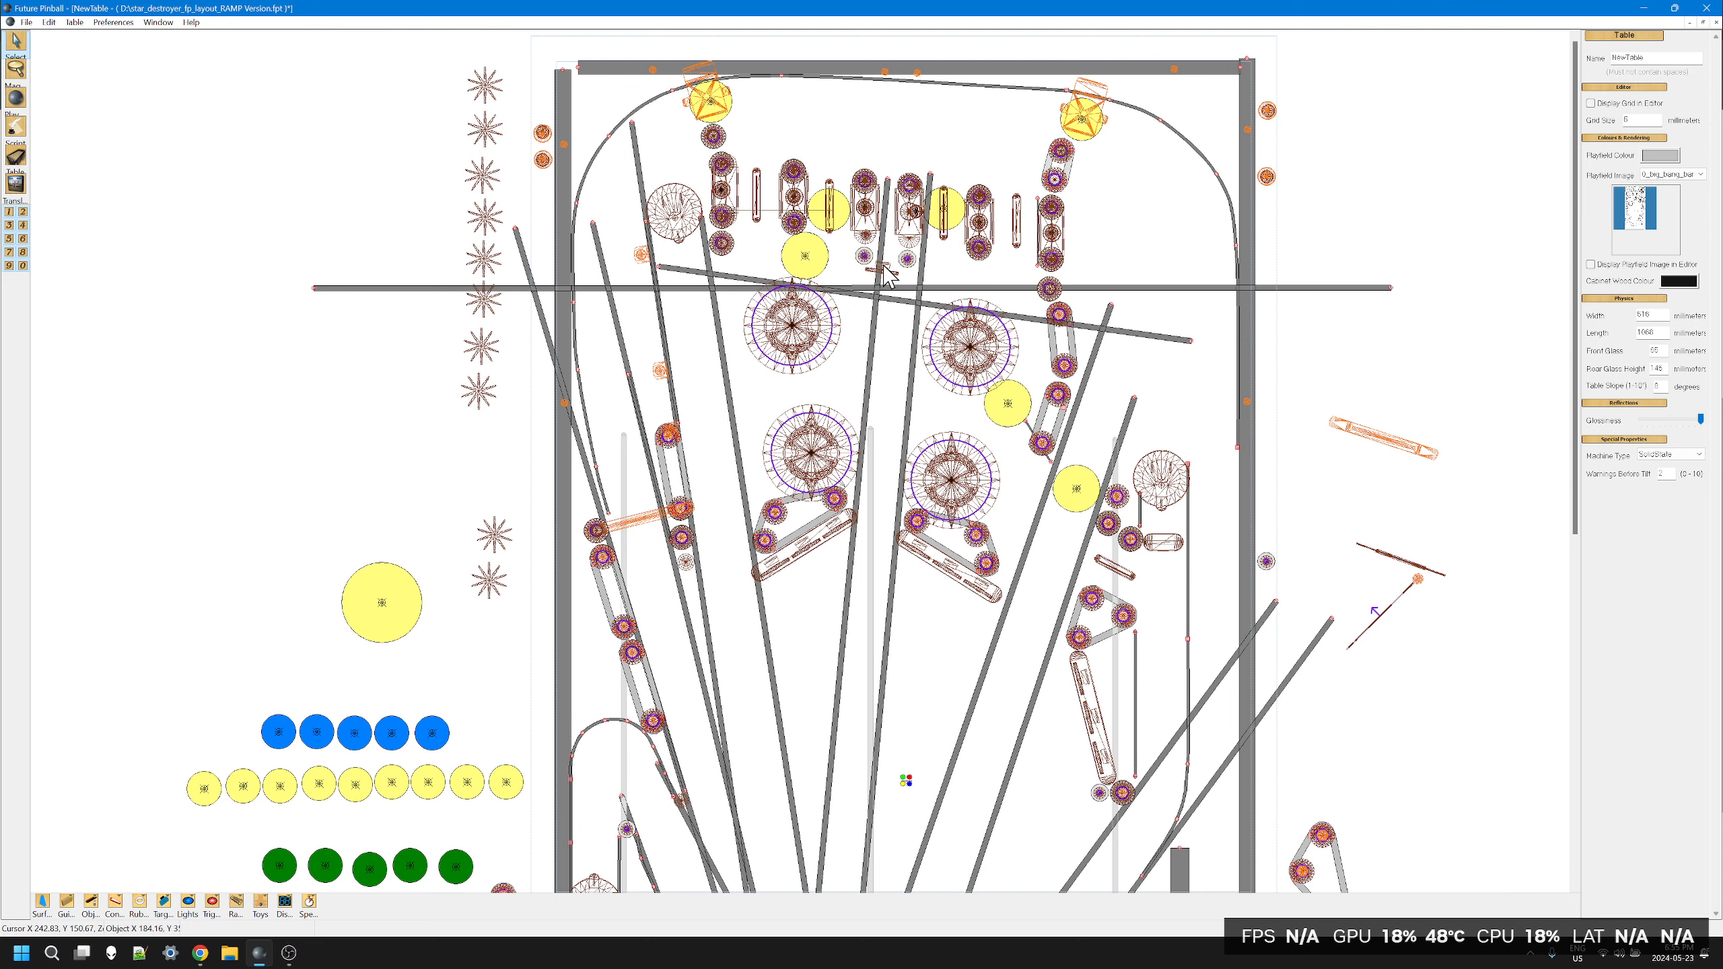
pyautogui.moveTo(888, 668)
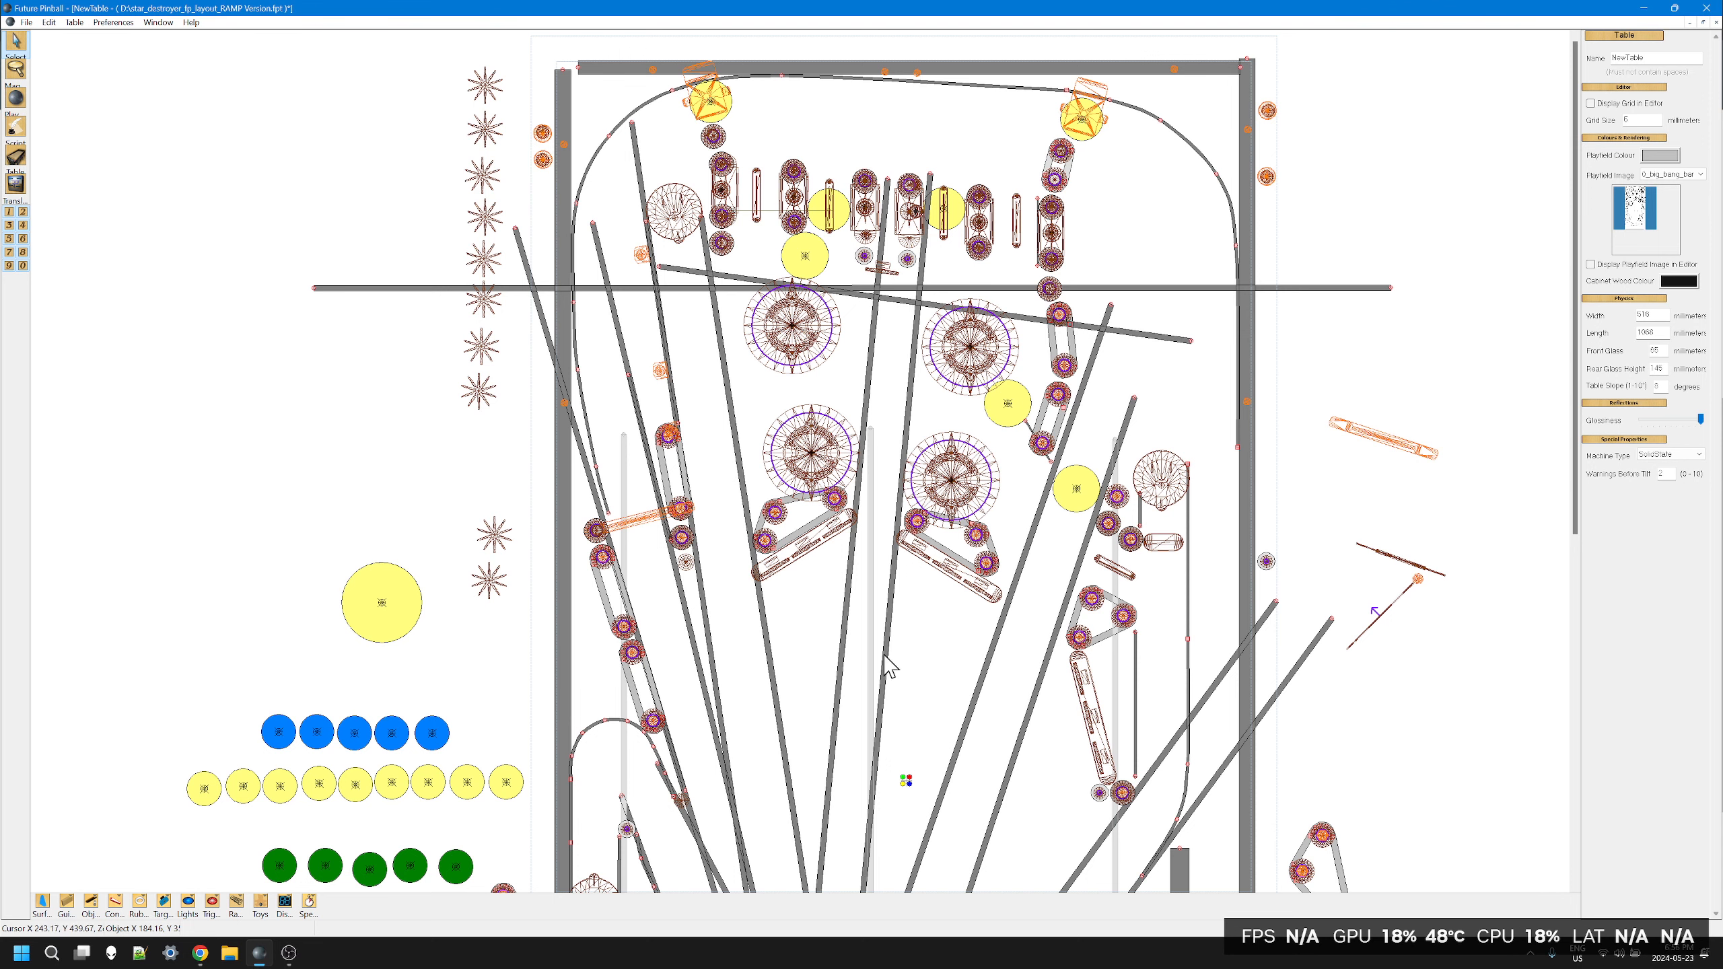
pyautogui.scroll(-3)
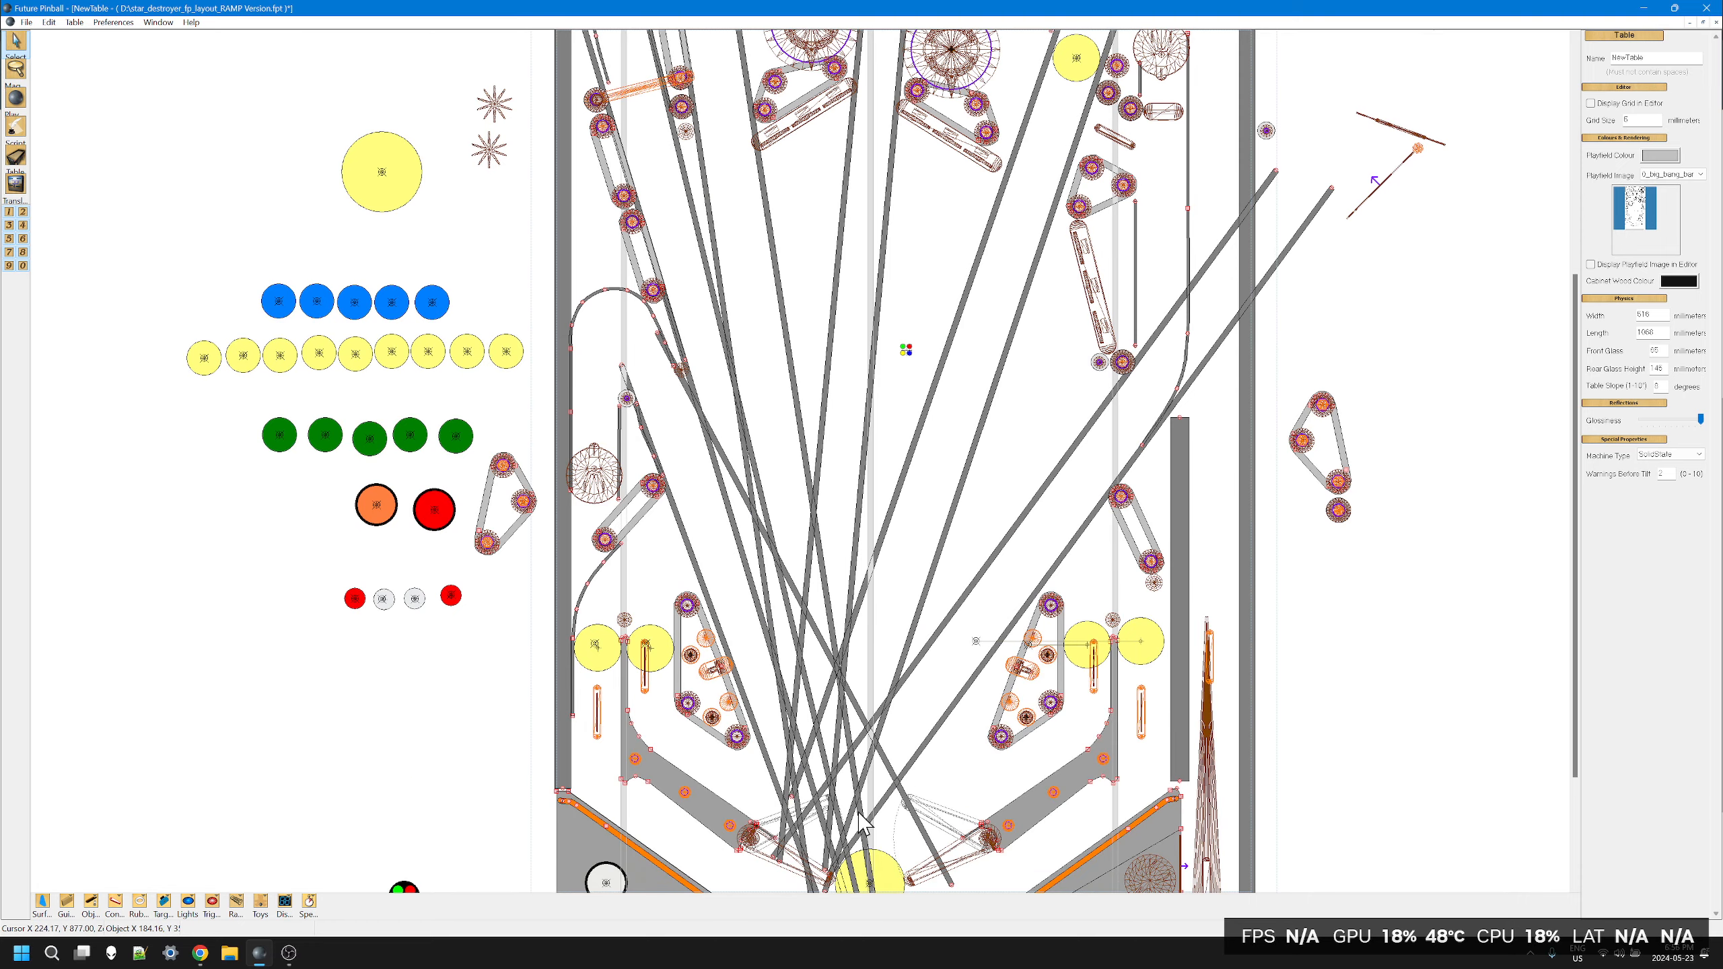
pyautogui.moveTo(786, 871)
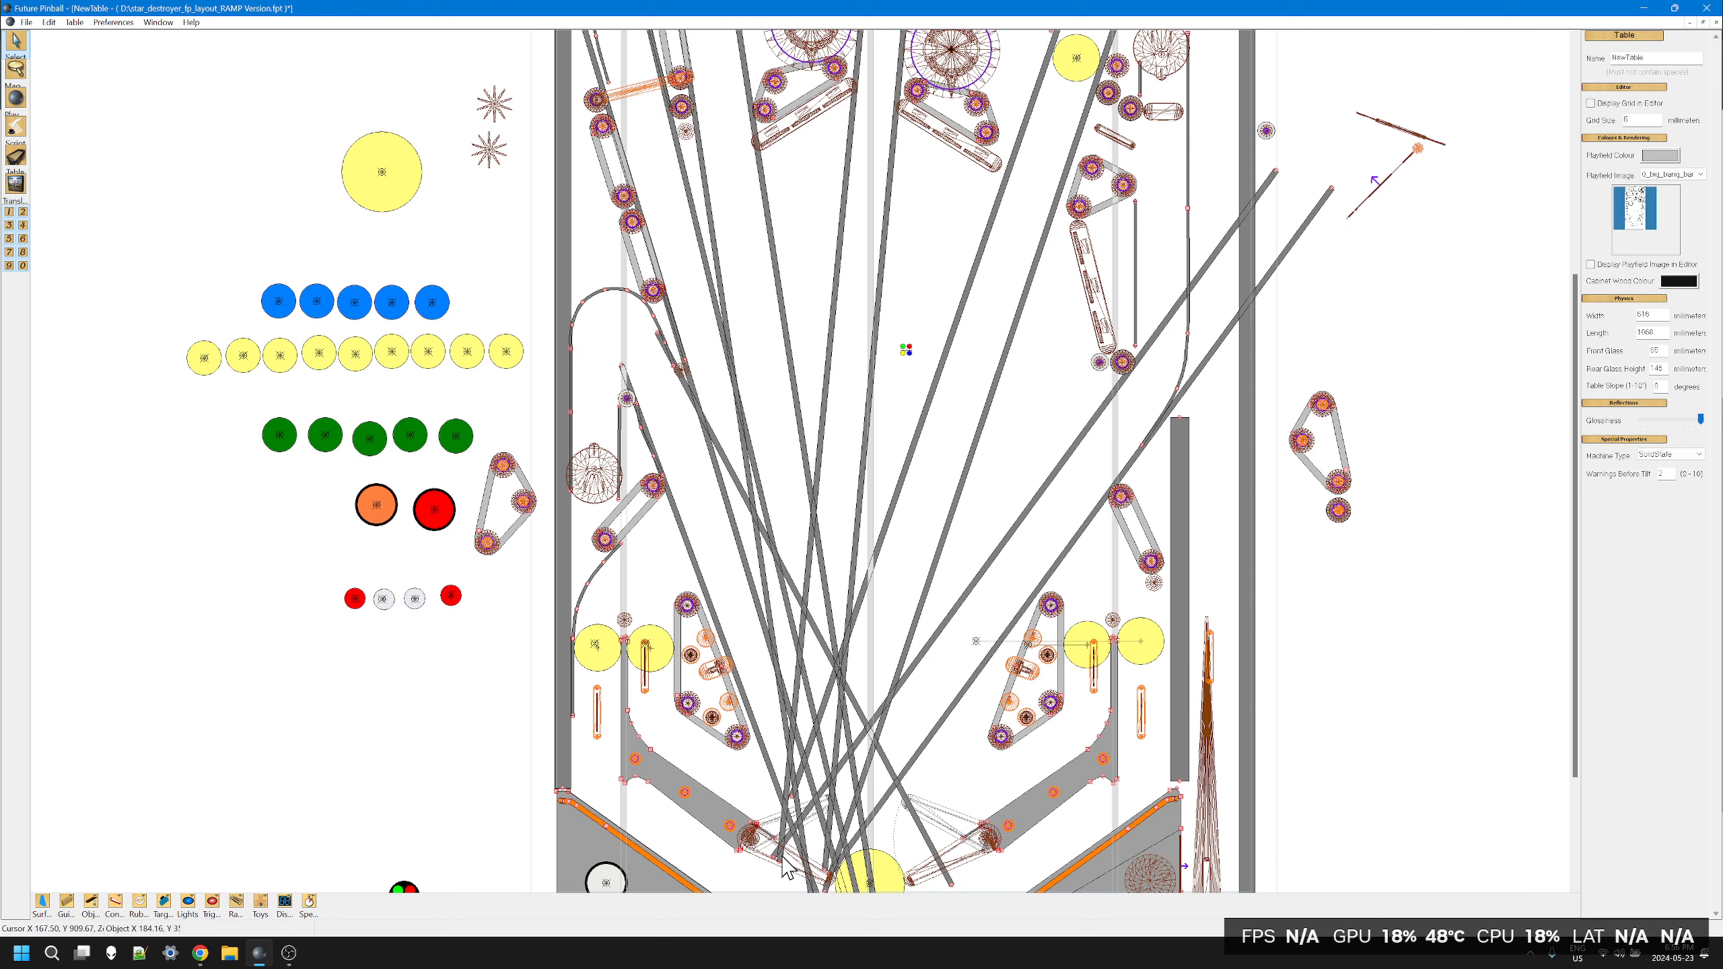
pyautogui.moveTo(900, 606)
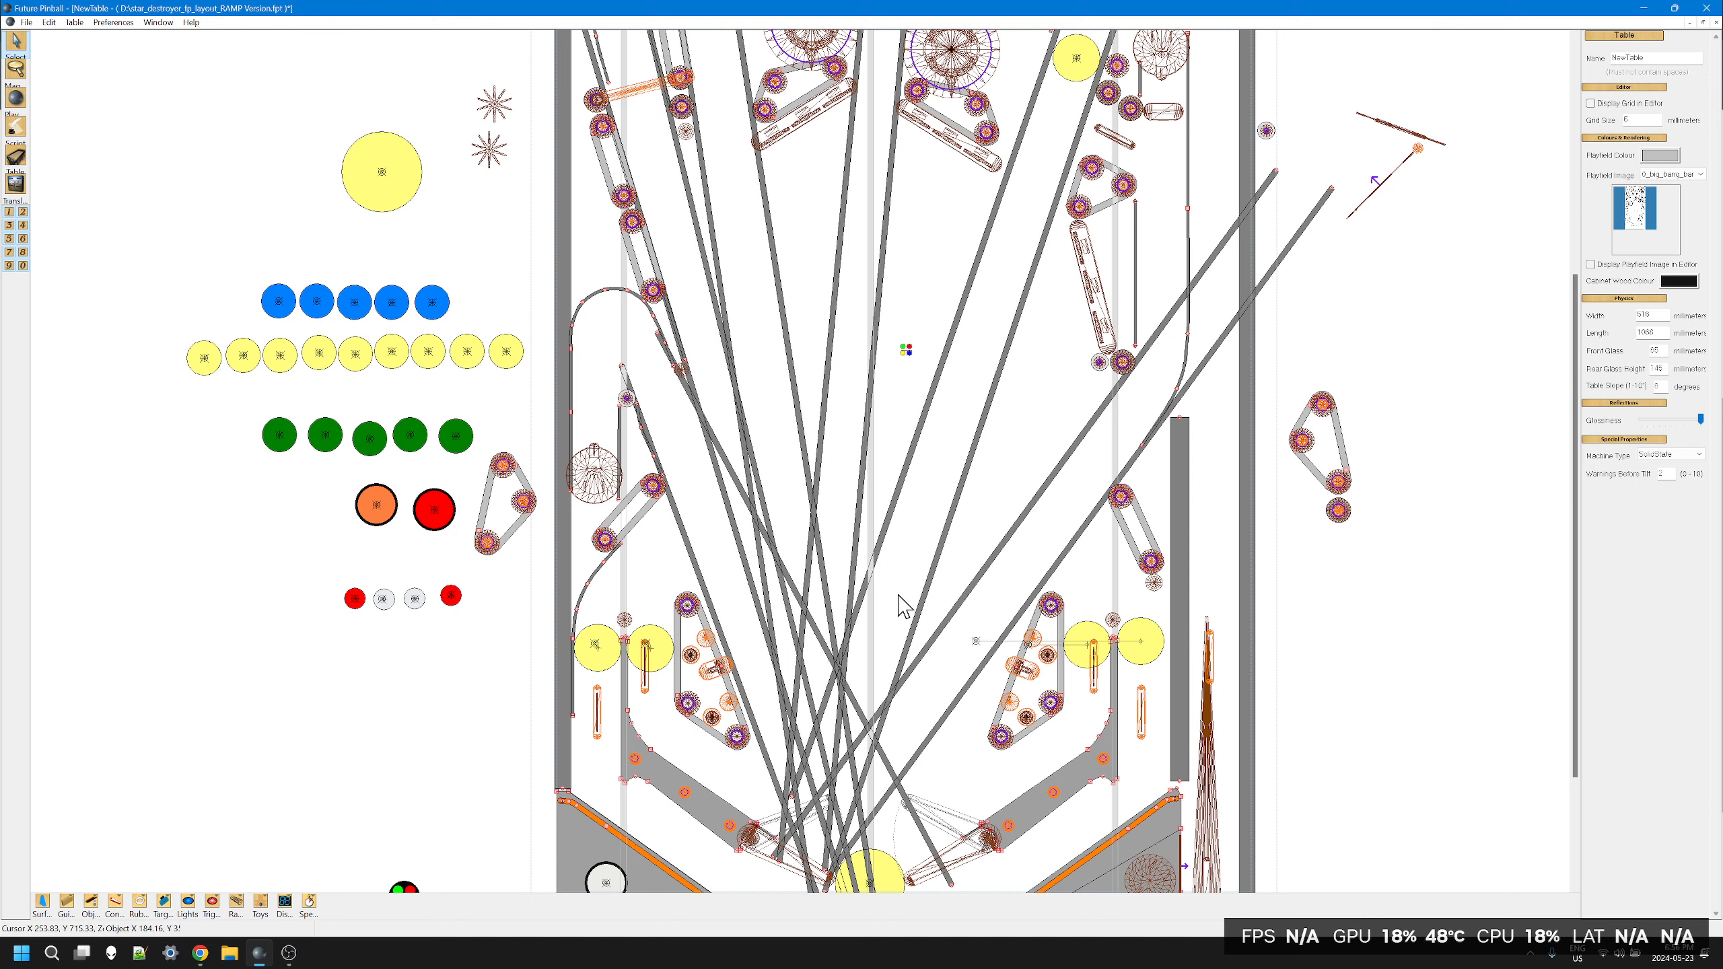
pyautogui.moveTo(800, 871)
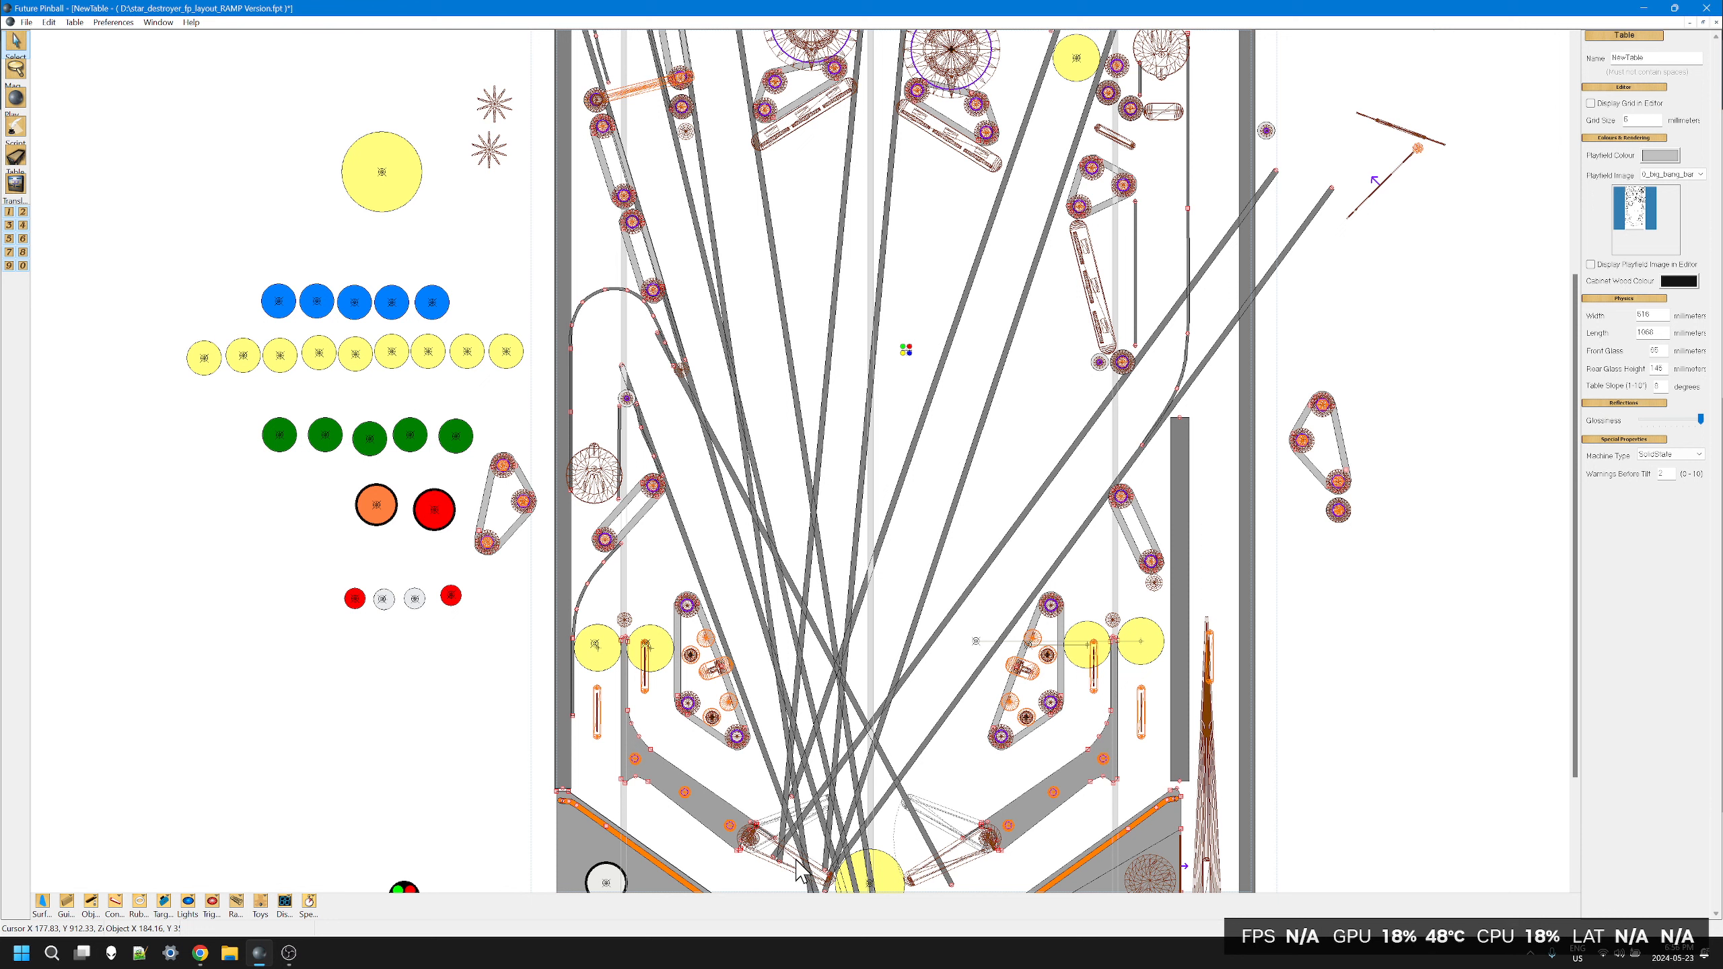
# Step: Place the blue target just below the top-centre yellow bumper by adjusting its X position
pyautogui.click(781, 846)
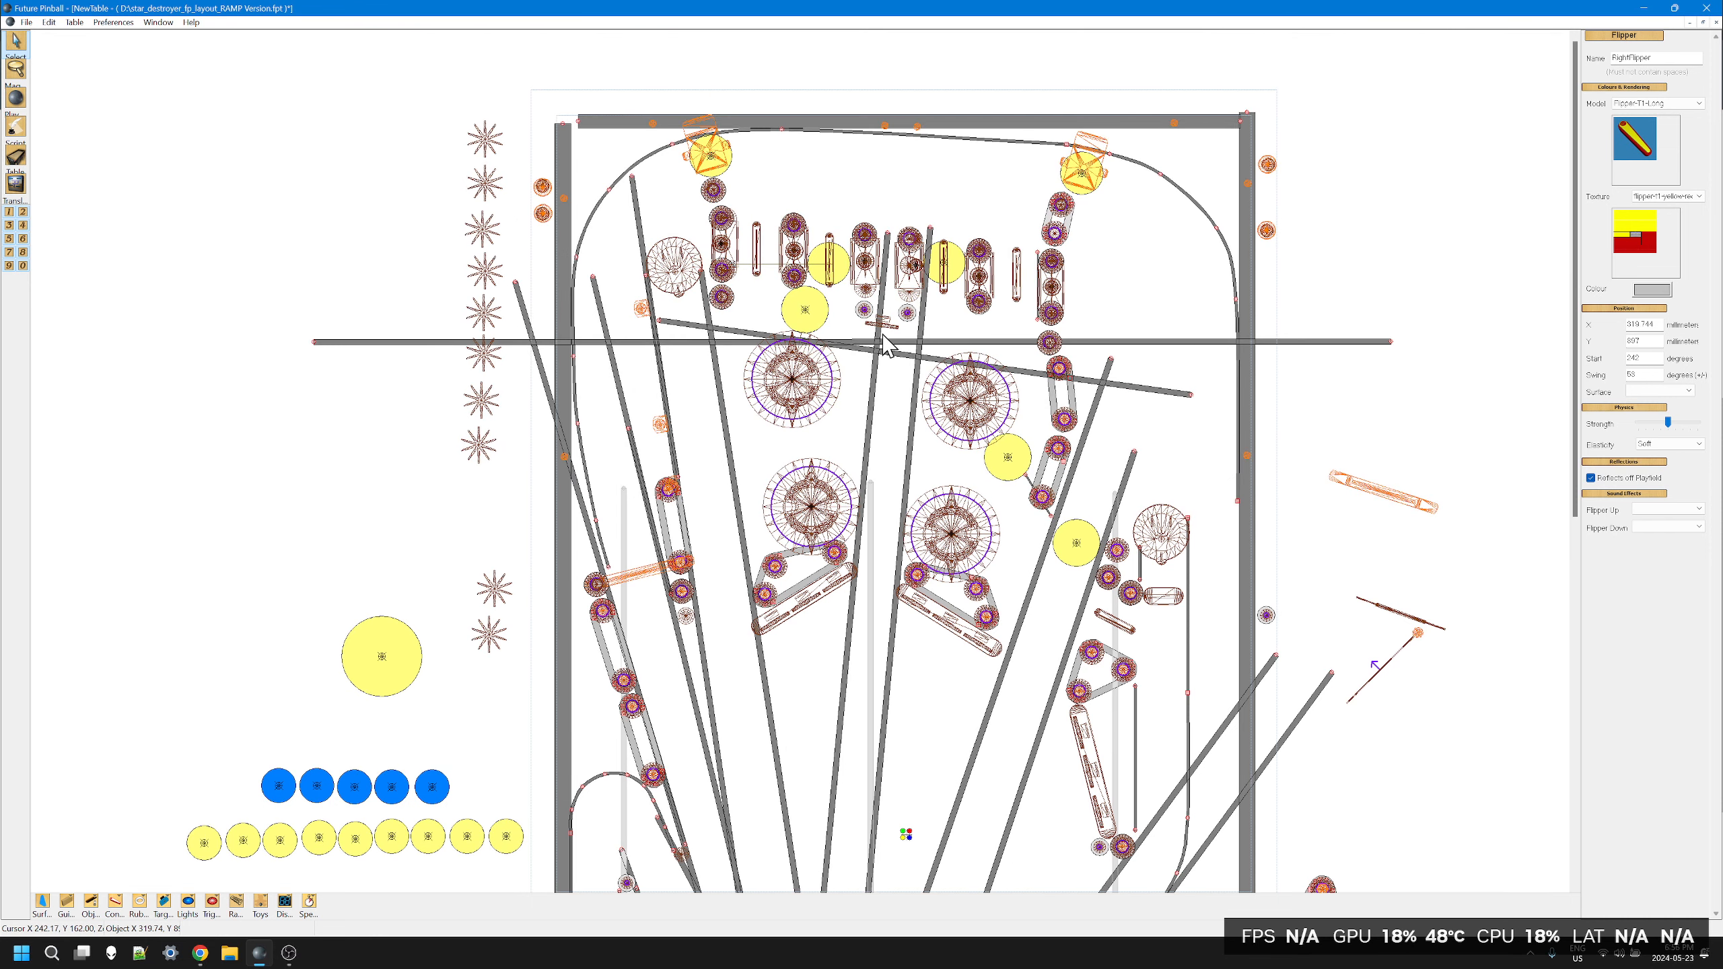
pyautogui.click(883, 325)
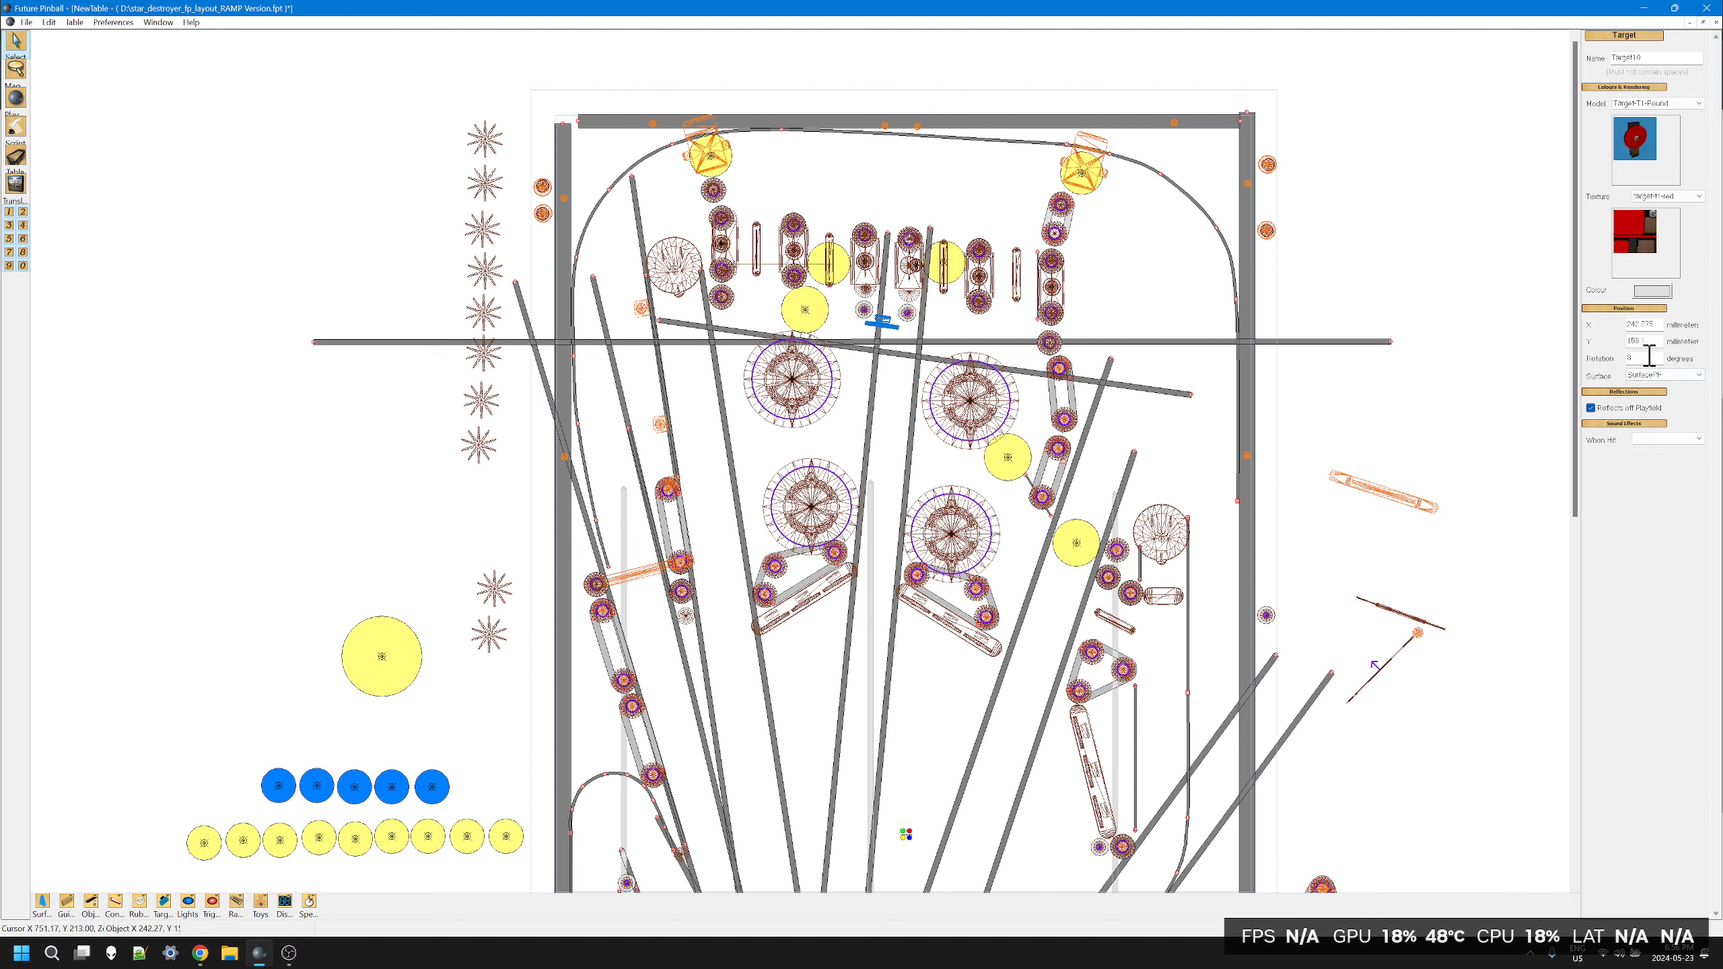
pyautogui.click(1637, 357)
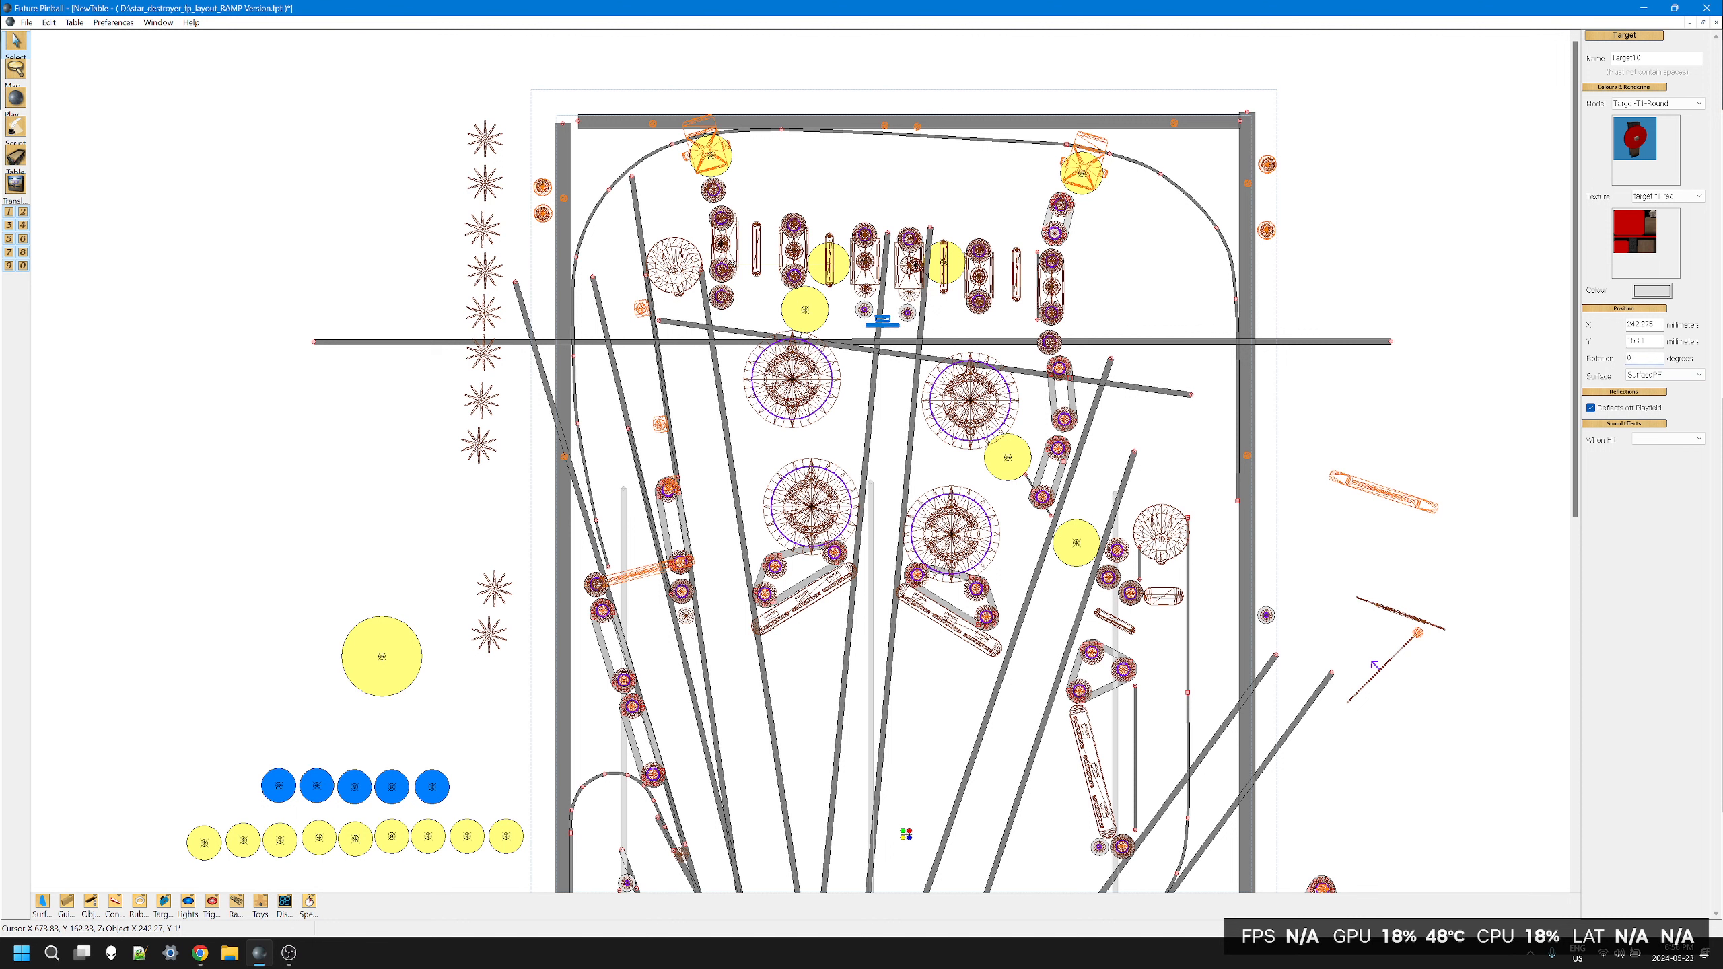
pyautogui.click(1666, 374)
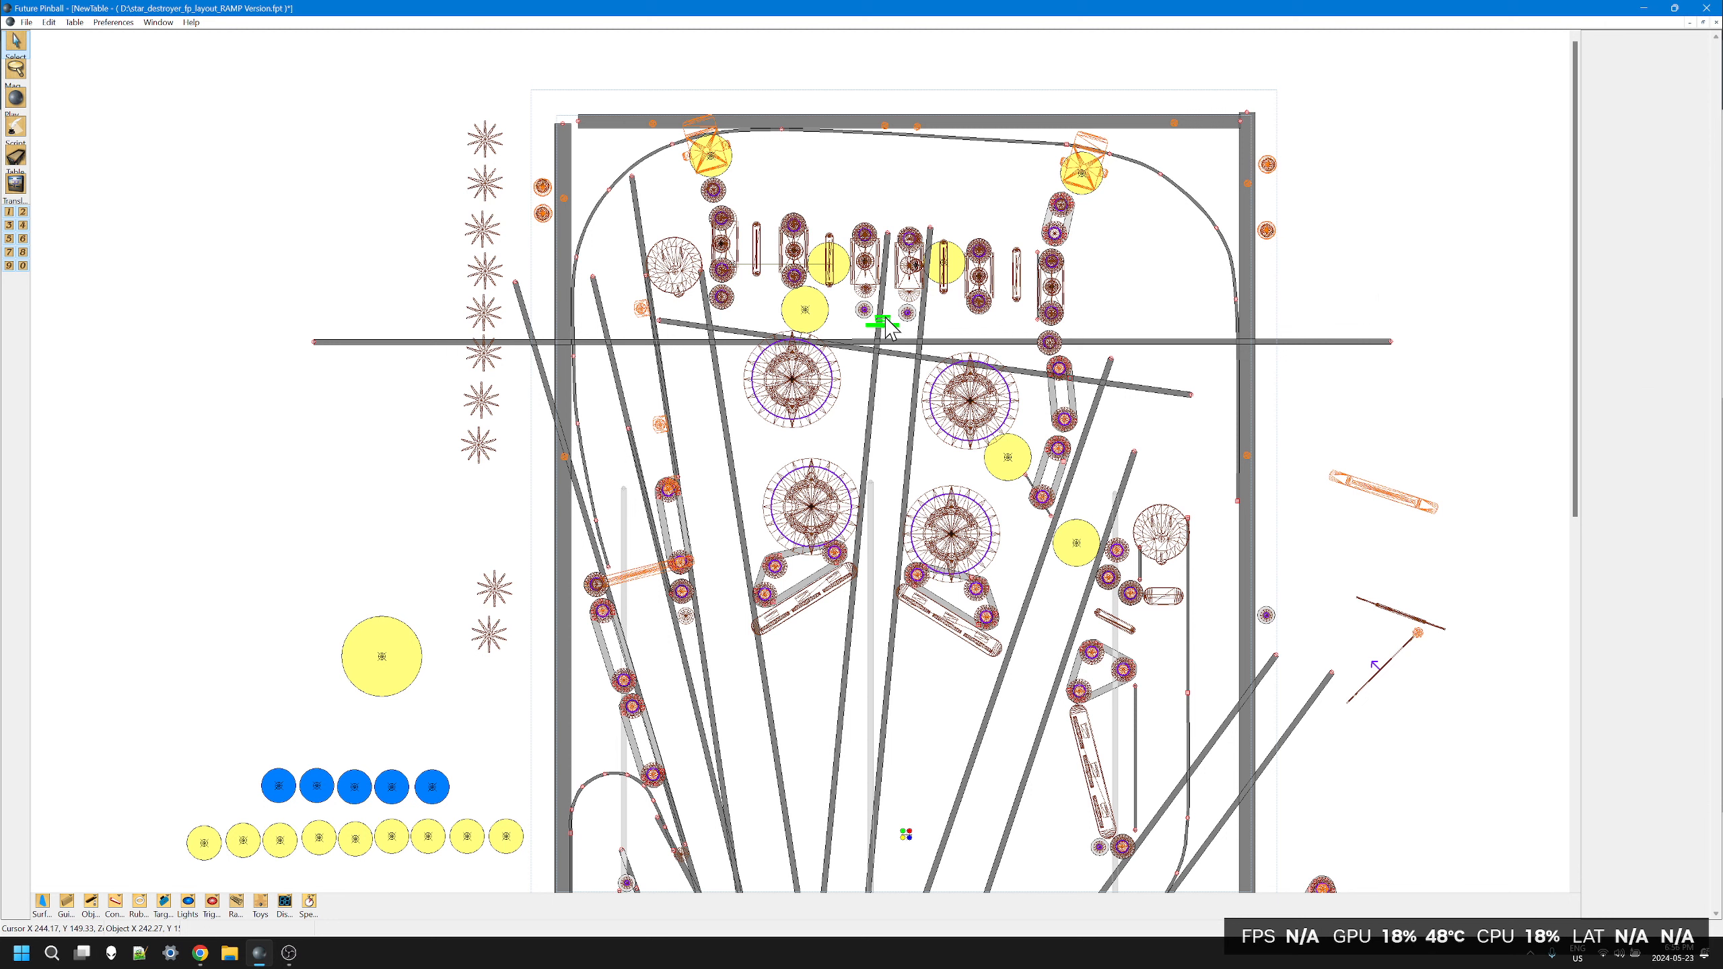
pyautogui.click(883, 323)
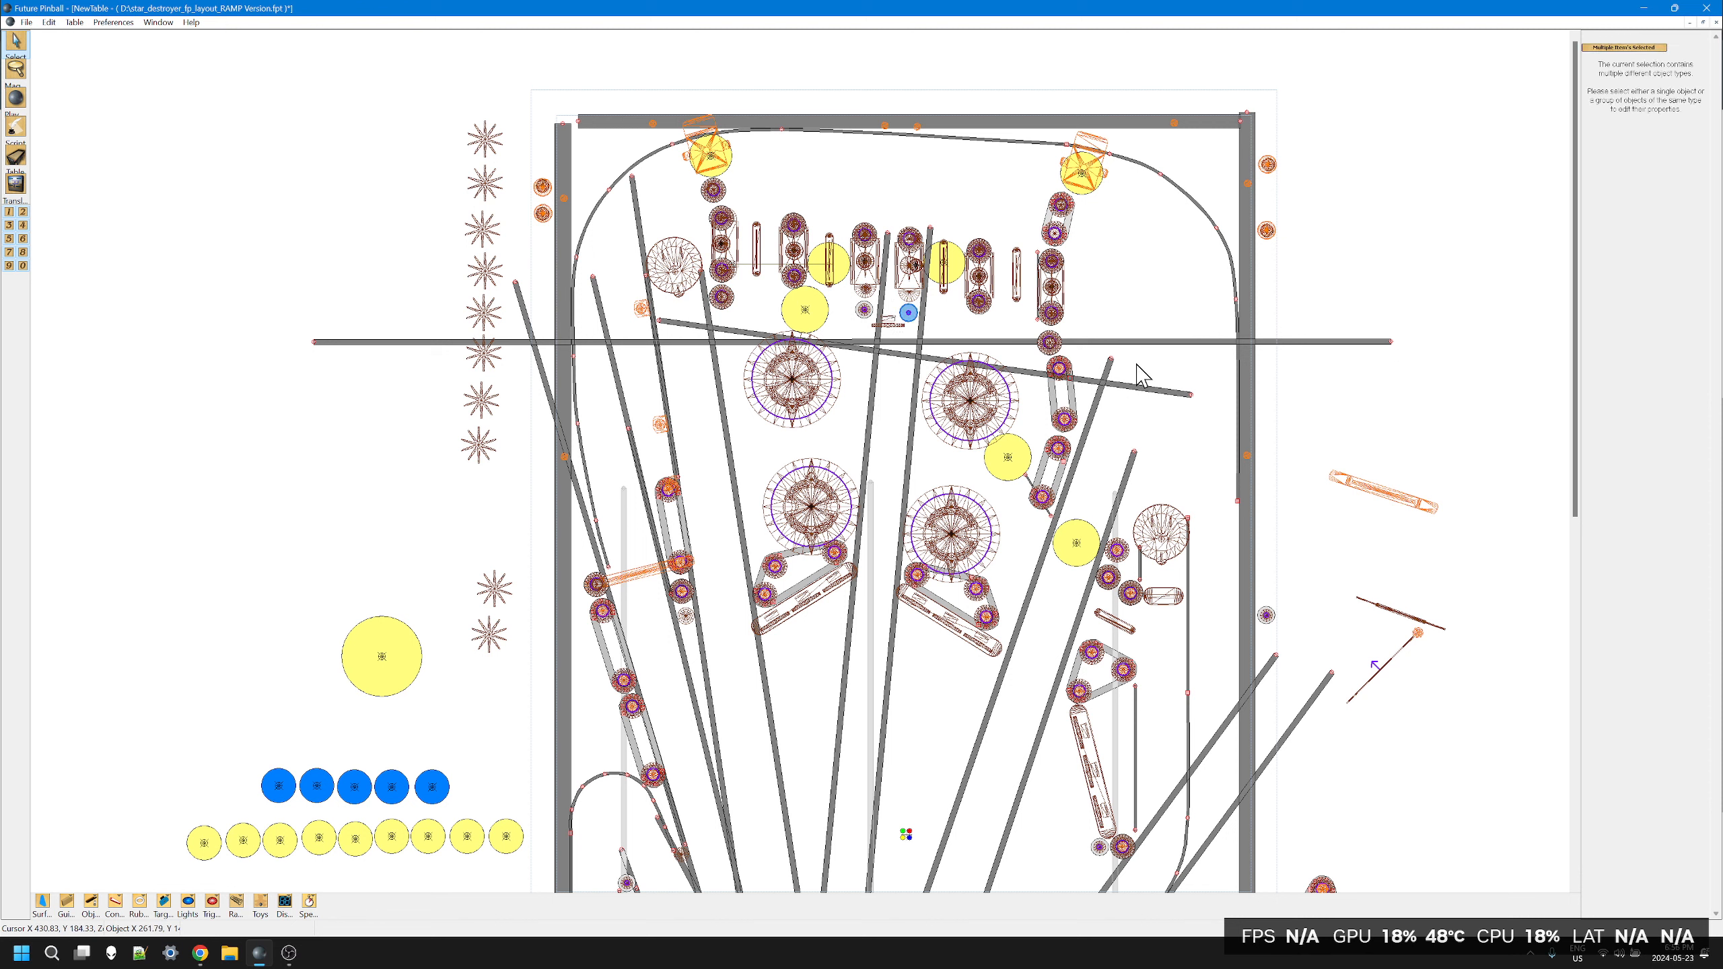
pyautogui.moveTo(1132, 396)
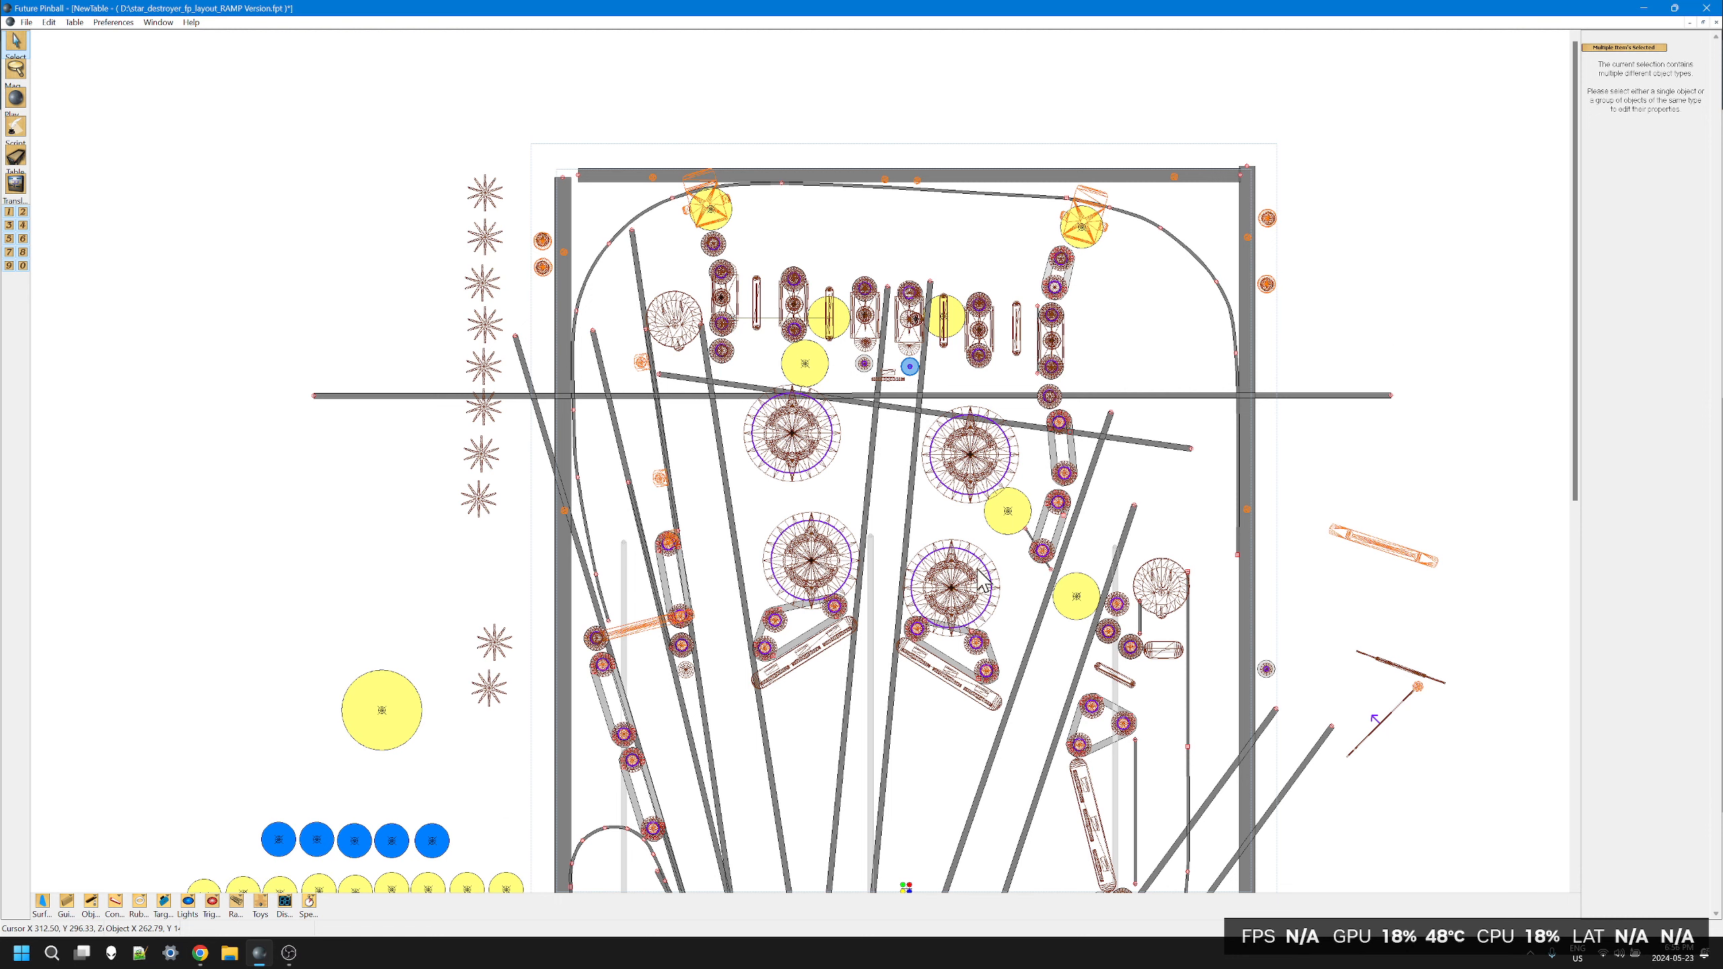
pyautogui.scroll(-3)
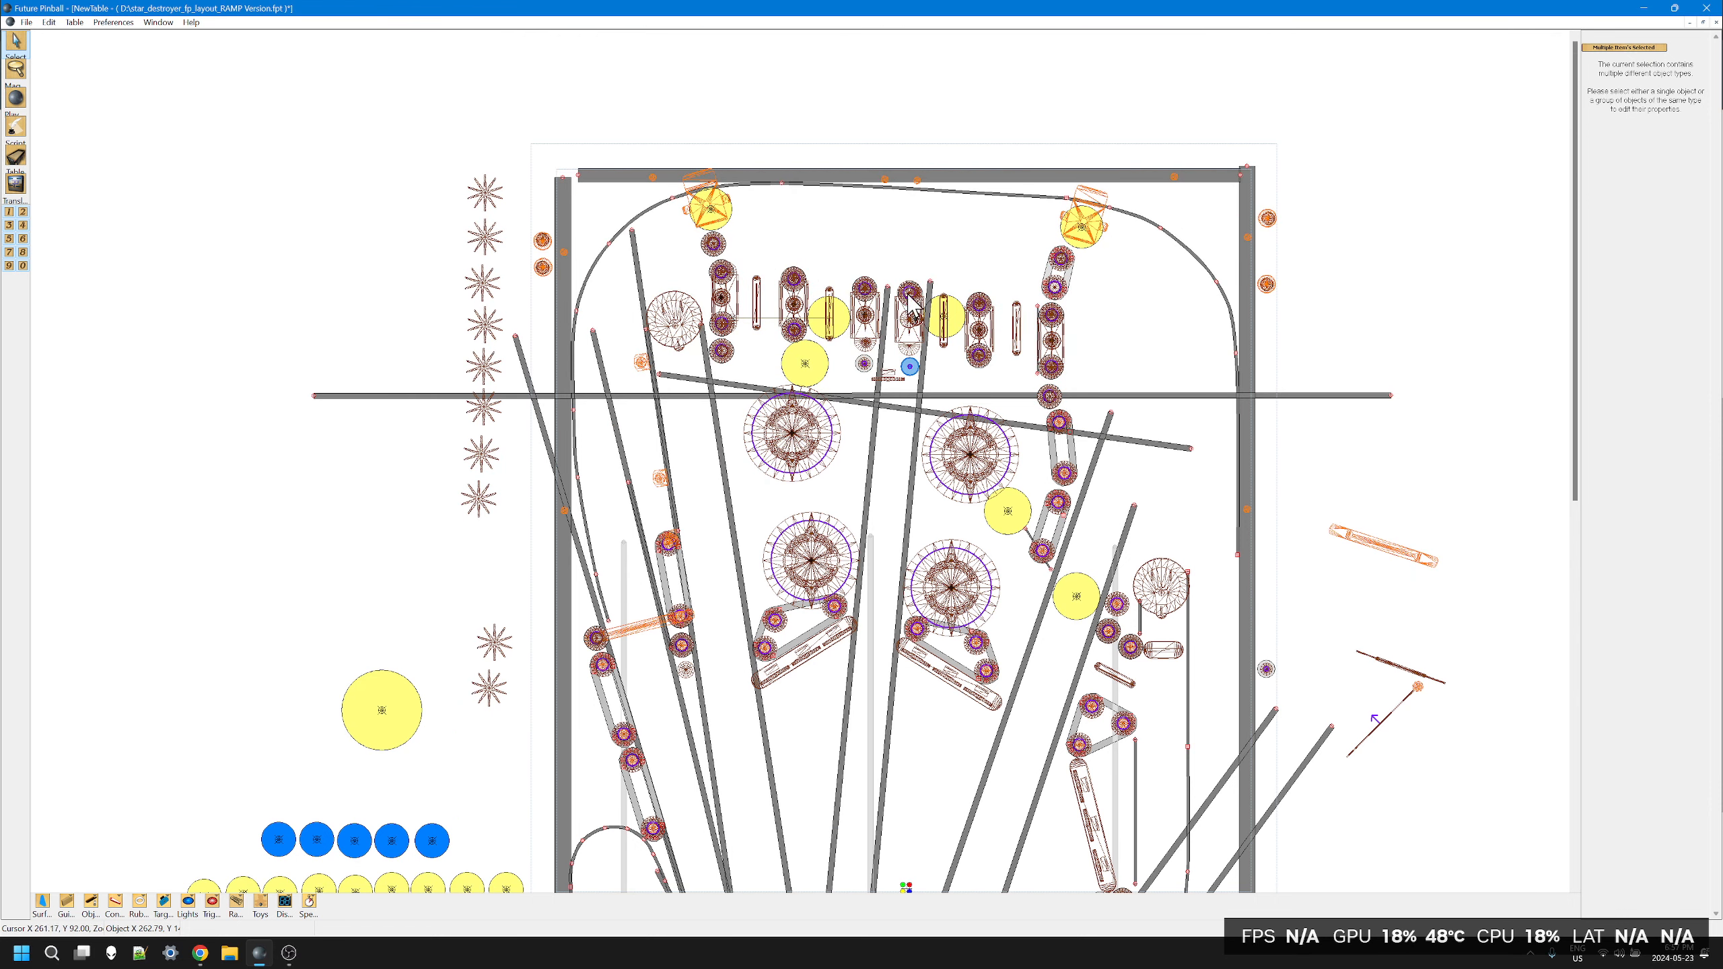
pyautogui.moveTo(1064, 319)
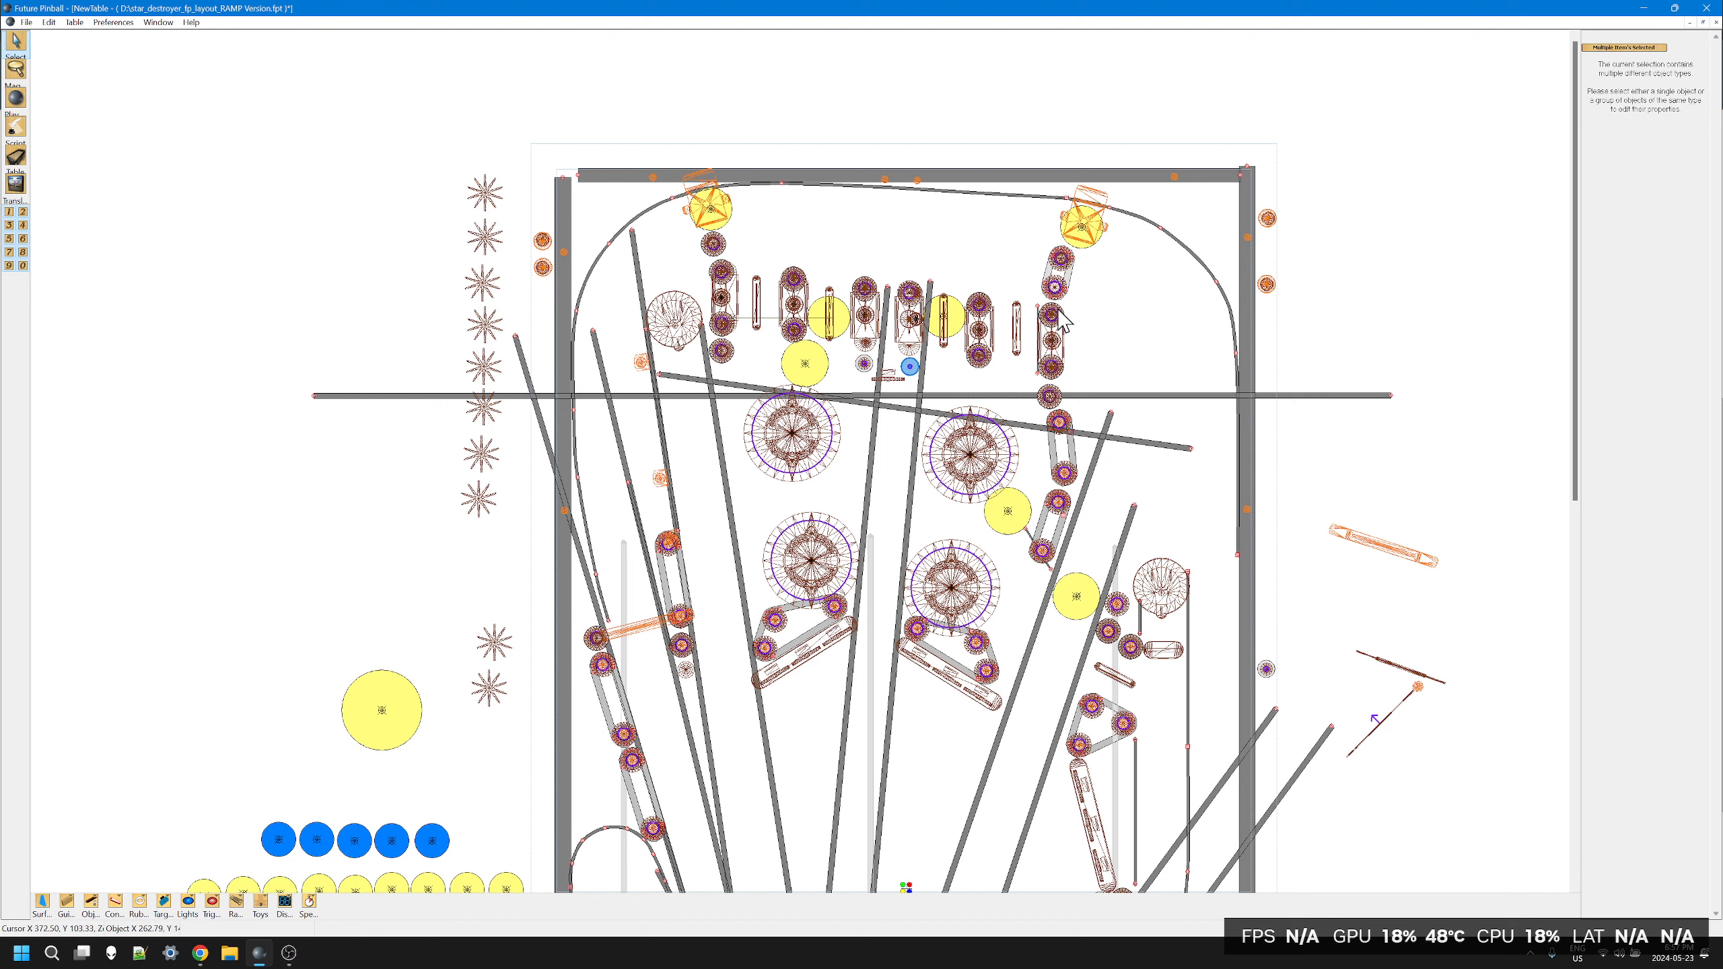
pyautogui.moveTo(1092, 400)
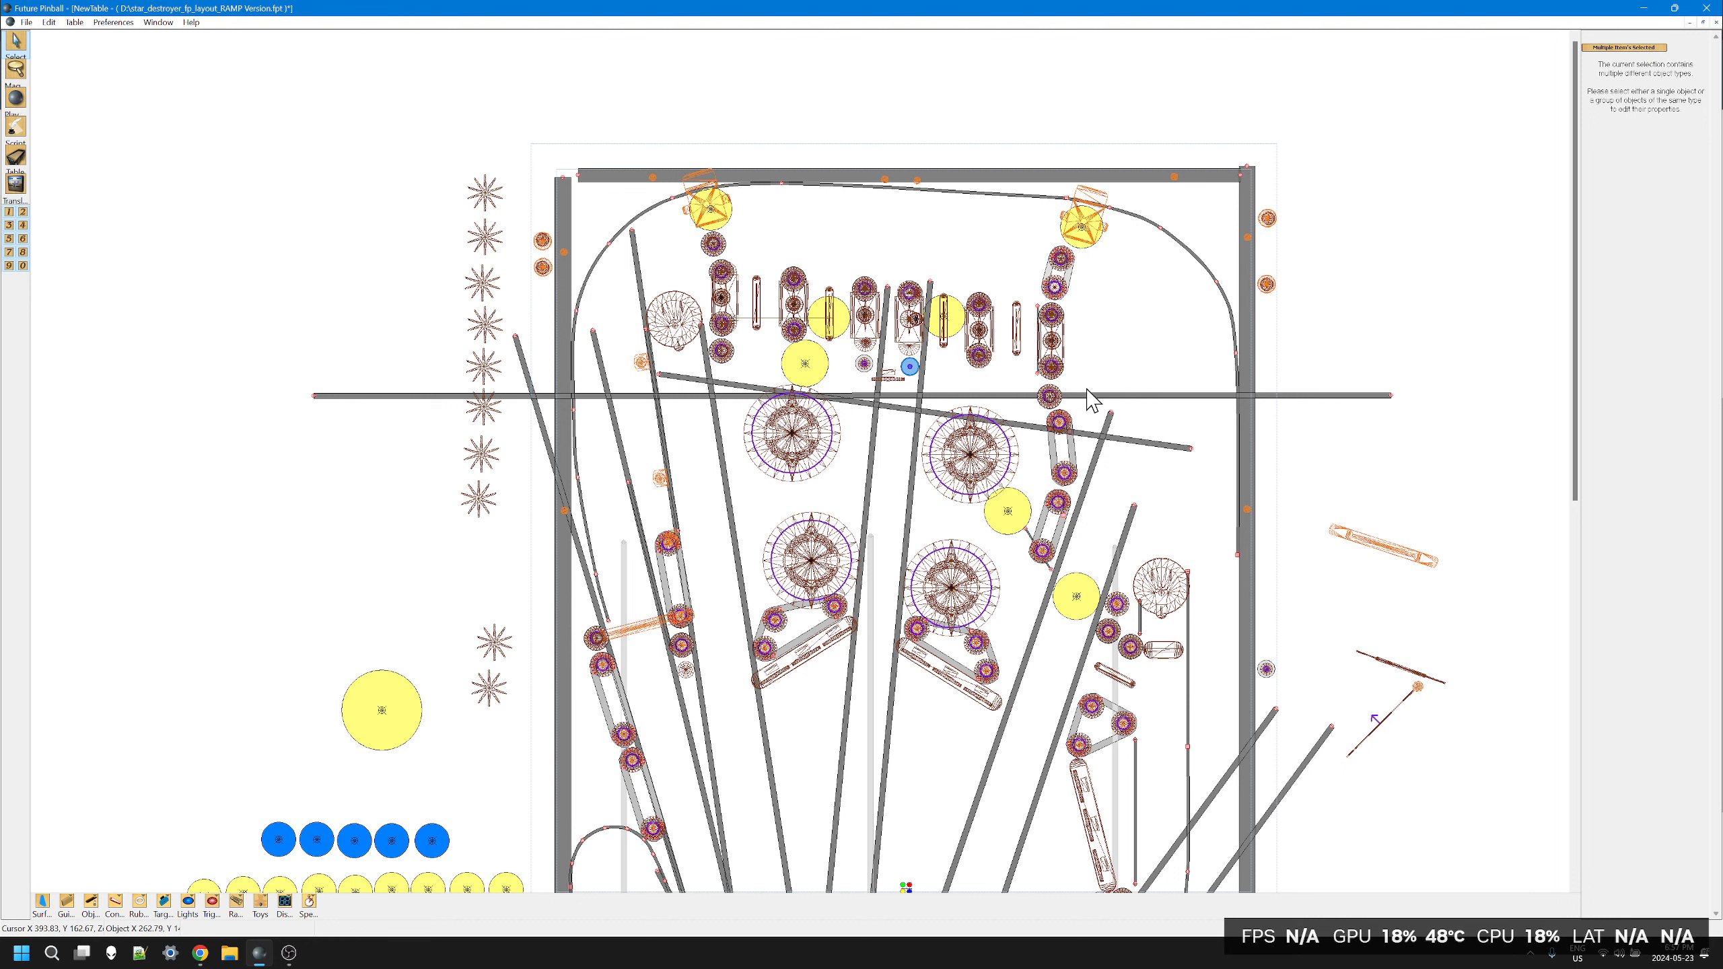
pyautogui.moveTo(1082, 428)
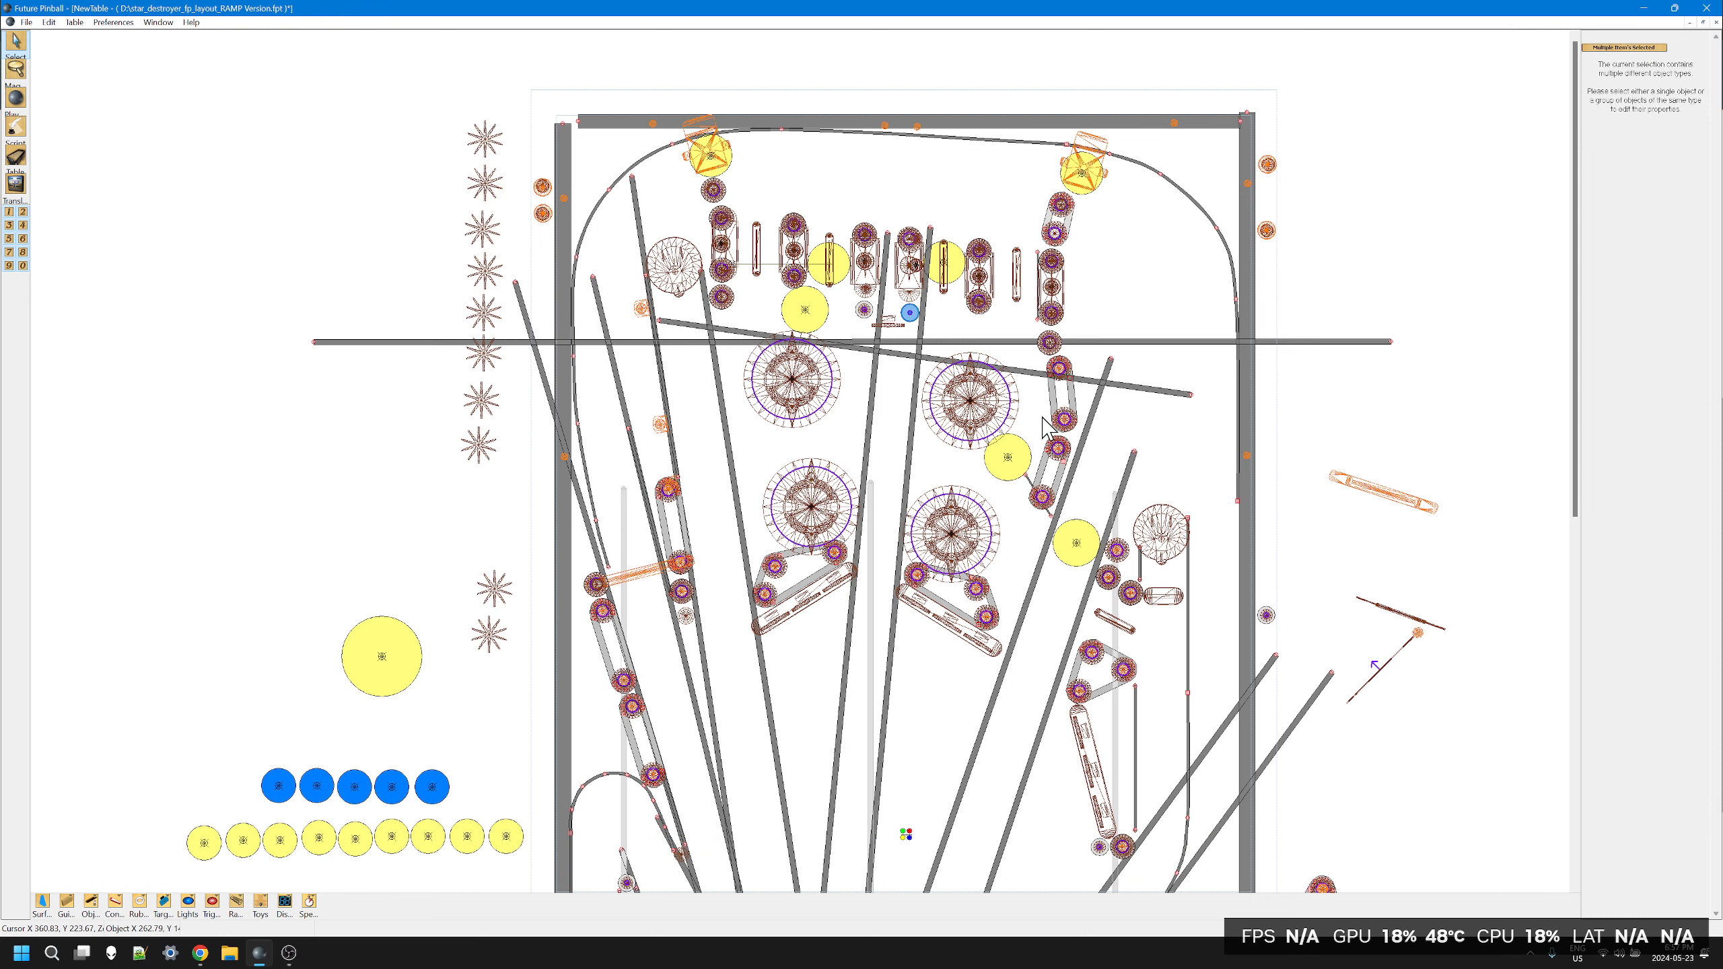
pyautogui.scroll(-3)
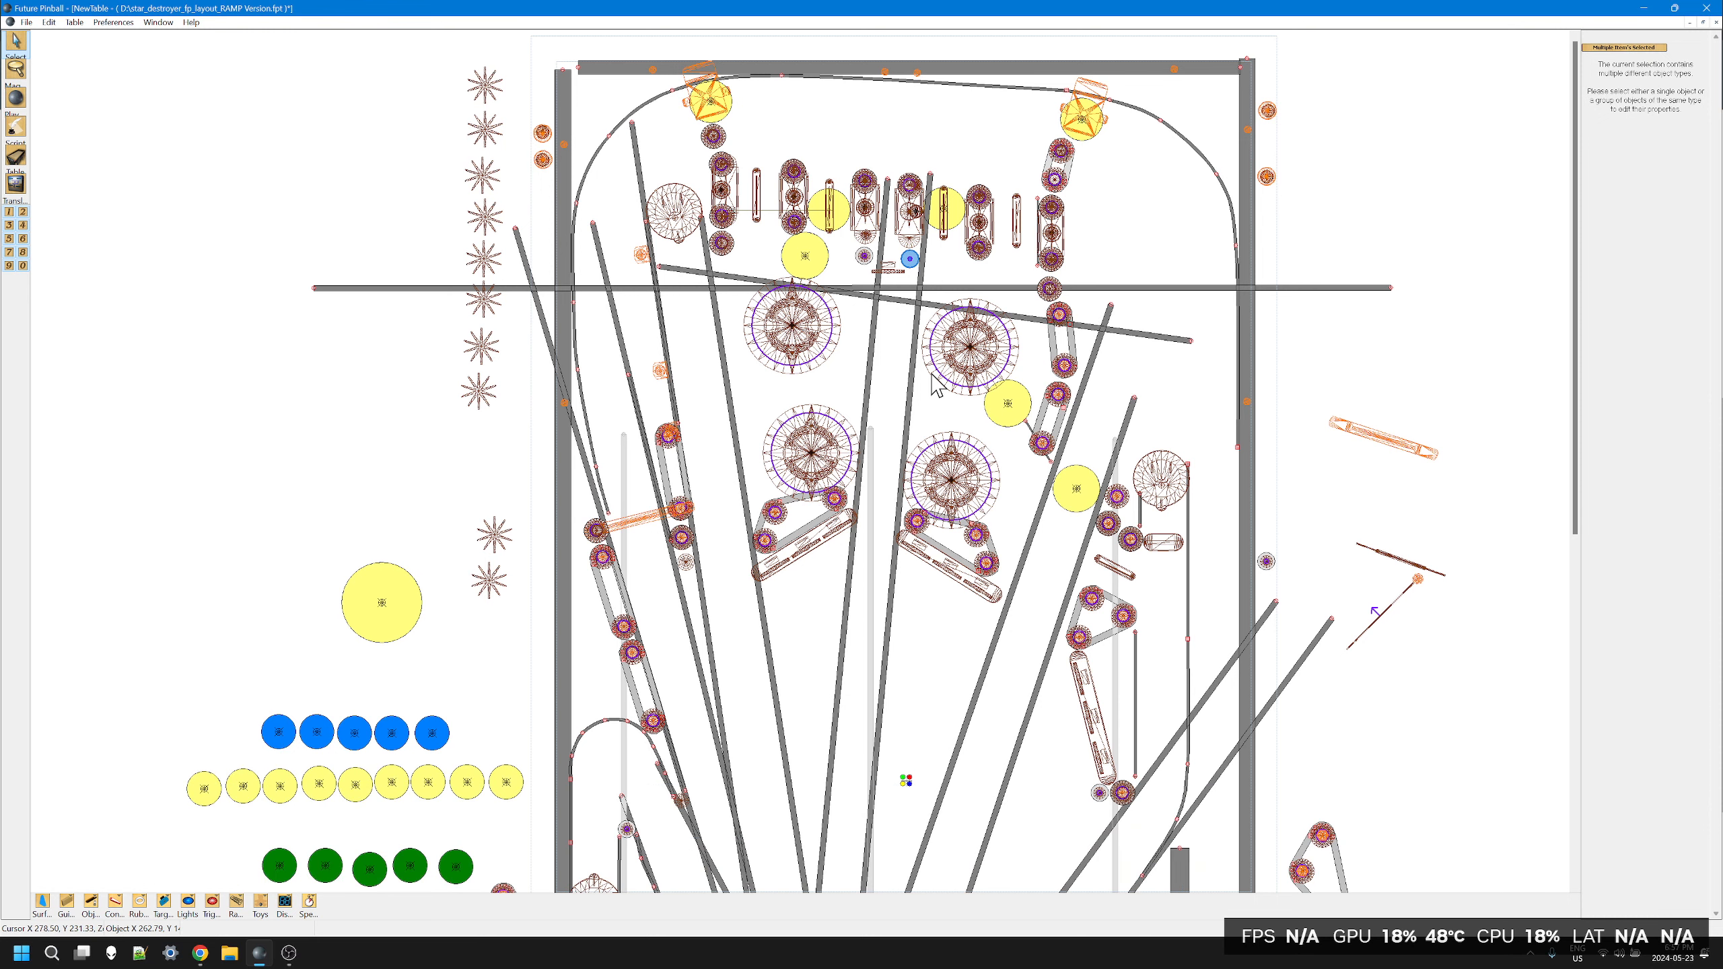
pyautogui.moveTo(859, 454)
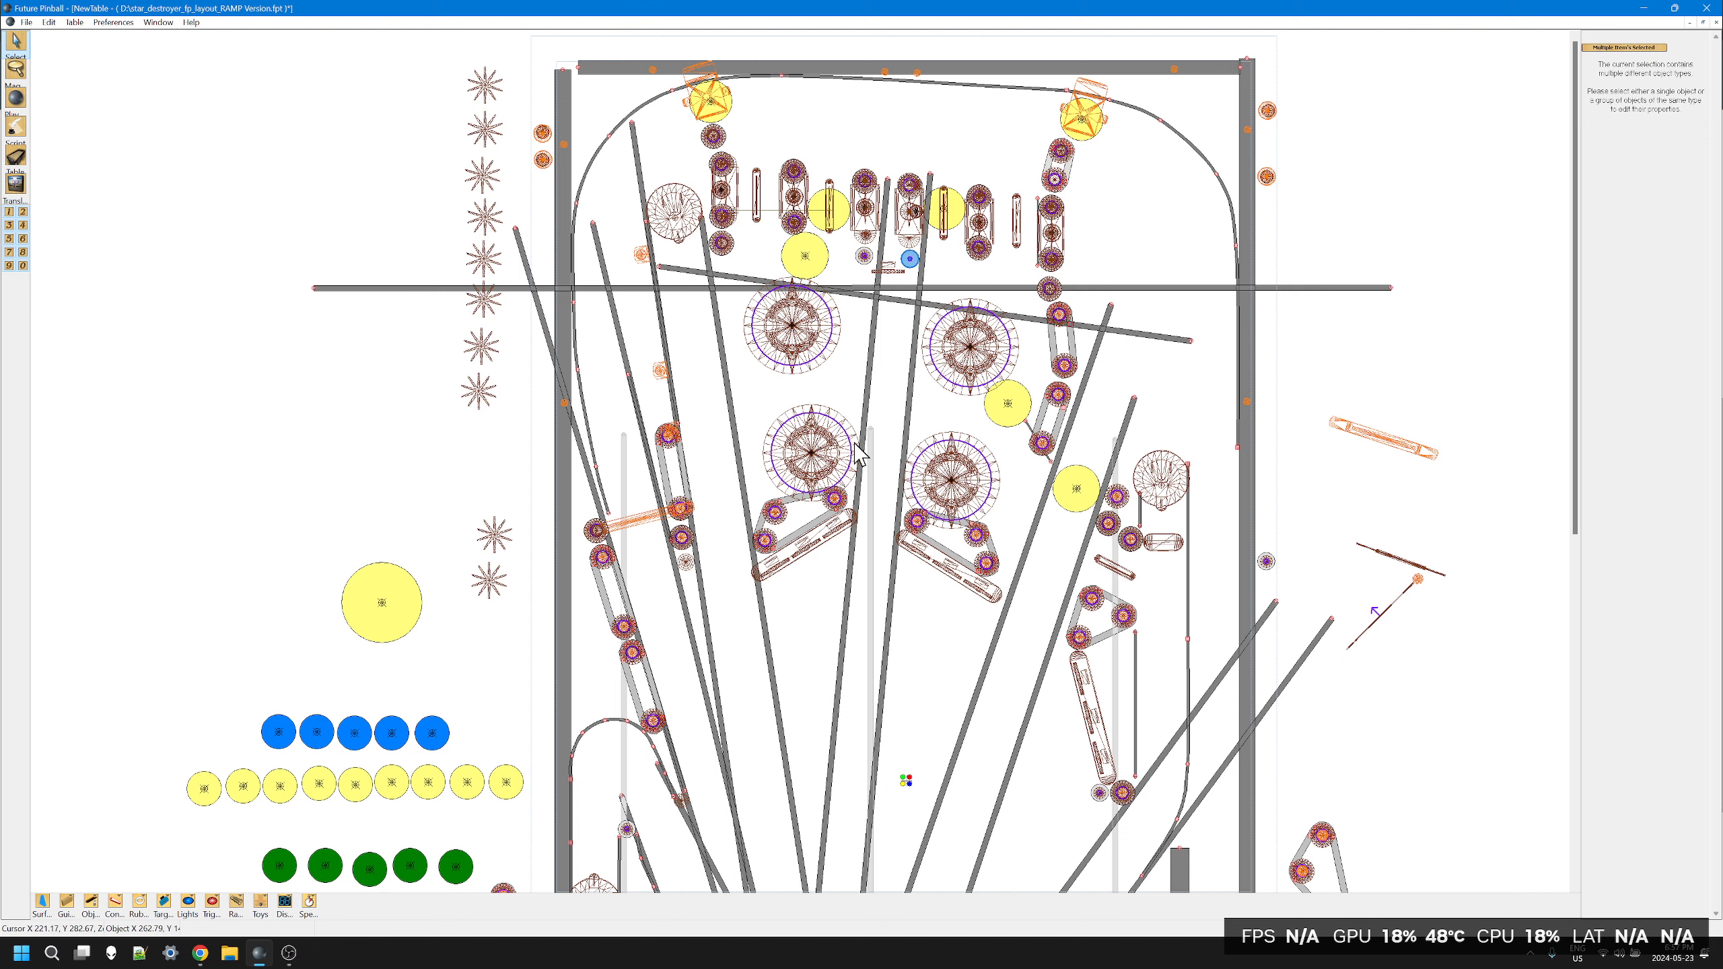
pyautogui.moveTo(925, 580)
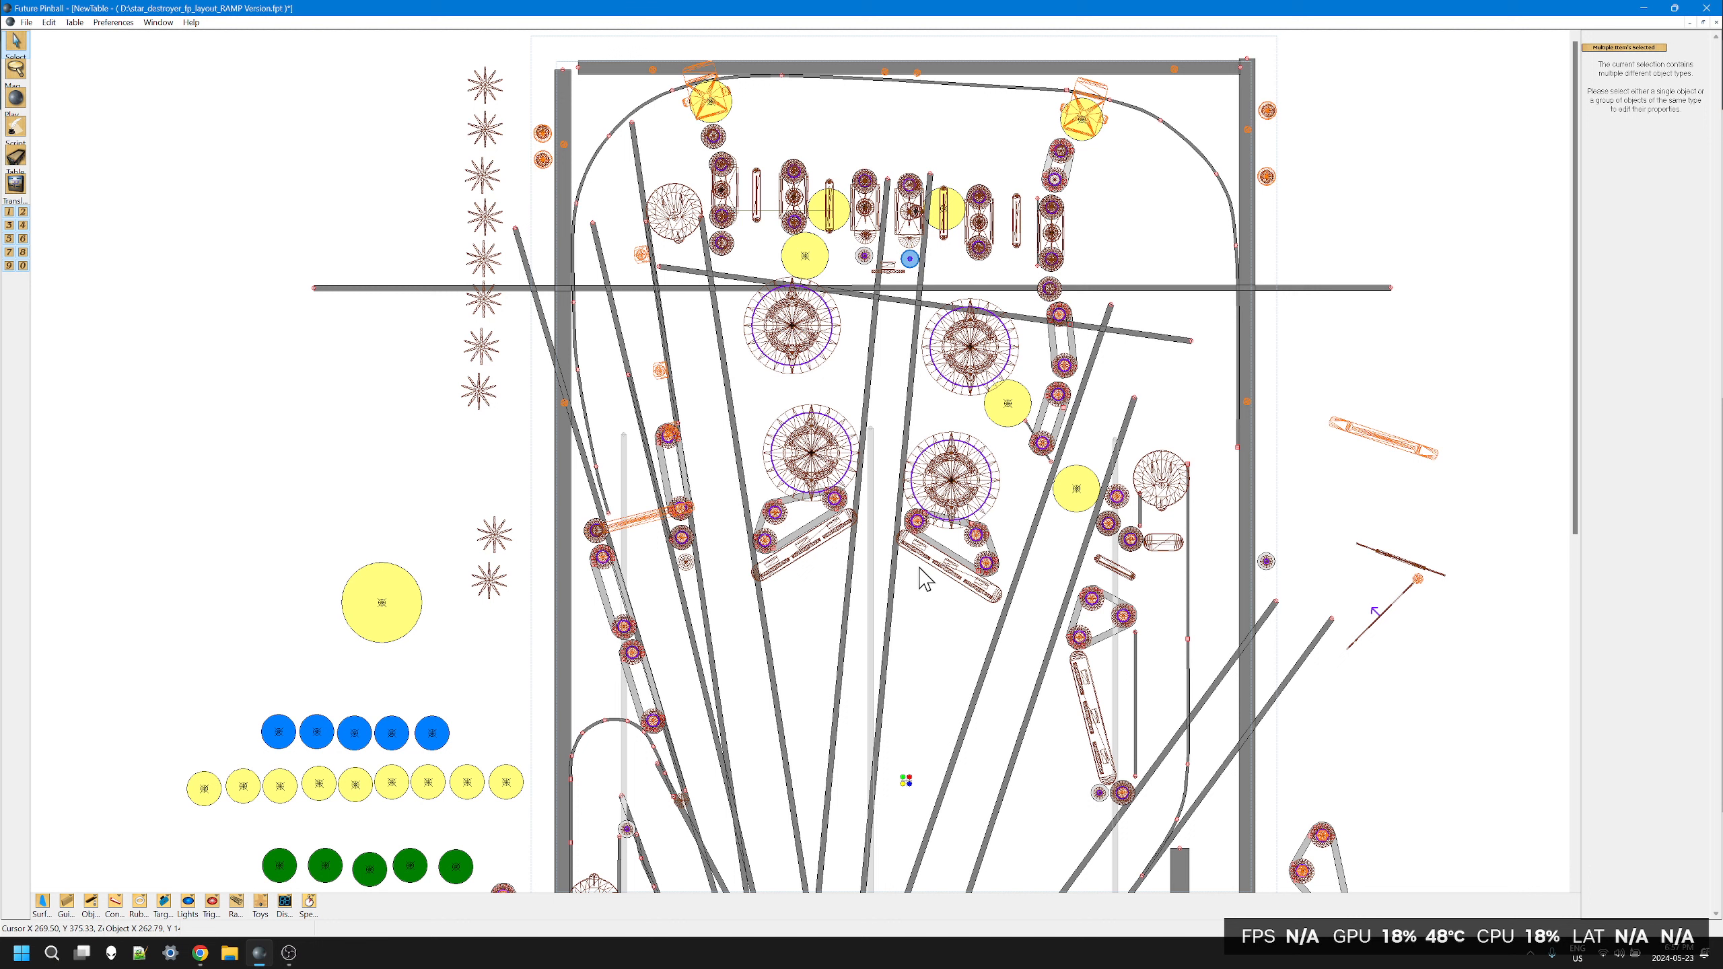
pyautogui.moveTo(948, 601)
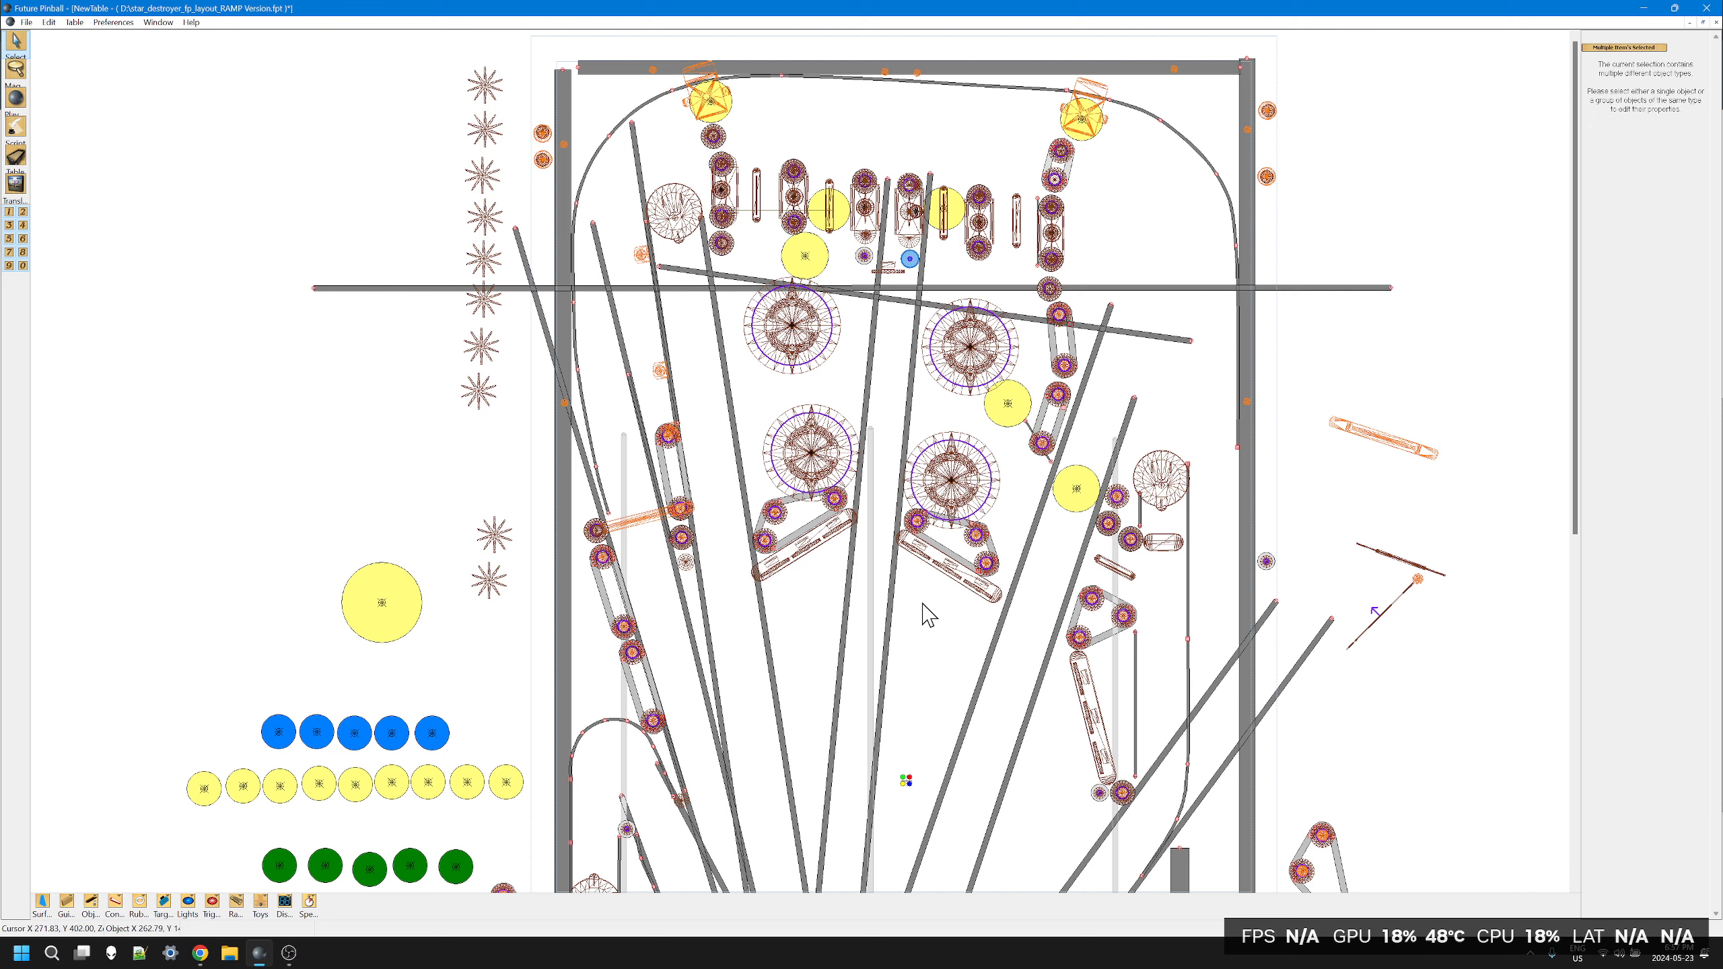
pyautogui.moveTo(1151, 229)
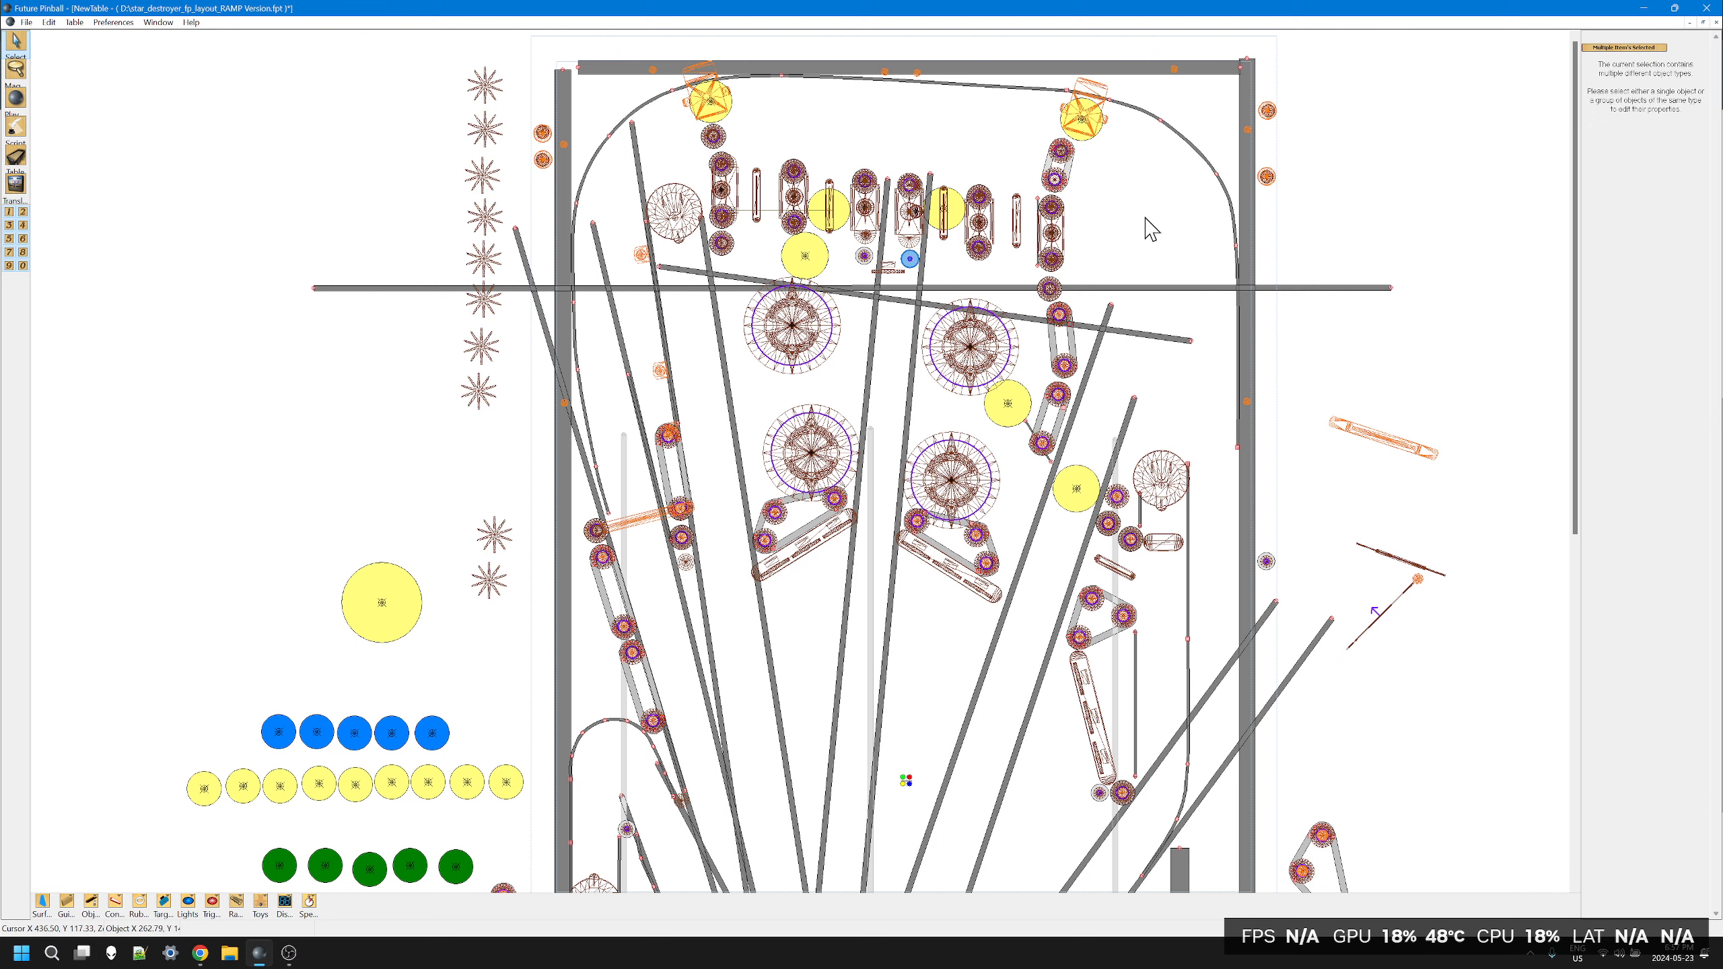
pyautogui.moveTo(615, 556)
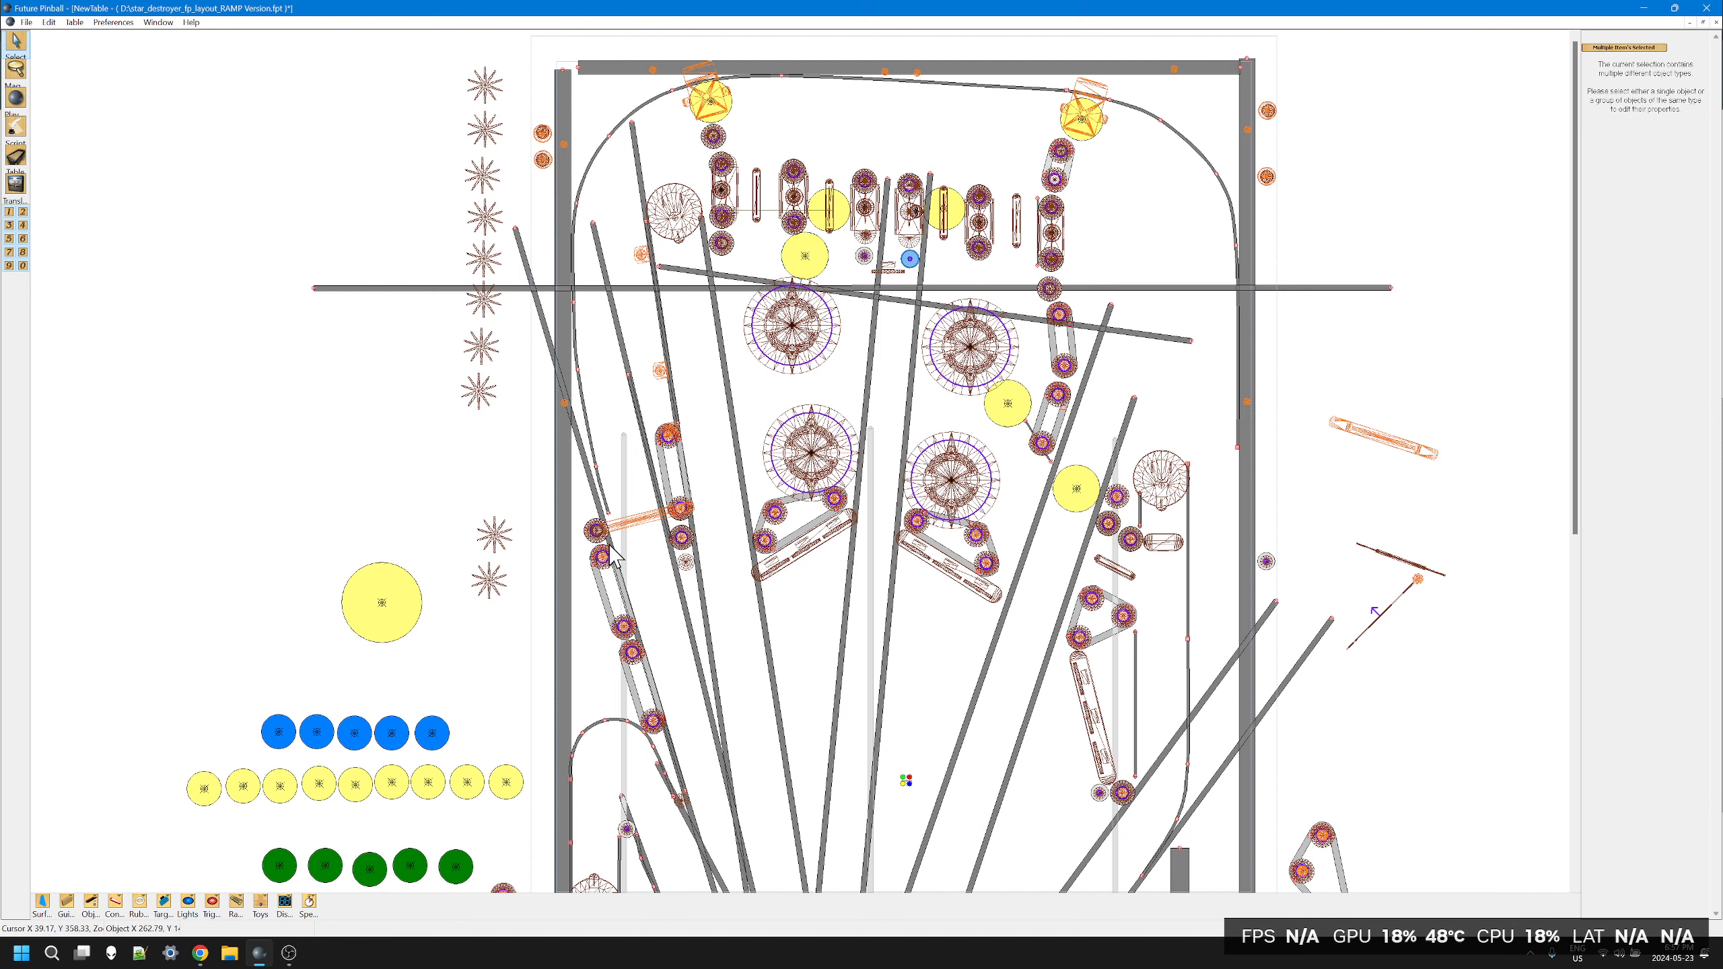
pyautogui.moveTo(731, 595)
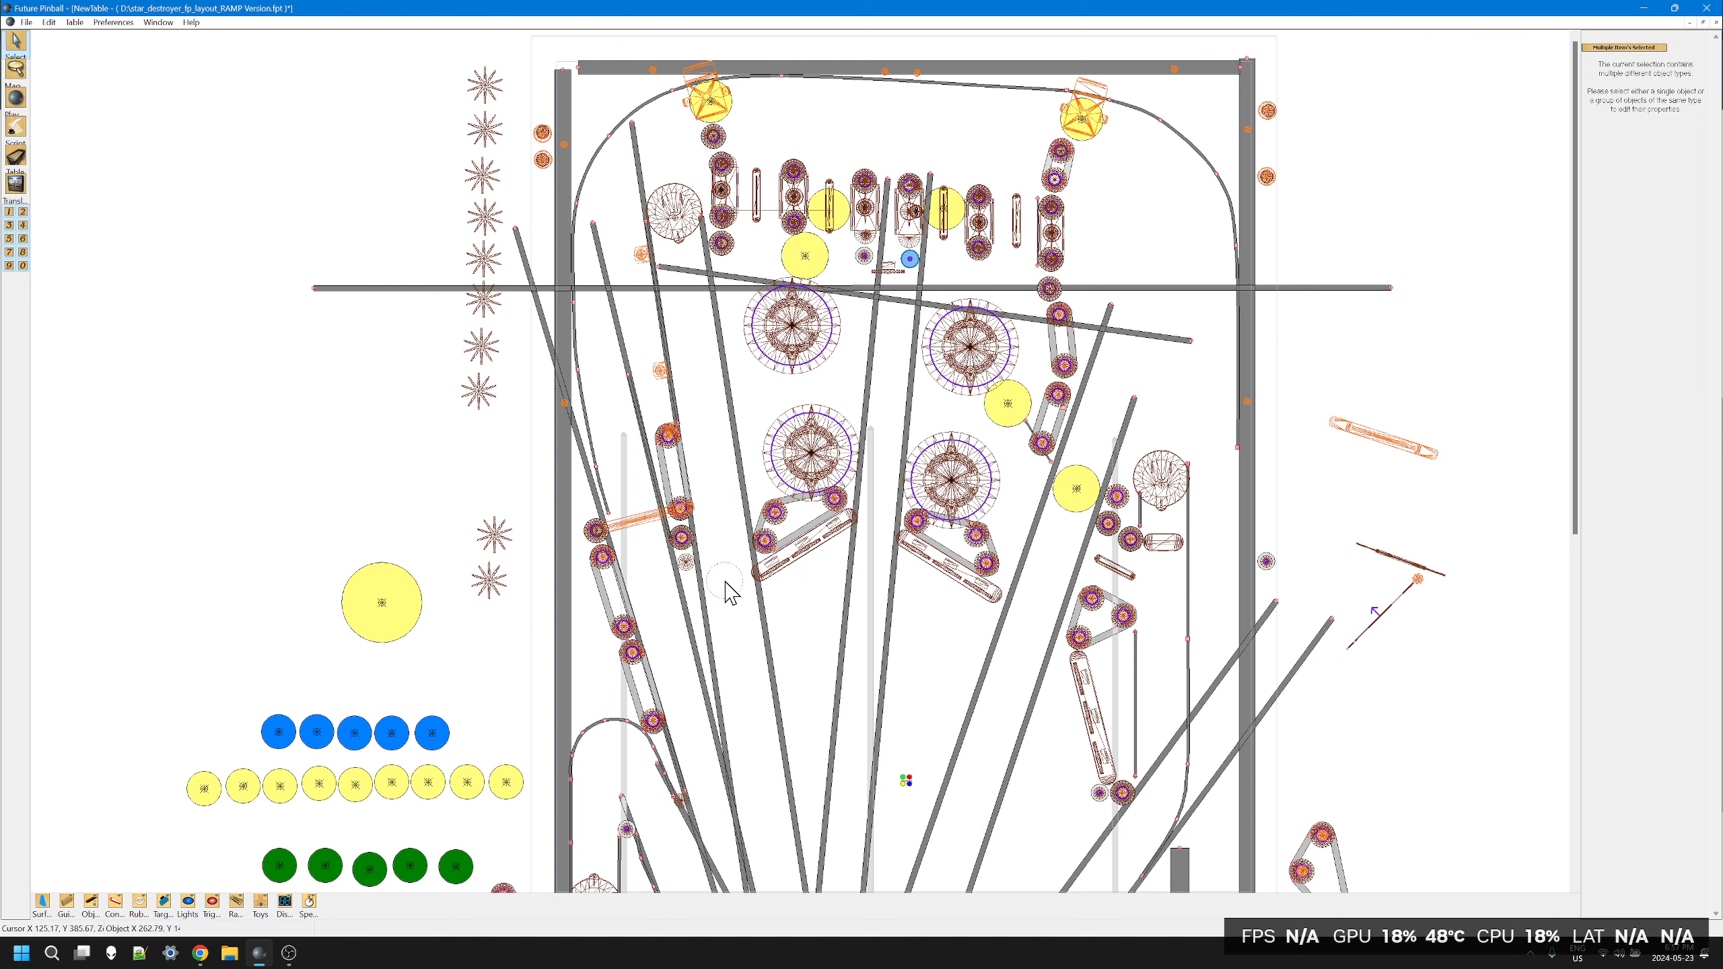
pyautogui.moveTo(741, 621)
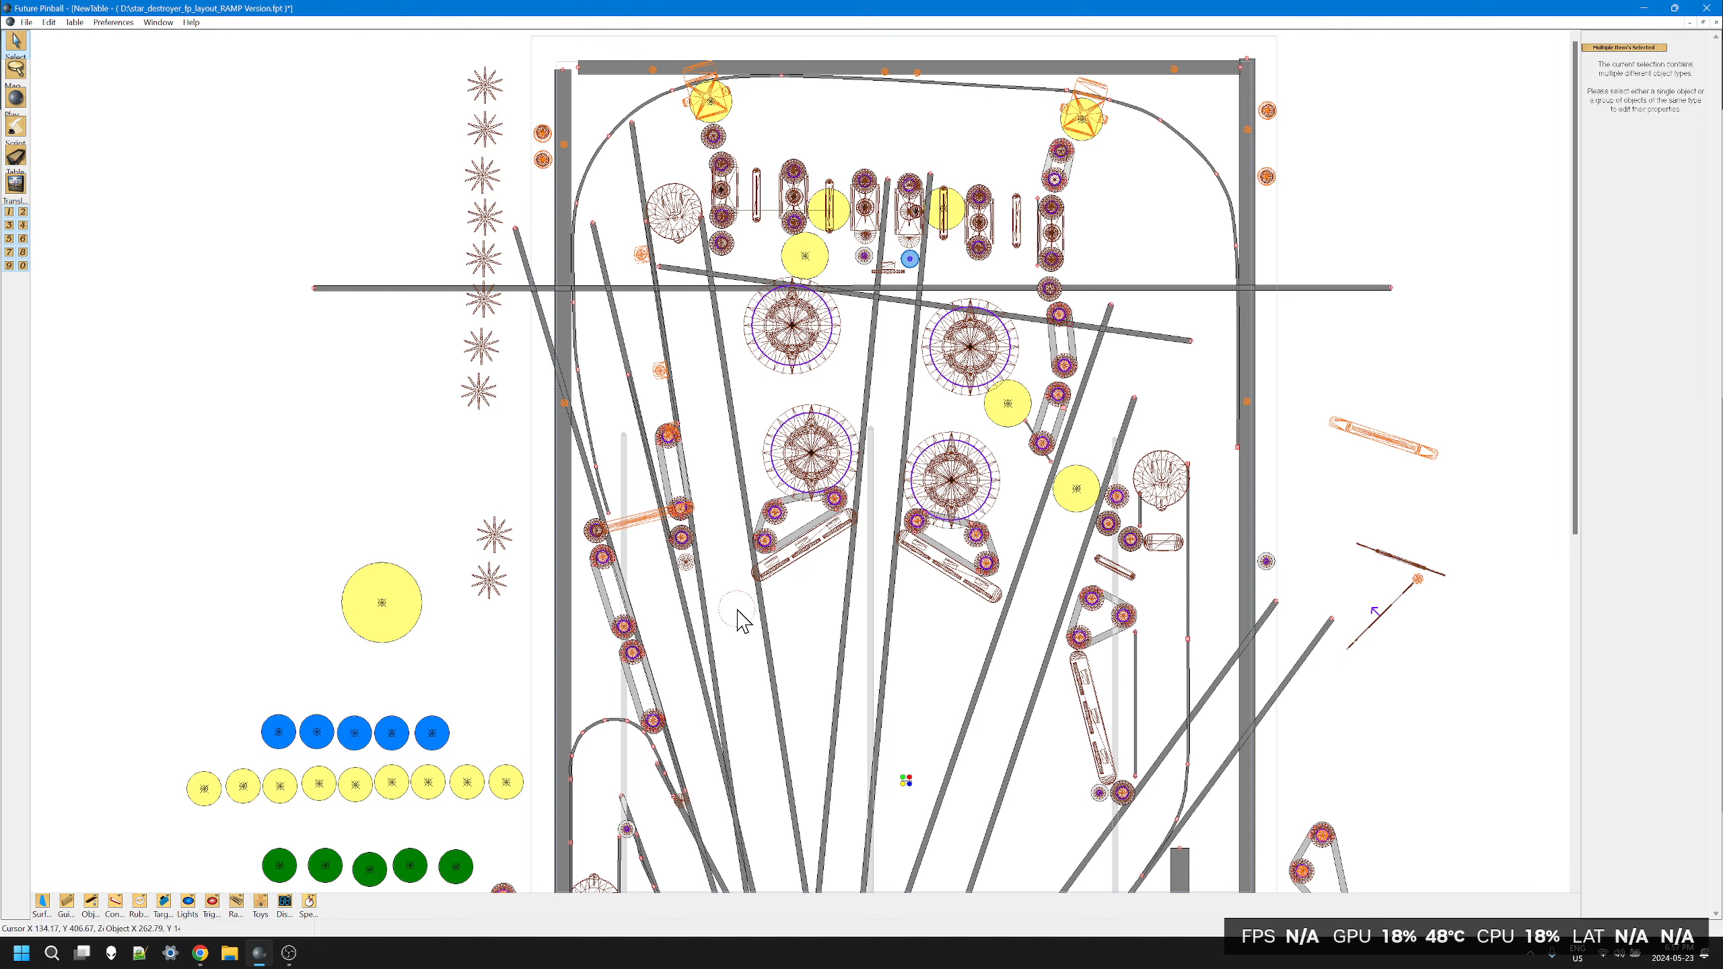
pyautogui.moveTo(731, 597)
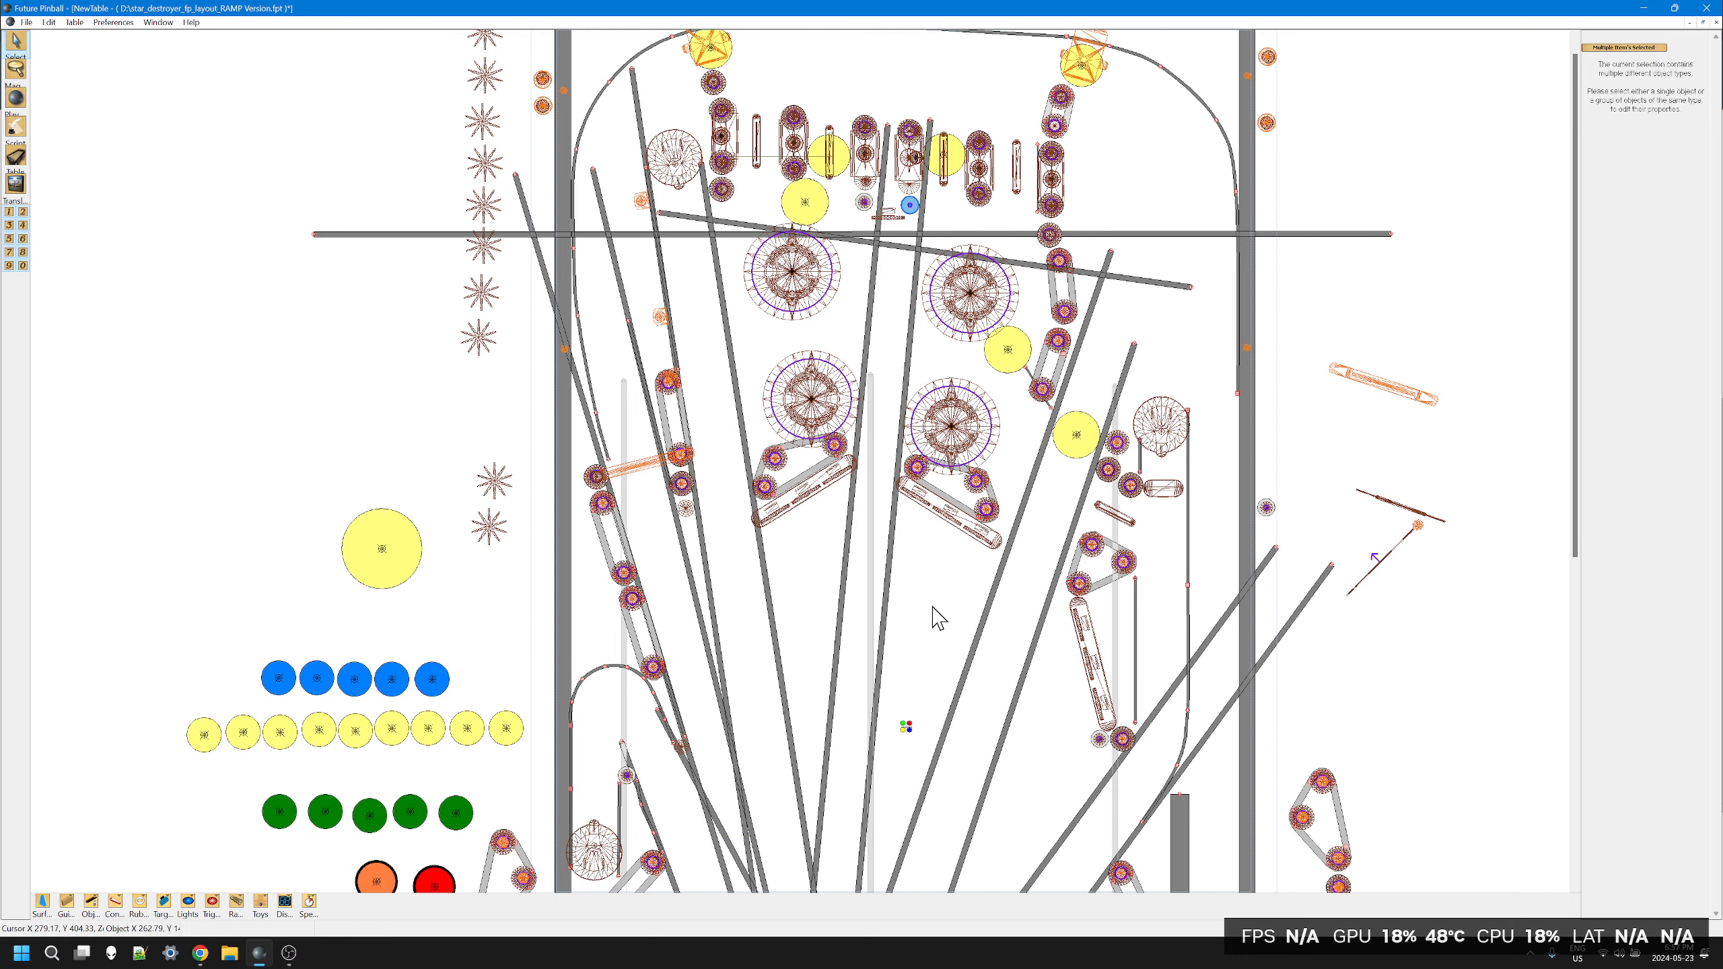
pyautogui.scroll(-3)
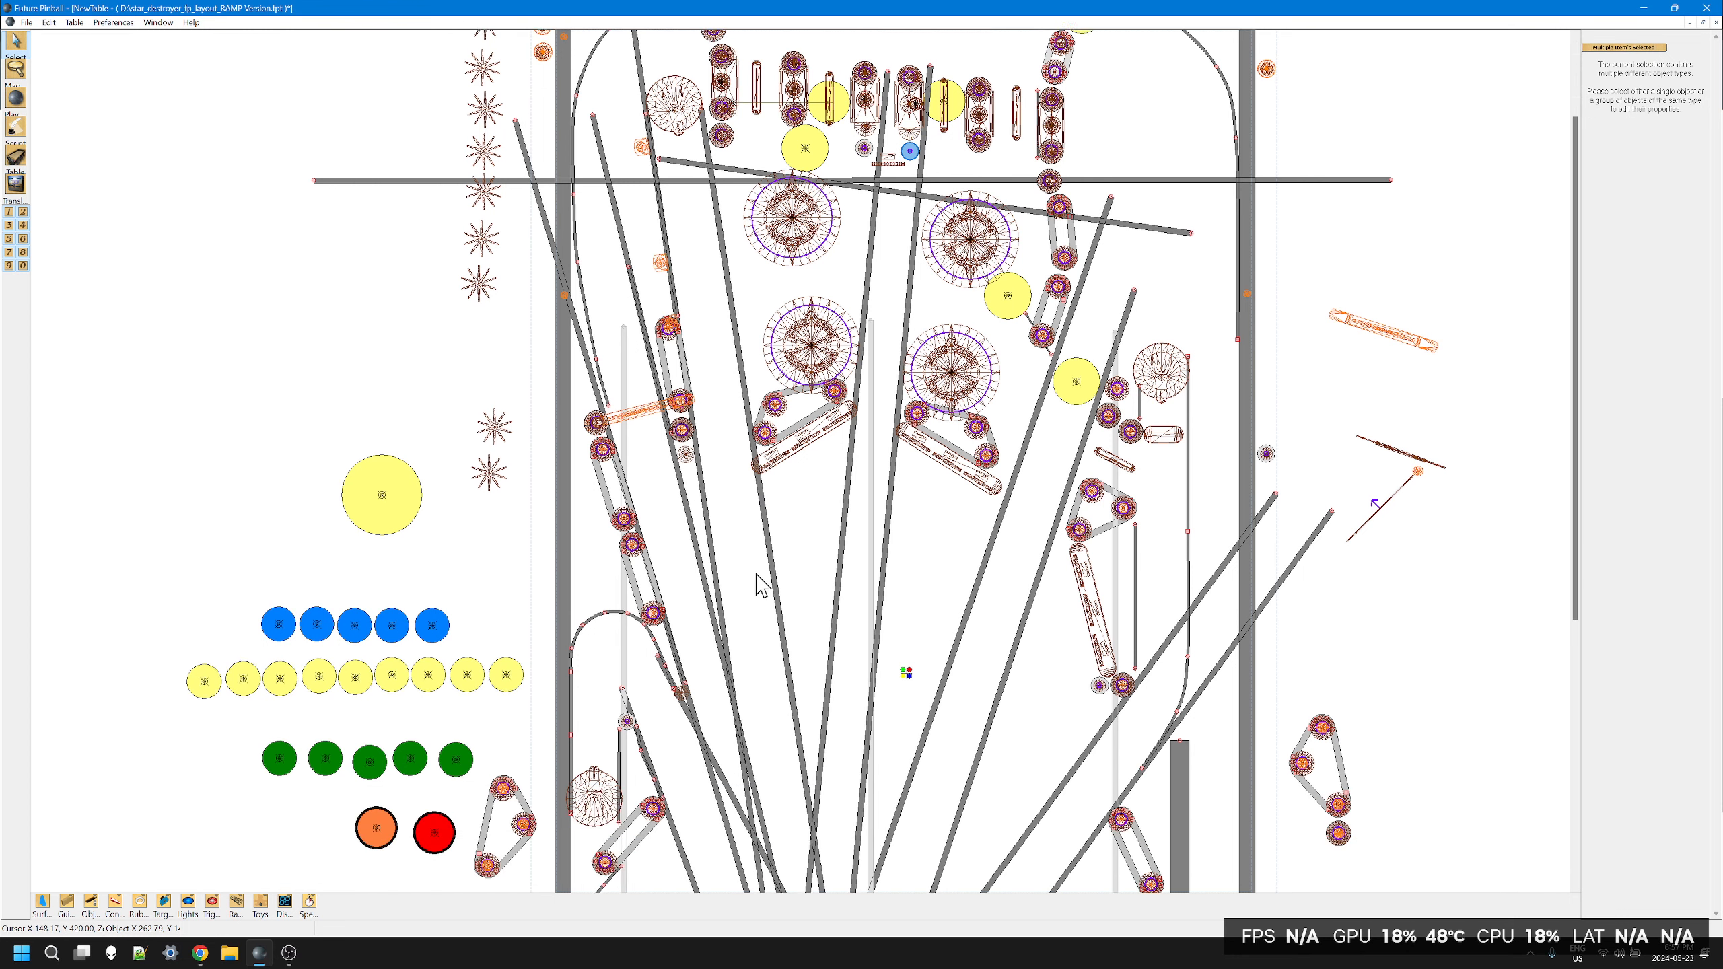
pyautogui.scroll(-3)
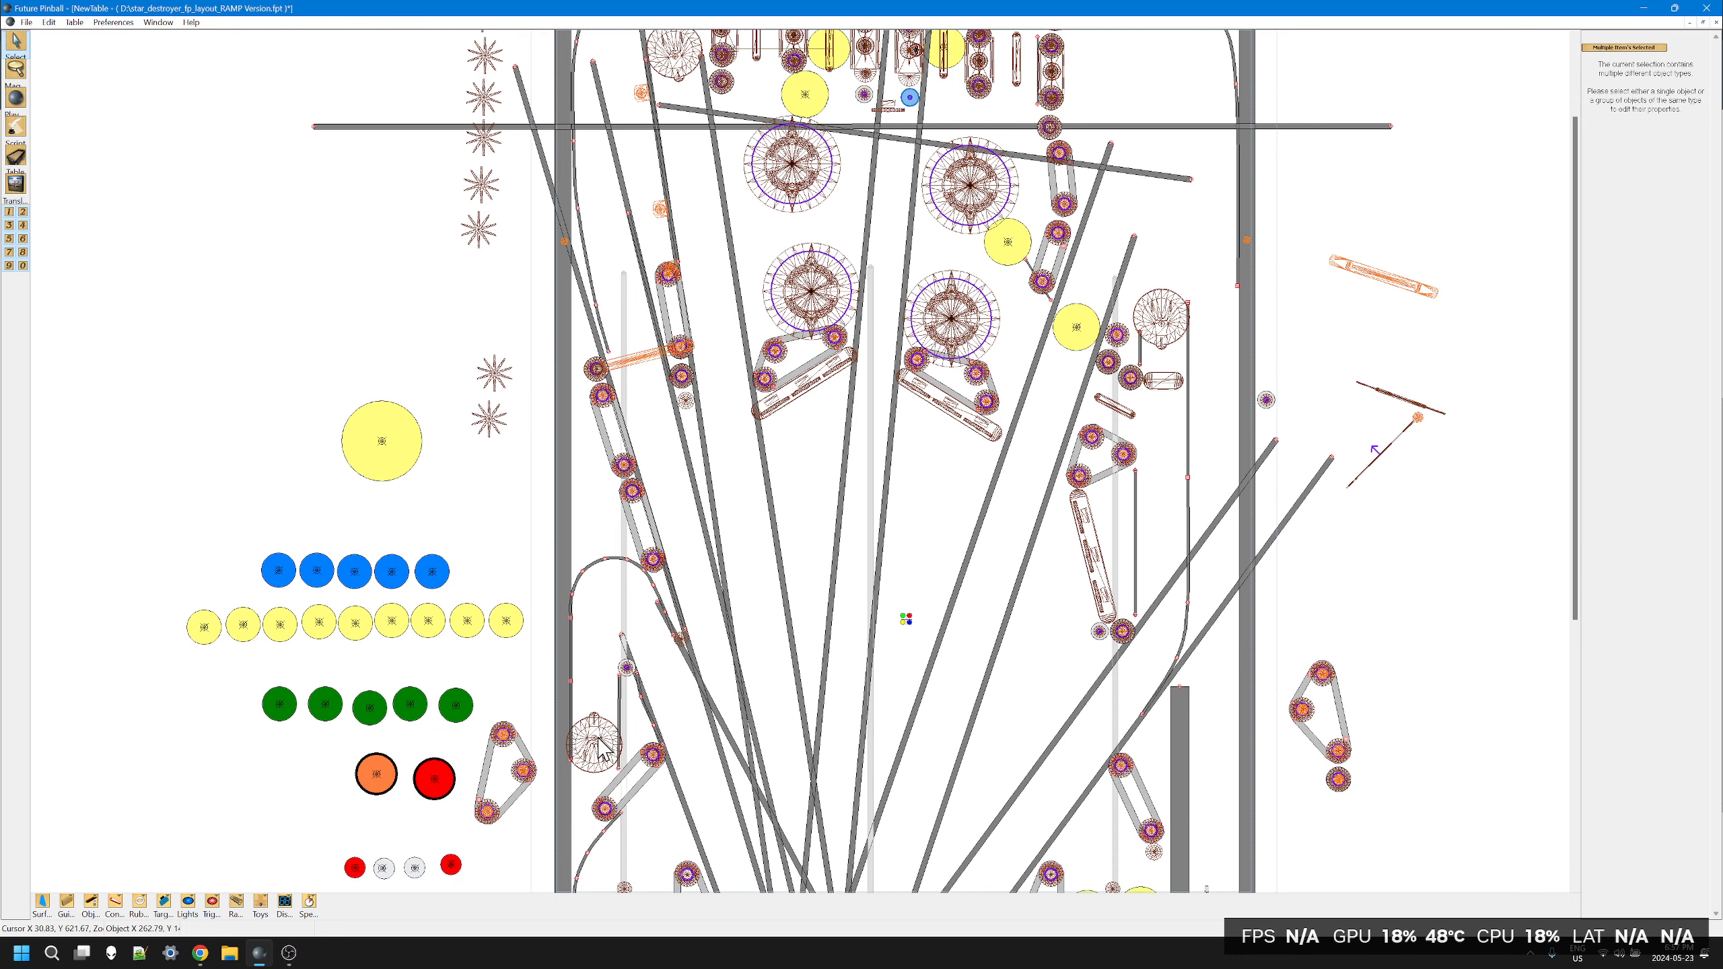
pyautogui.moveTo(1050, 712)
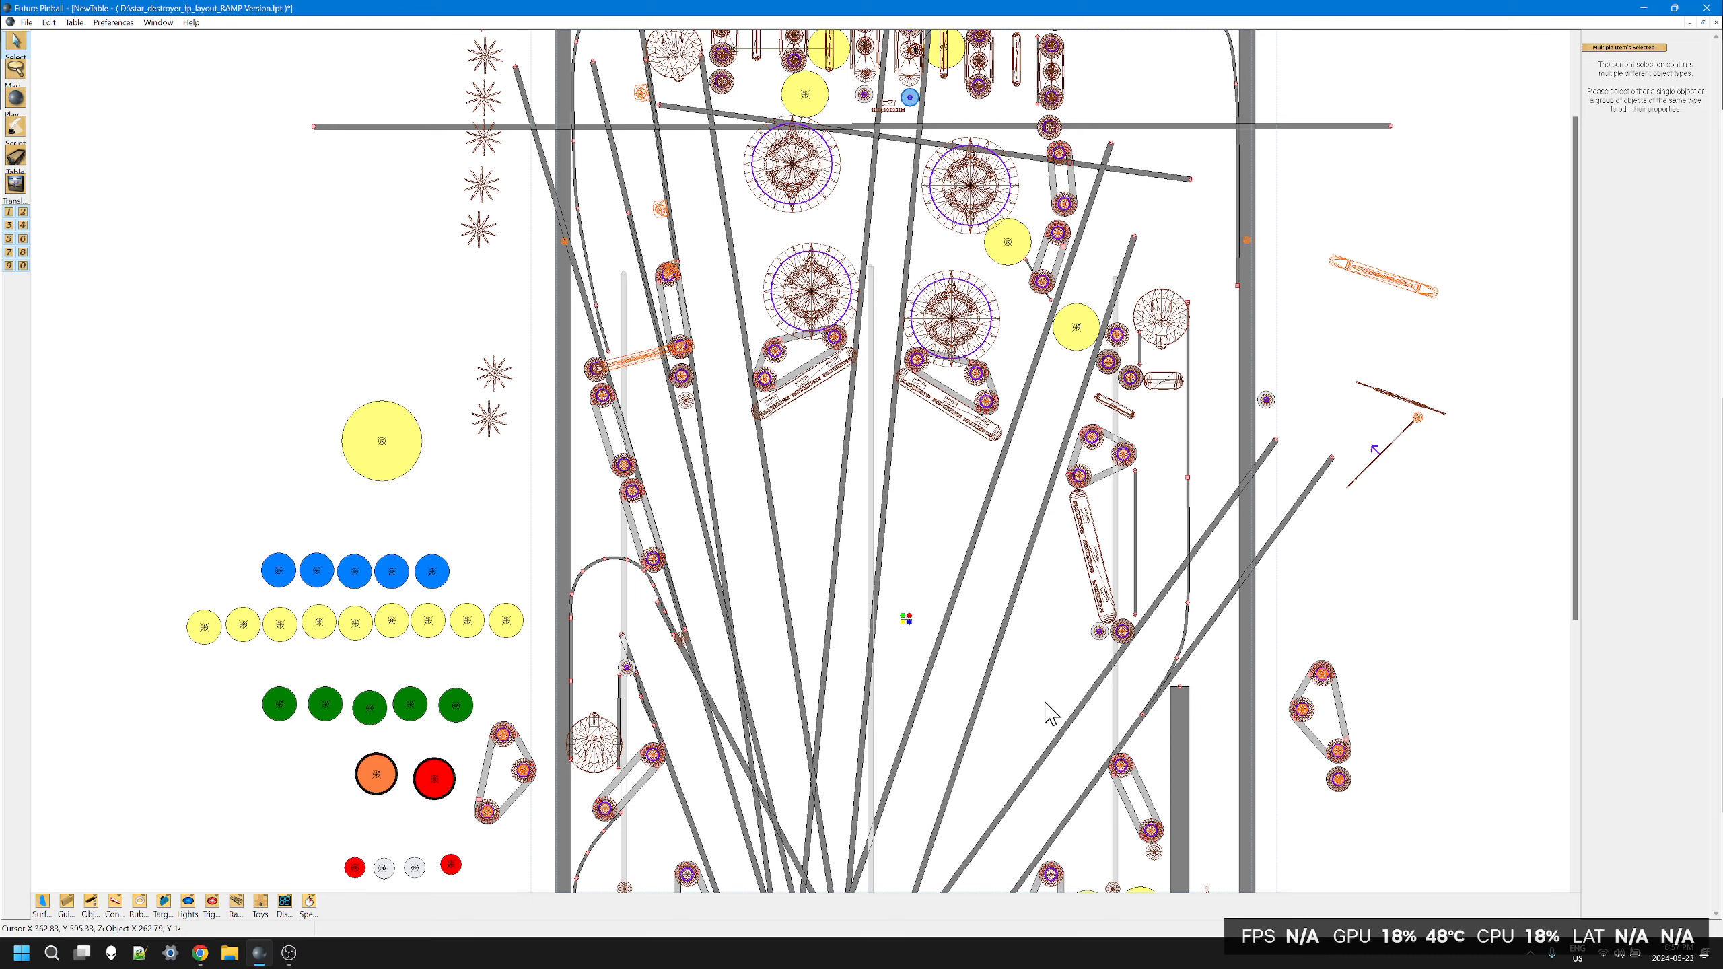
pyautogui.moveTo(654, 646)
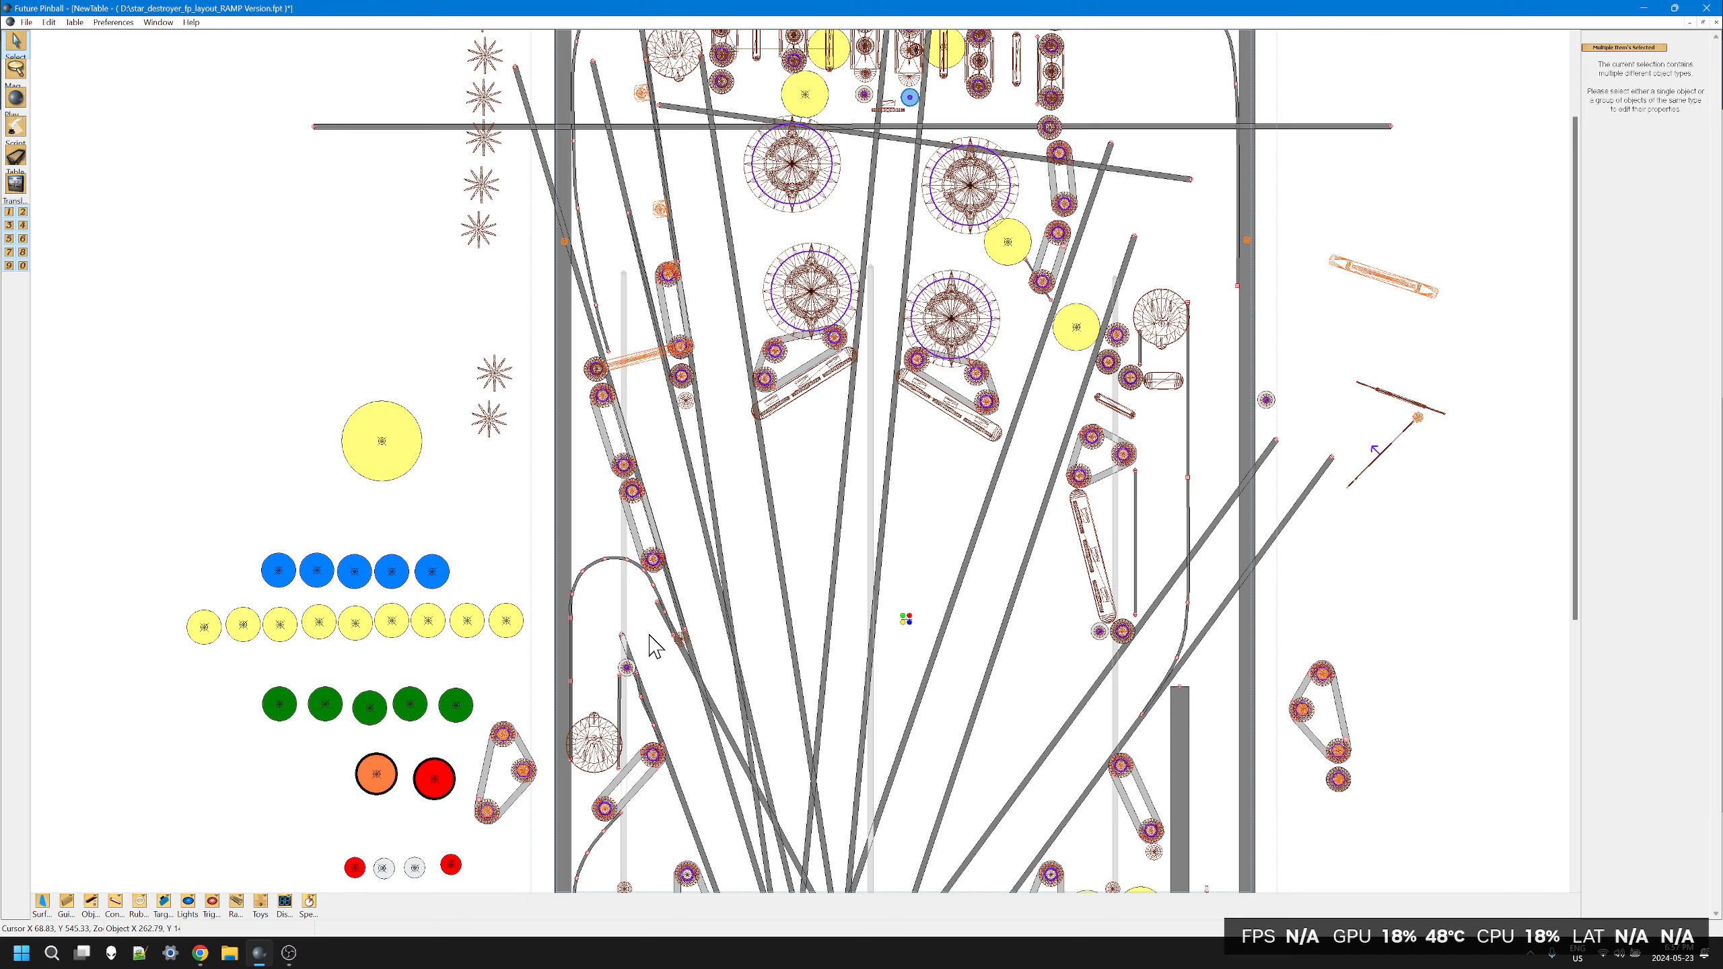
pyautogui.moveTo(594, 506)
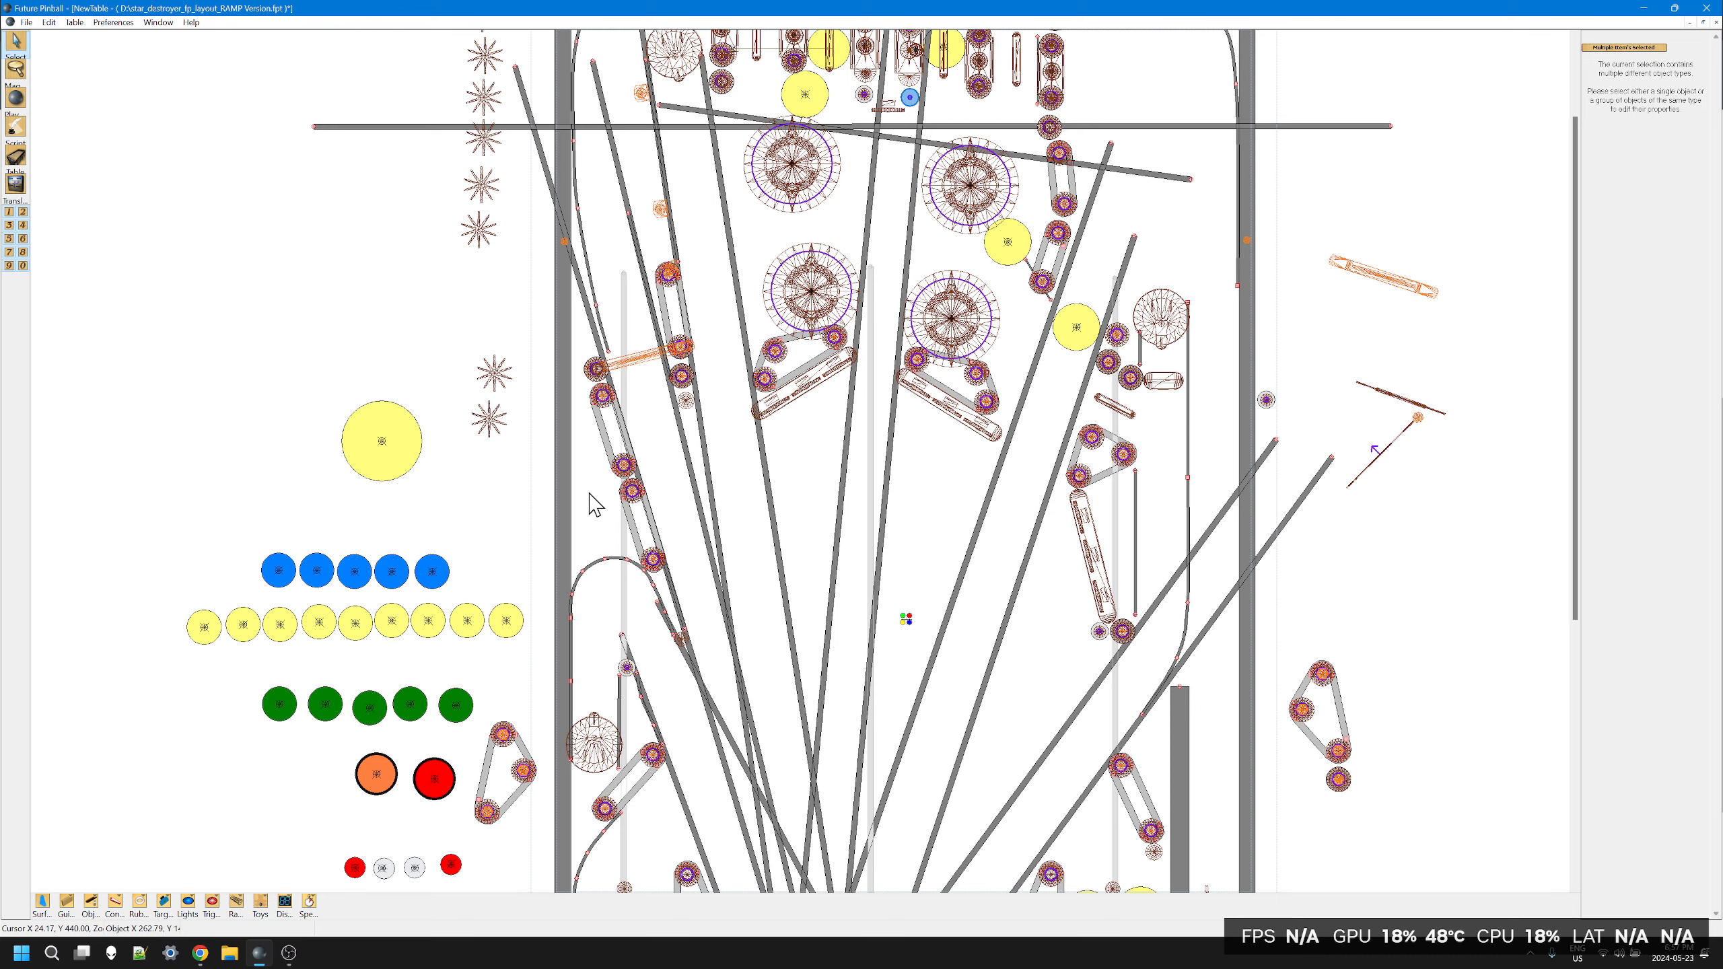
pyautogui.moveTo(611, 722)
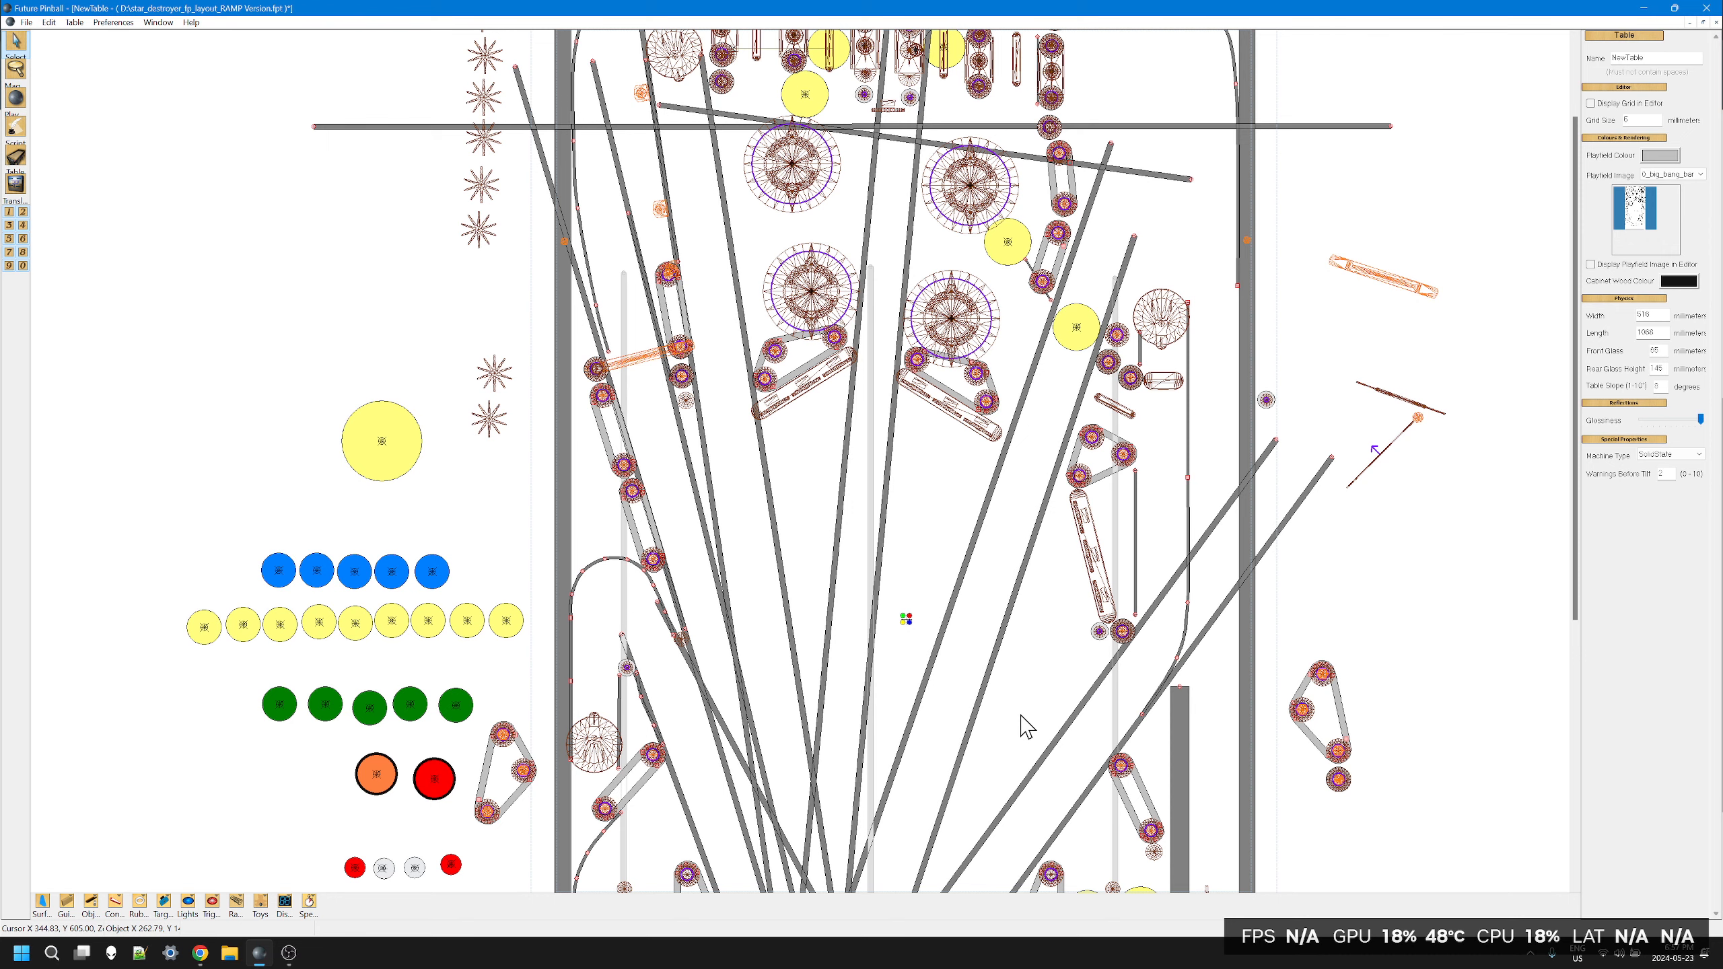
pyautogui.moveTo(1256, 642)
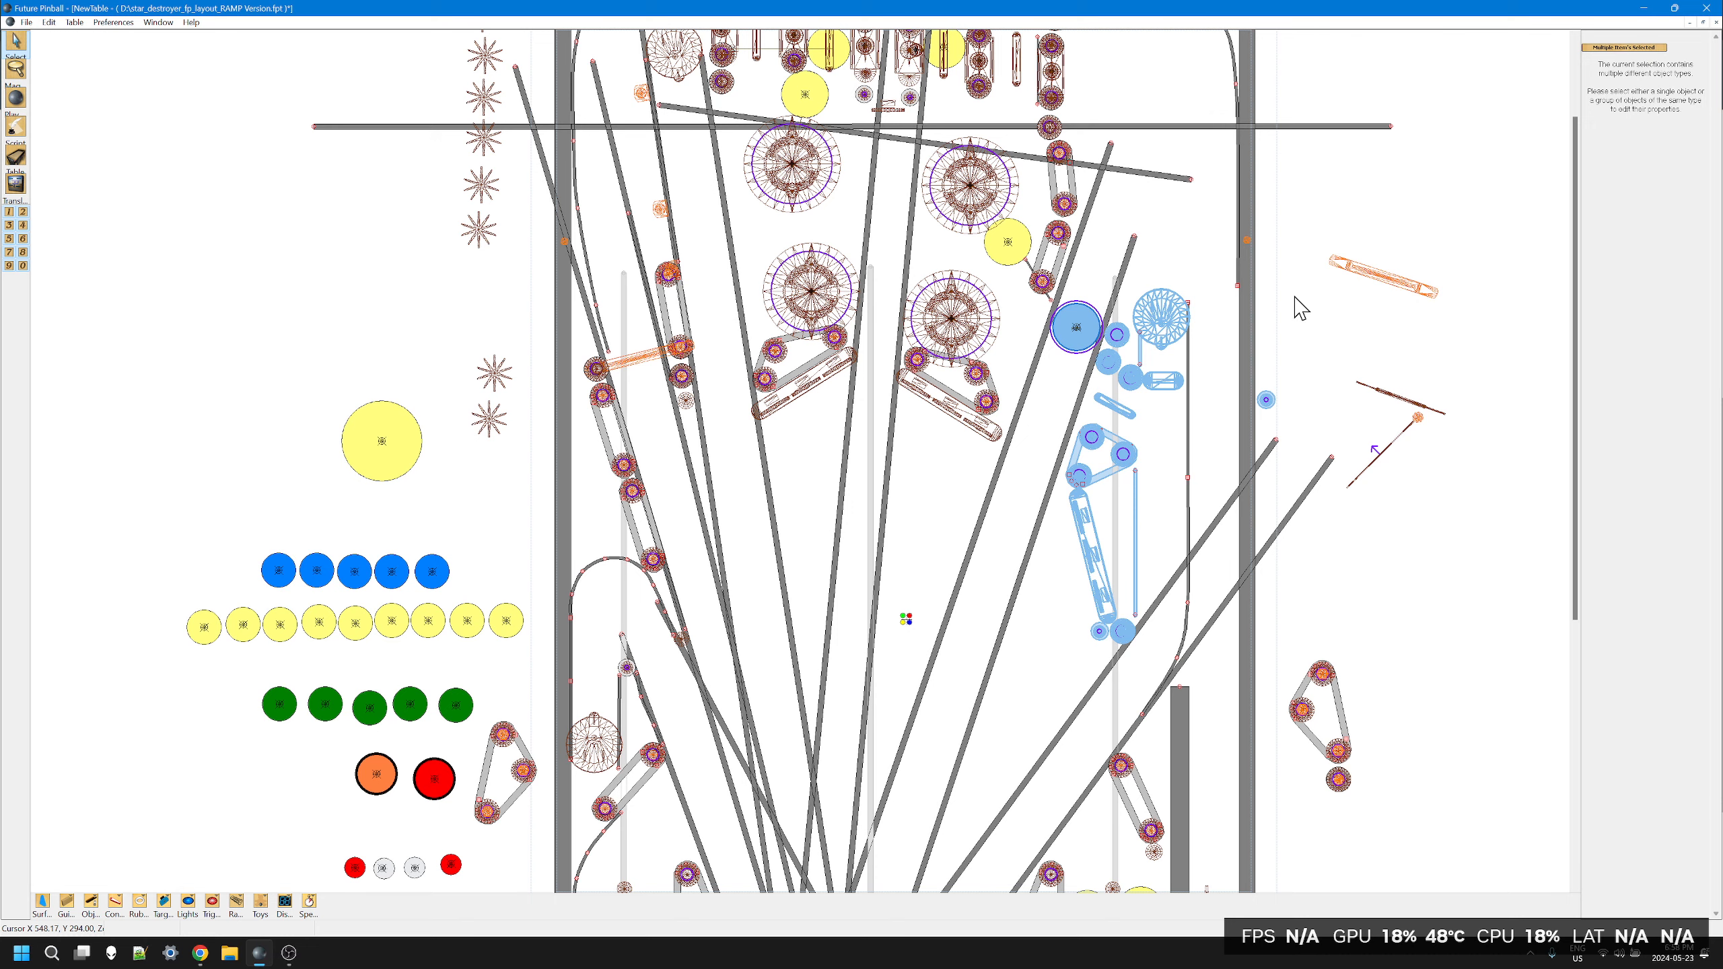
pyautogui.moveTo(1170, 455)
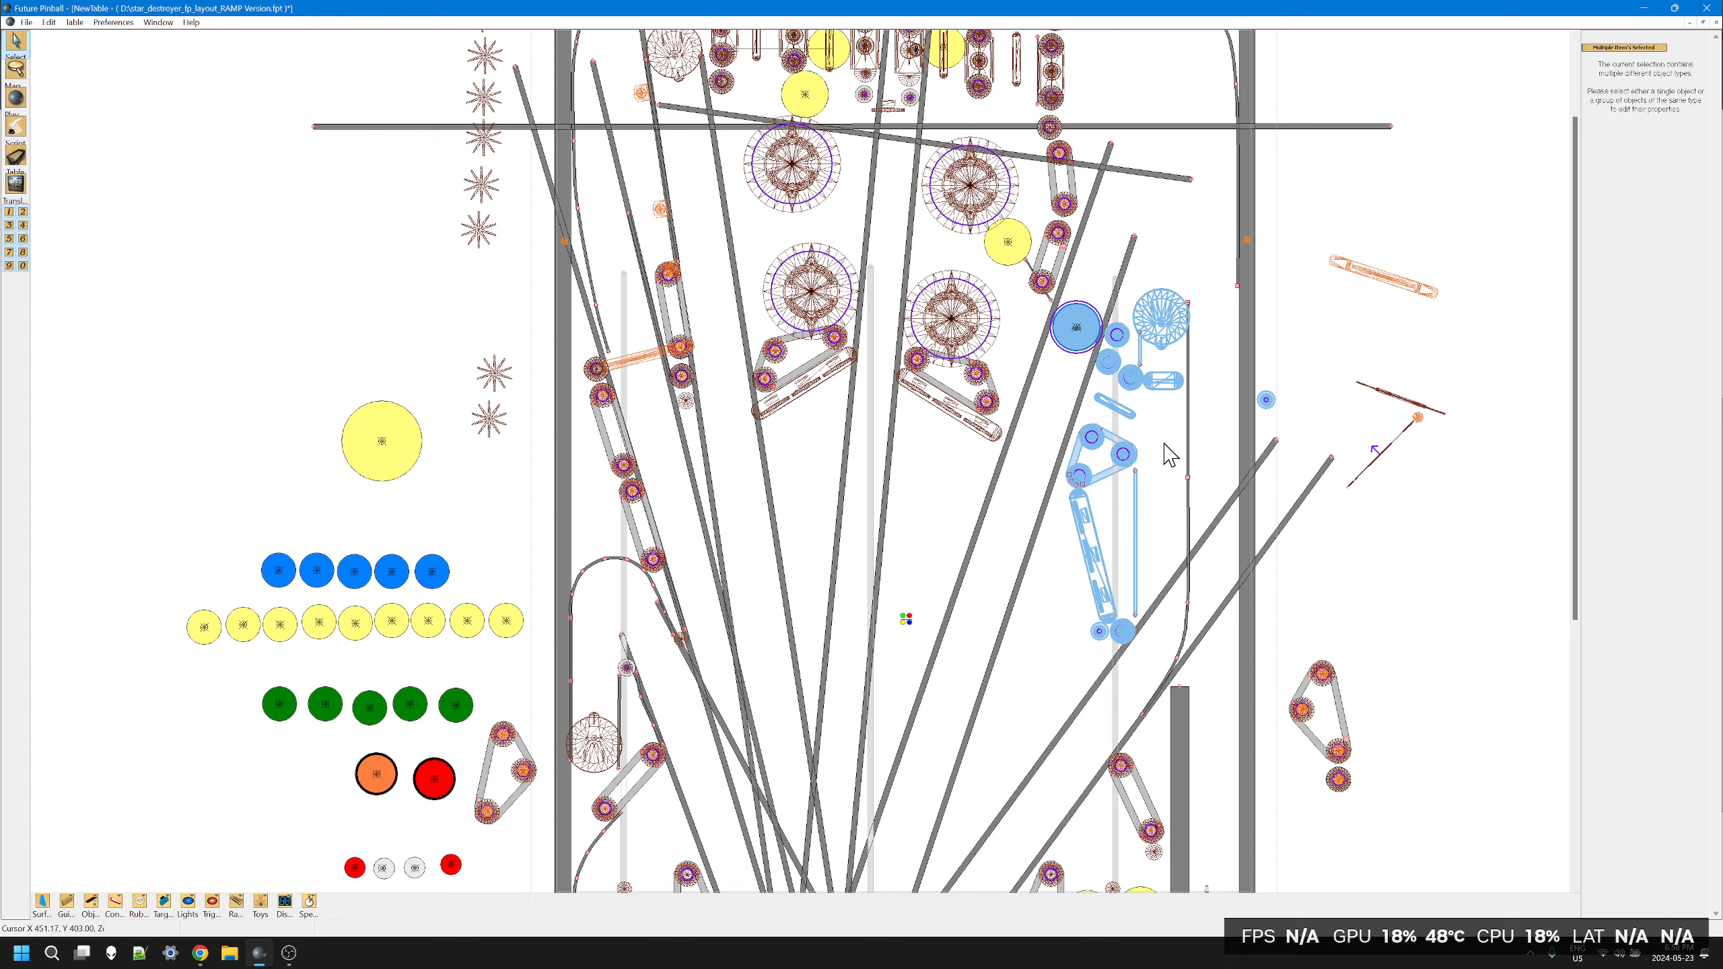
pyautogui.moveTo(1139, 438)
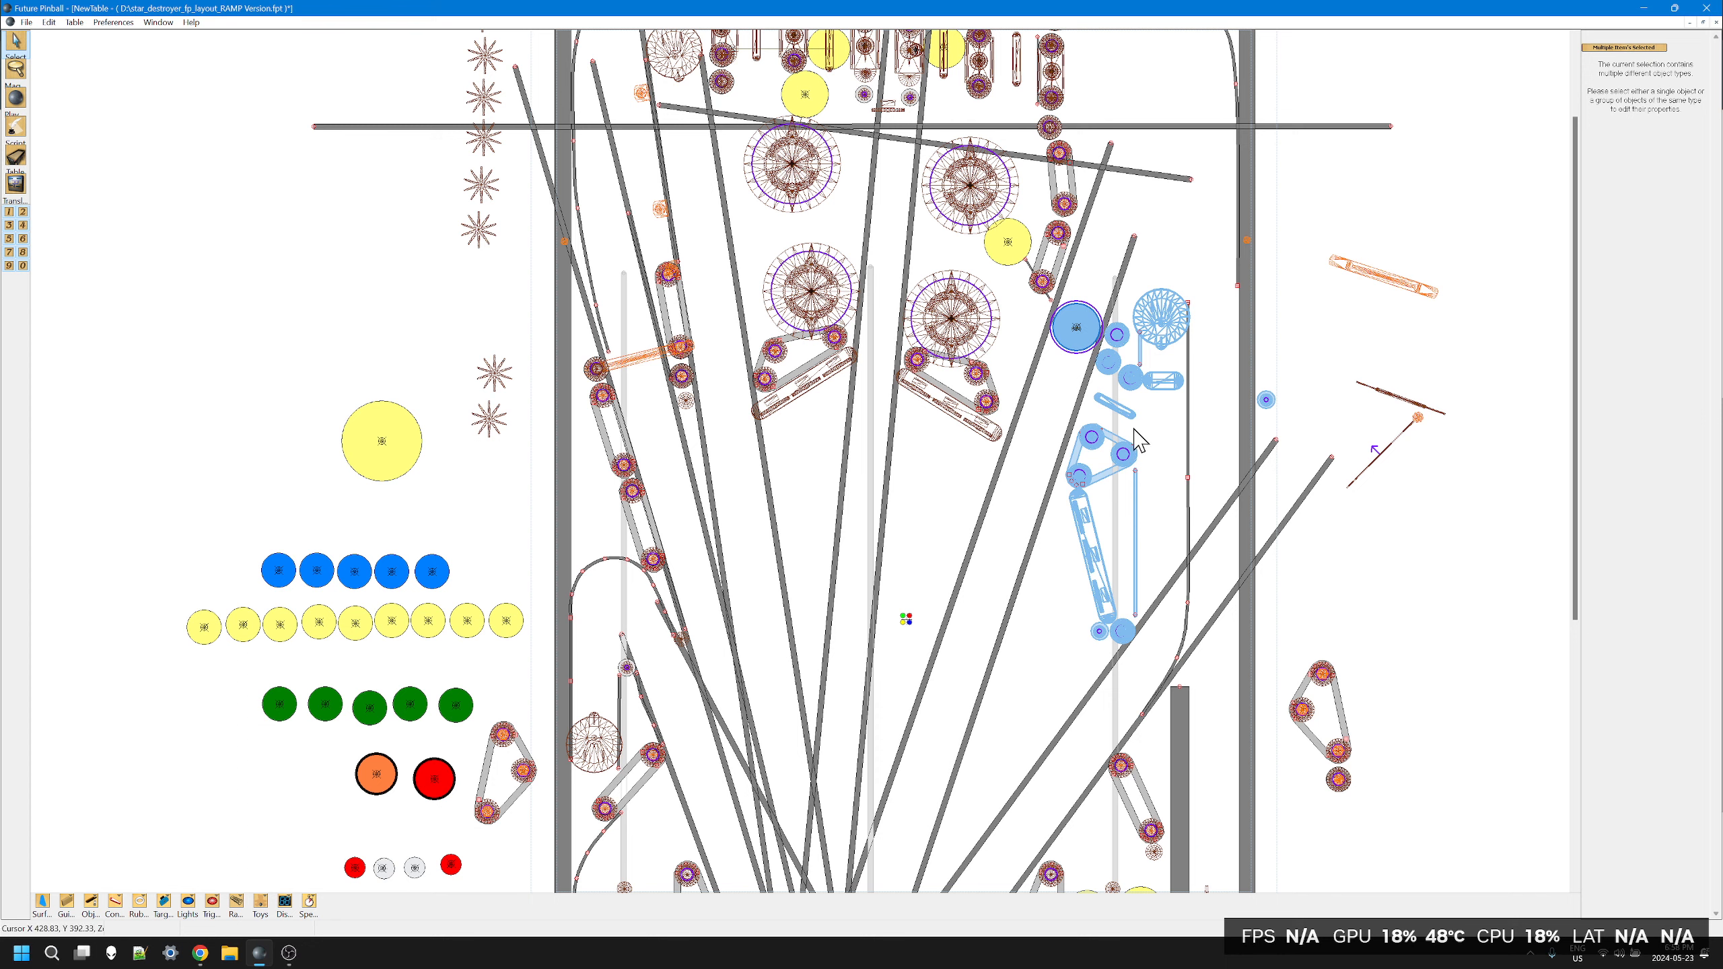
pyautogui.moveTo(1115, 518)
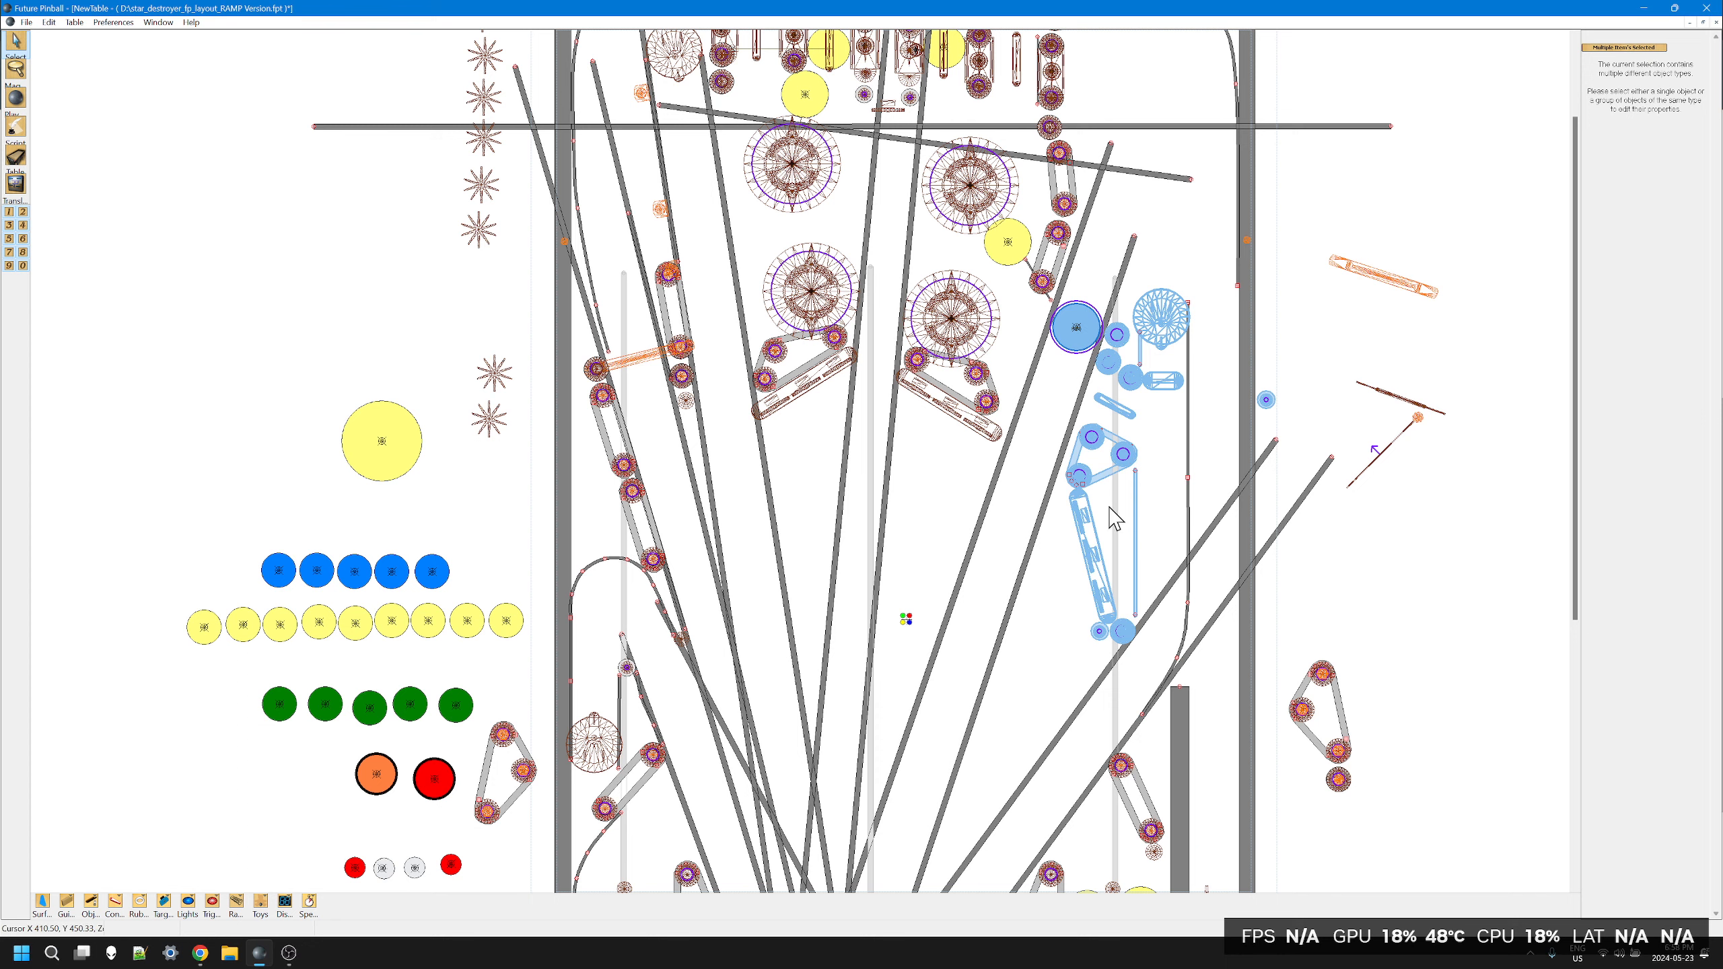
pyautogui.moveTo(1100, 479)
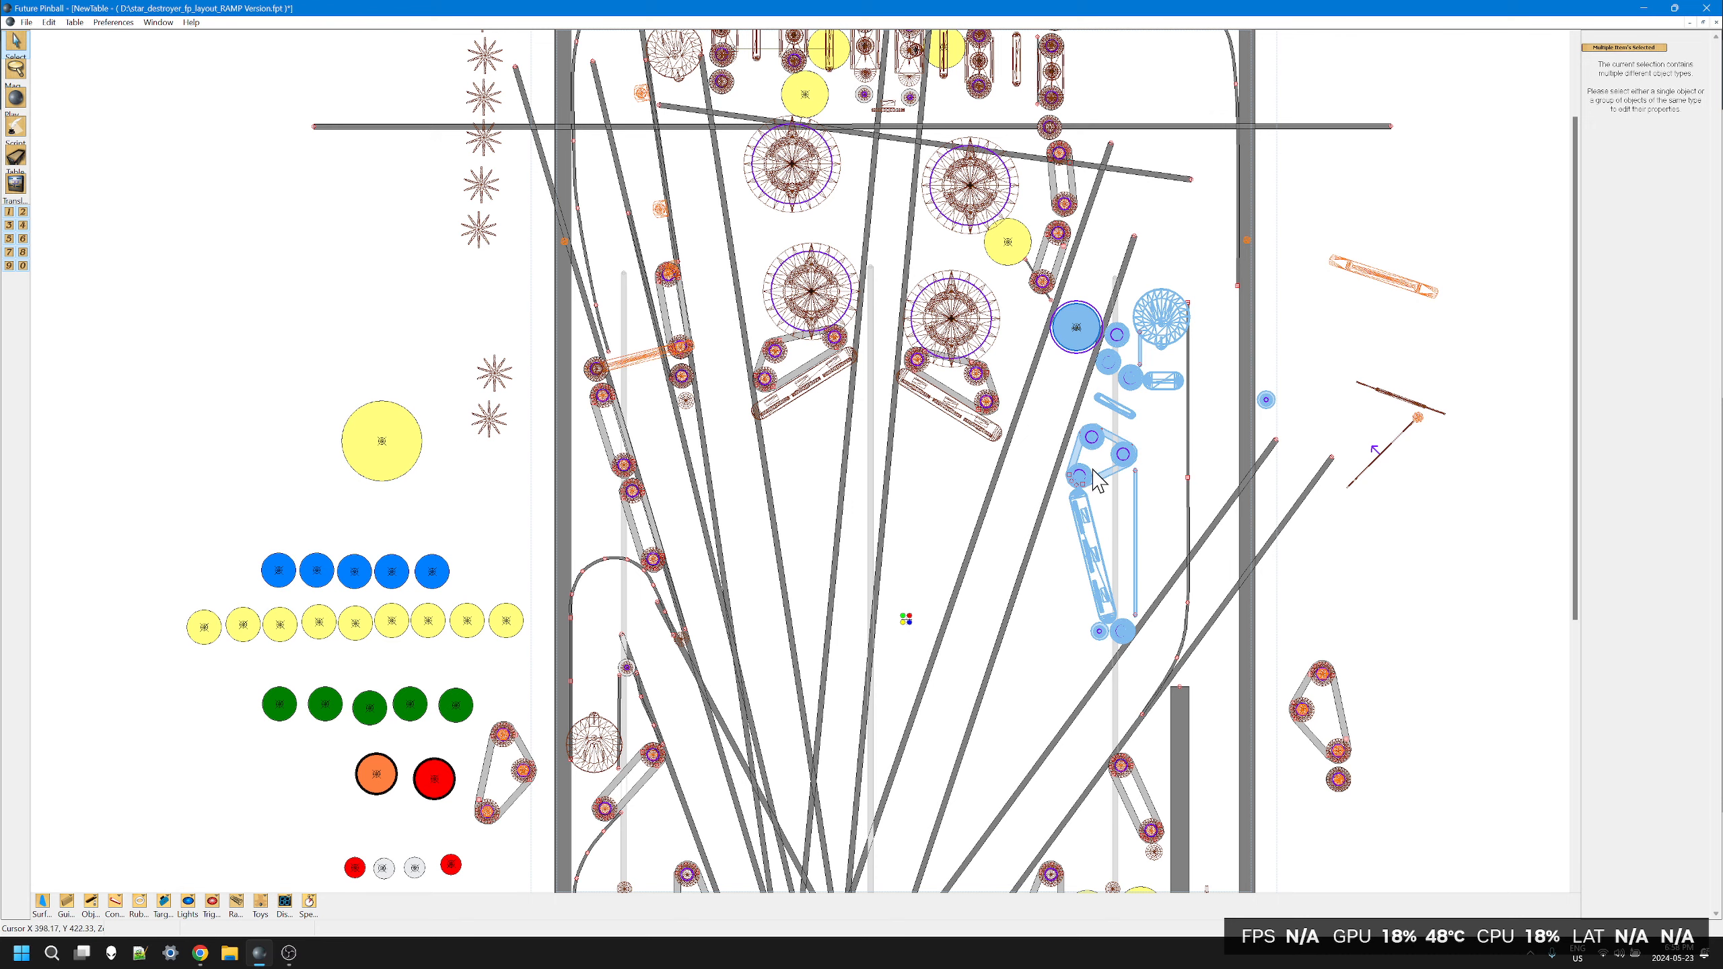
pyautogui.moveTo(1140, 462)
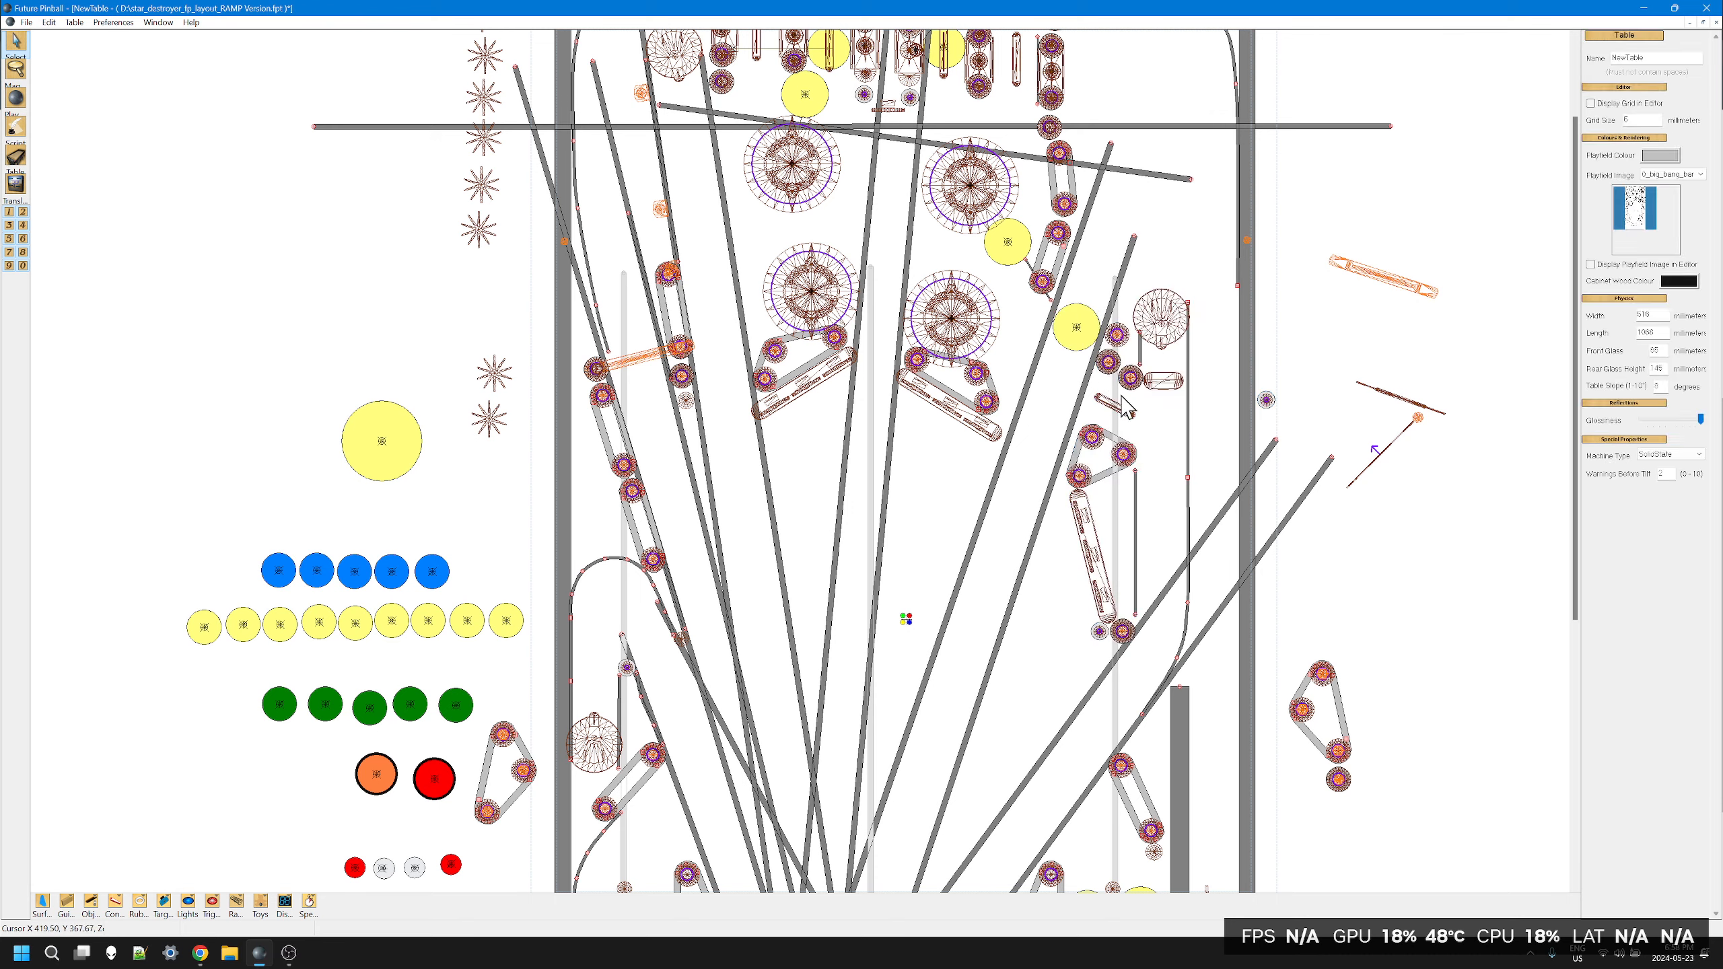
pyautogui.moveTo(1153, 427)
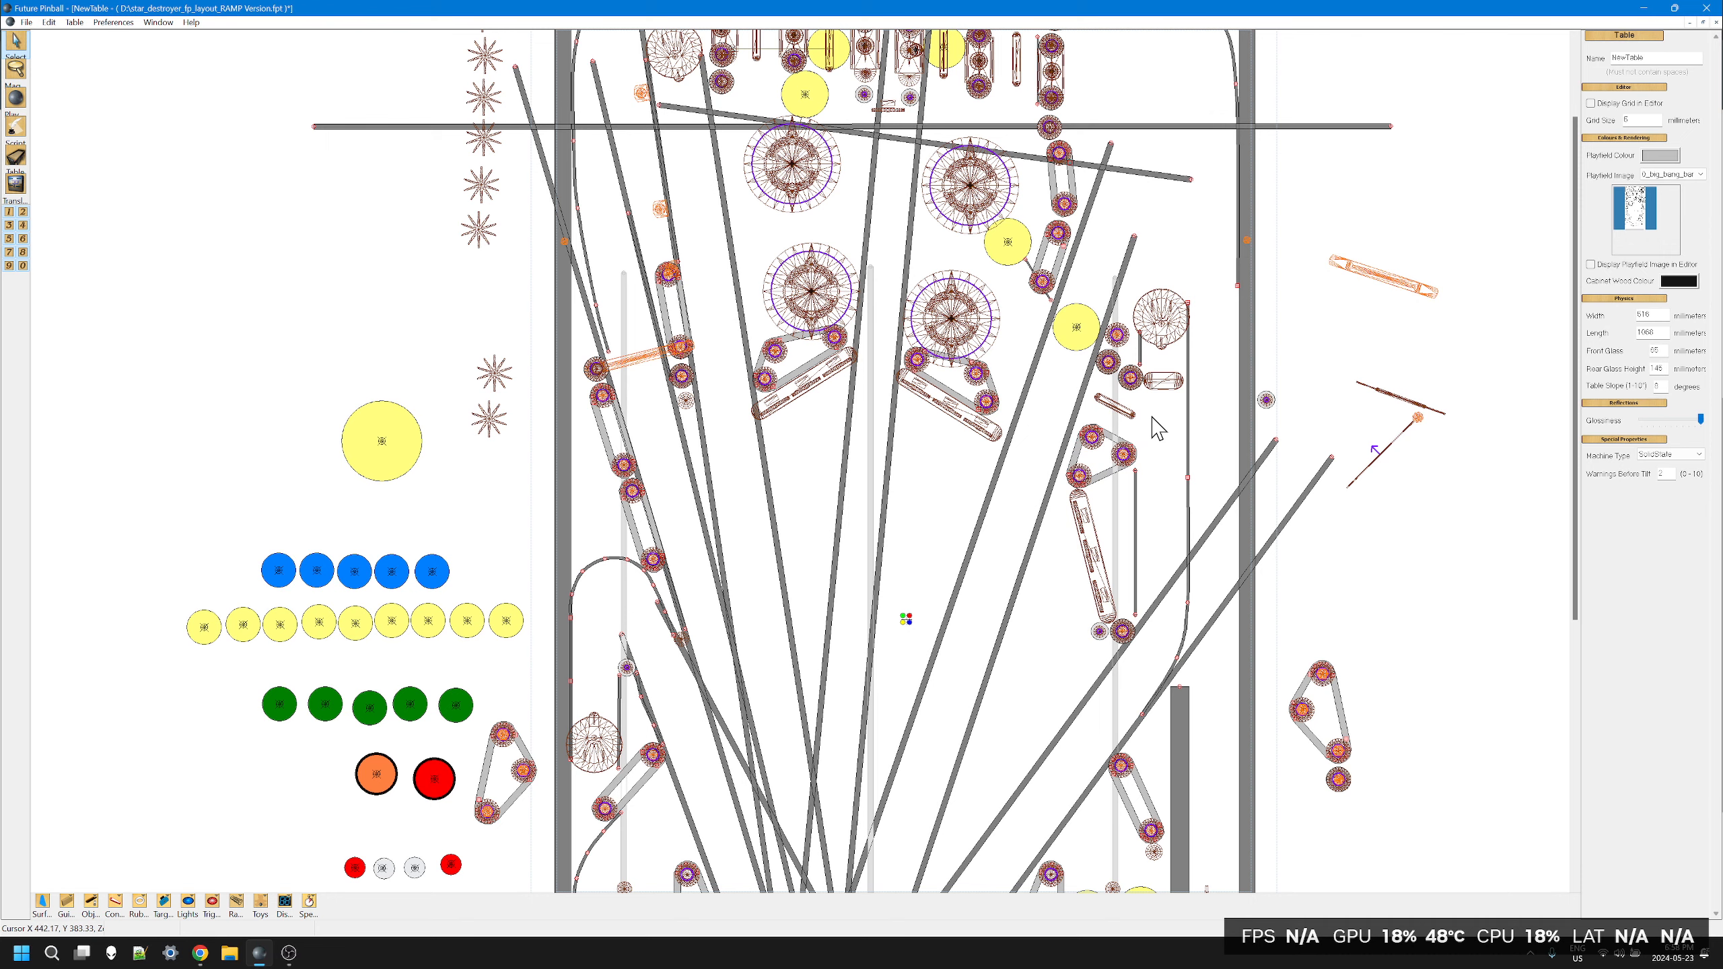
pyautogui.moveTo(1170, 399)
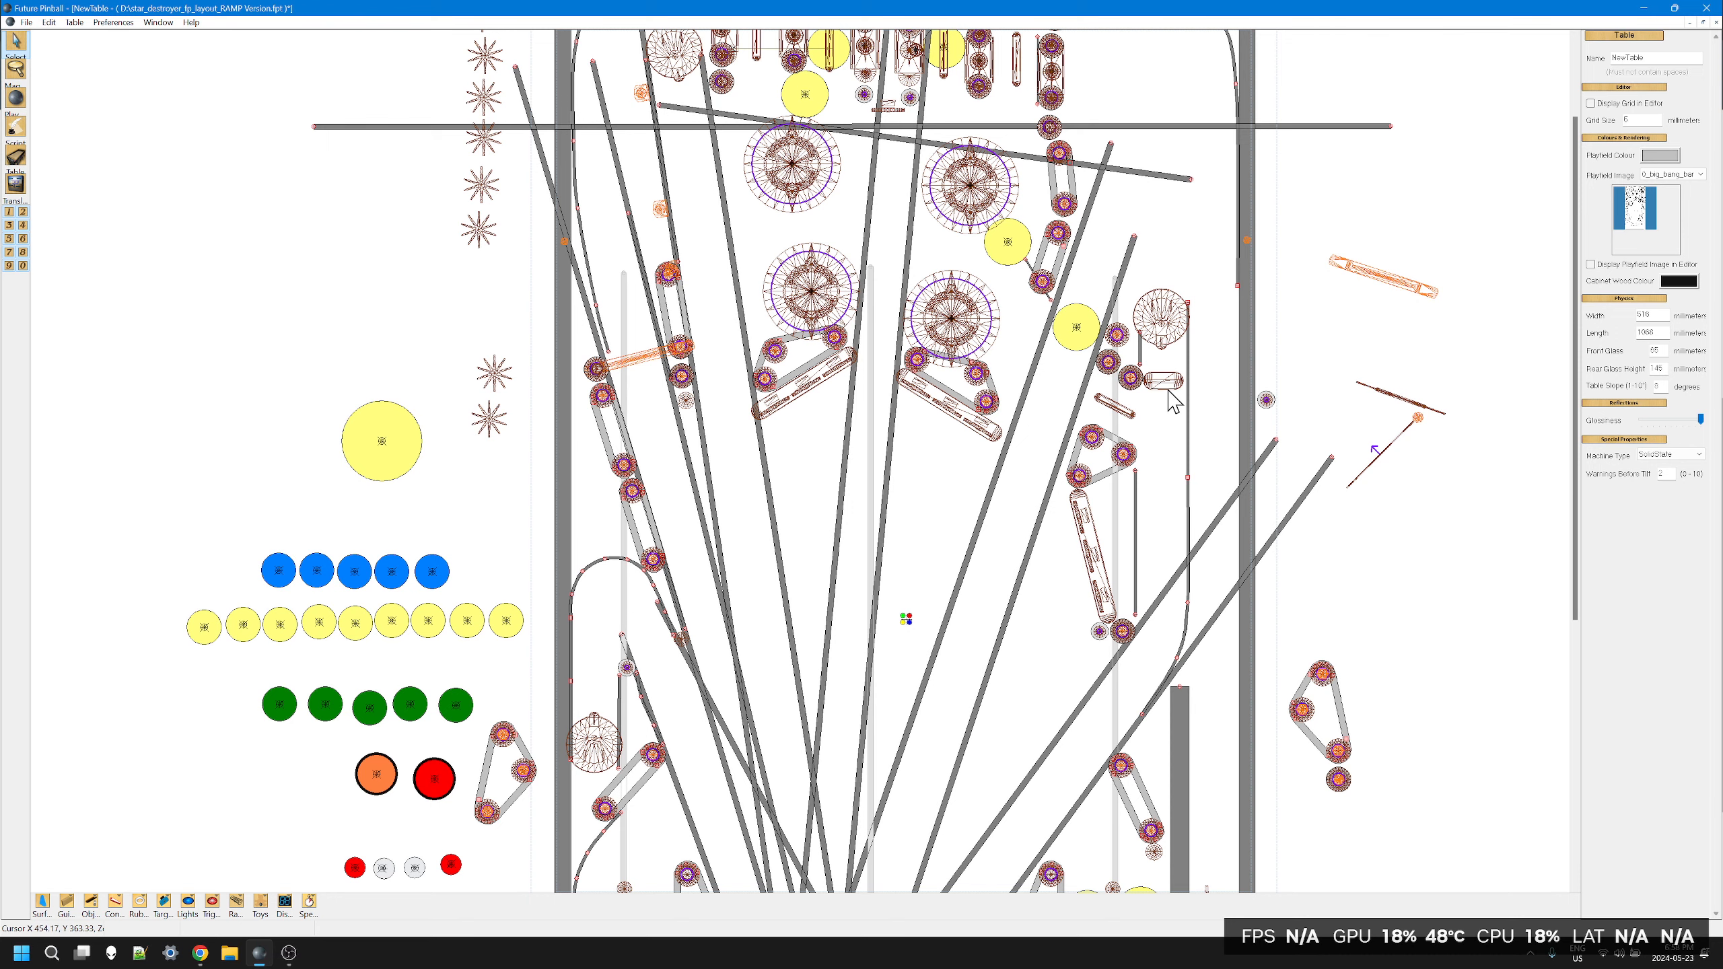
pyautogui.moveTo(1173, 459)
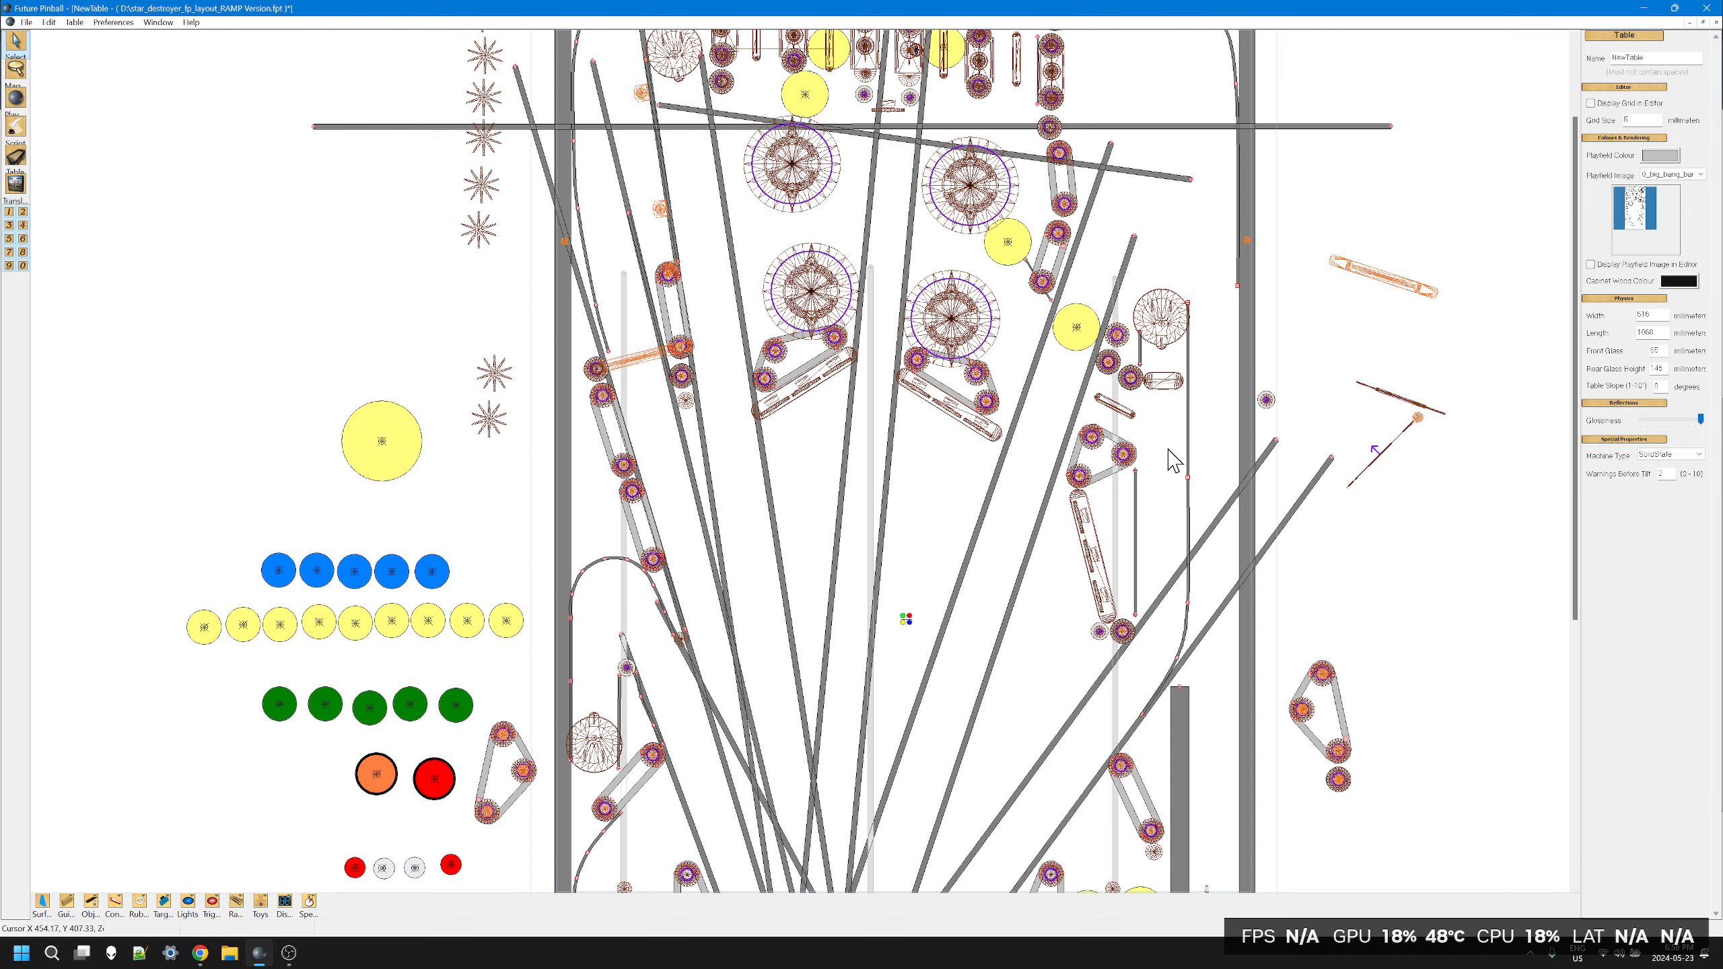
pyautogui.moveTo(1147, 462)
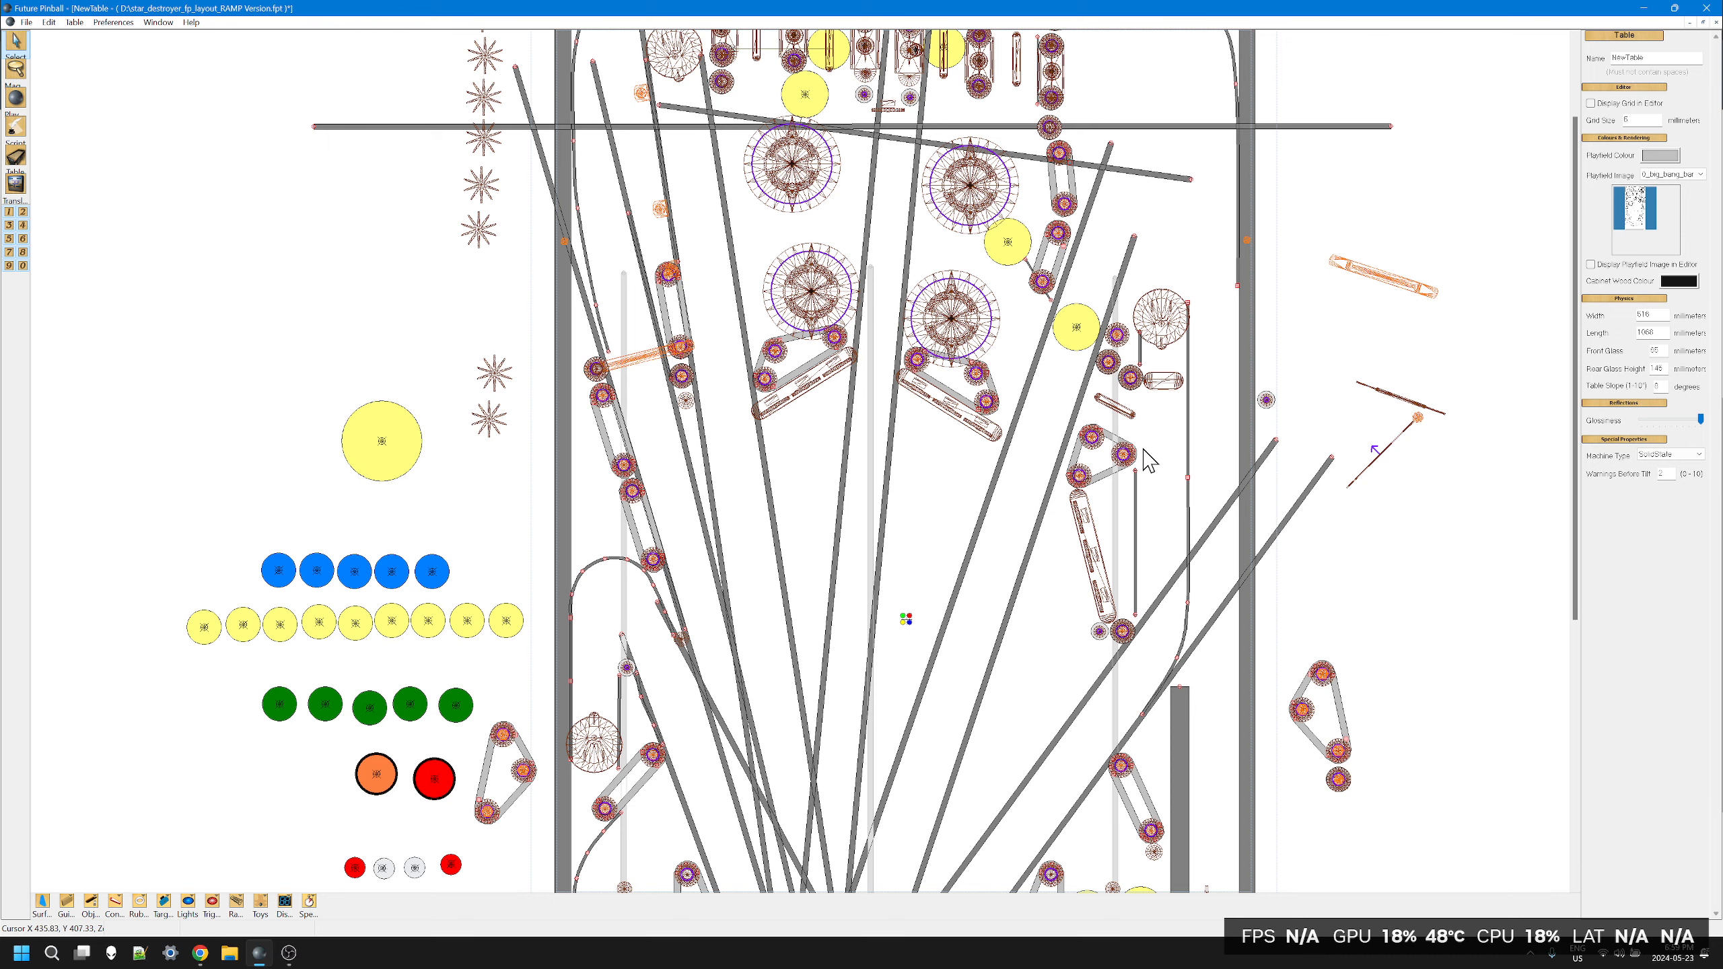
pyautogui.moveTo(1174, 354)
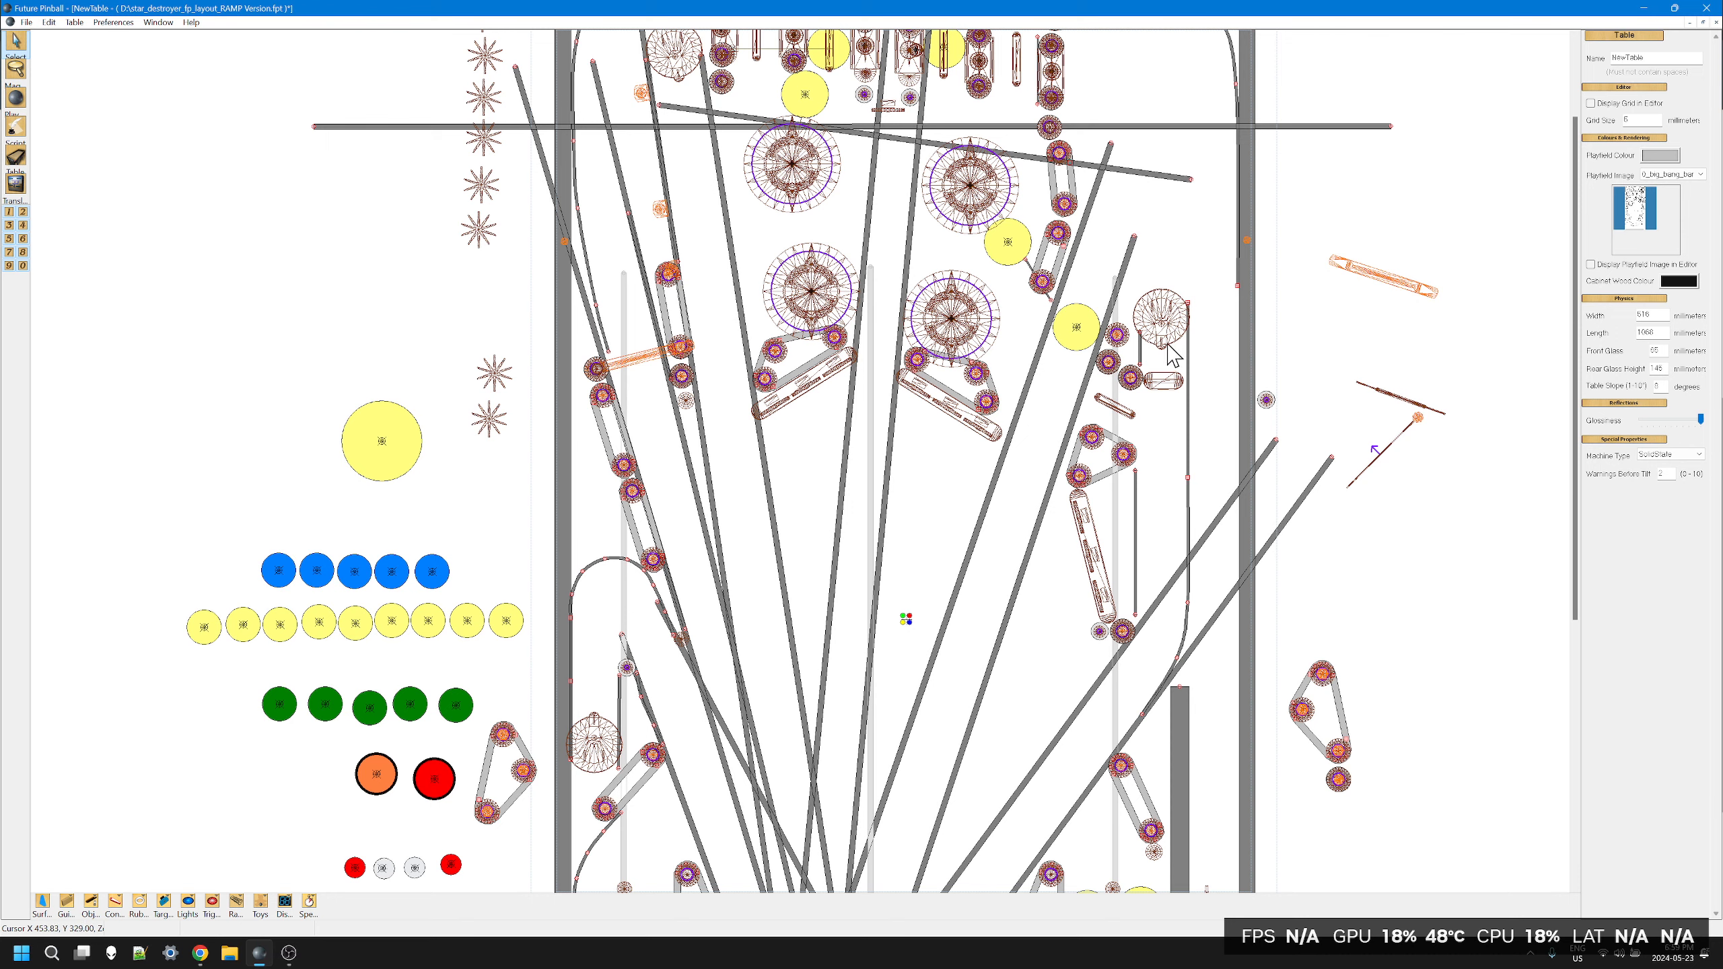
pyautogui.moveTo(1159, 517)
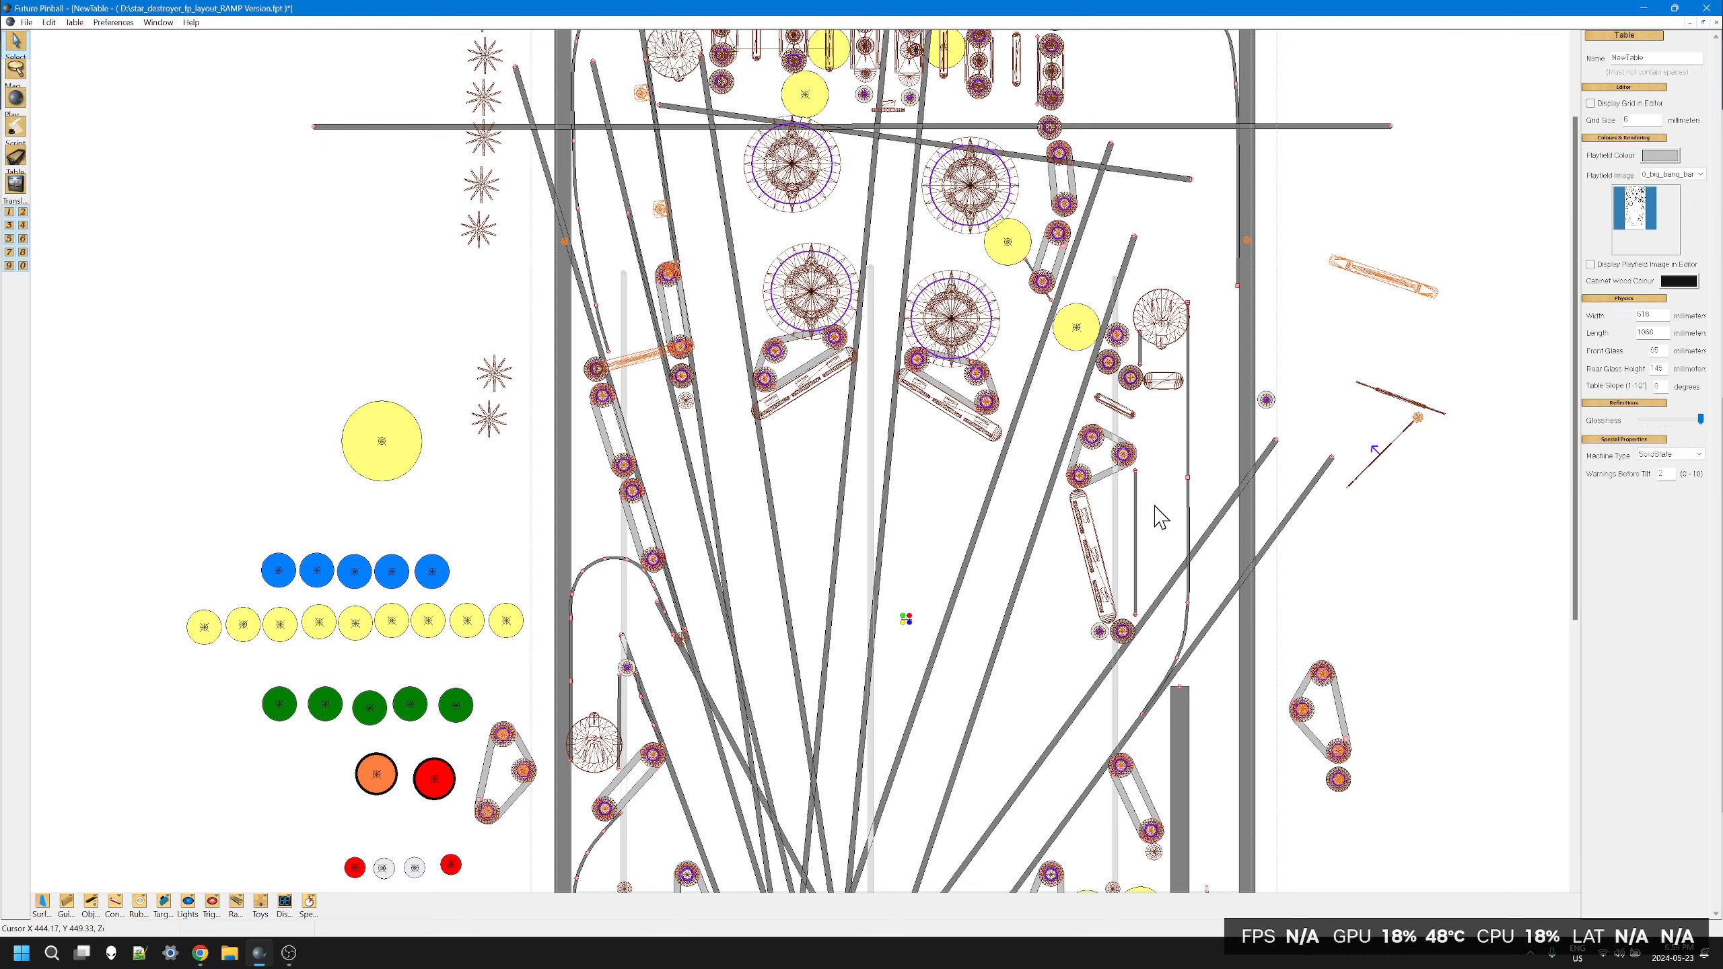
pyautogui.moveTo(1159, 403)
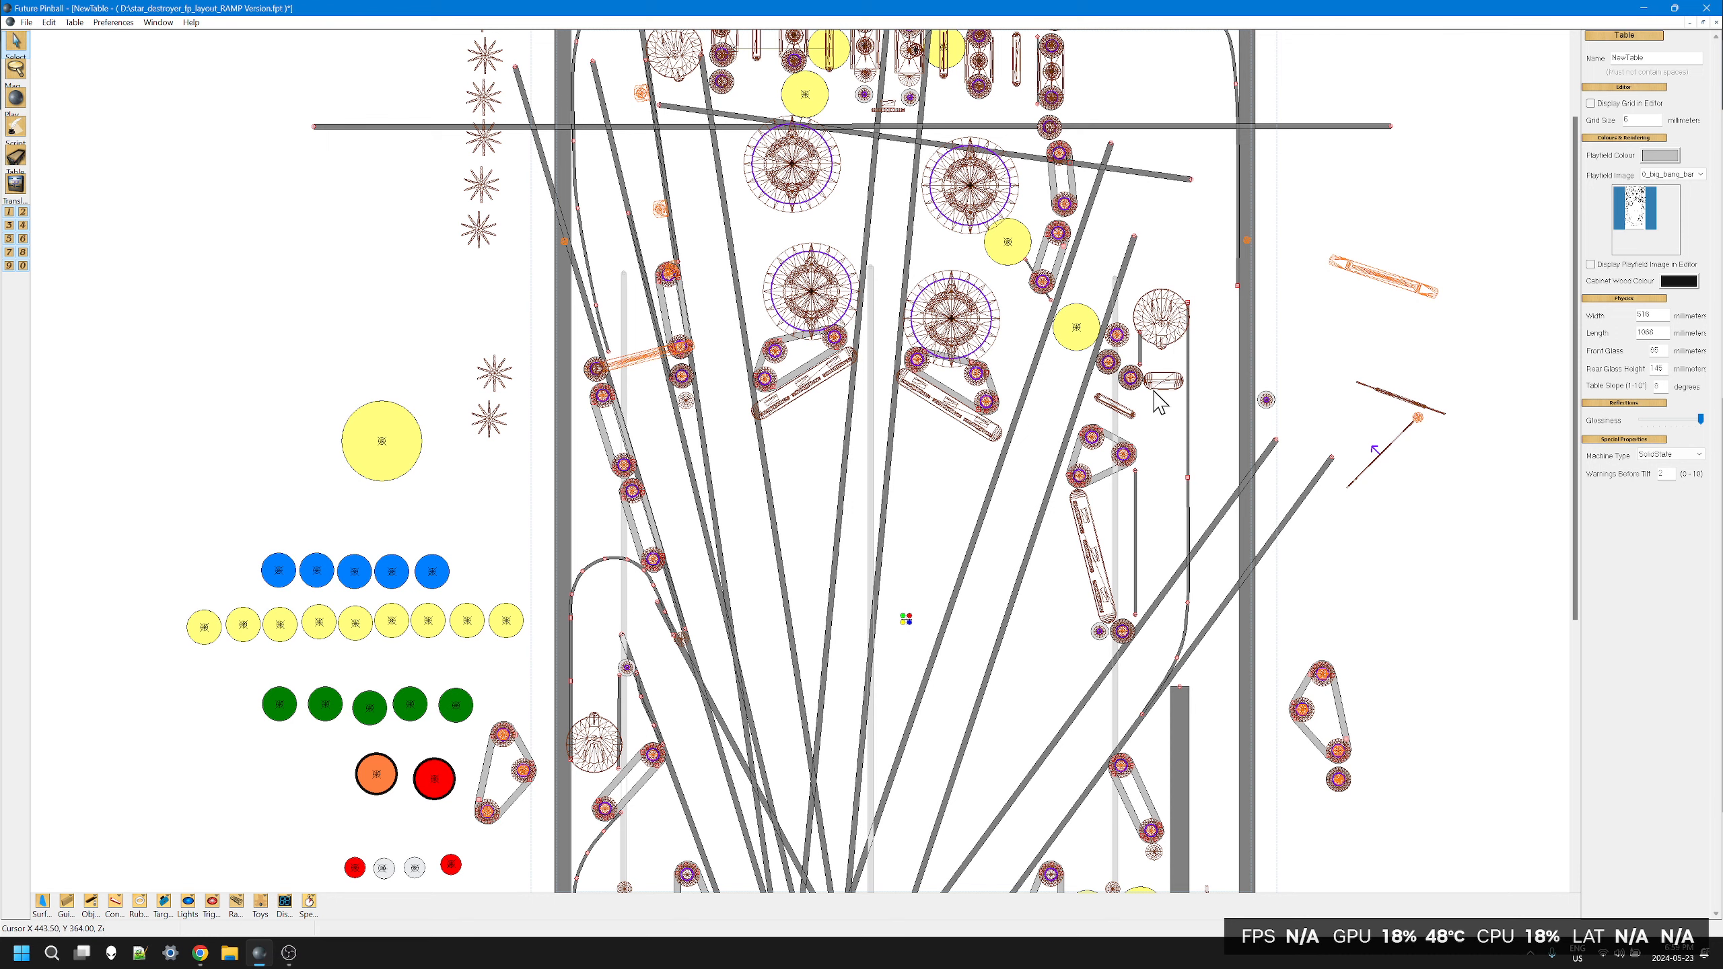
pyautogui.click(1150, 381)
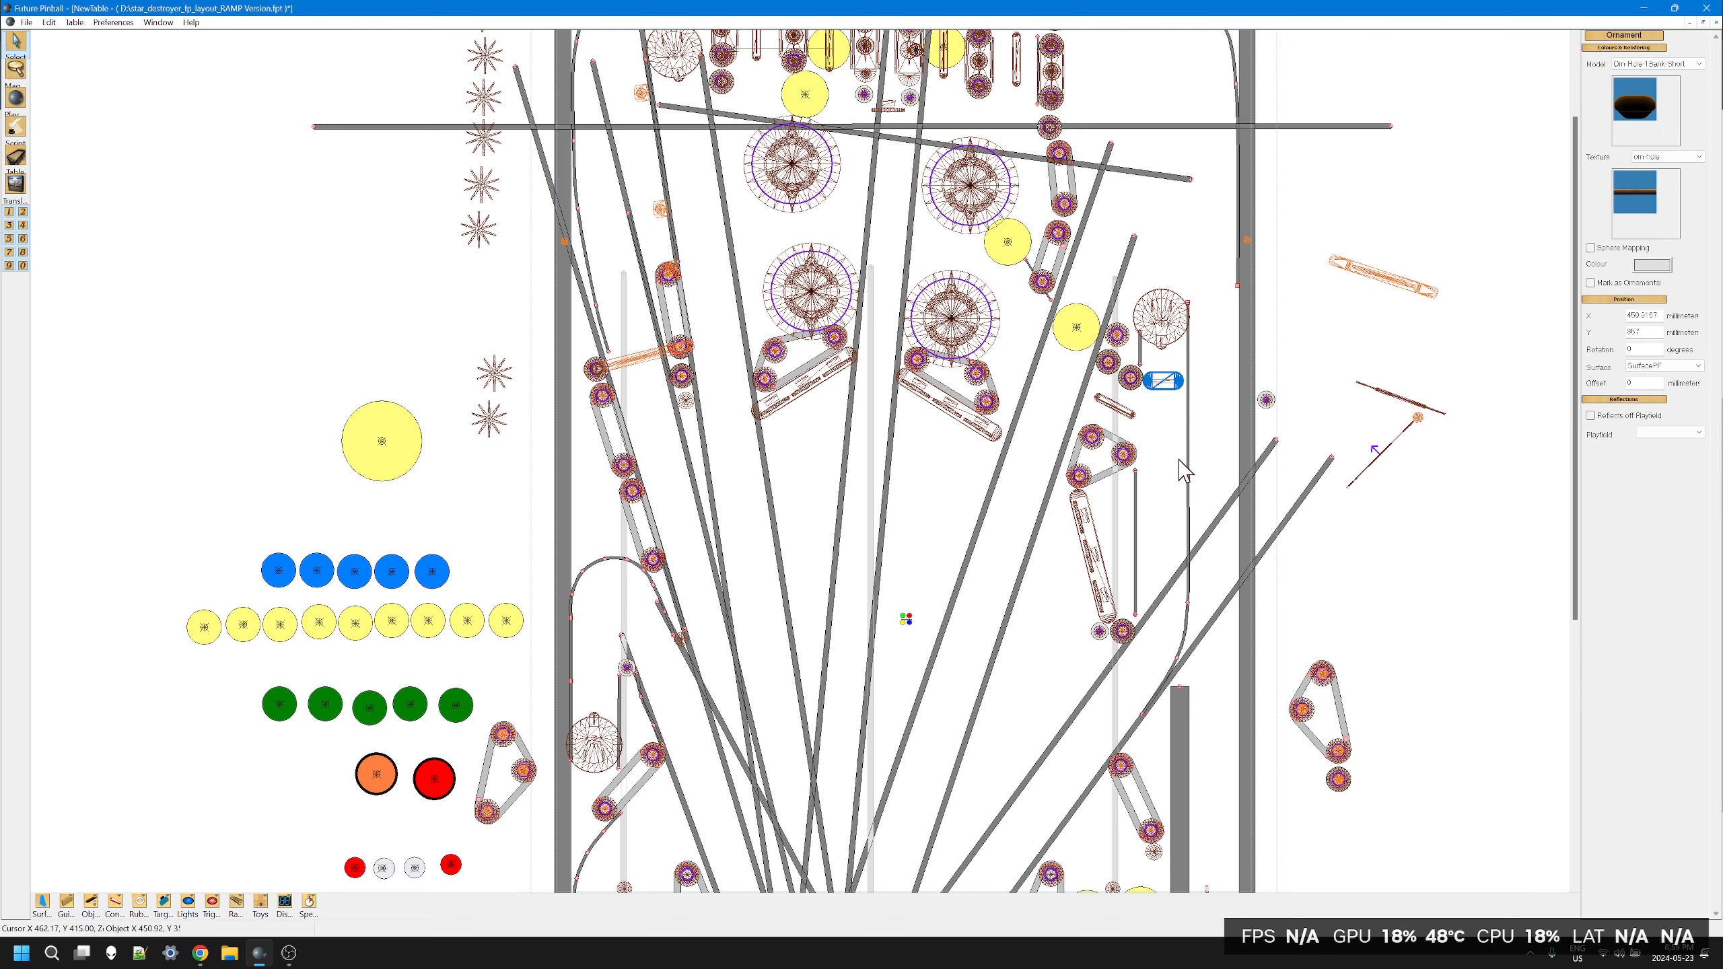
pyautogui.moveTo(1195, 341)
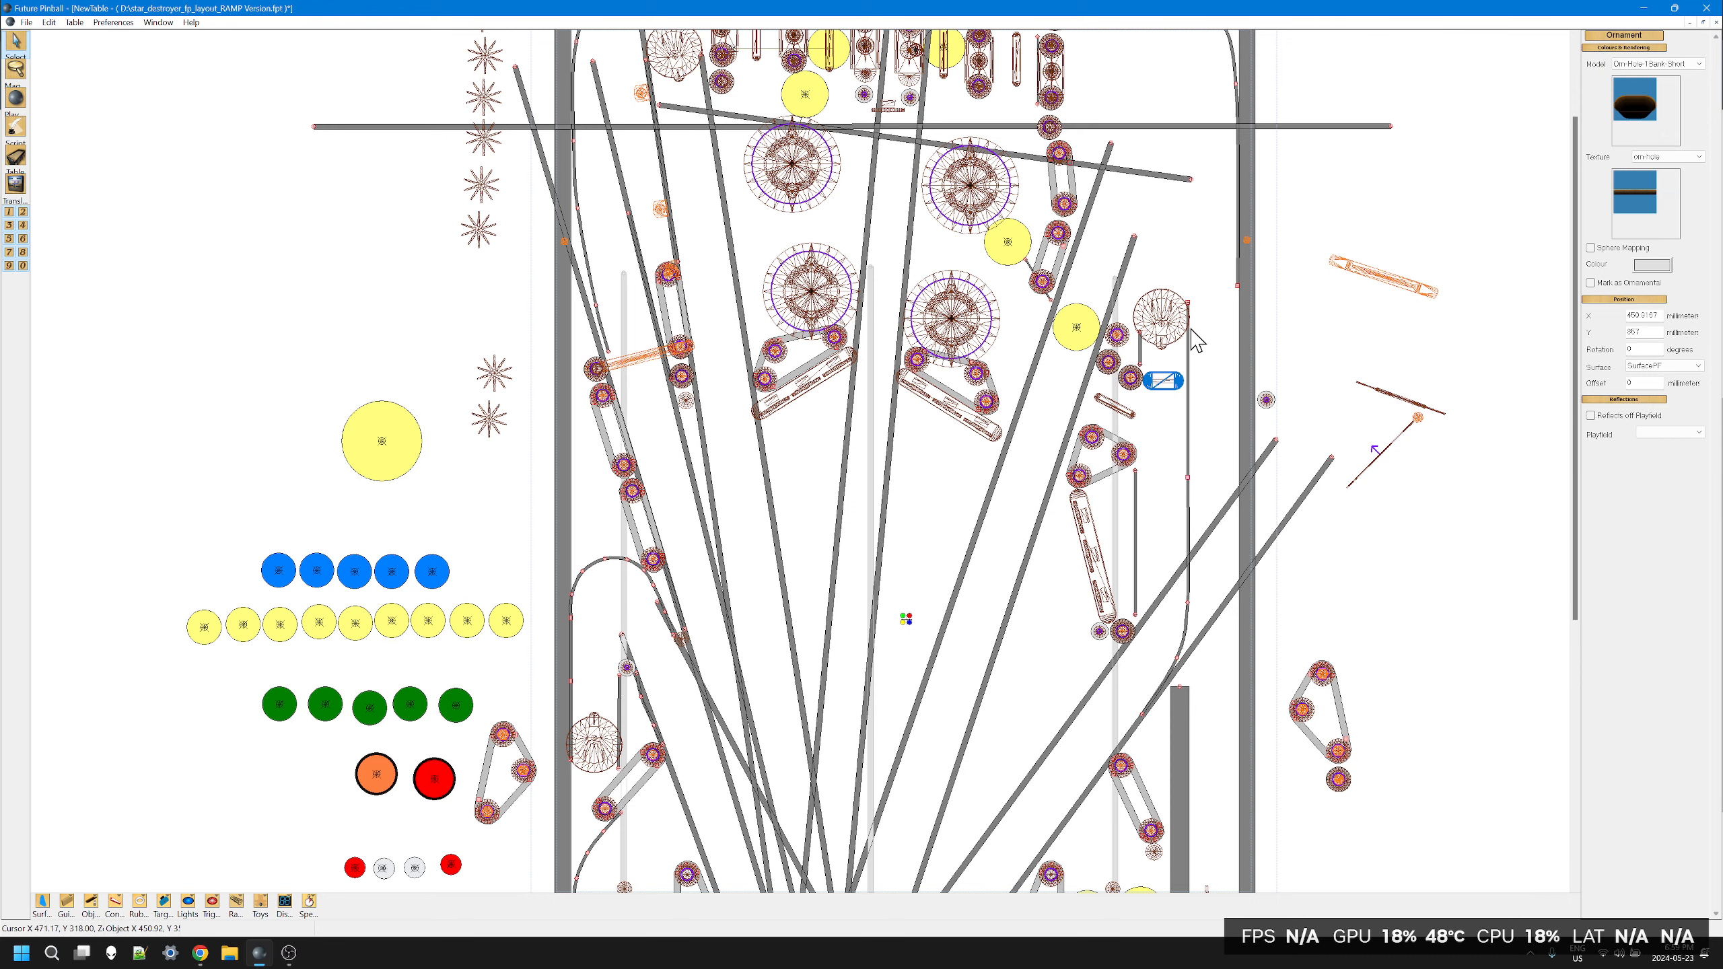
pyautogui.moveTo(1167, 427)
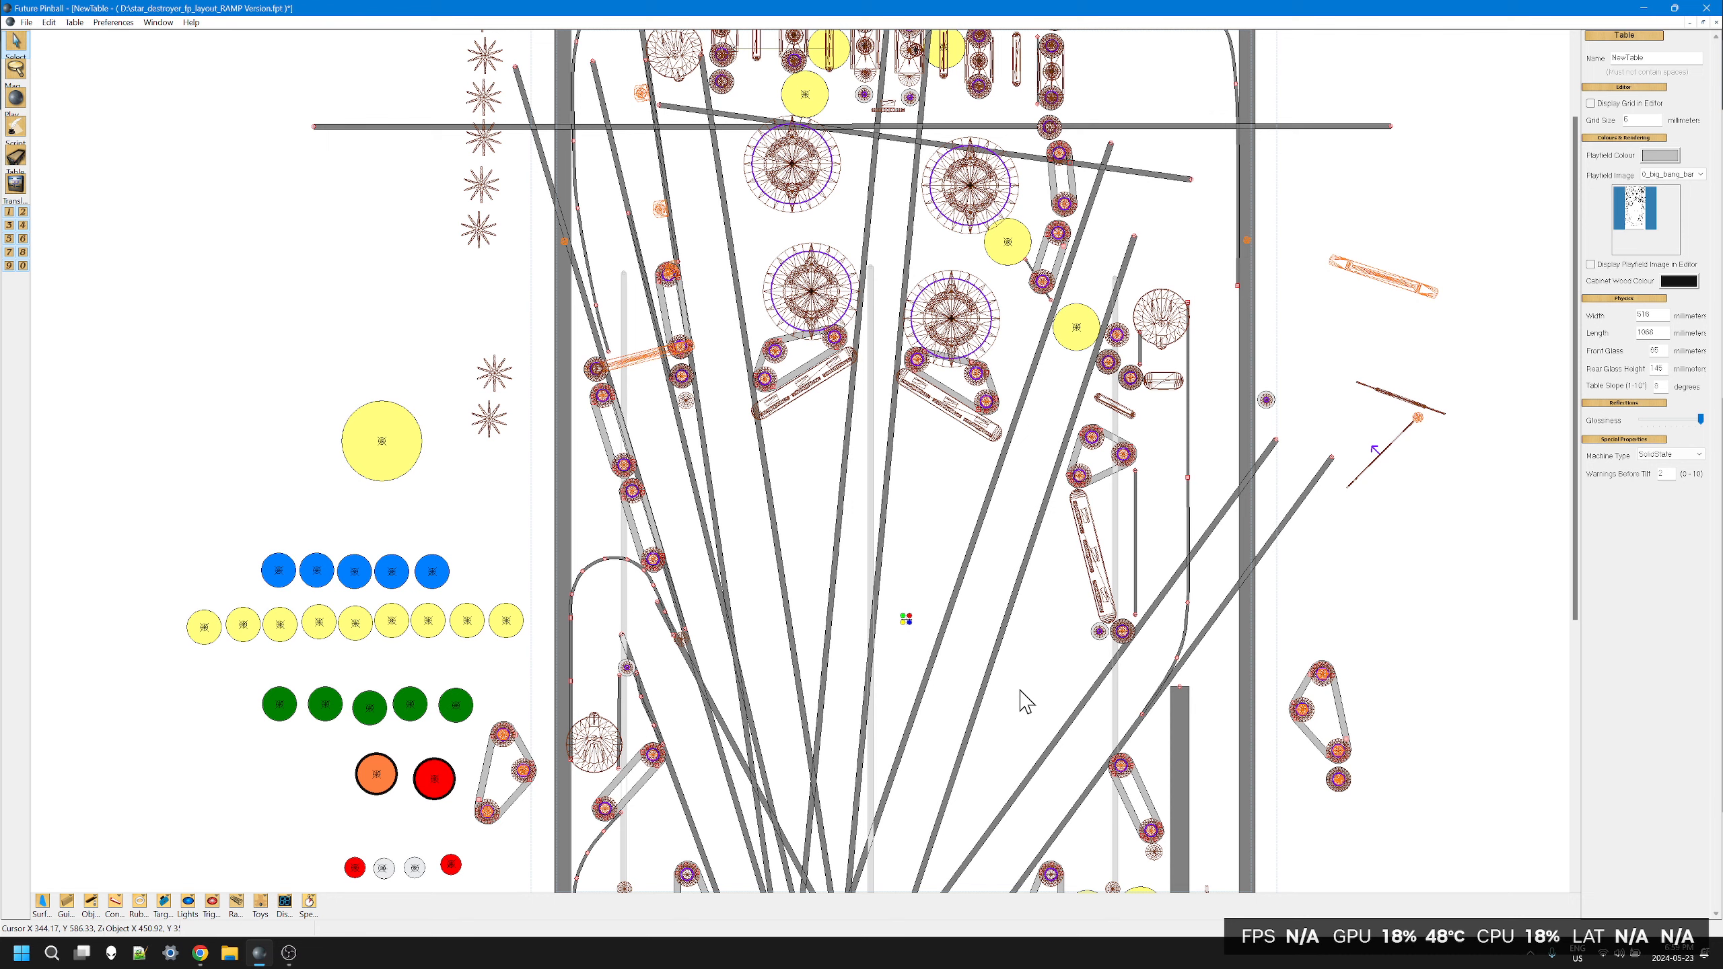
pyautogui.moveTo(1130, 487)
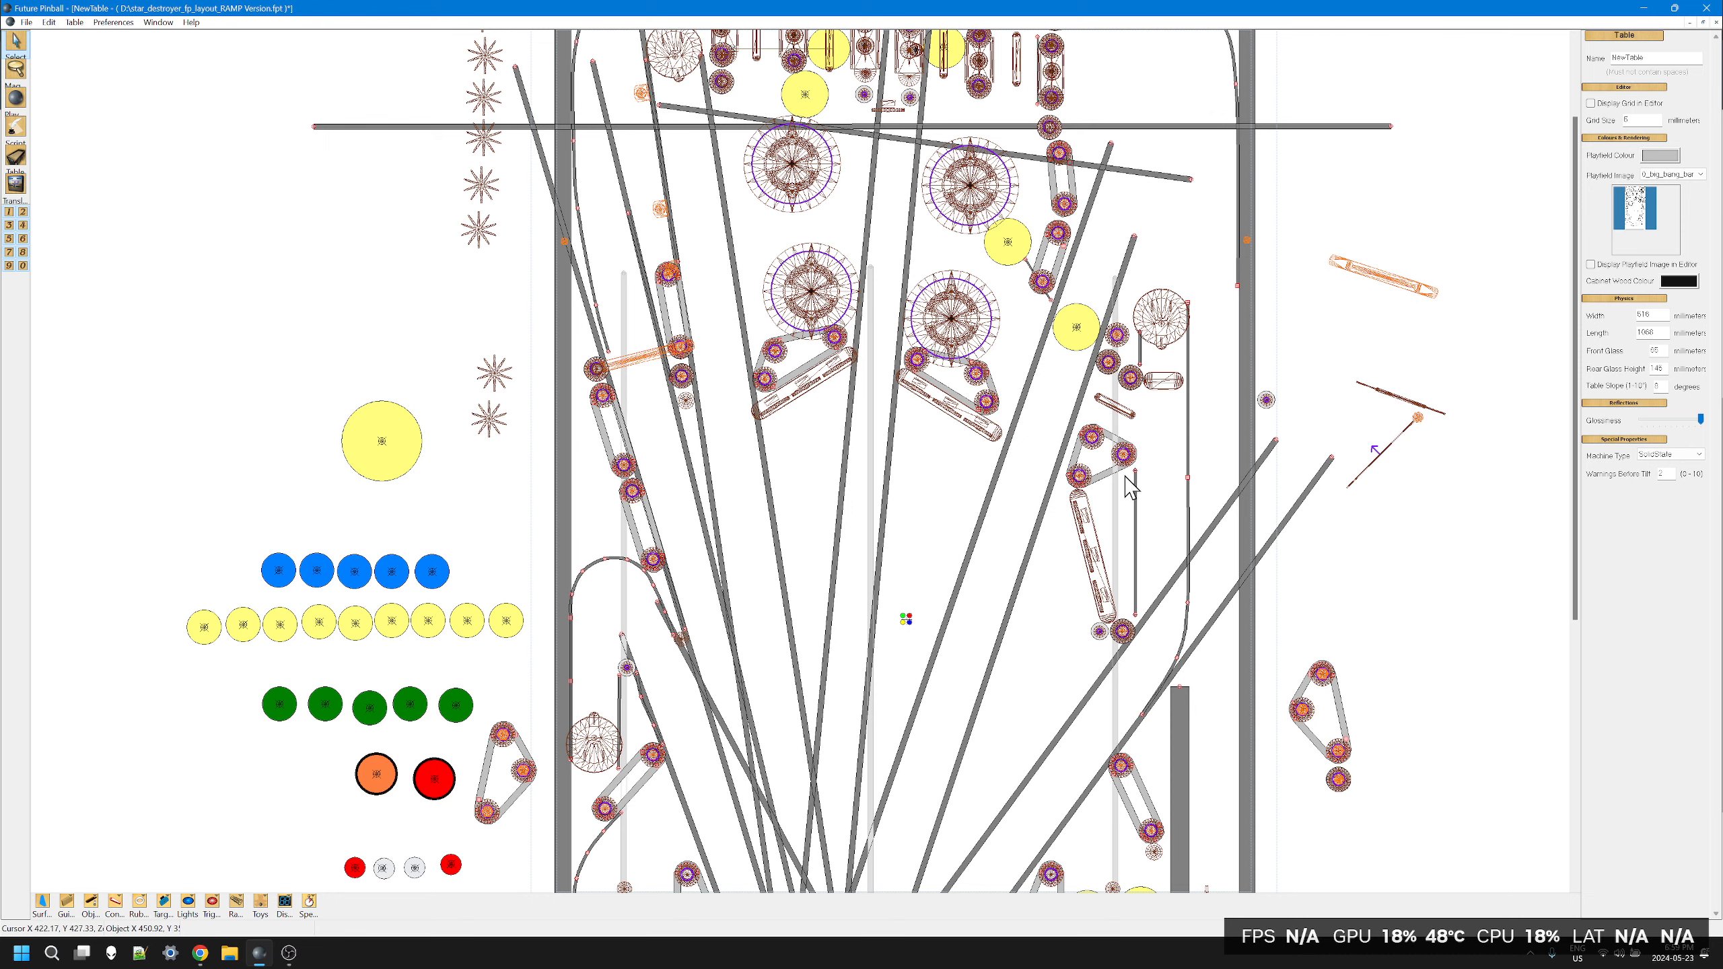
pyautogui.moveTo(1138, 447)
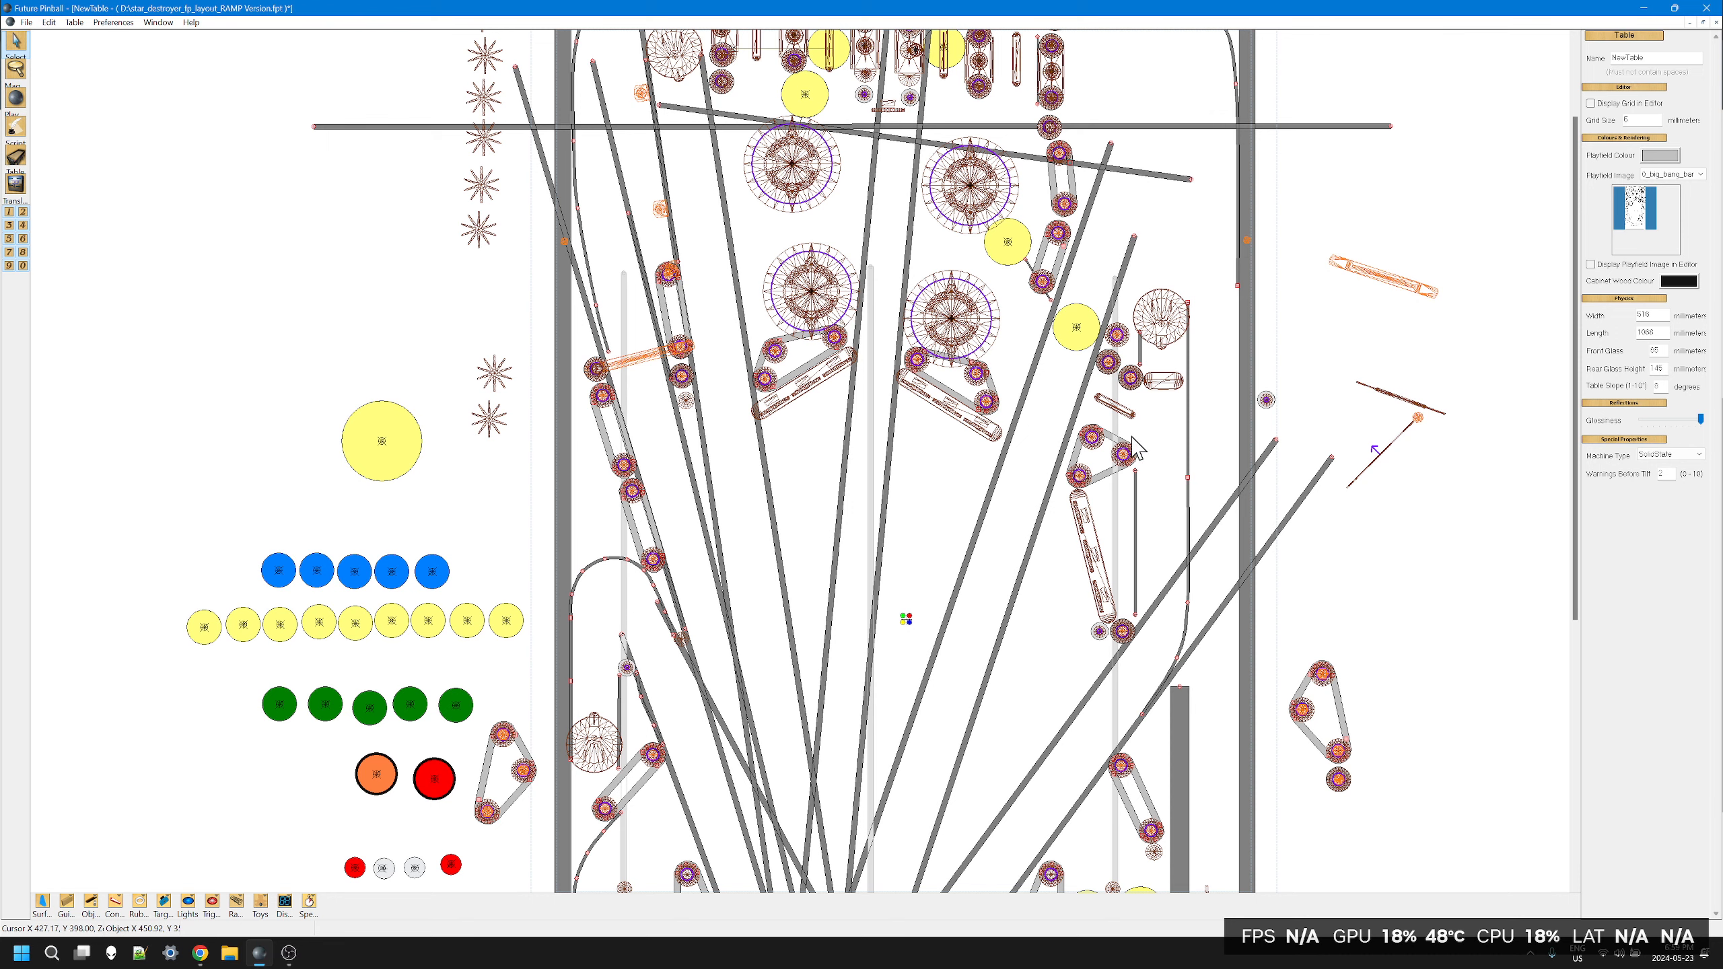
pyautogui.moveTo(995, 540)
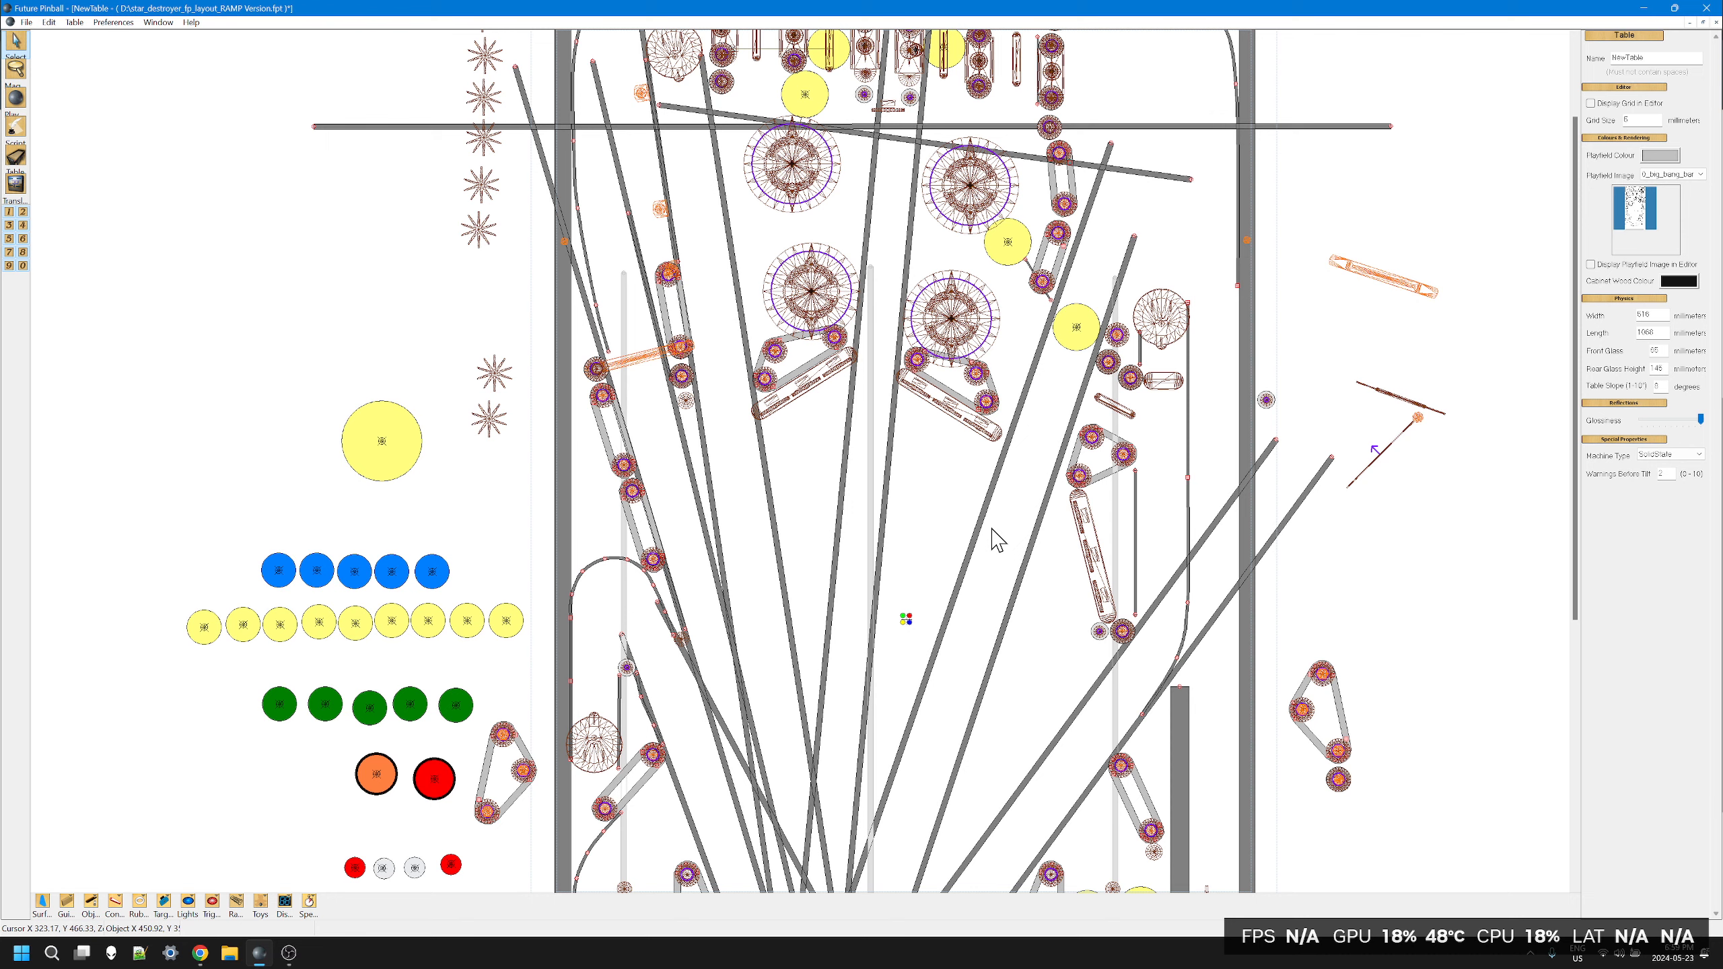
pyautogui.moveTo(1301, 613)
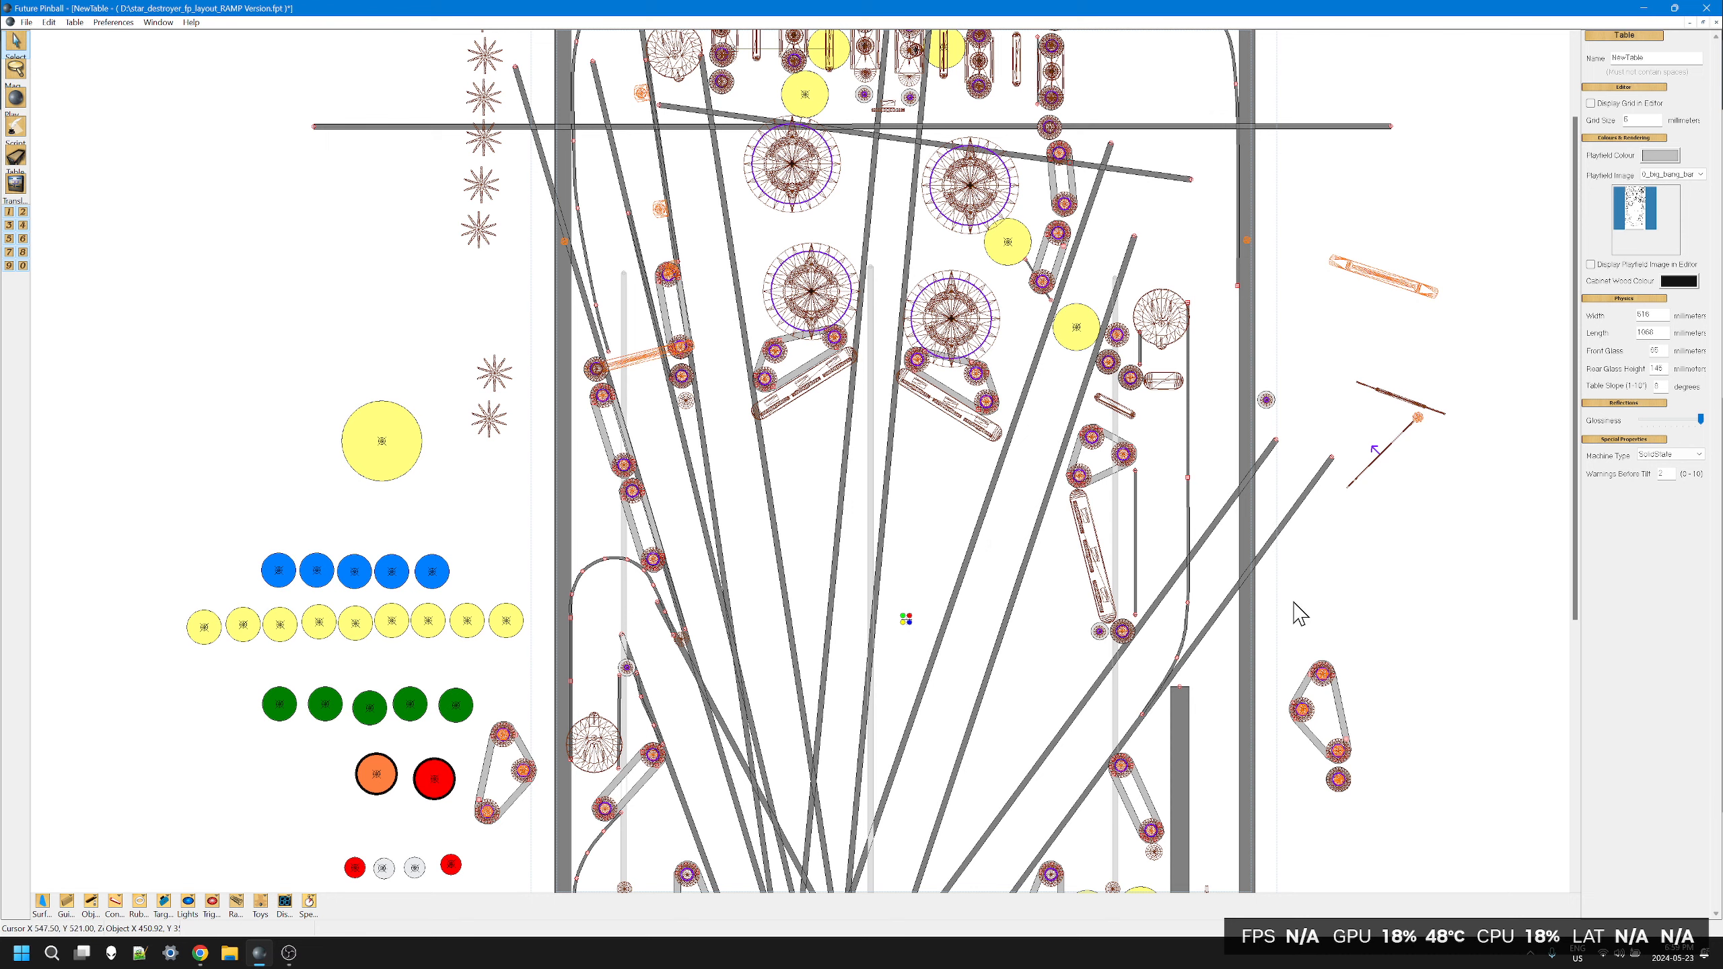
pyautogui.moveTo(1298, 11)
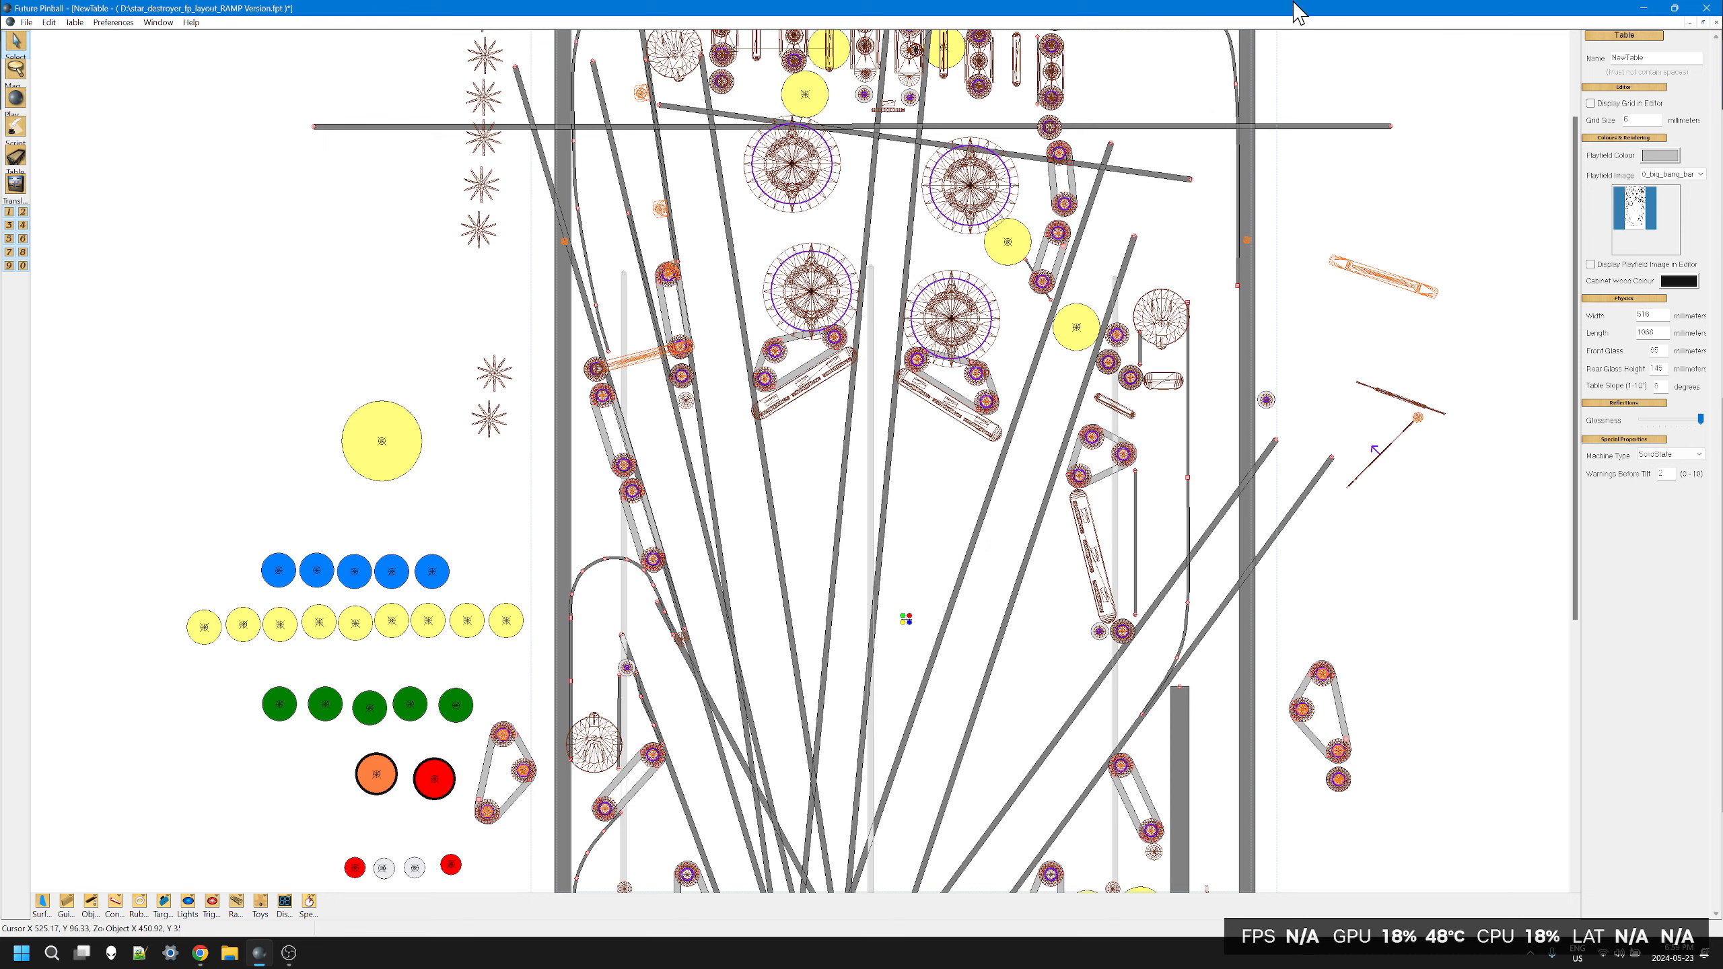
pyautogui.moveTo(1088, 673)
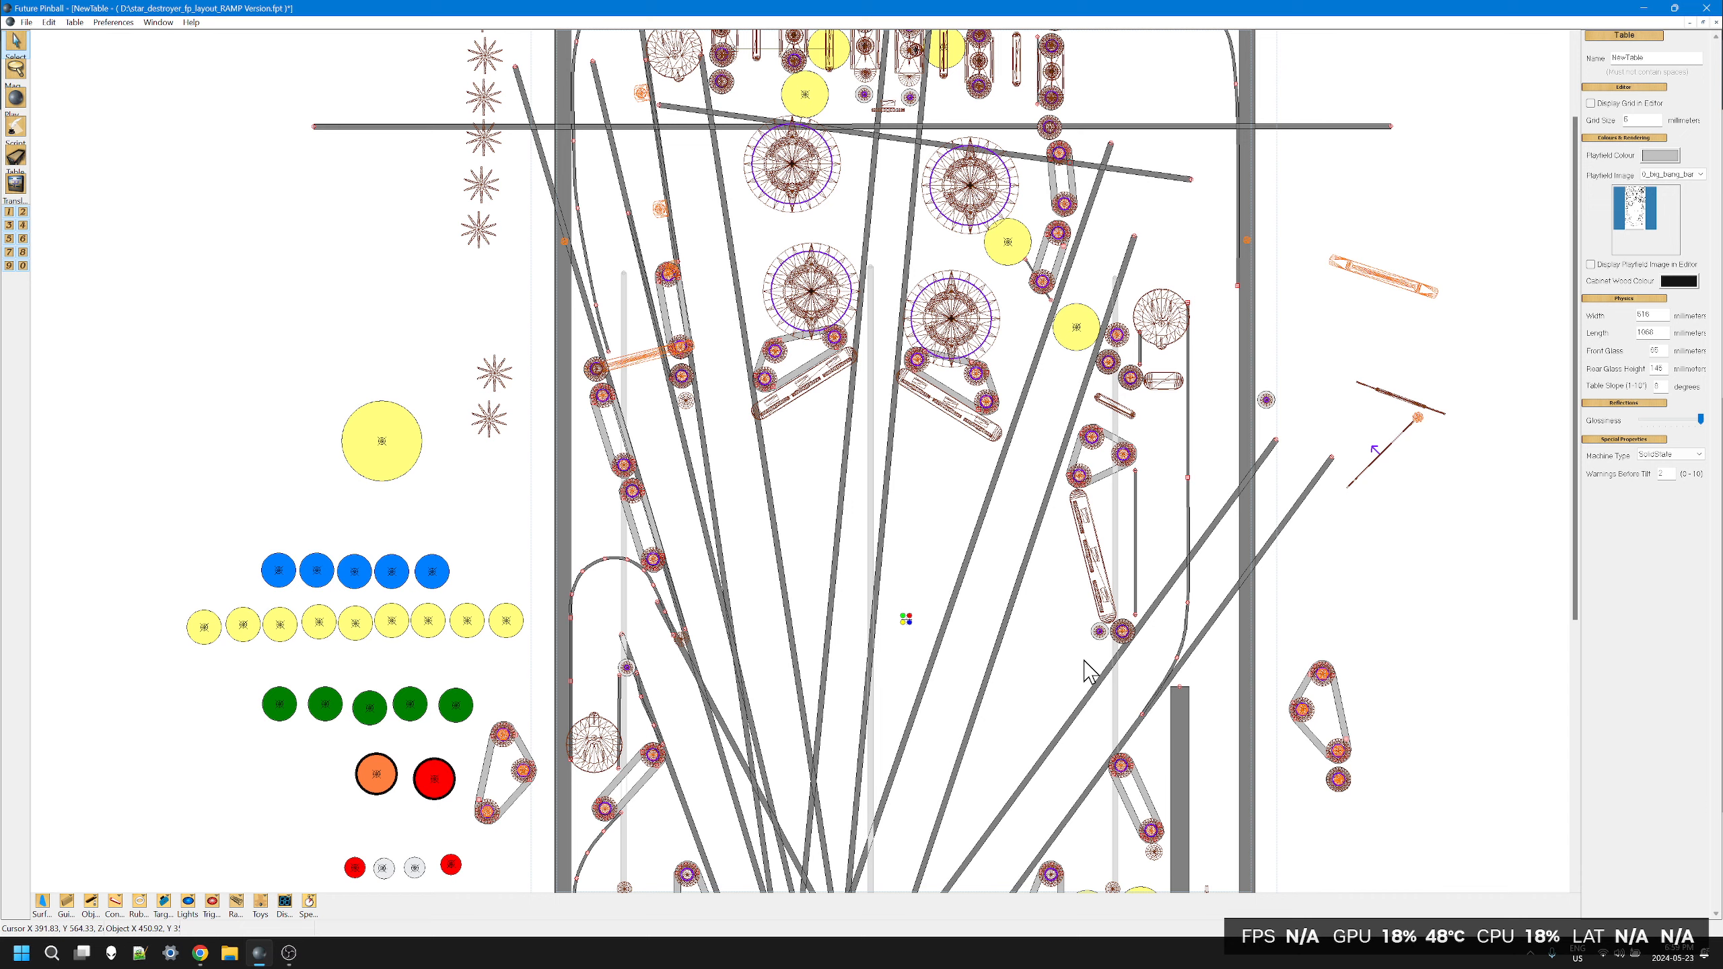
pyautogui.moveTo(675, 674)
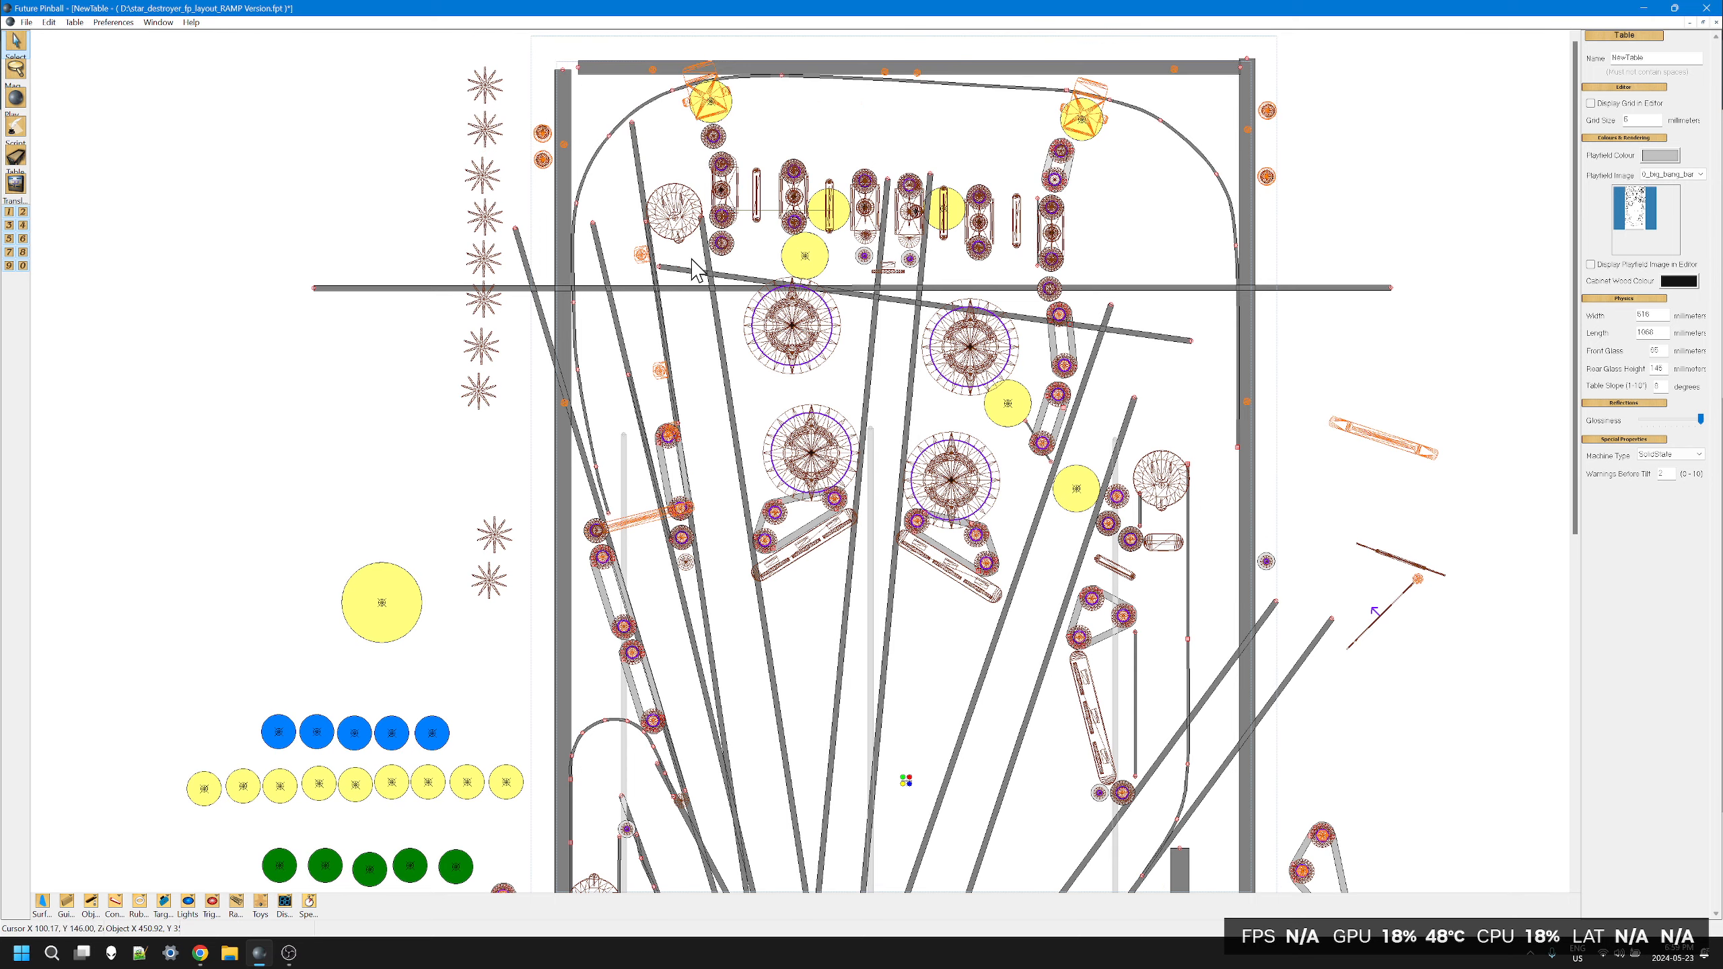
pyautogui.moveTo(978, 791)
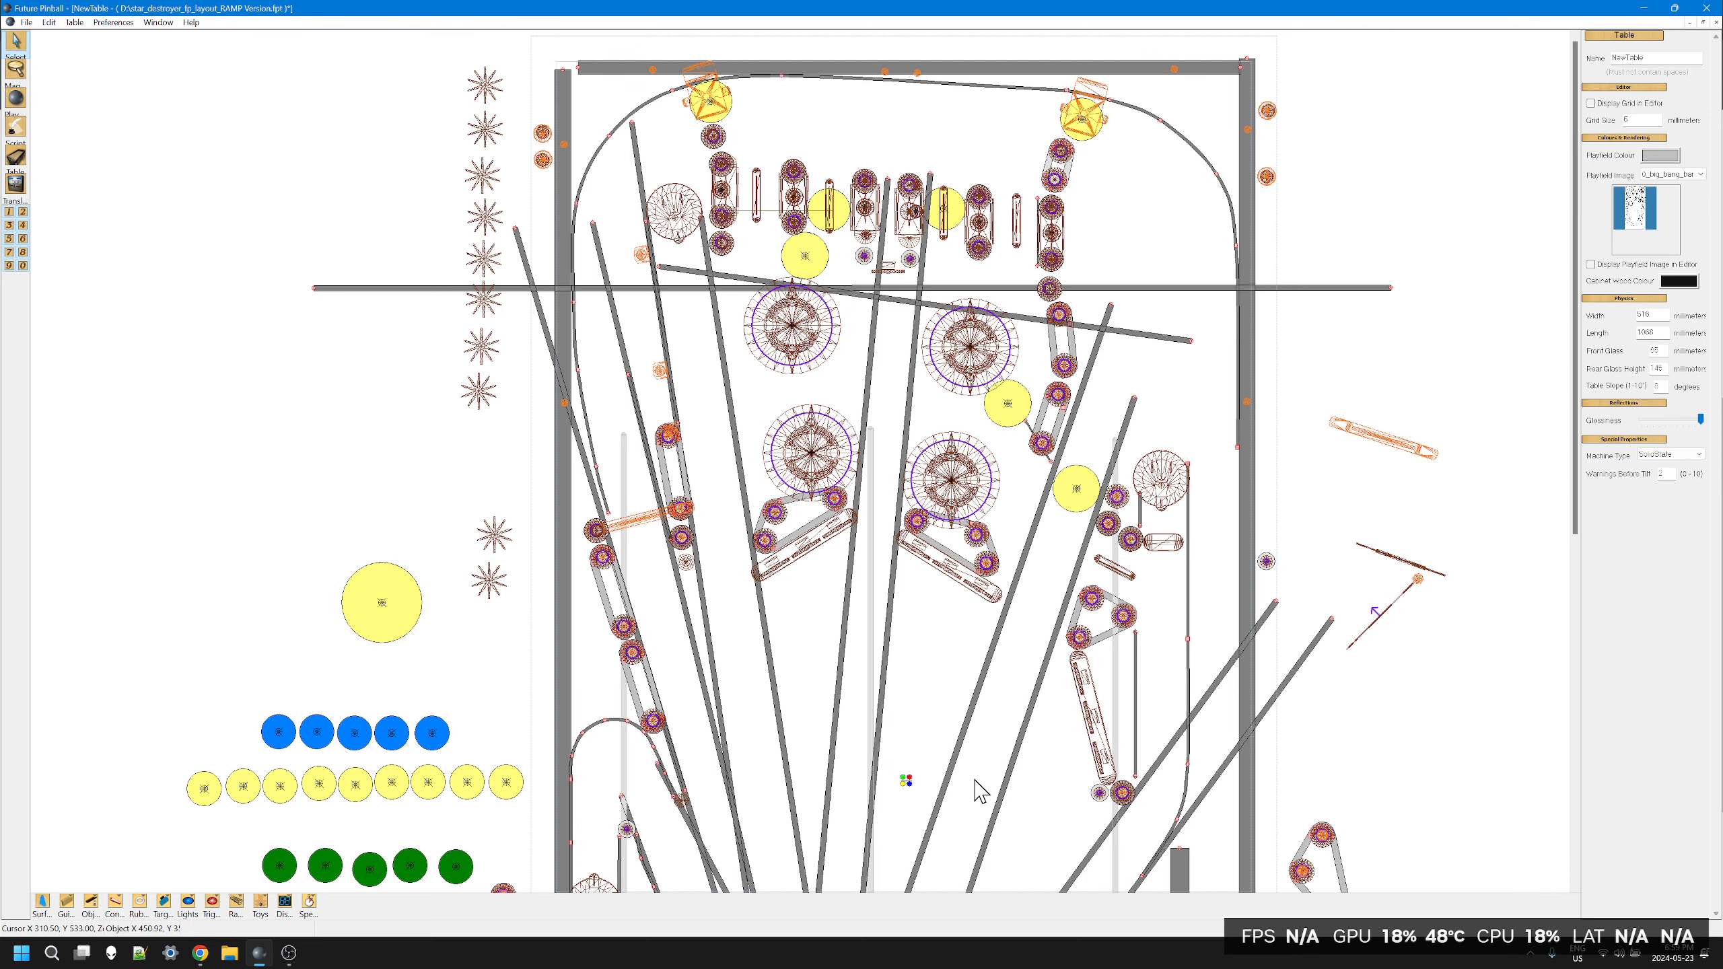
pyautogui.scroll(-3)
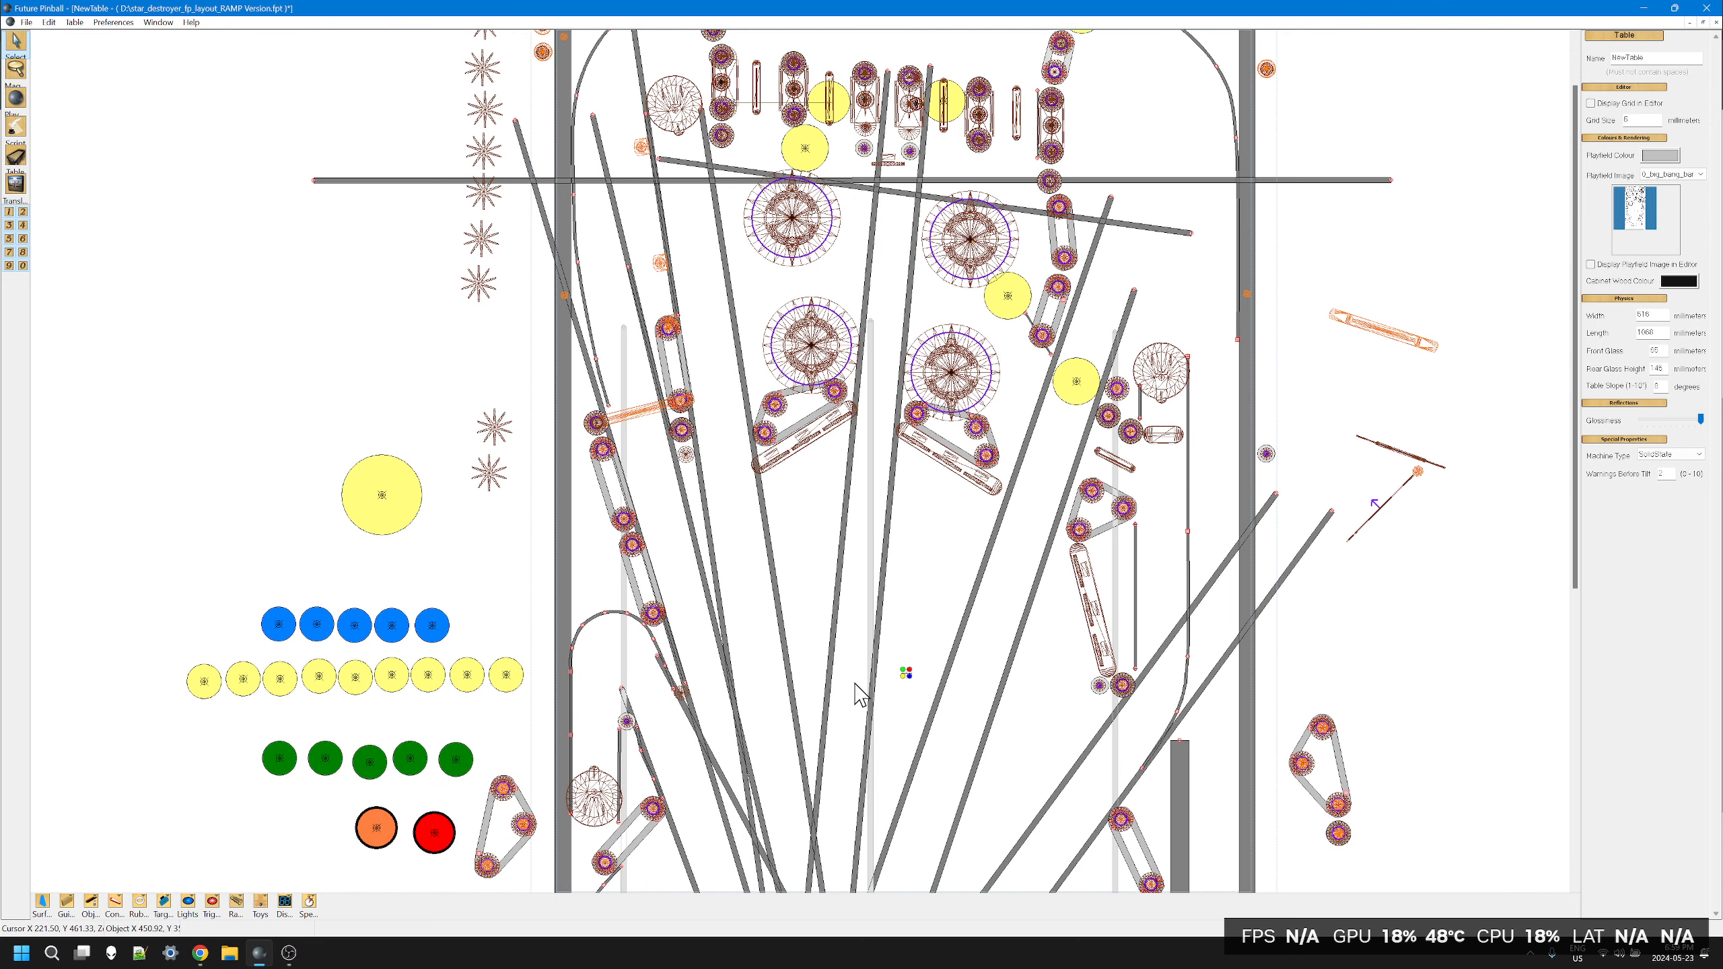
pyautogui.moveTo(856, 660)
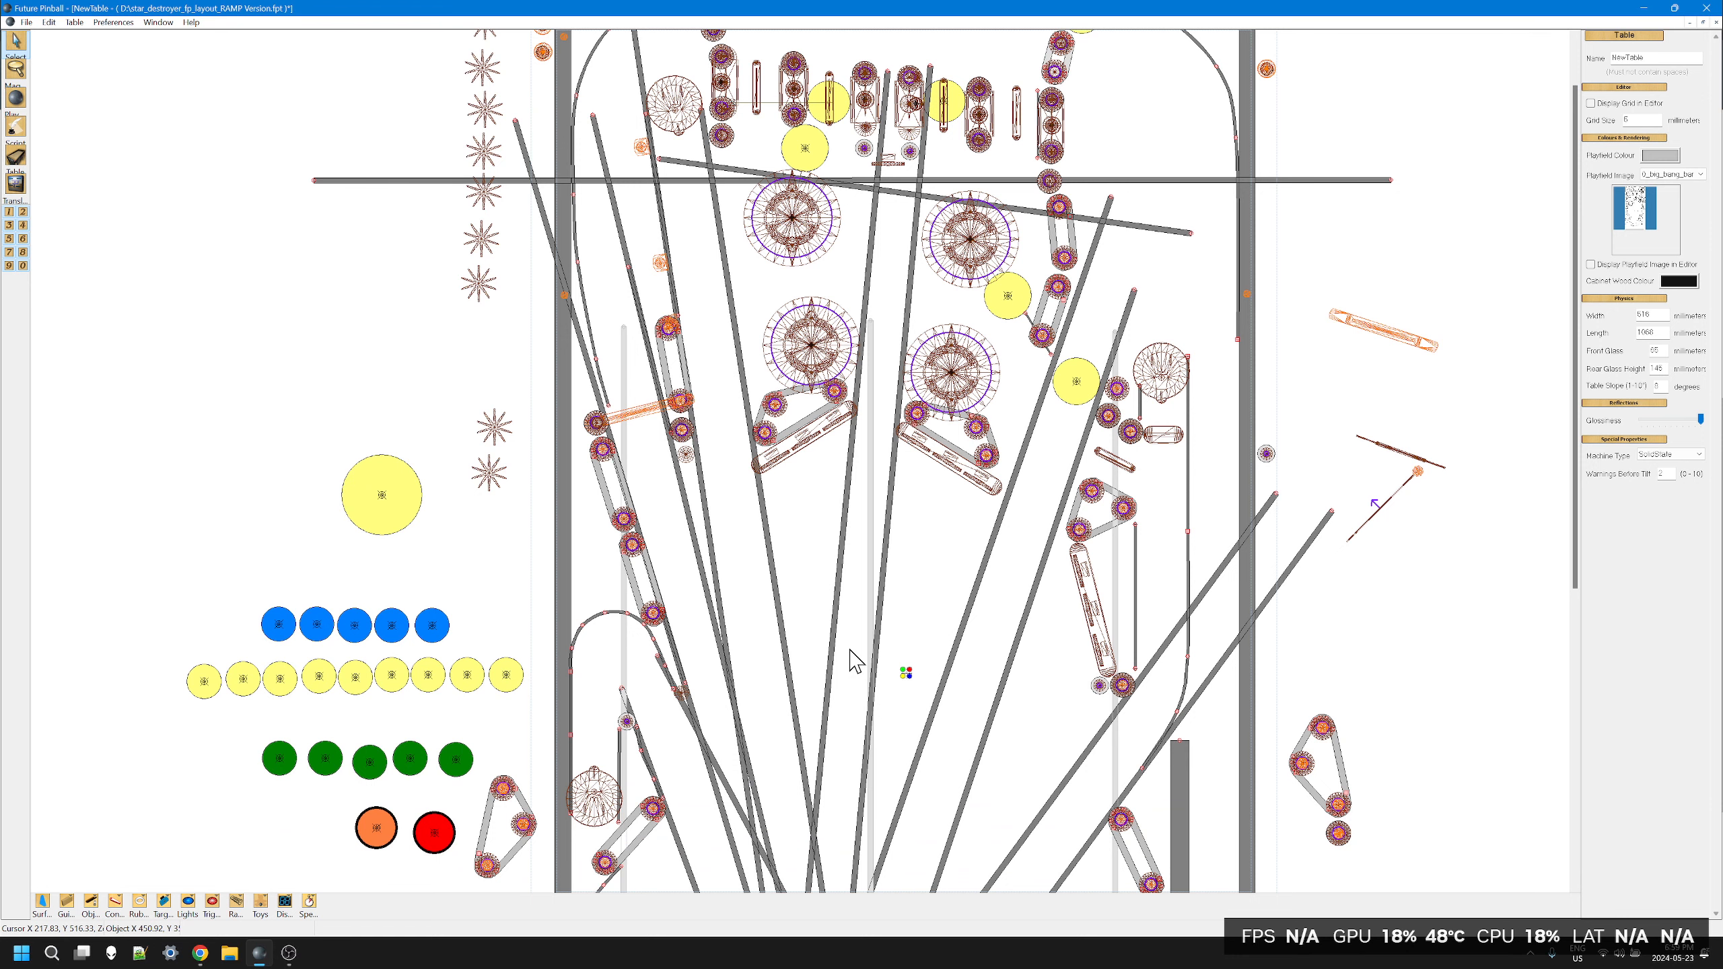
pyautogui.scroll(-3)
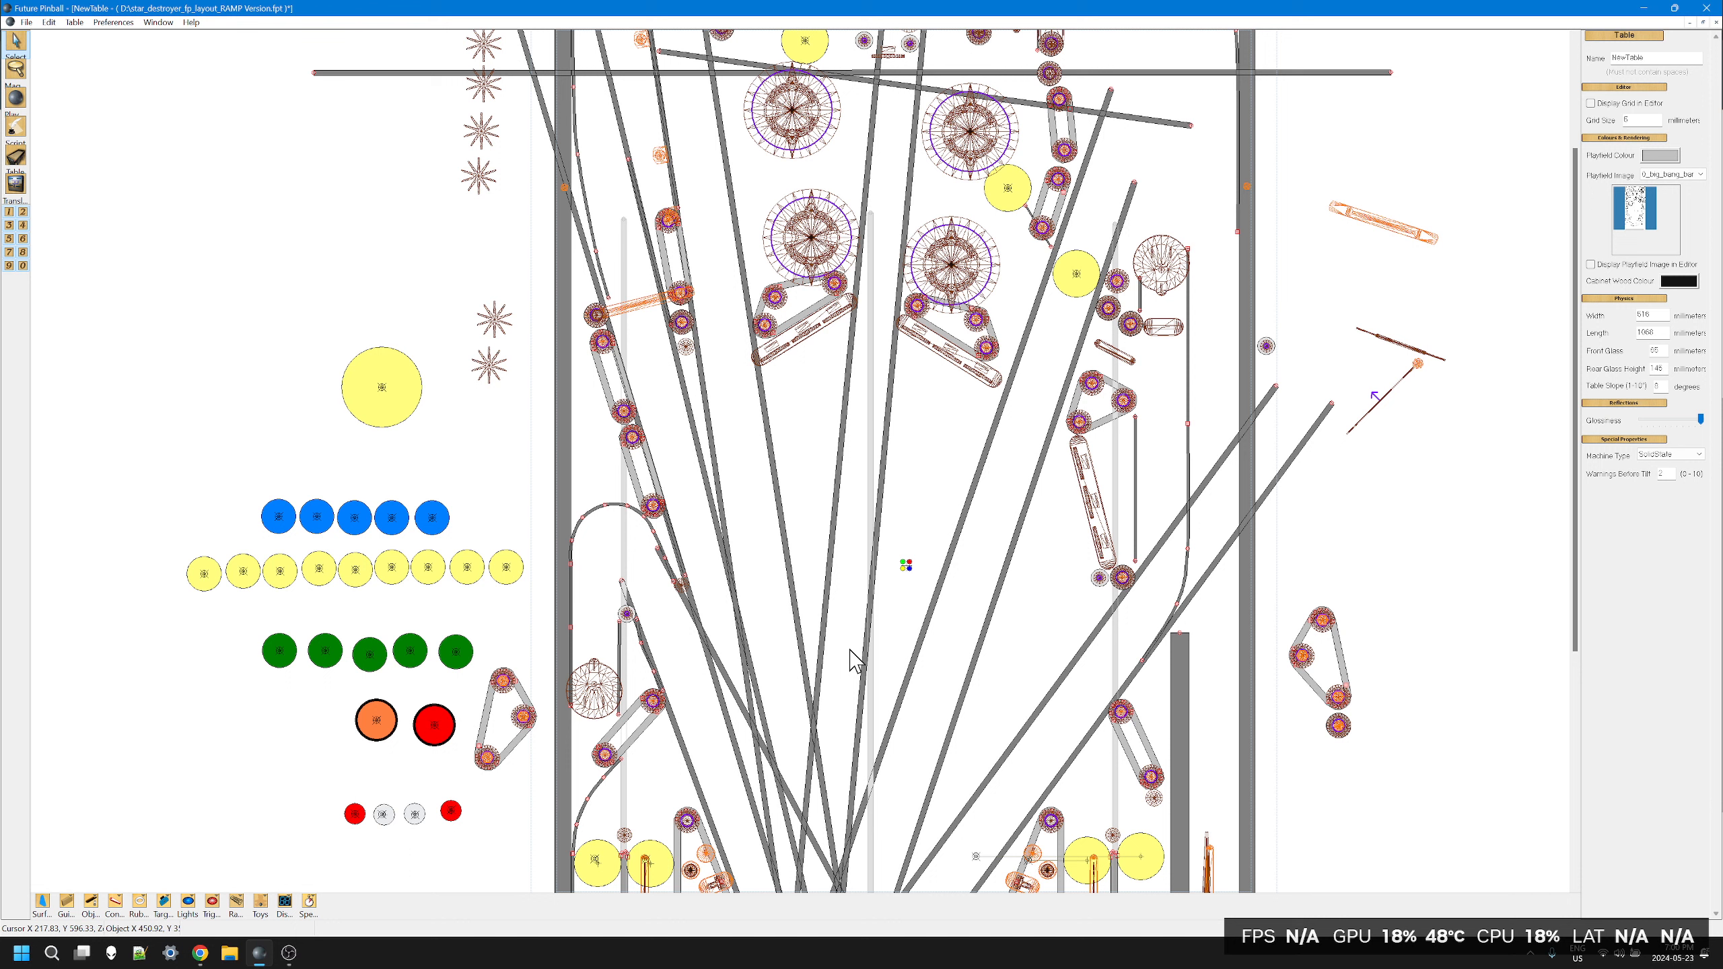
pyautogui.moveTo(939, 548)
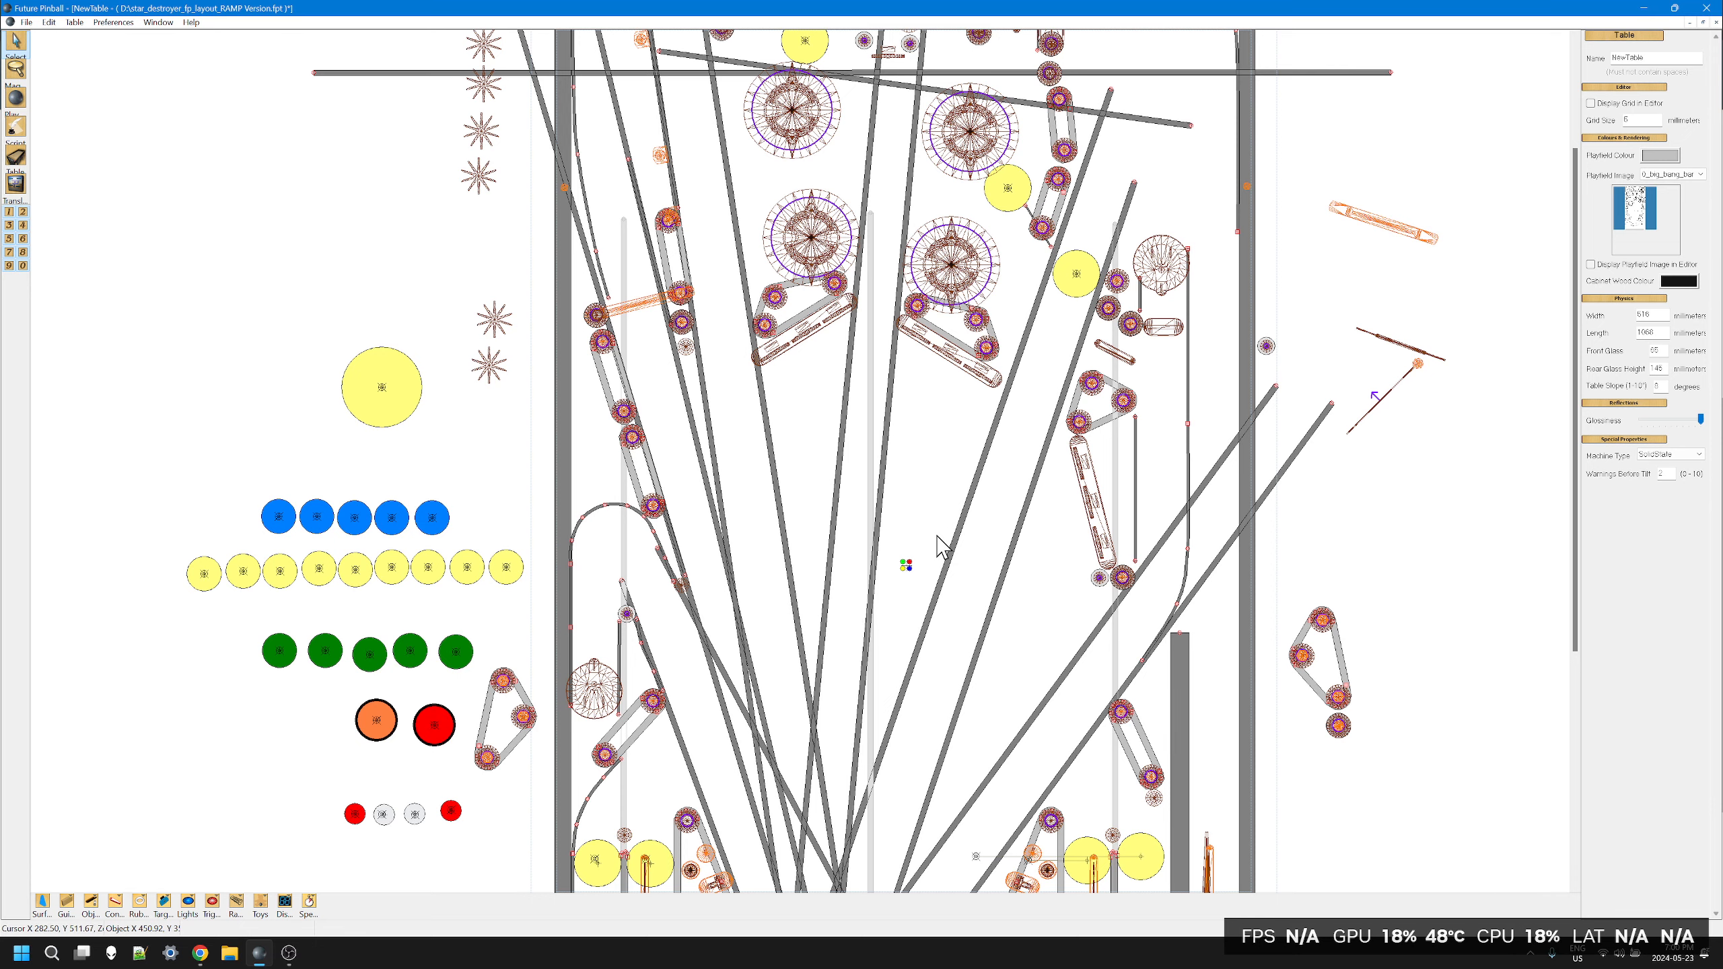
# Step: Scroll the view to bring the top arch and upper lanes into view
pyautogui.scroll(-3)
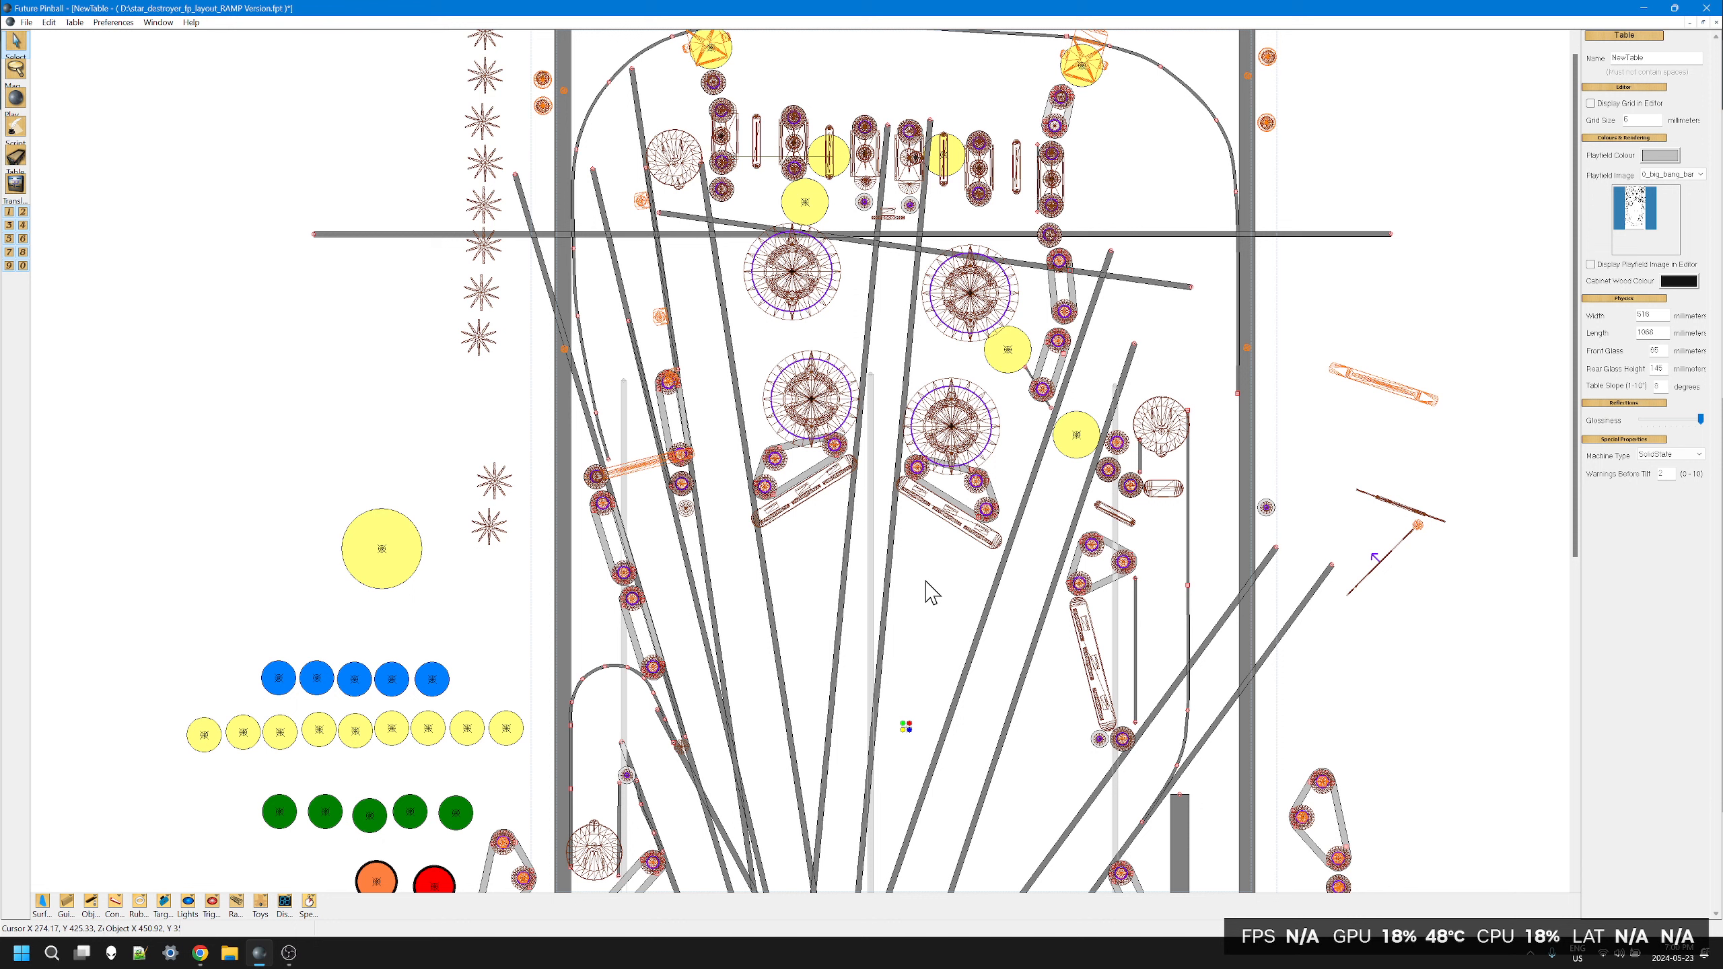
pyautogui.moveTo(793, 309)
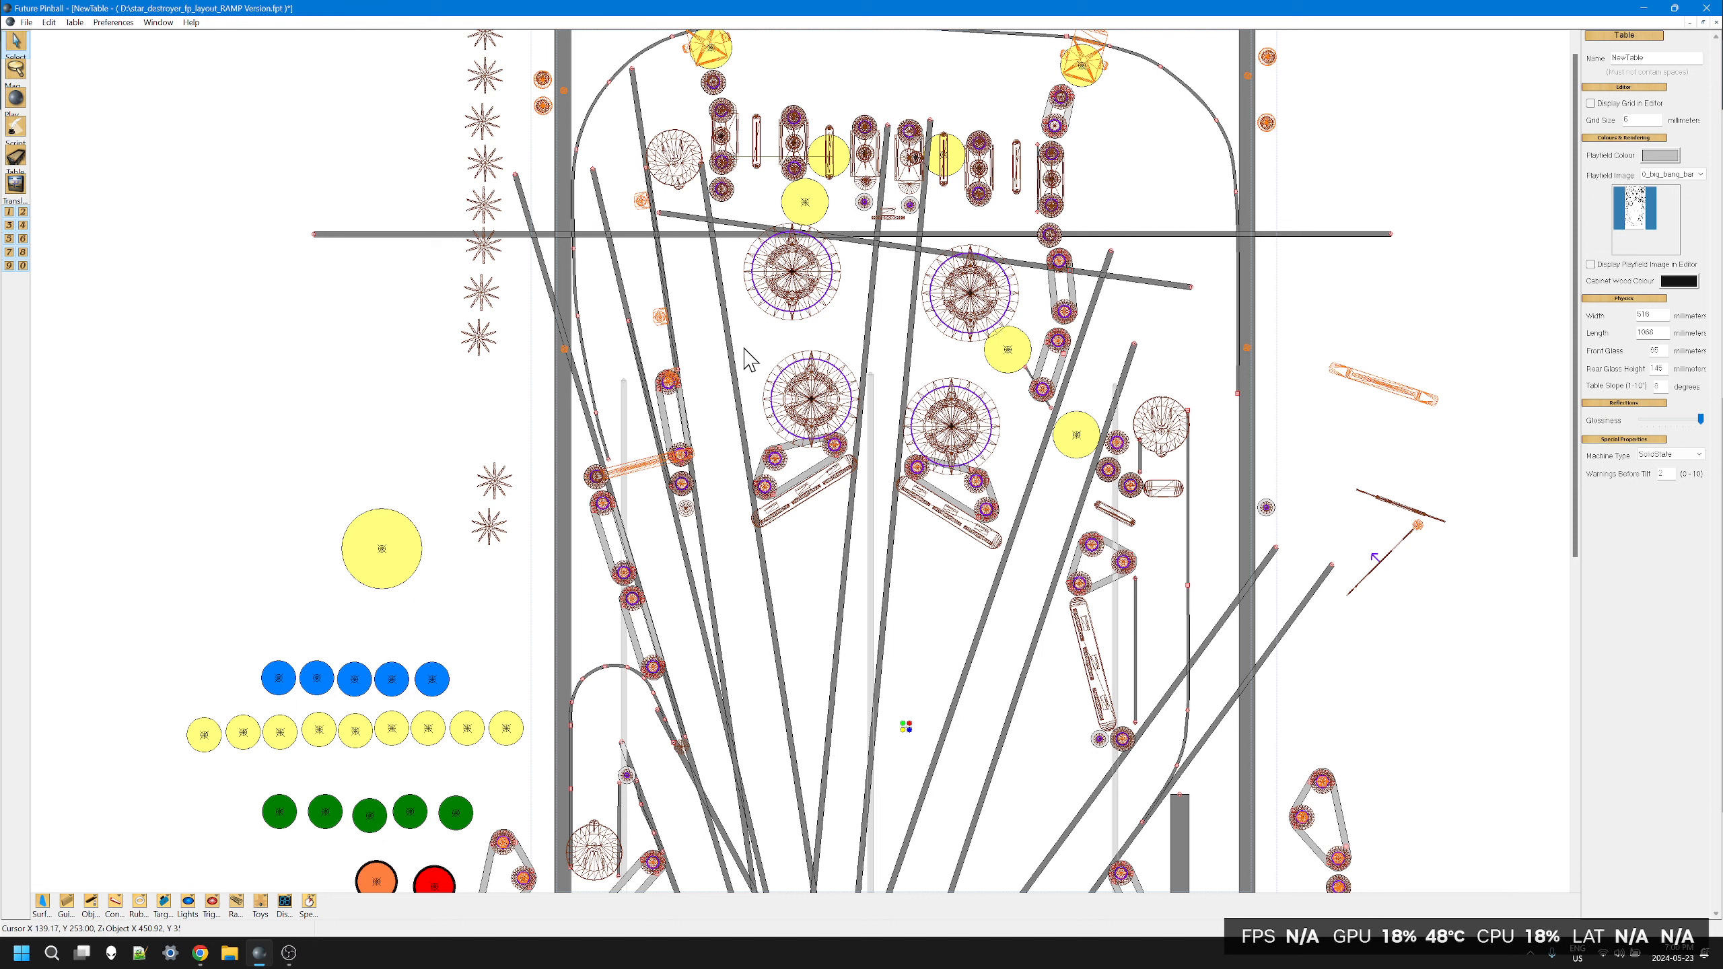
pyautogui.moveTo(808, 604)
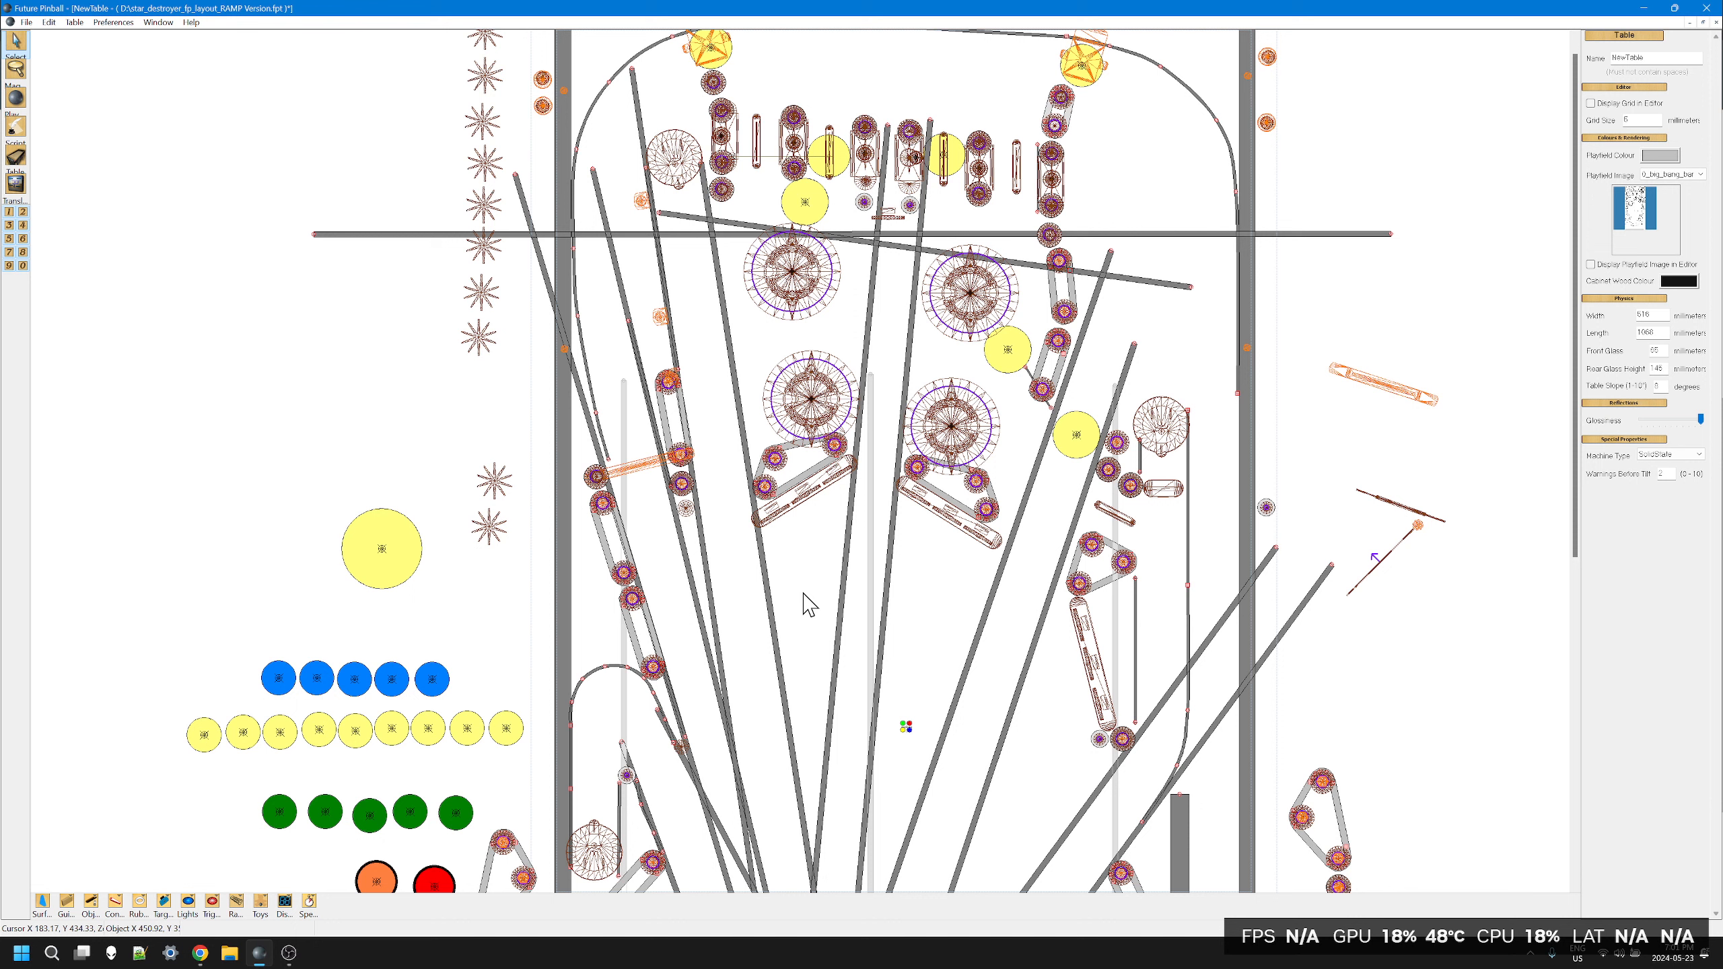
pyautogui.moveTo(97, 299)
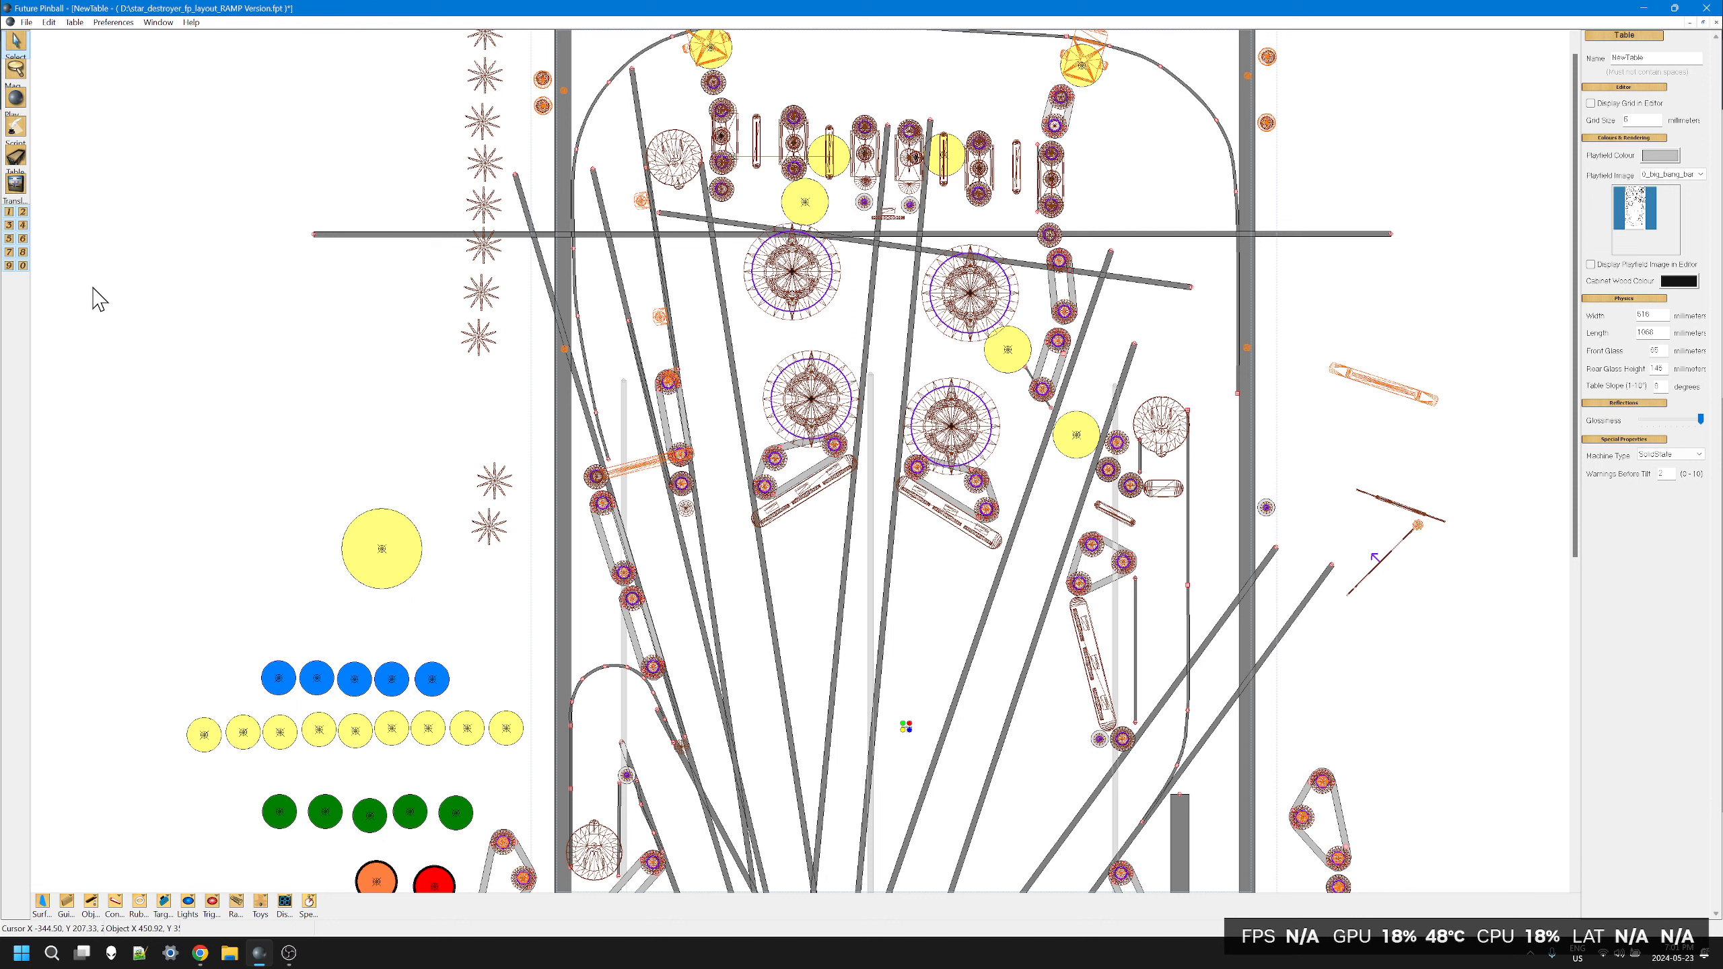
pyautogui.moveTo(69, 214)
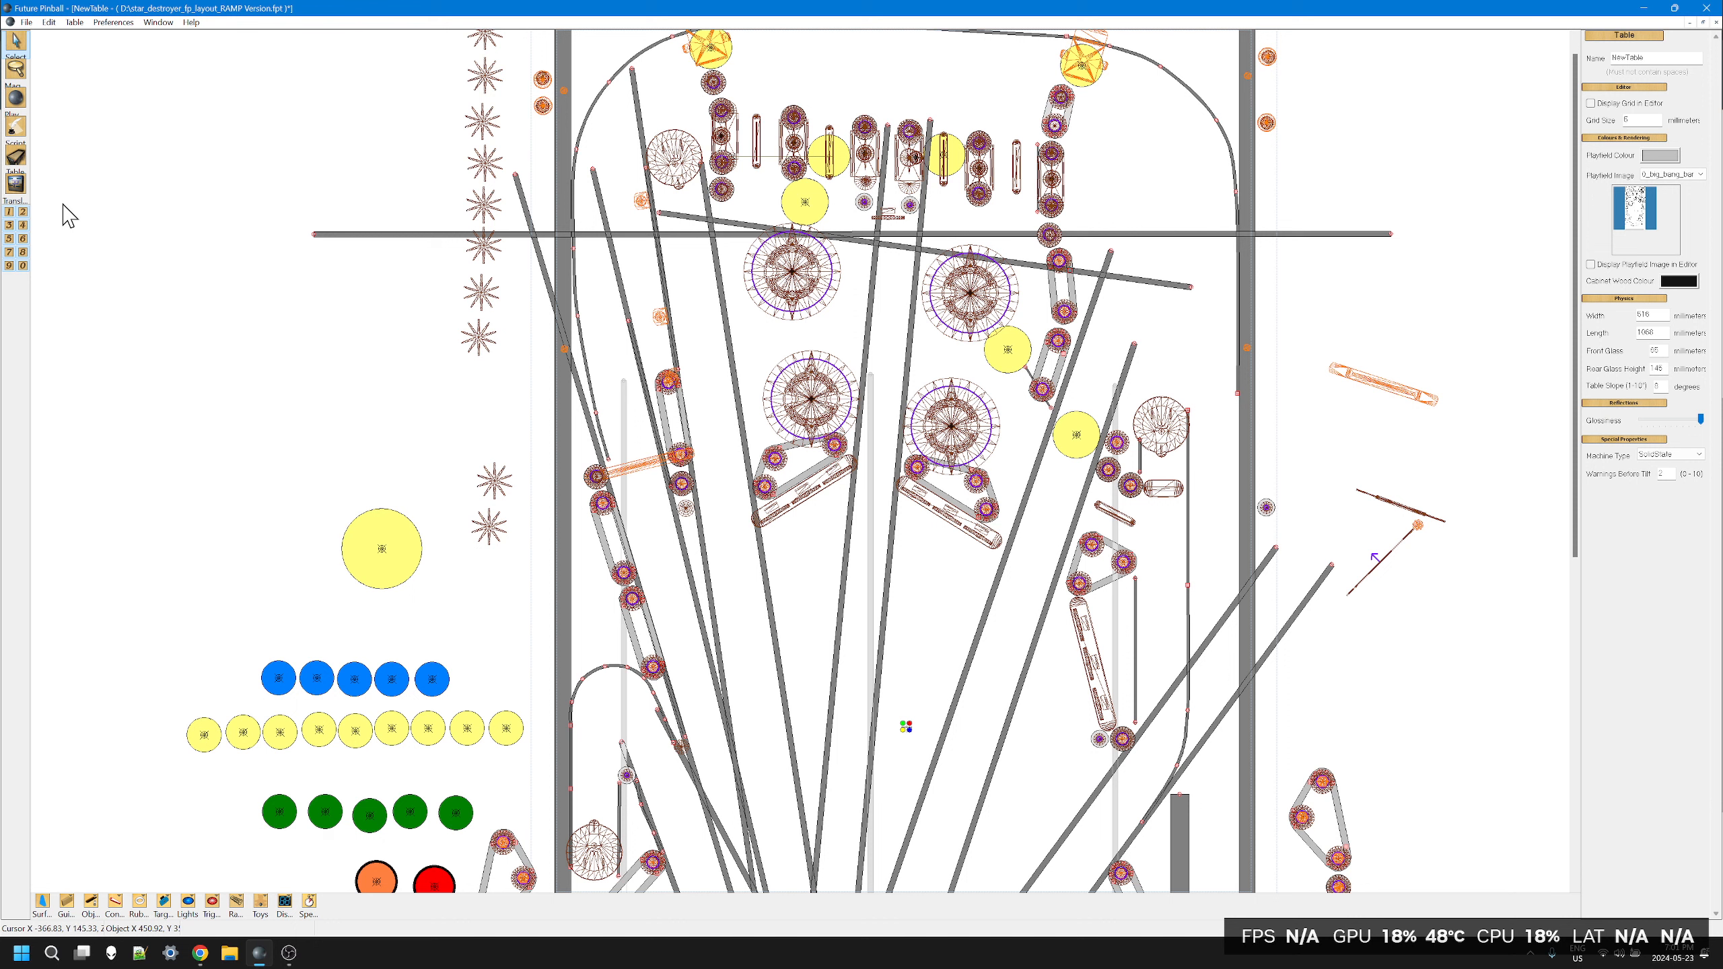
pyautogui.moveTo(429, 406)
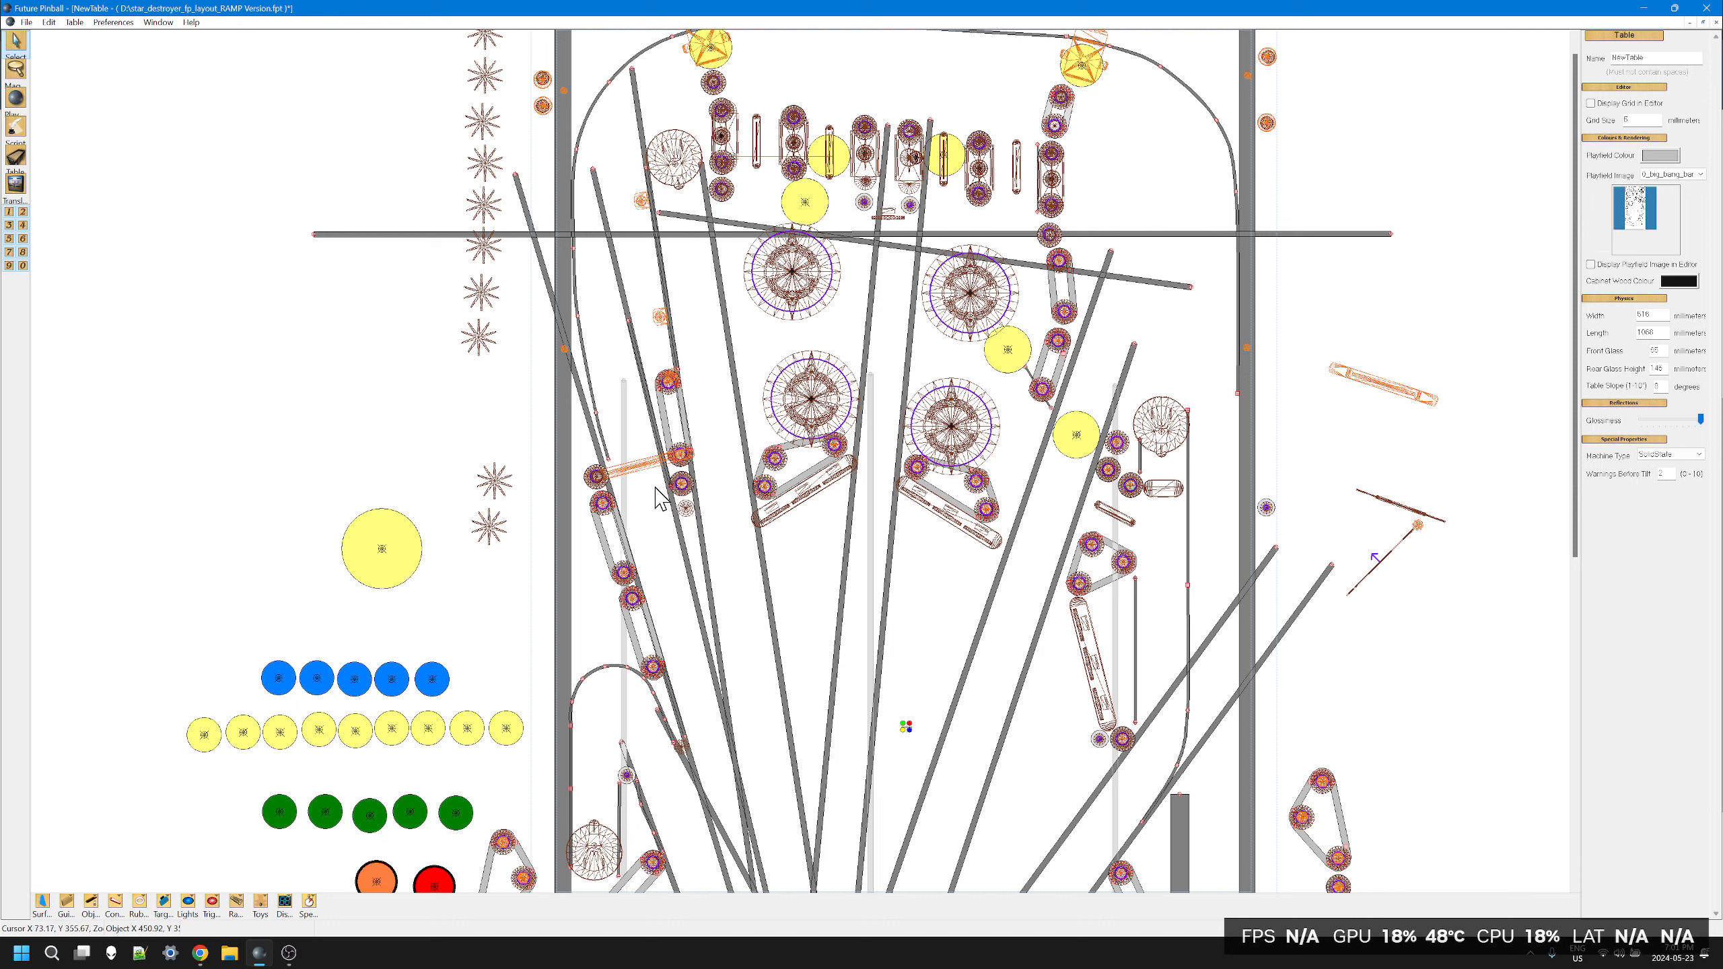
pyautogui.moveTo(803, 565)
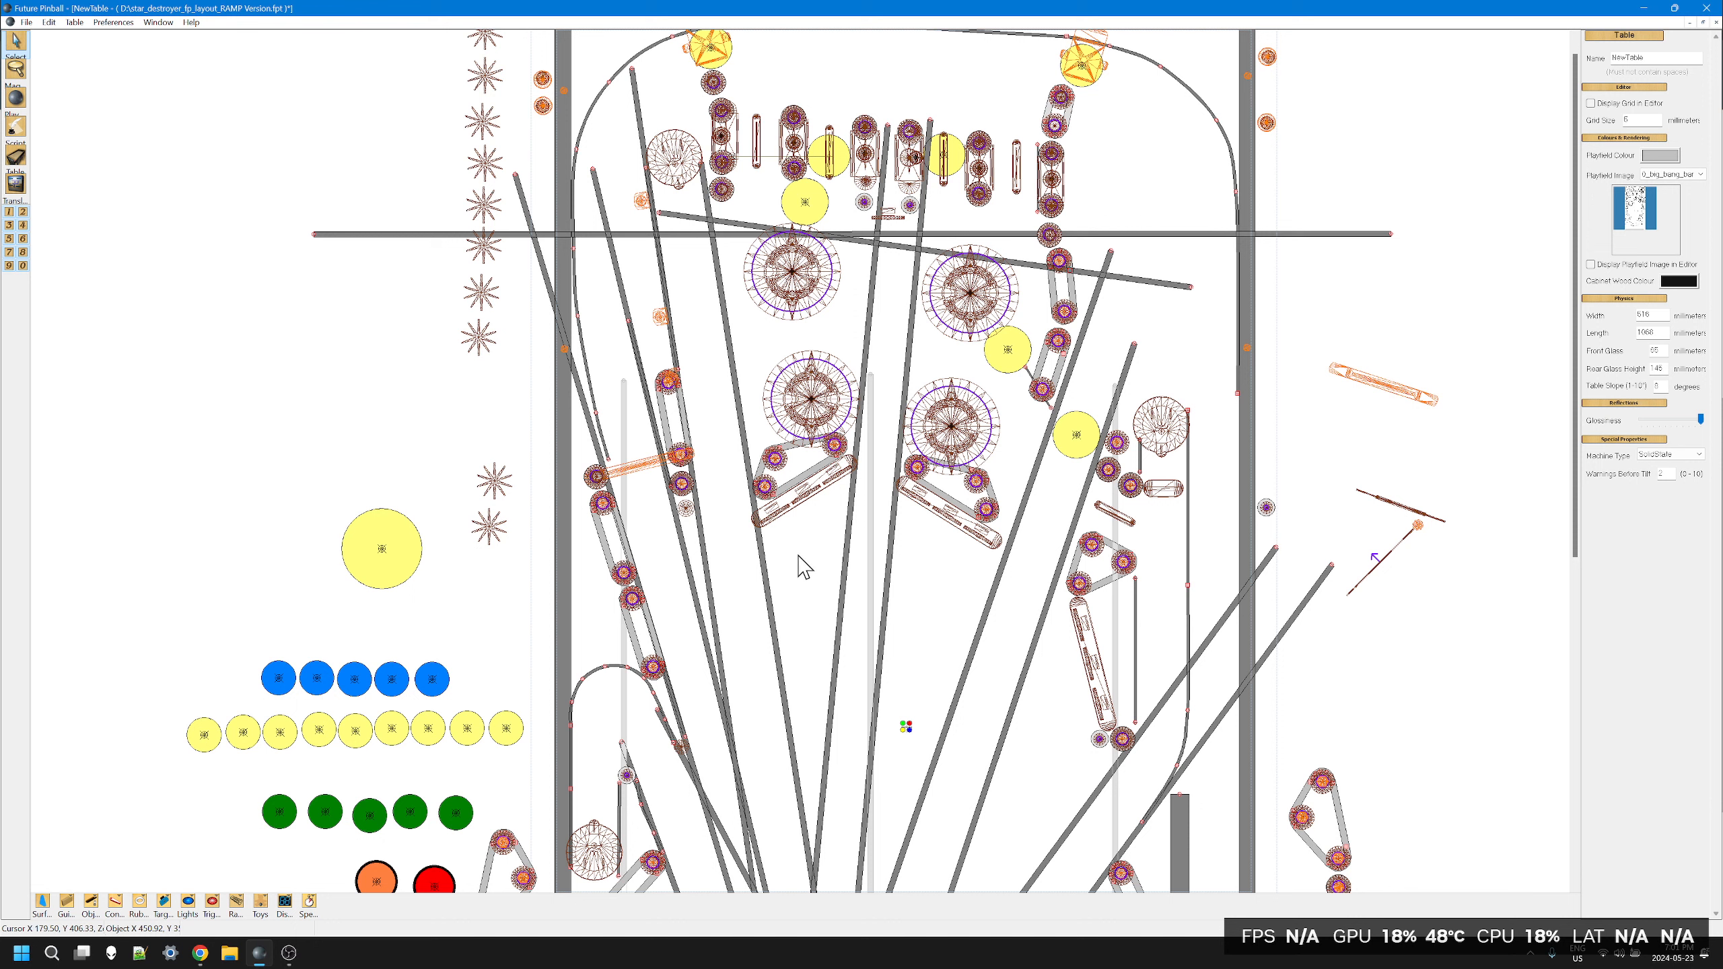
pyautogui.moveTo(55, 117)
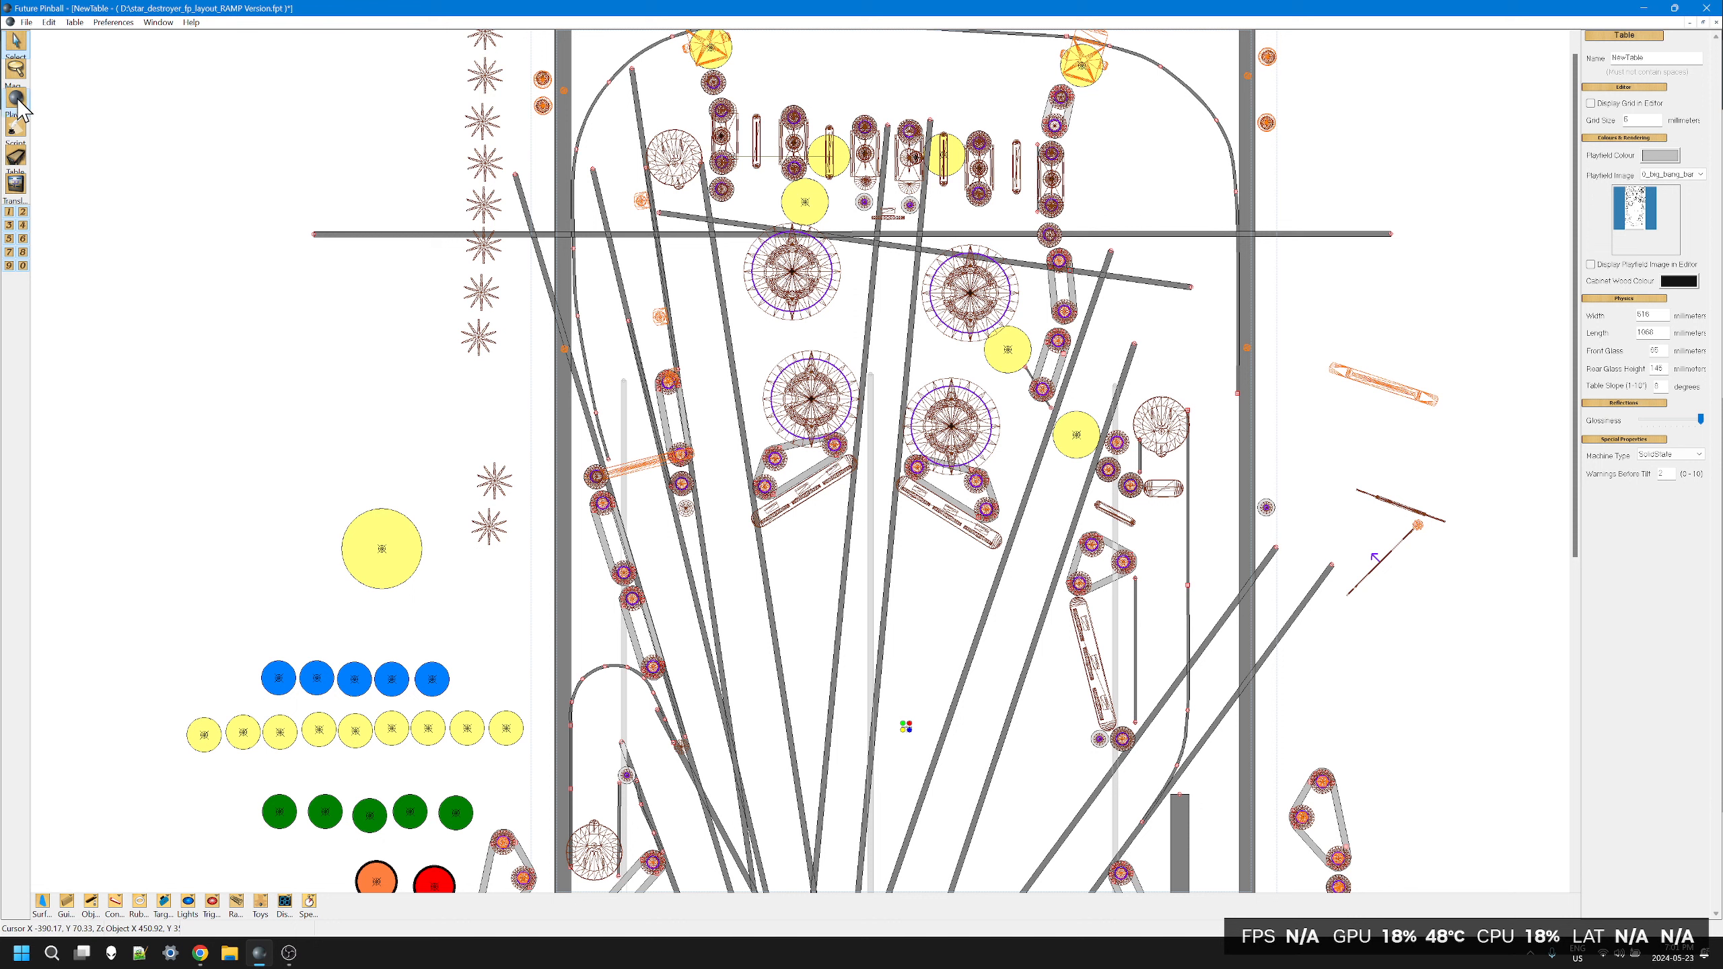
pyautogui.click(16, 121)
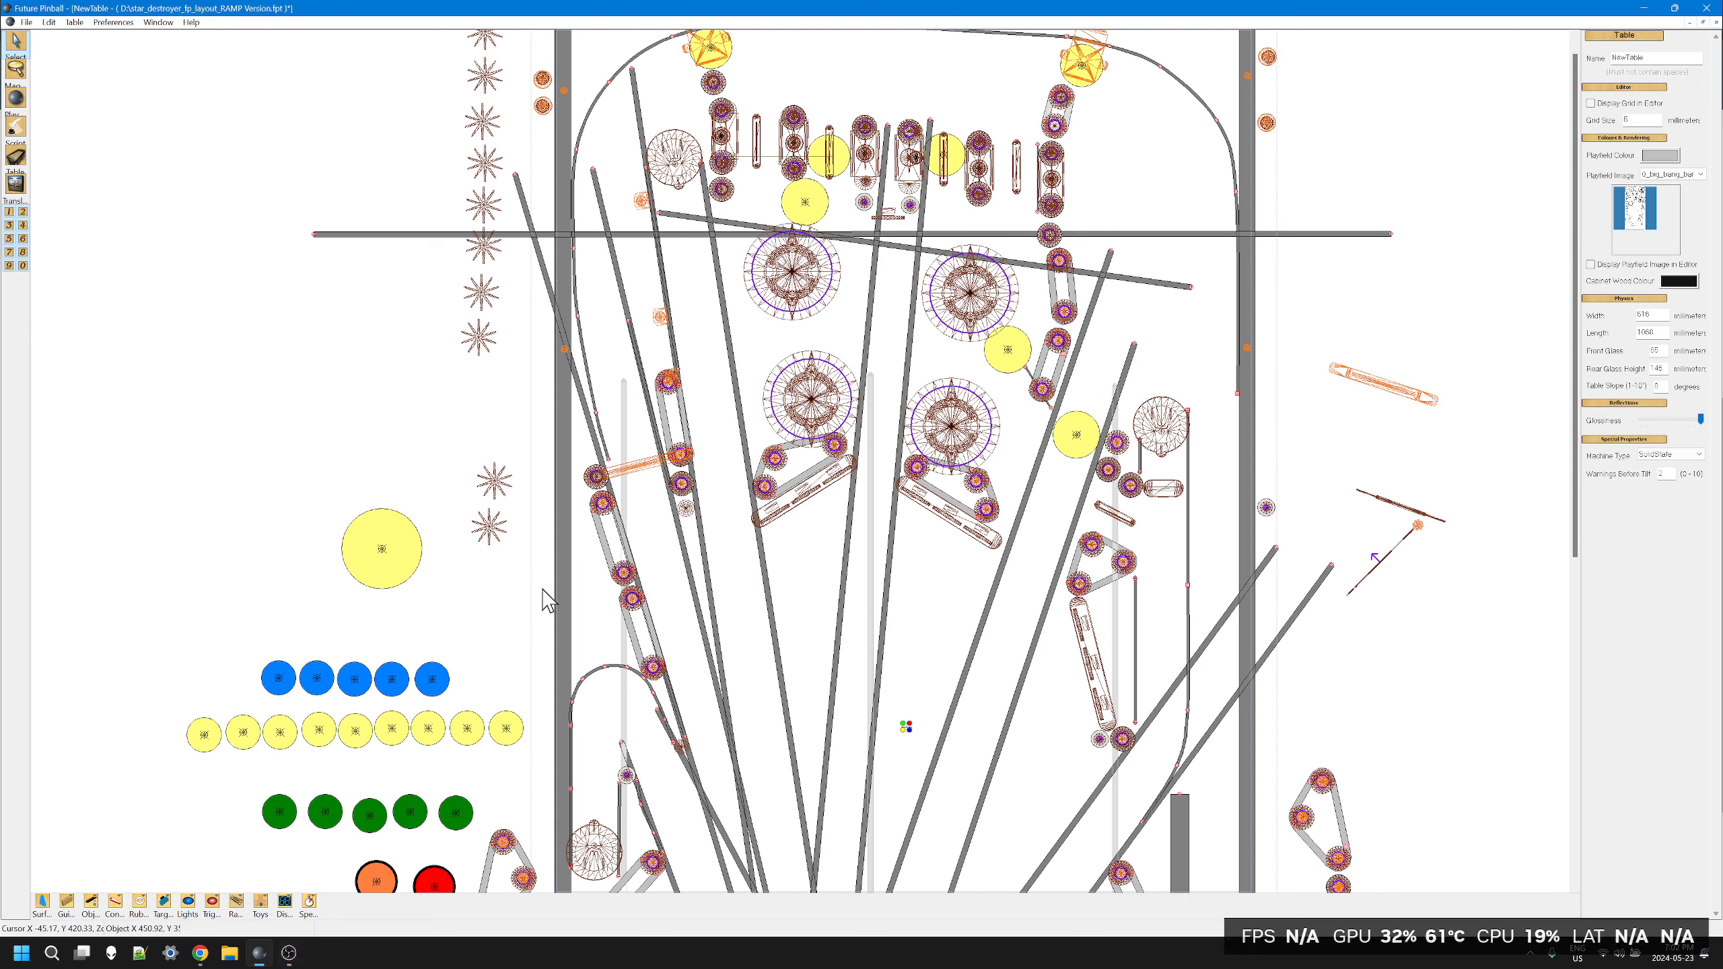
pyautogui.moveTo(775, 649)
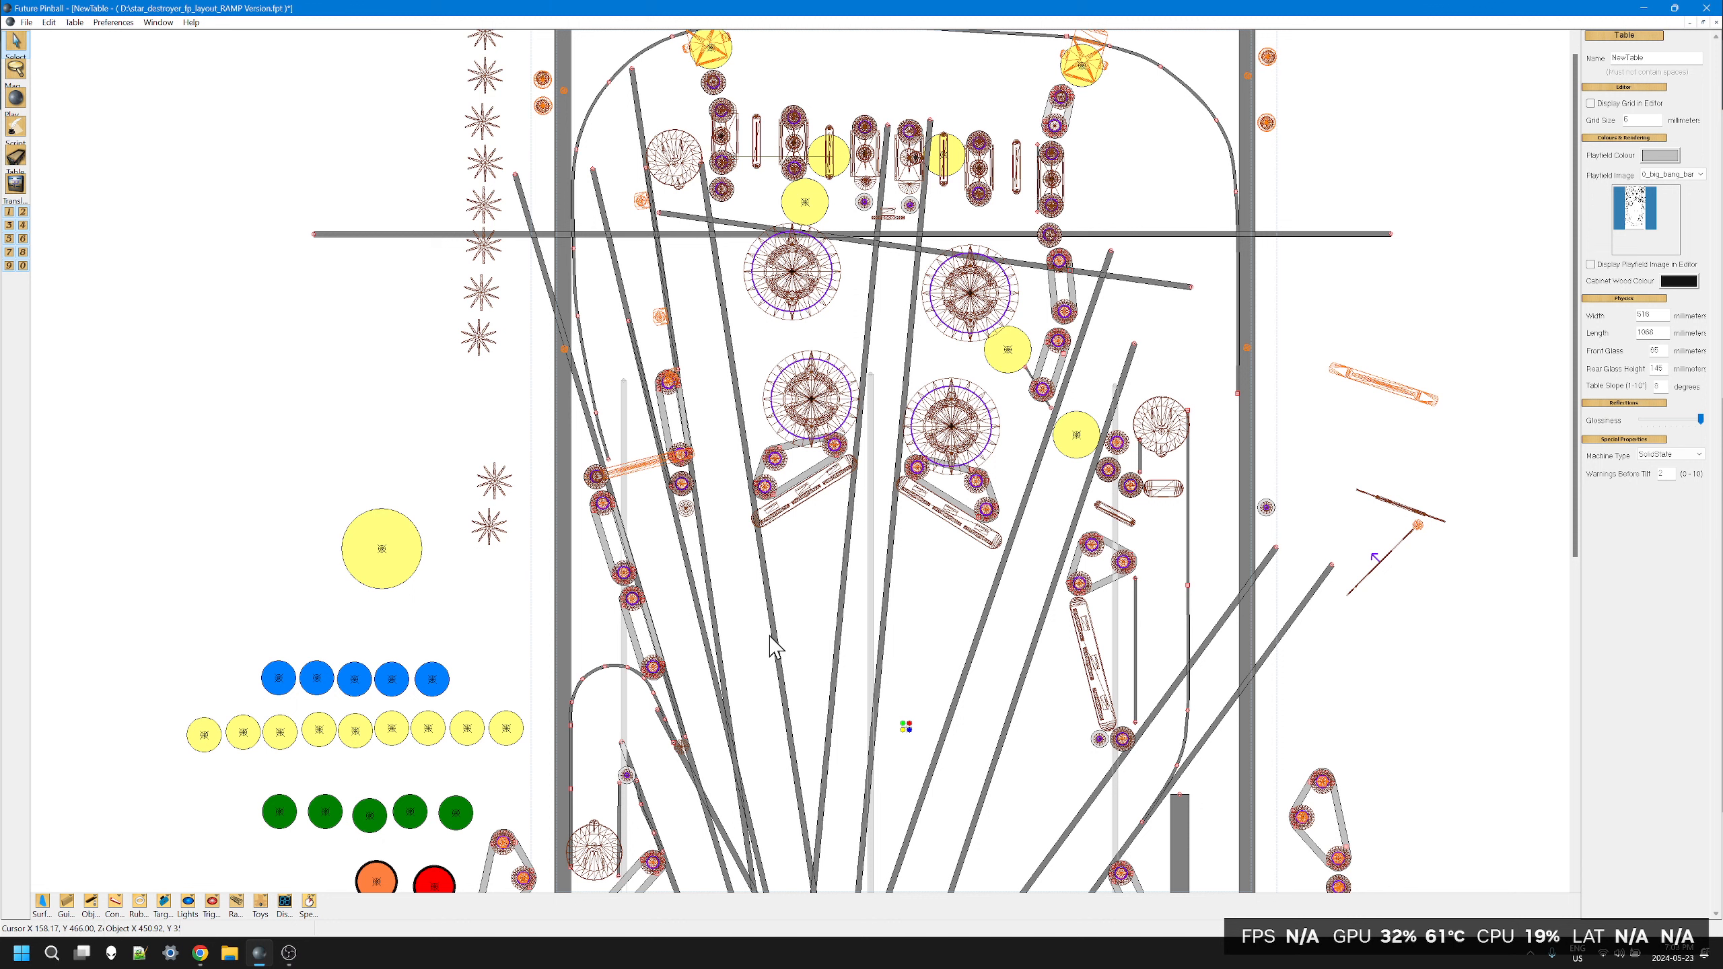
pyautogui.moveTo(934, 636)
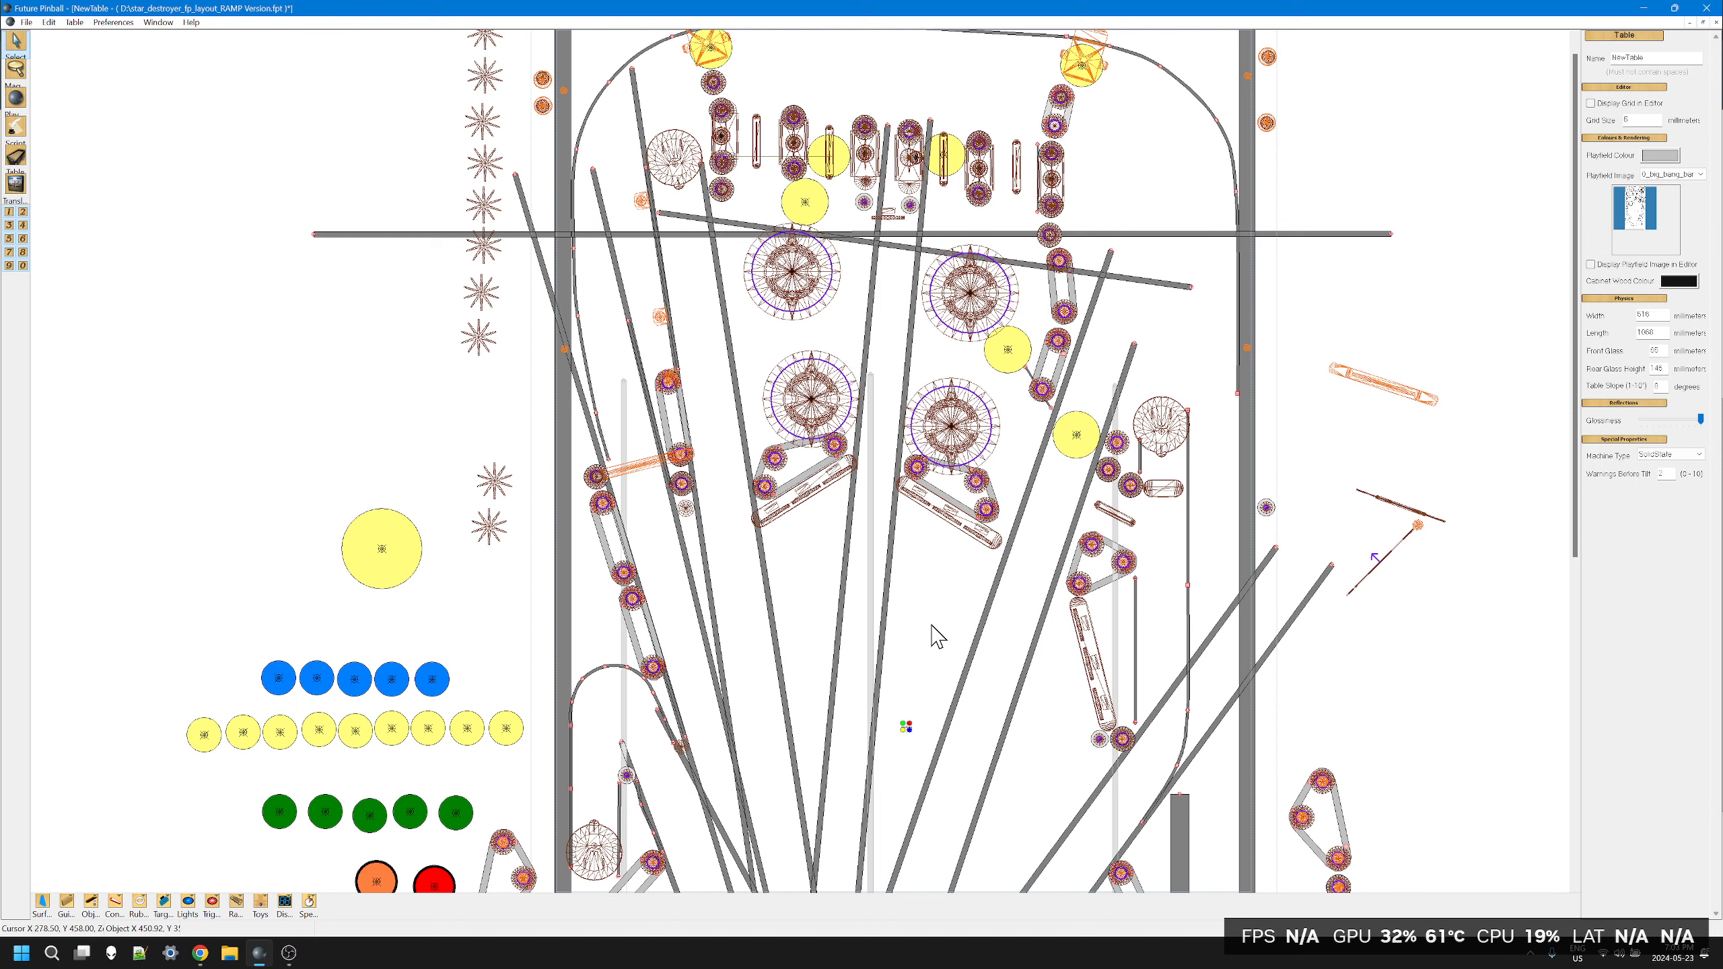
pyautogui.moveTo(879, 612)
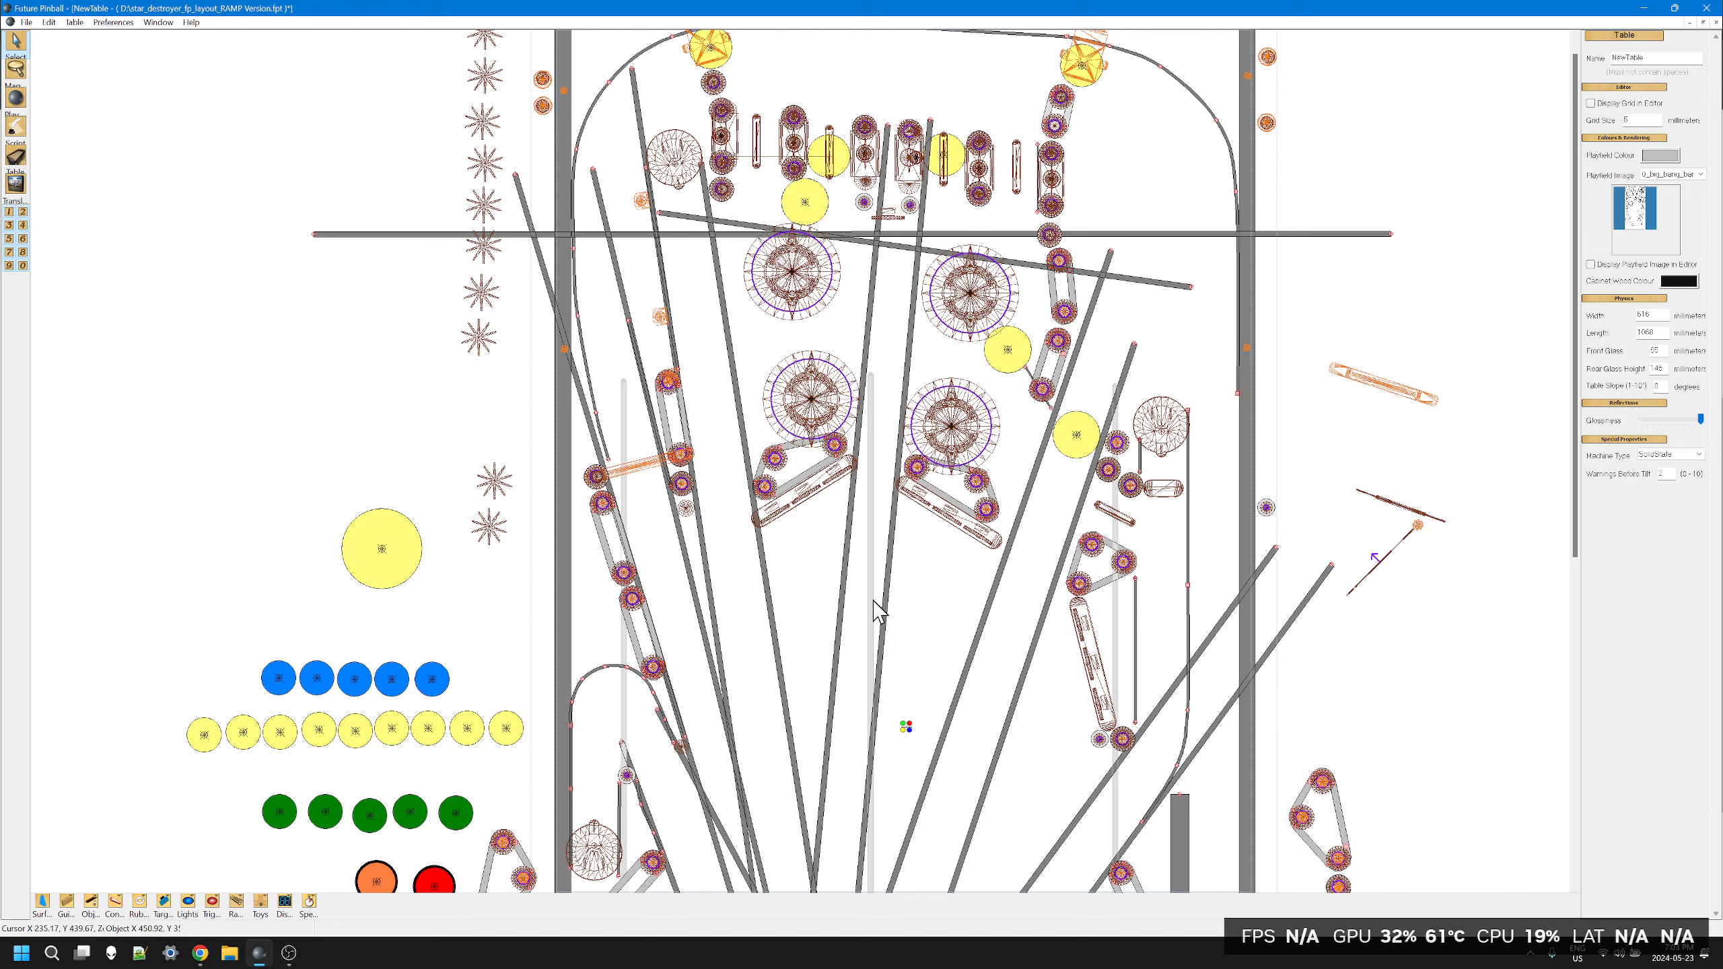
pyautogui.moveTo(958, 590)
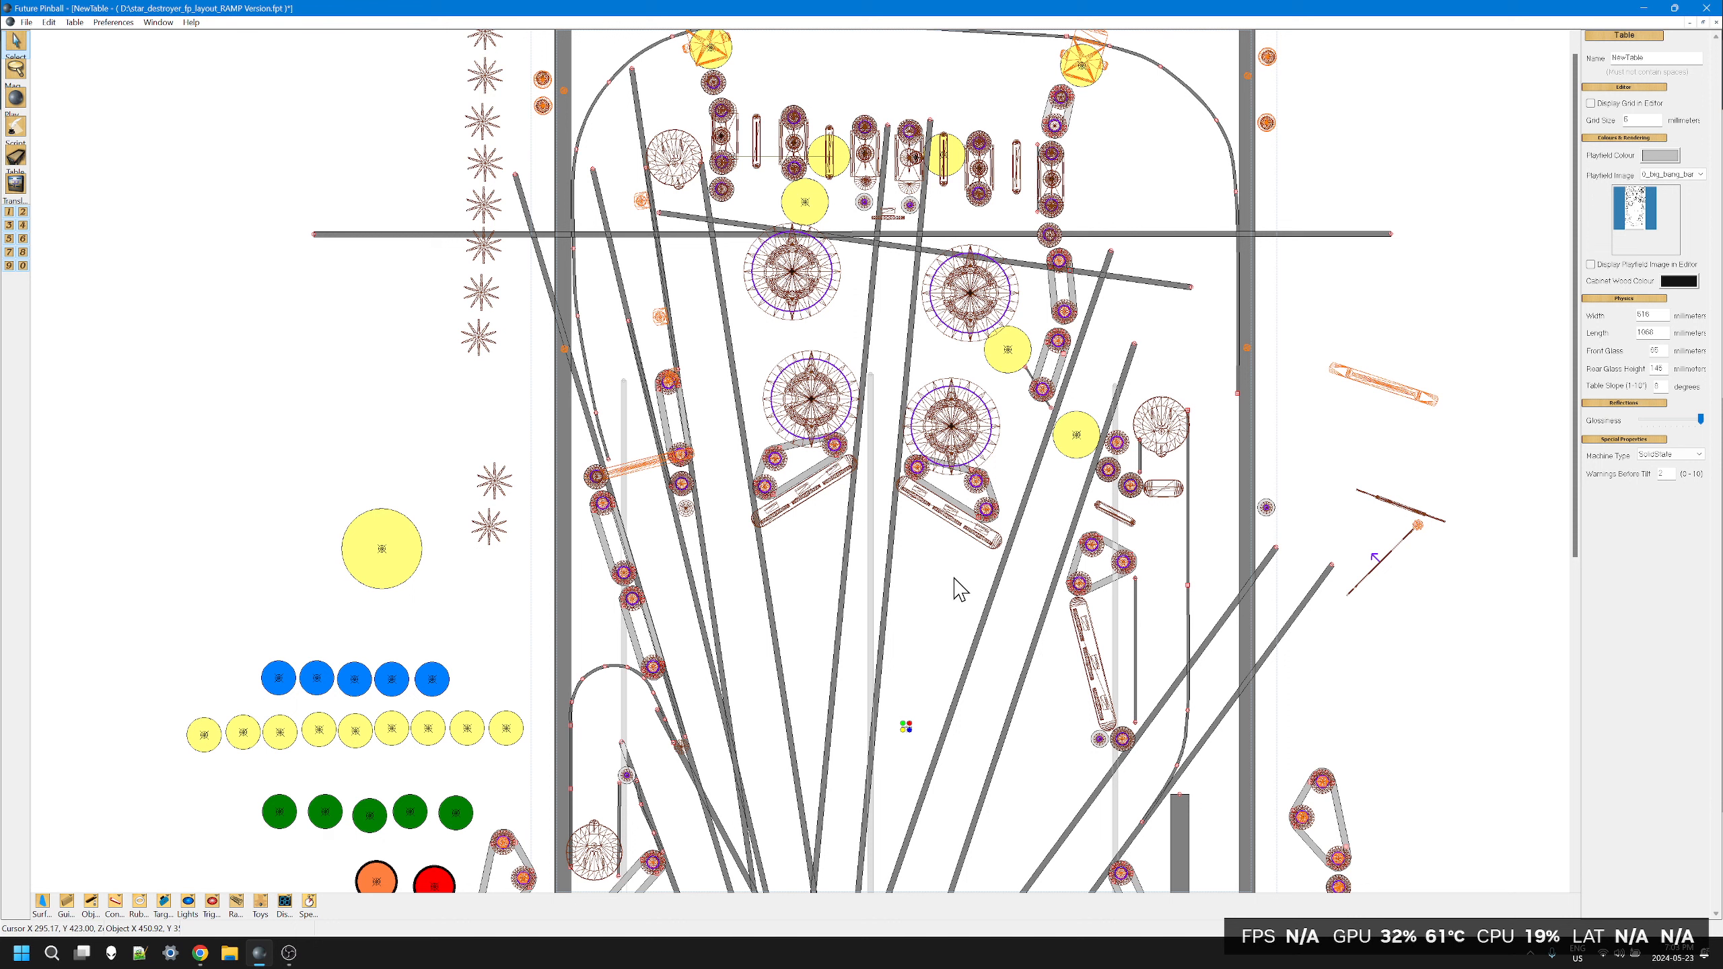
pyautogui.moveTo(958, 590)
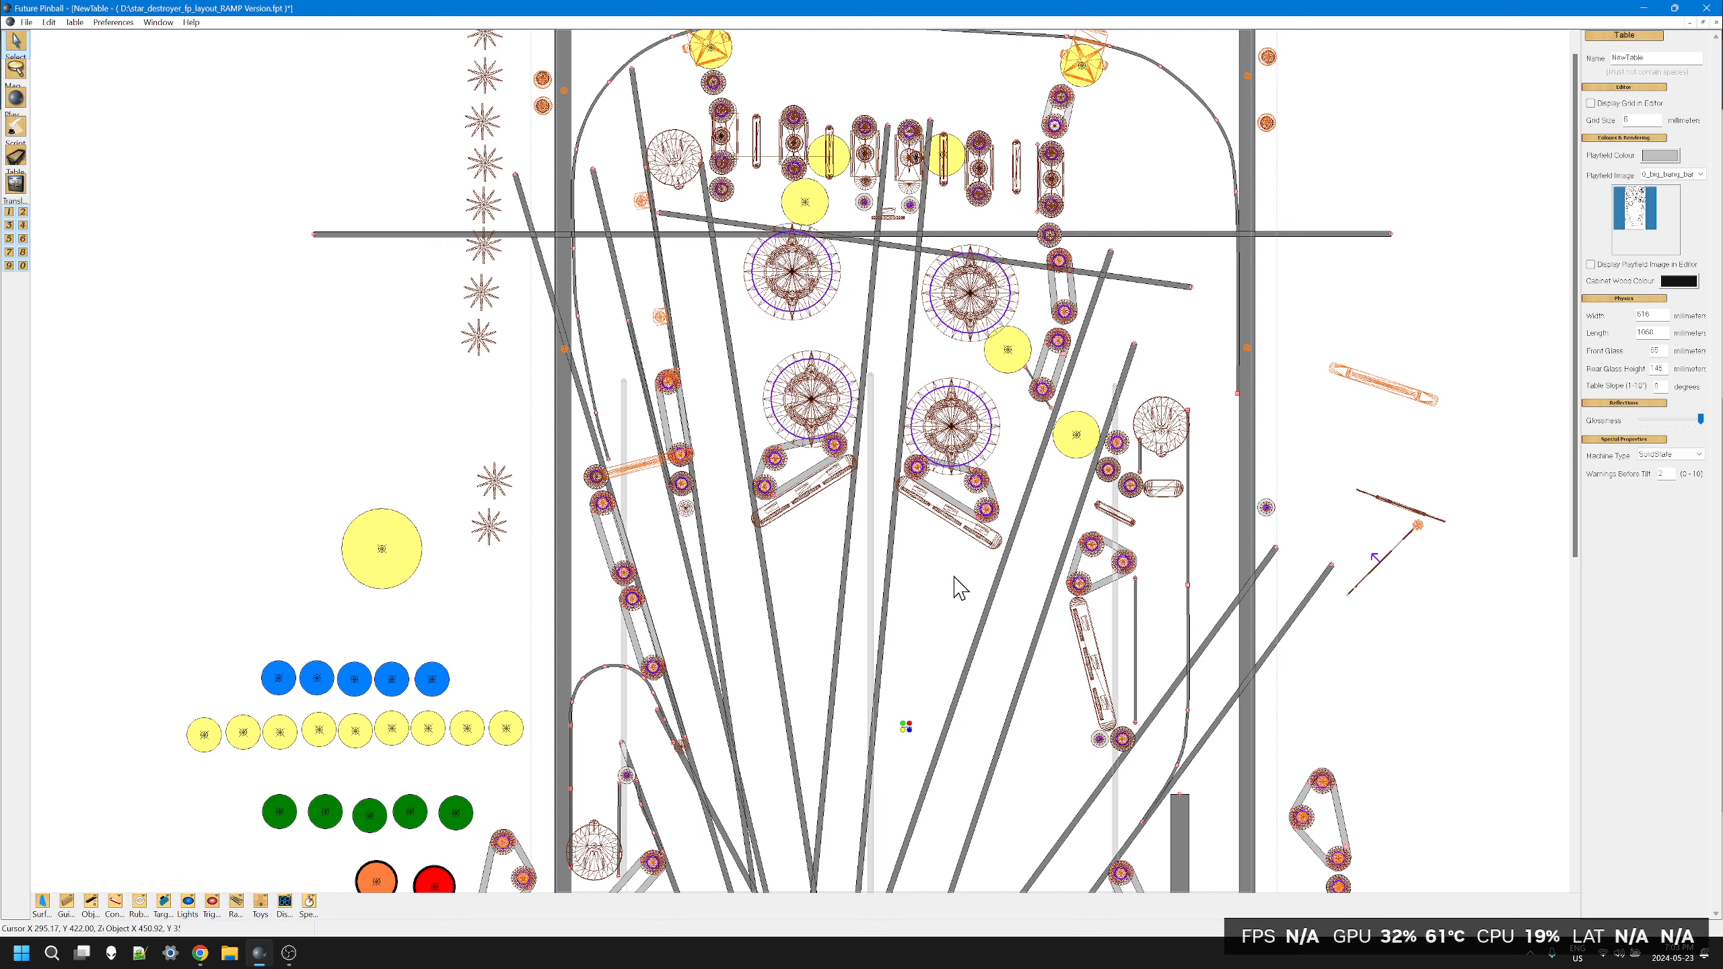
pyautogui.moveTo(918, 682)
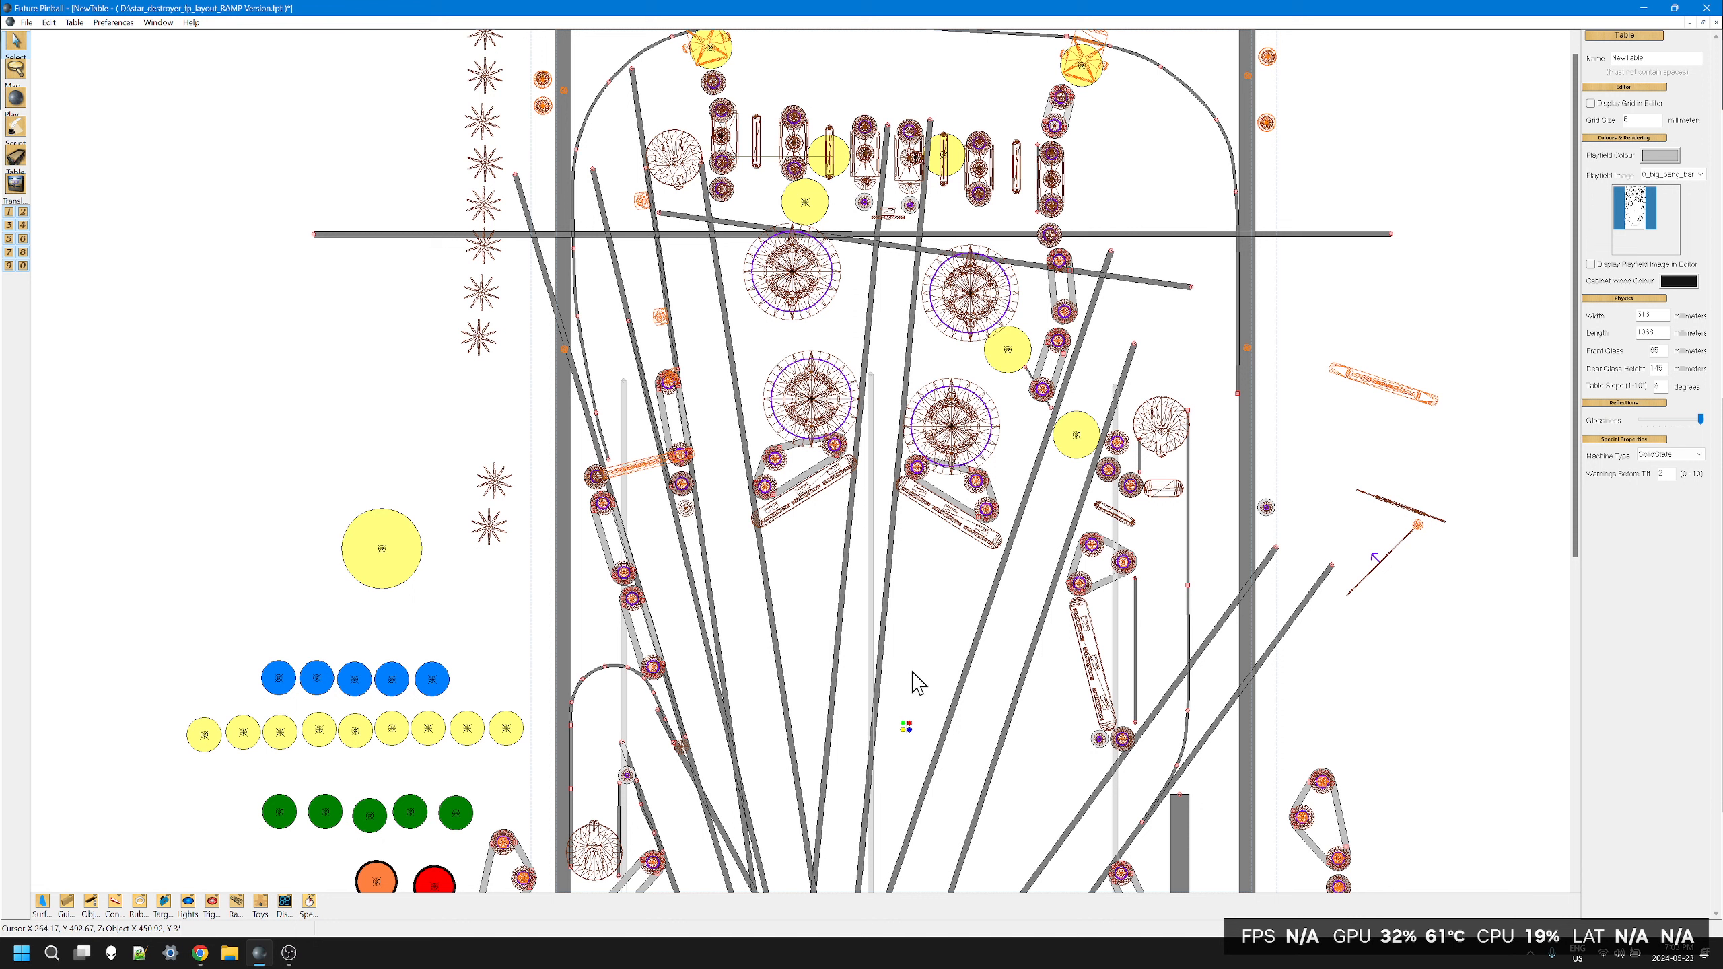
pyautogui.moveTo(918, 681)
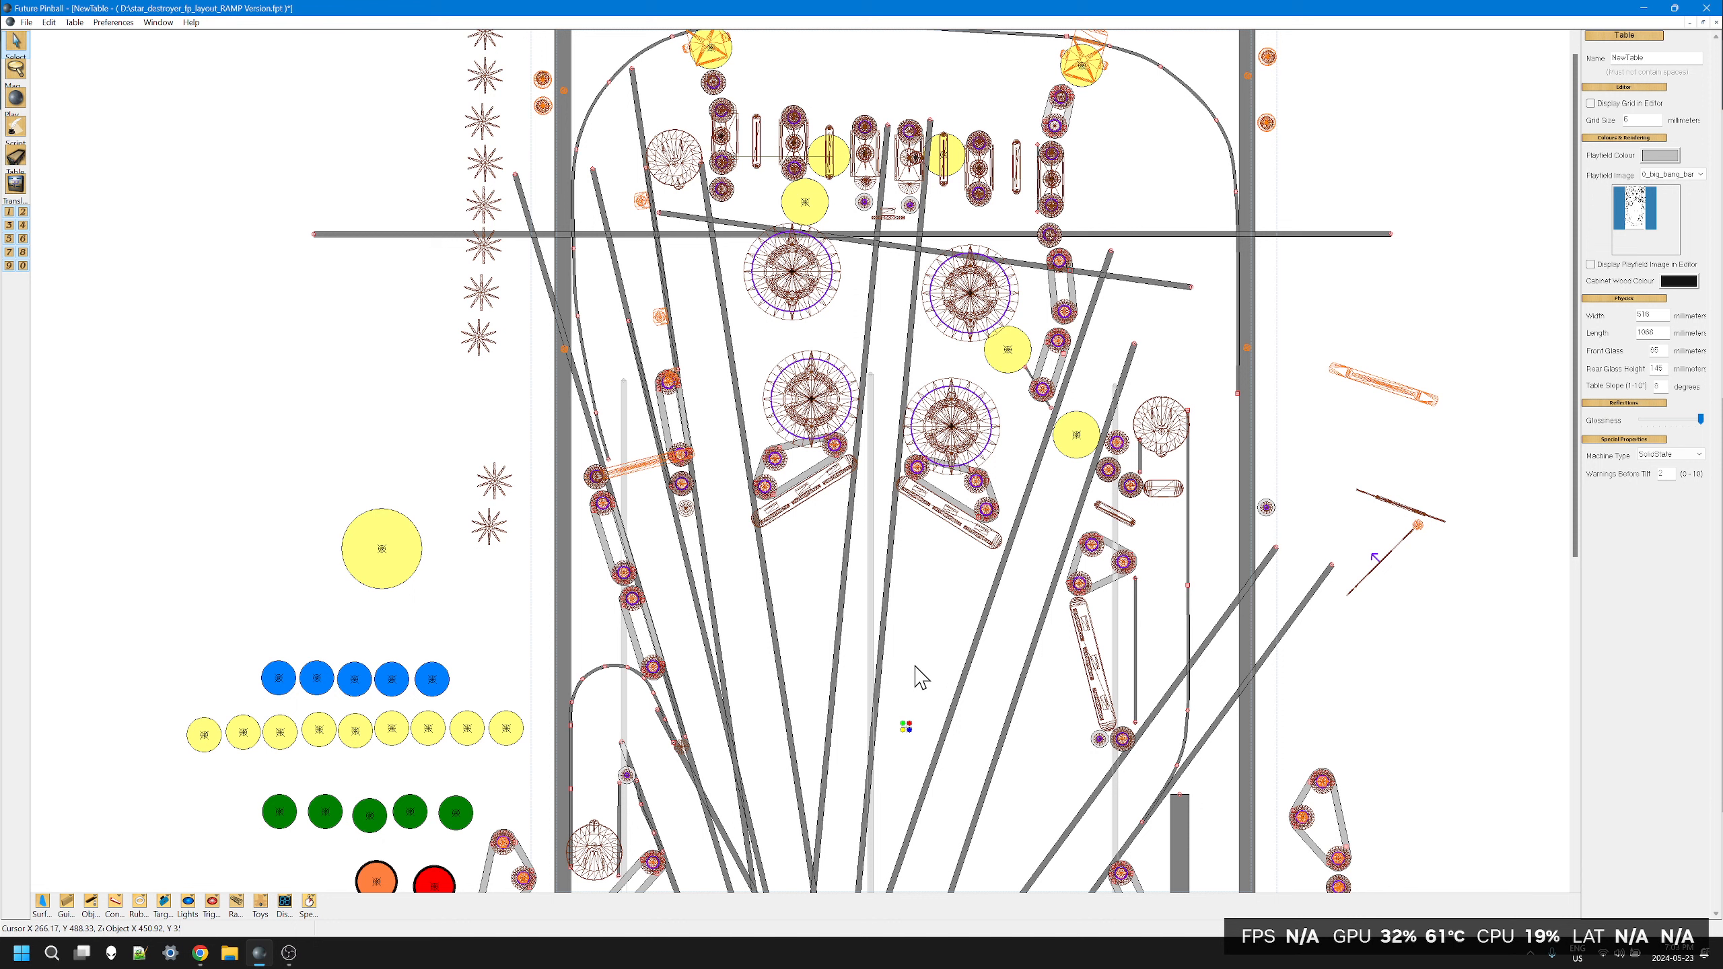
pyautogui.moveTo(961, 630)
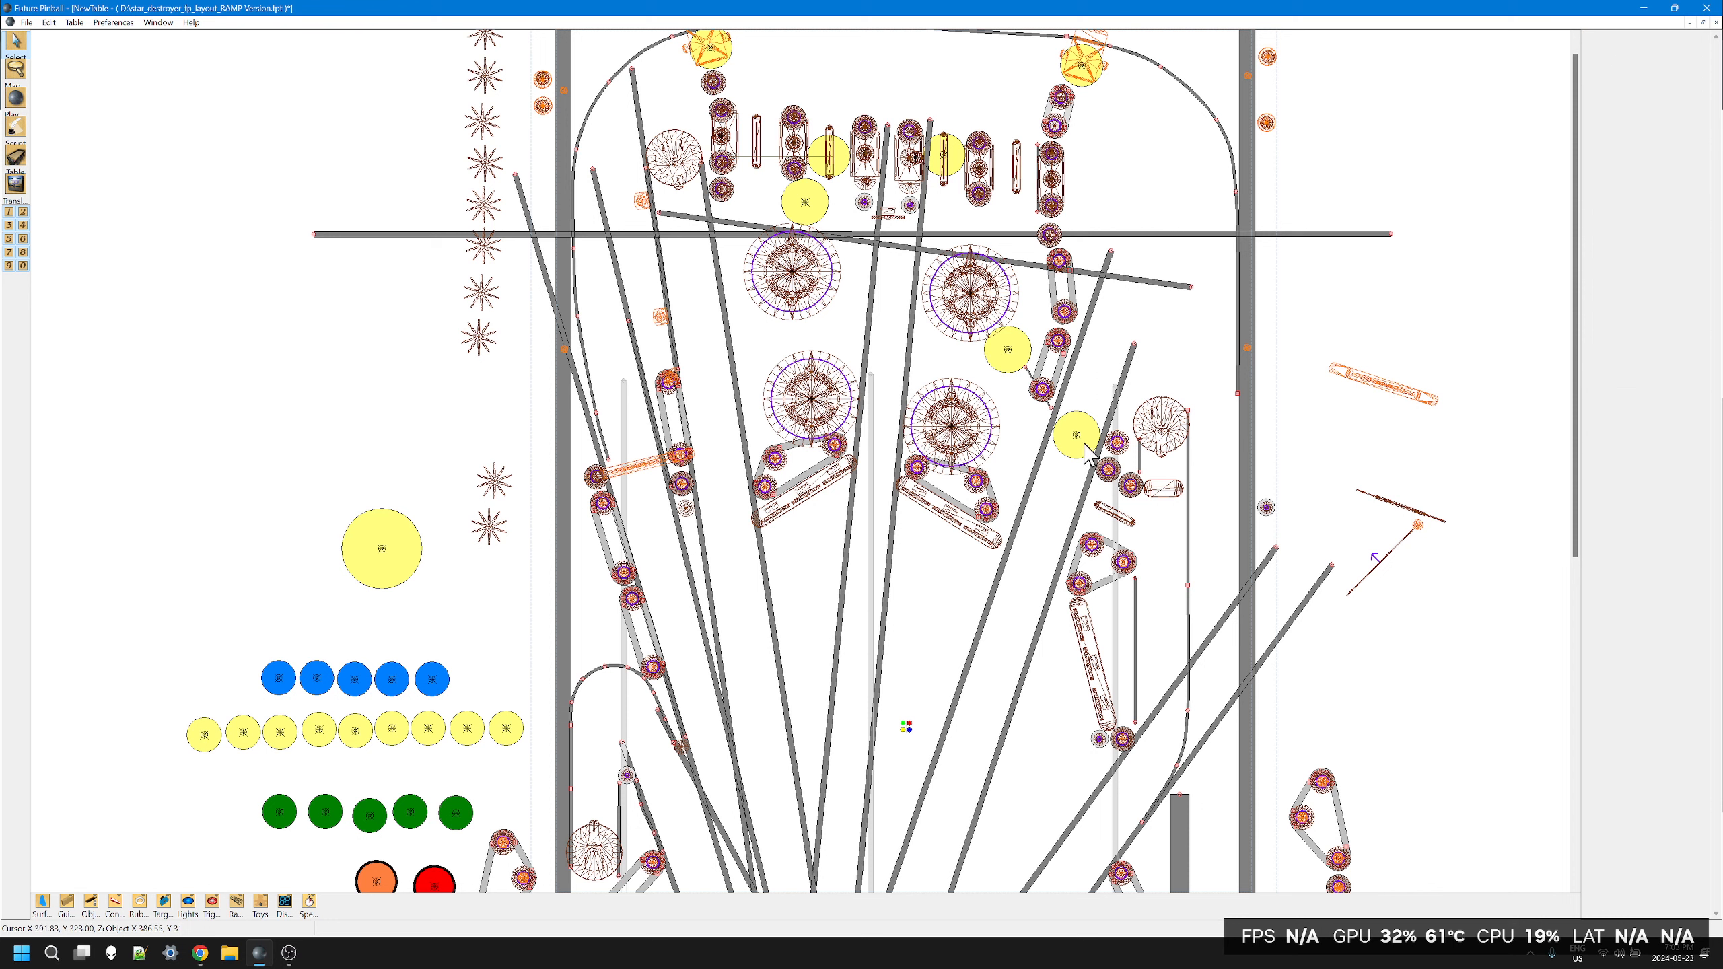
pyautogui.click(1074, 435)
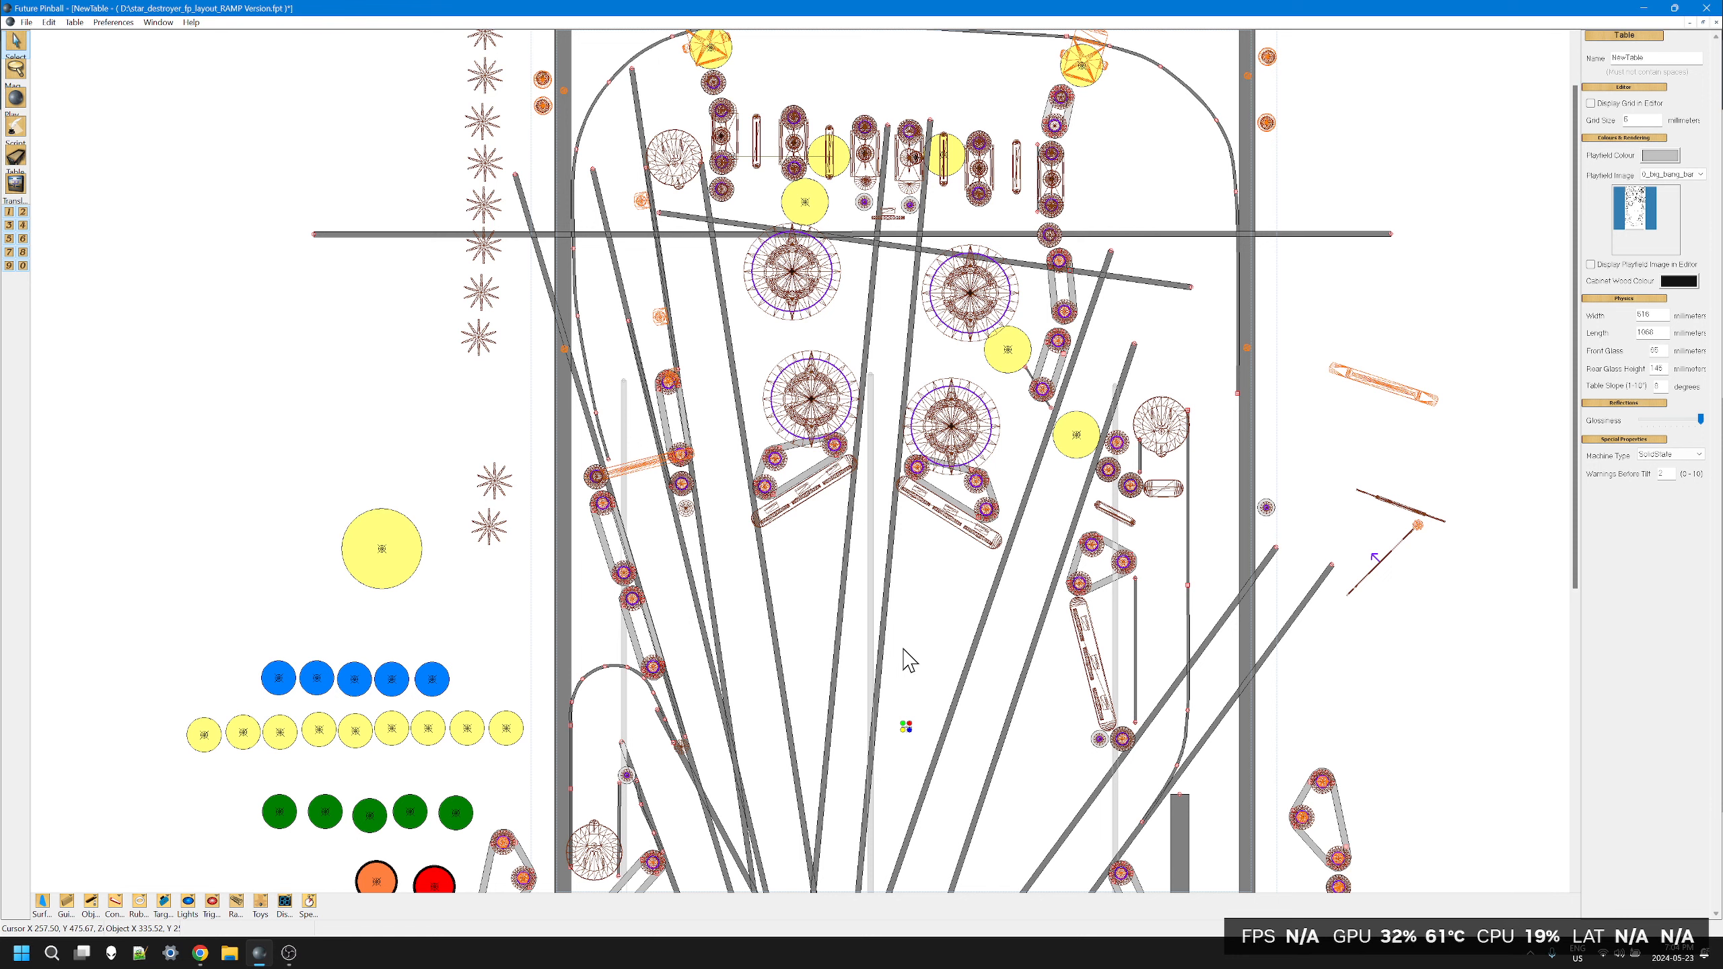
pyautogui.scroll(-3)
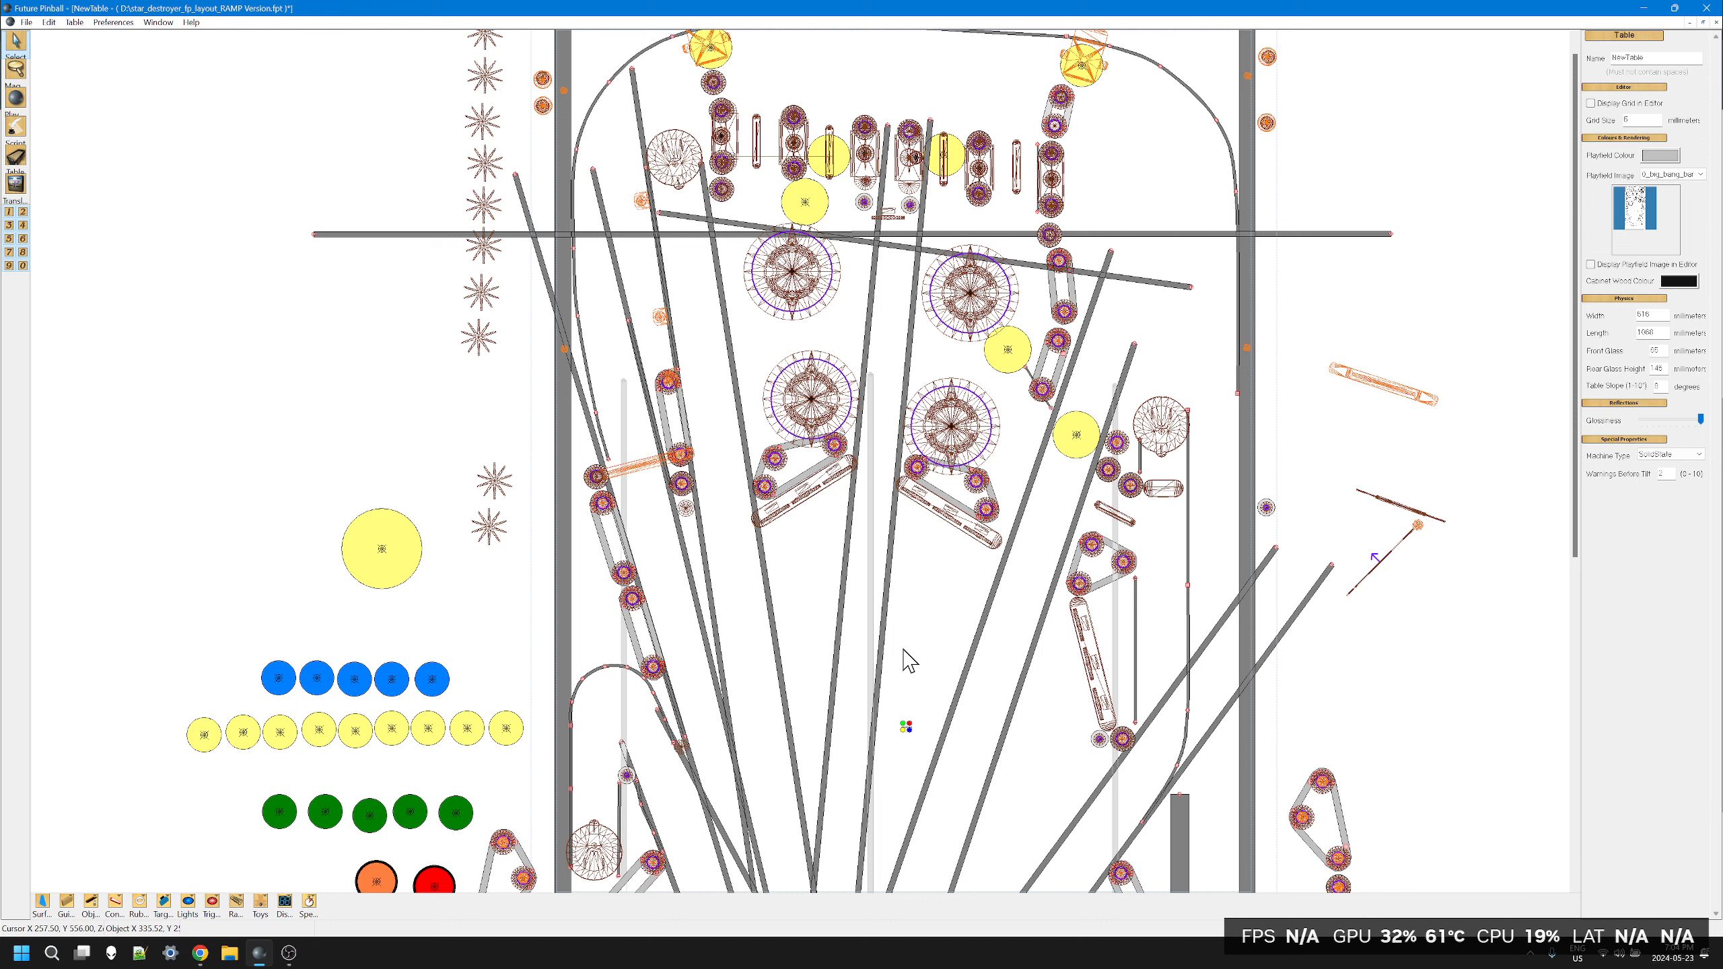
pyautogui.moveTo(723, 248)
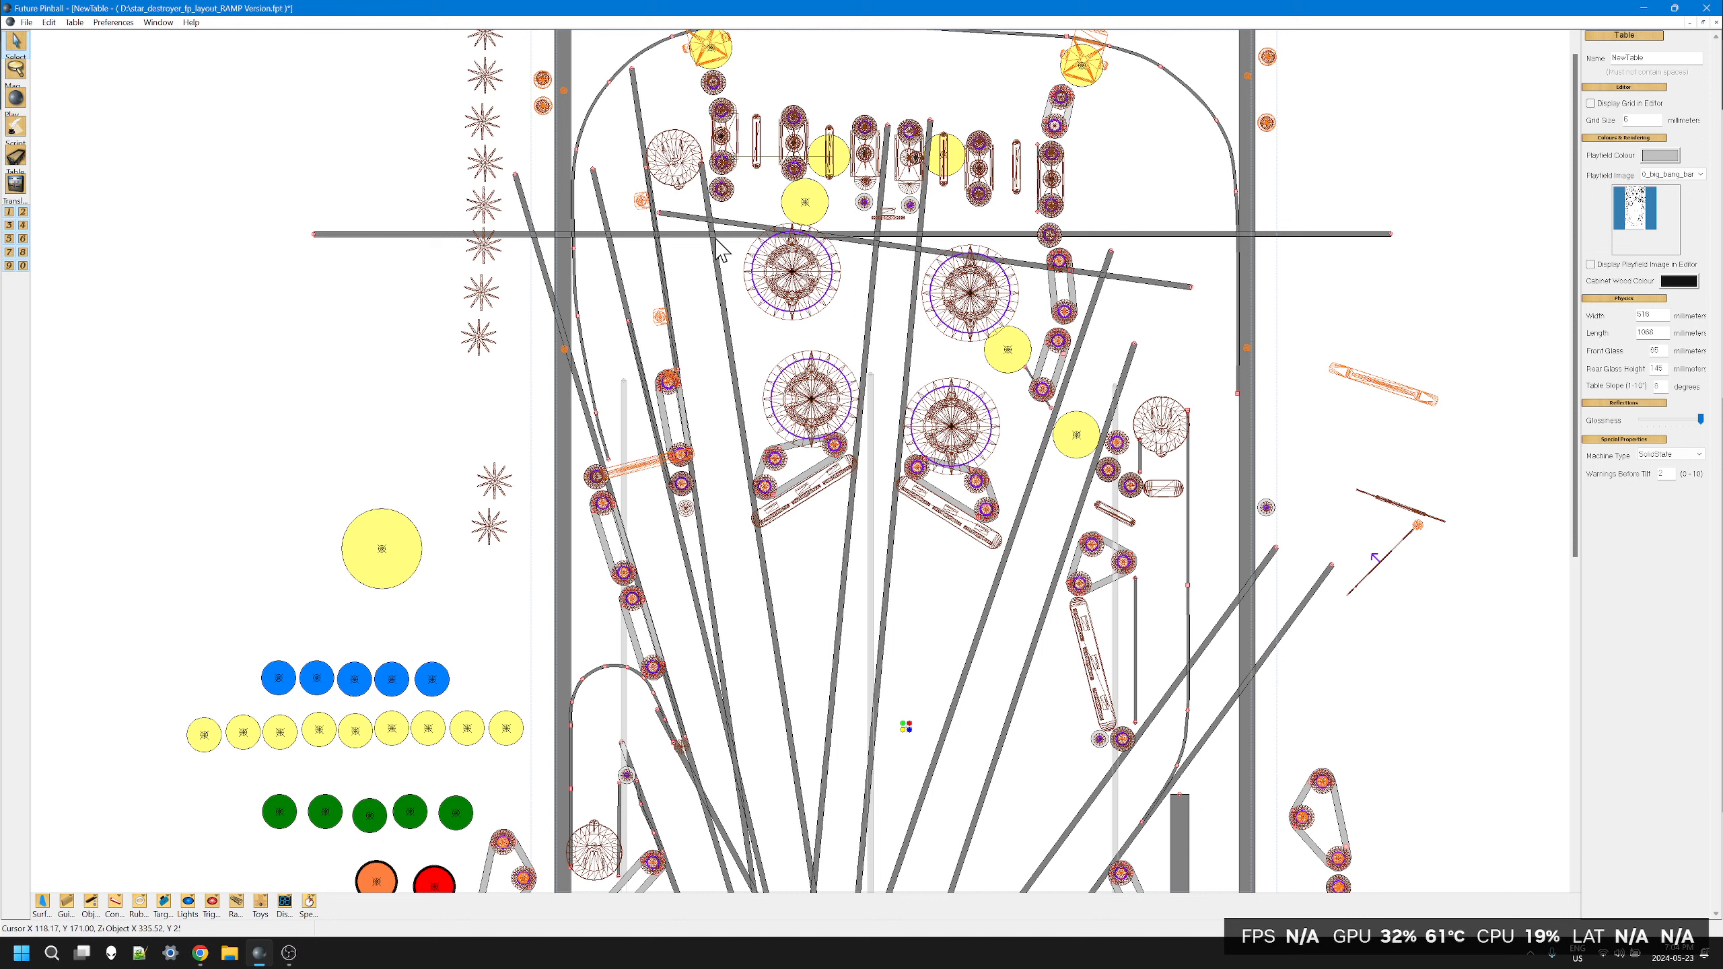
pyautogui.moveTo(805, 605)
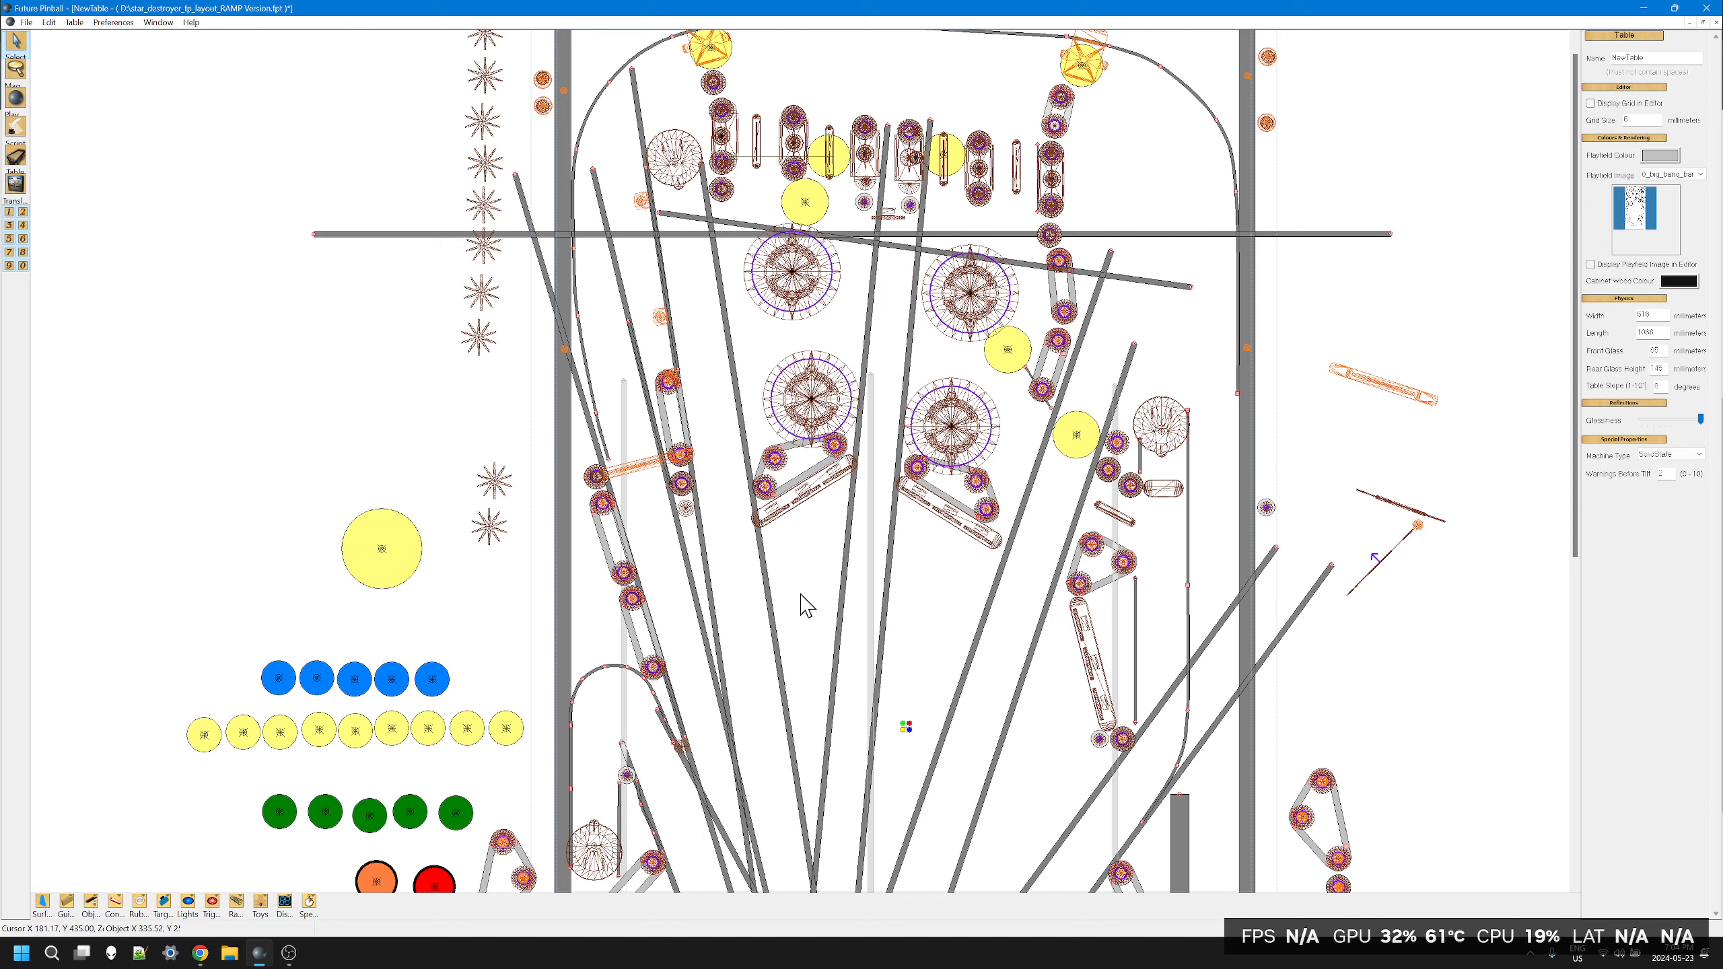
pyautogui.scroll(-3)
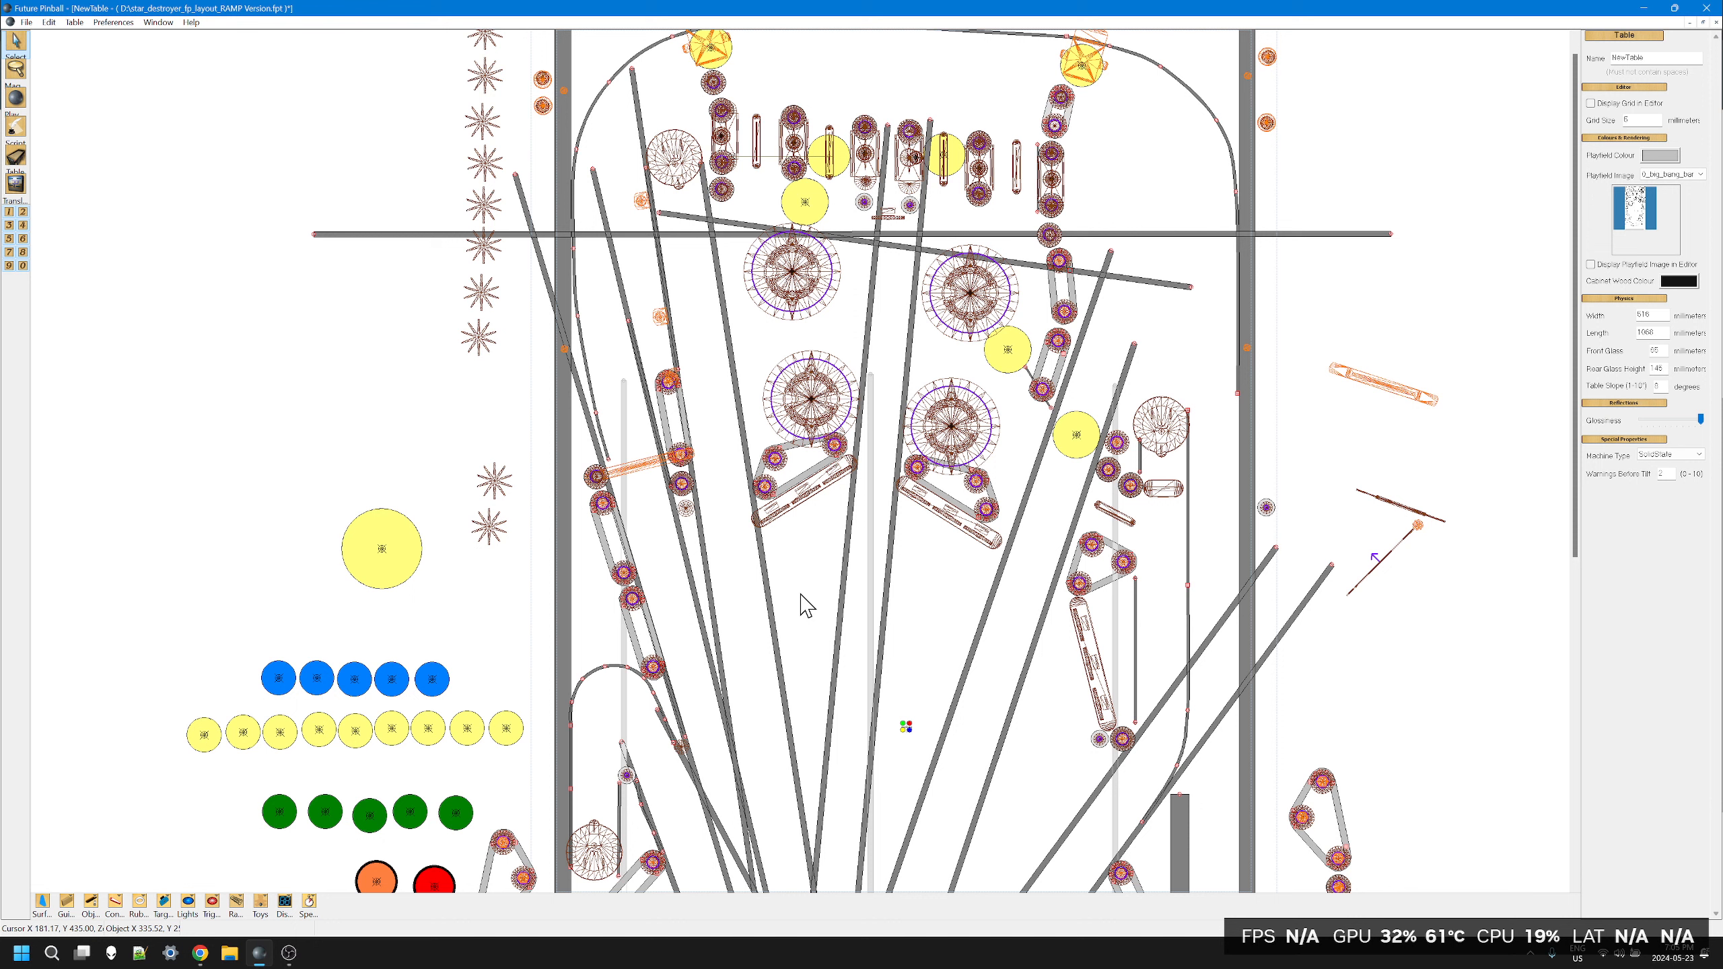
pyautogui.moveTo(896, 111)
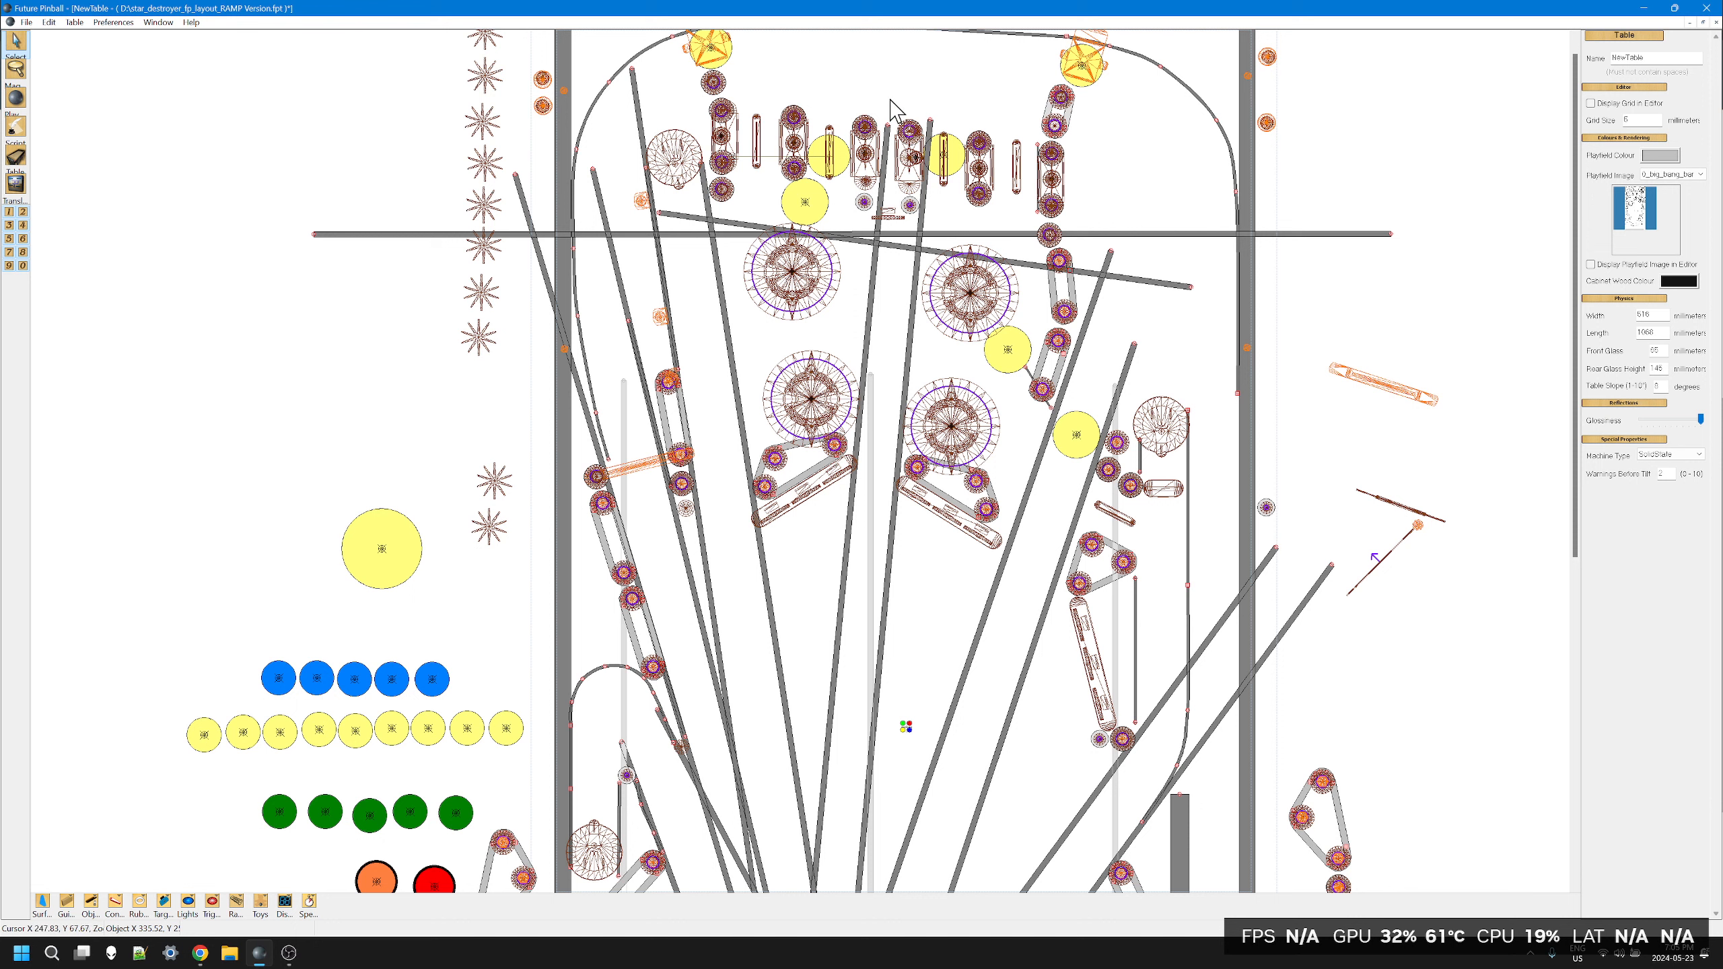
pyautogui.moveTo(942, 607)
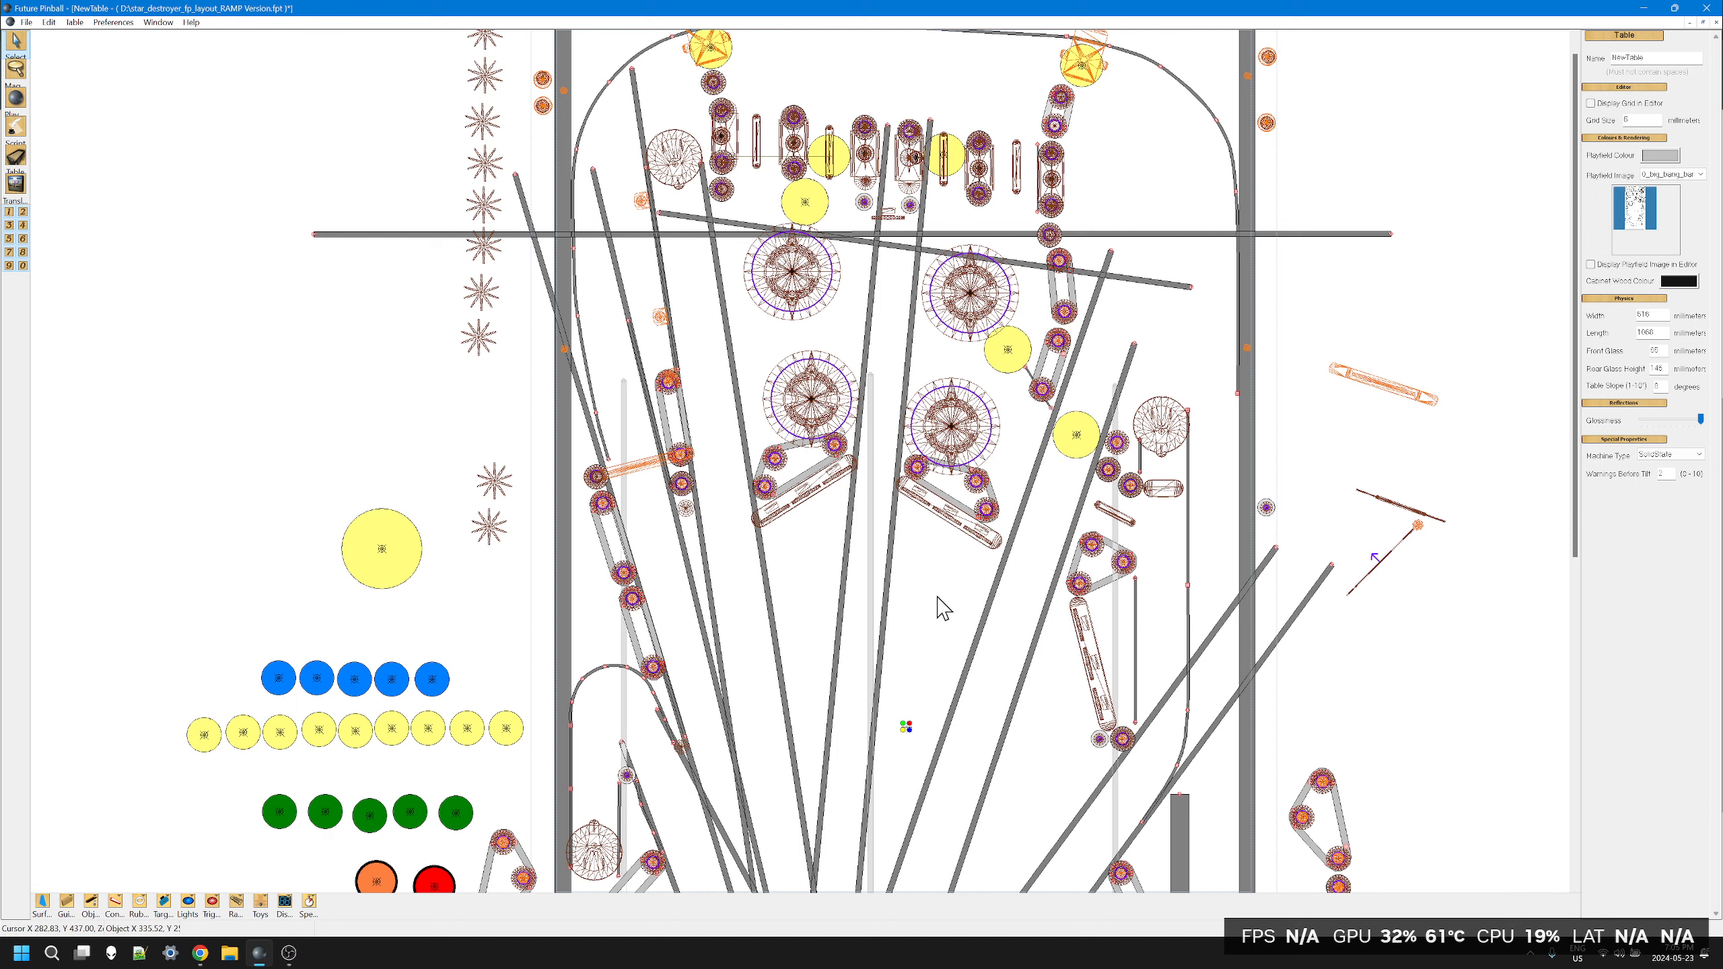
pyautogui.moveTo(942, 607)
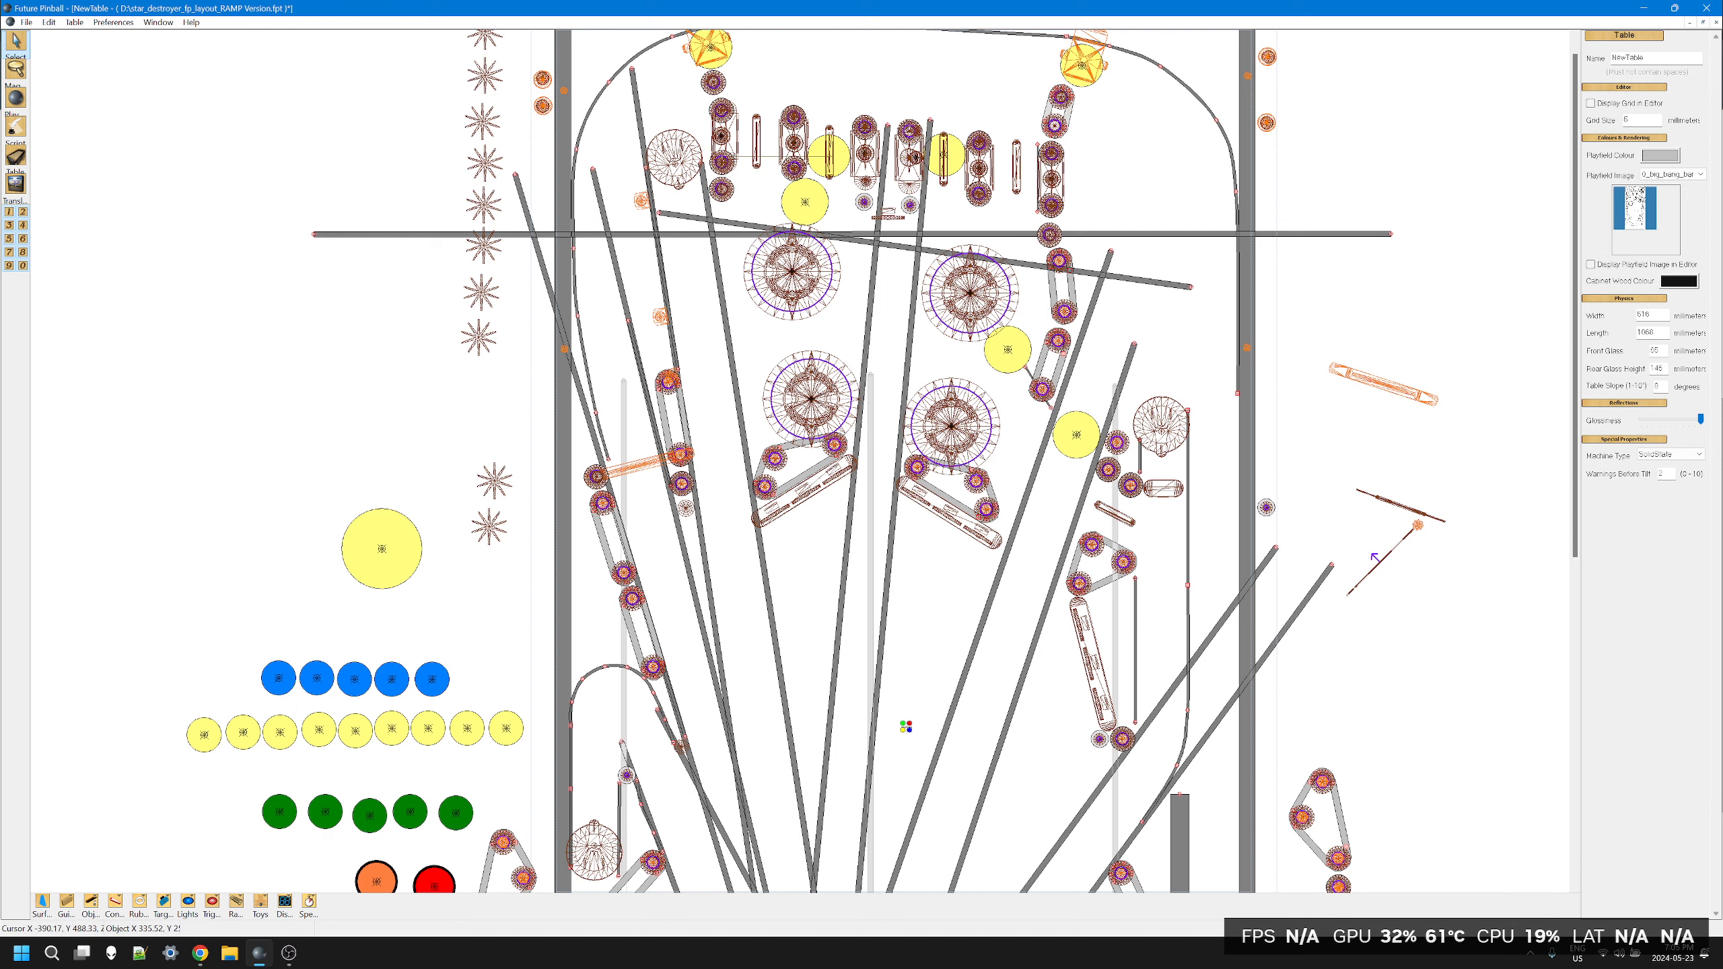